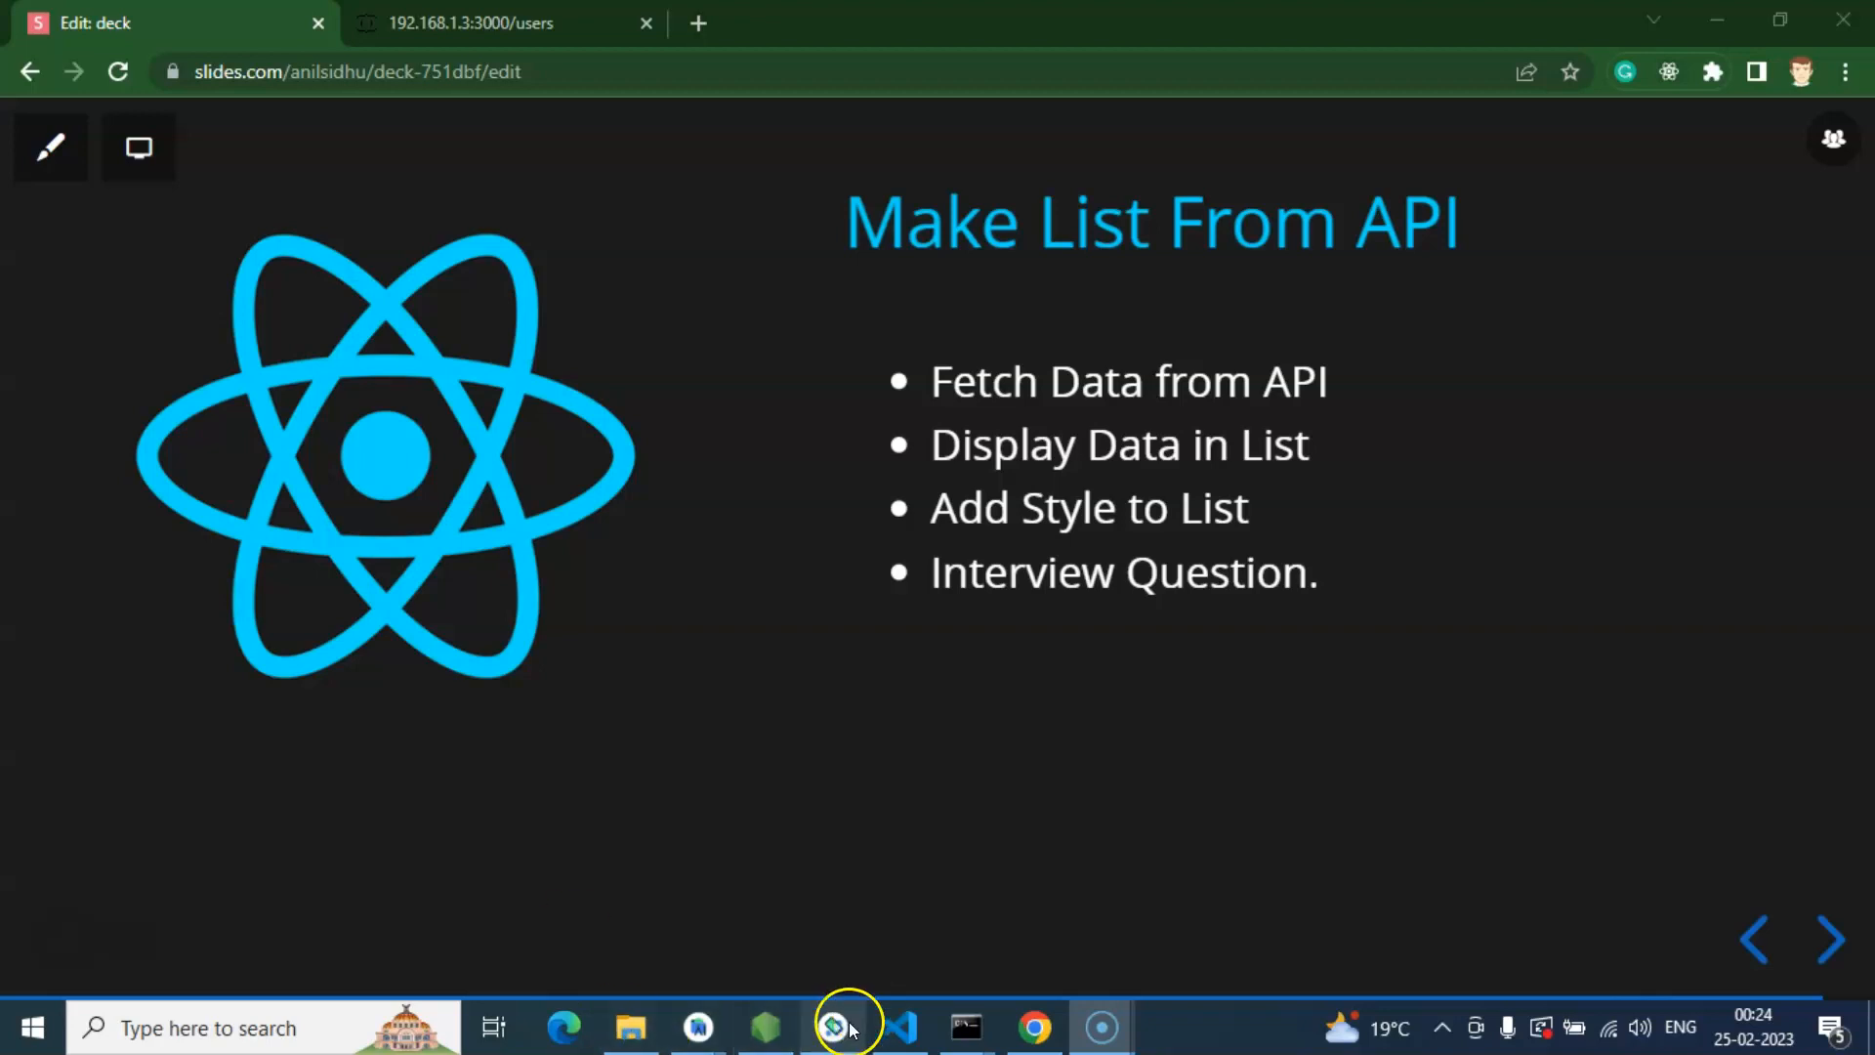
Step: Bring the running Android Emulator forward to show the orange user list app
left_click(833, 1026)
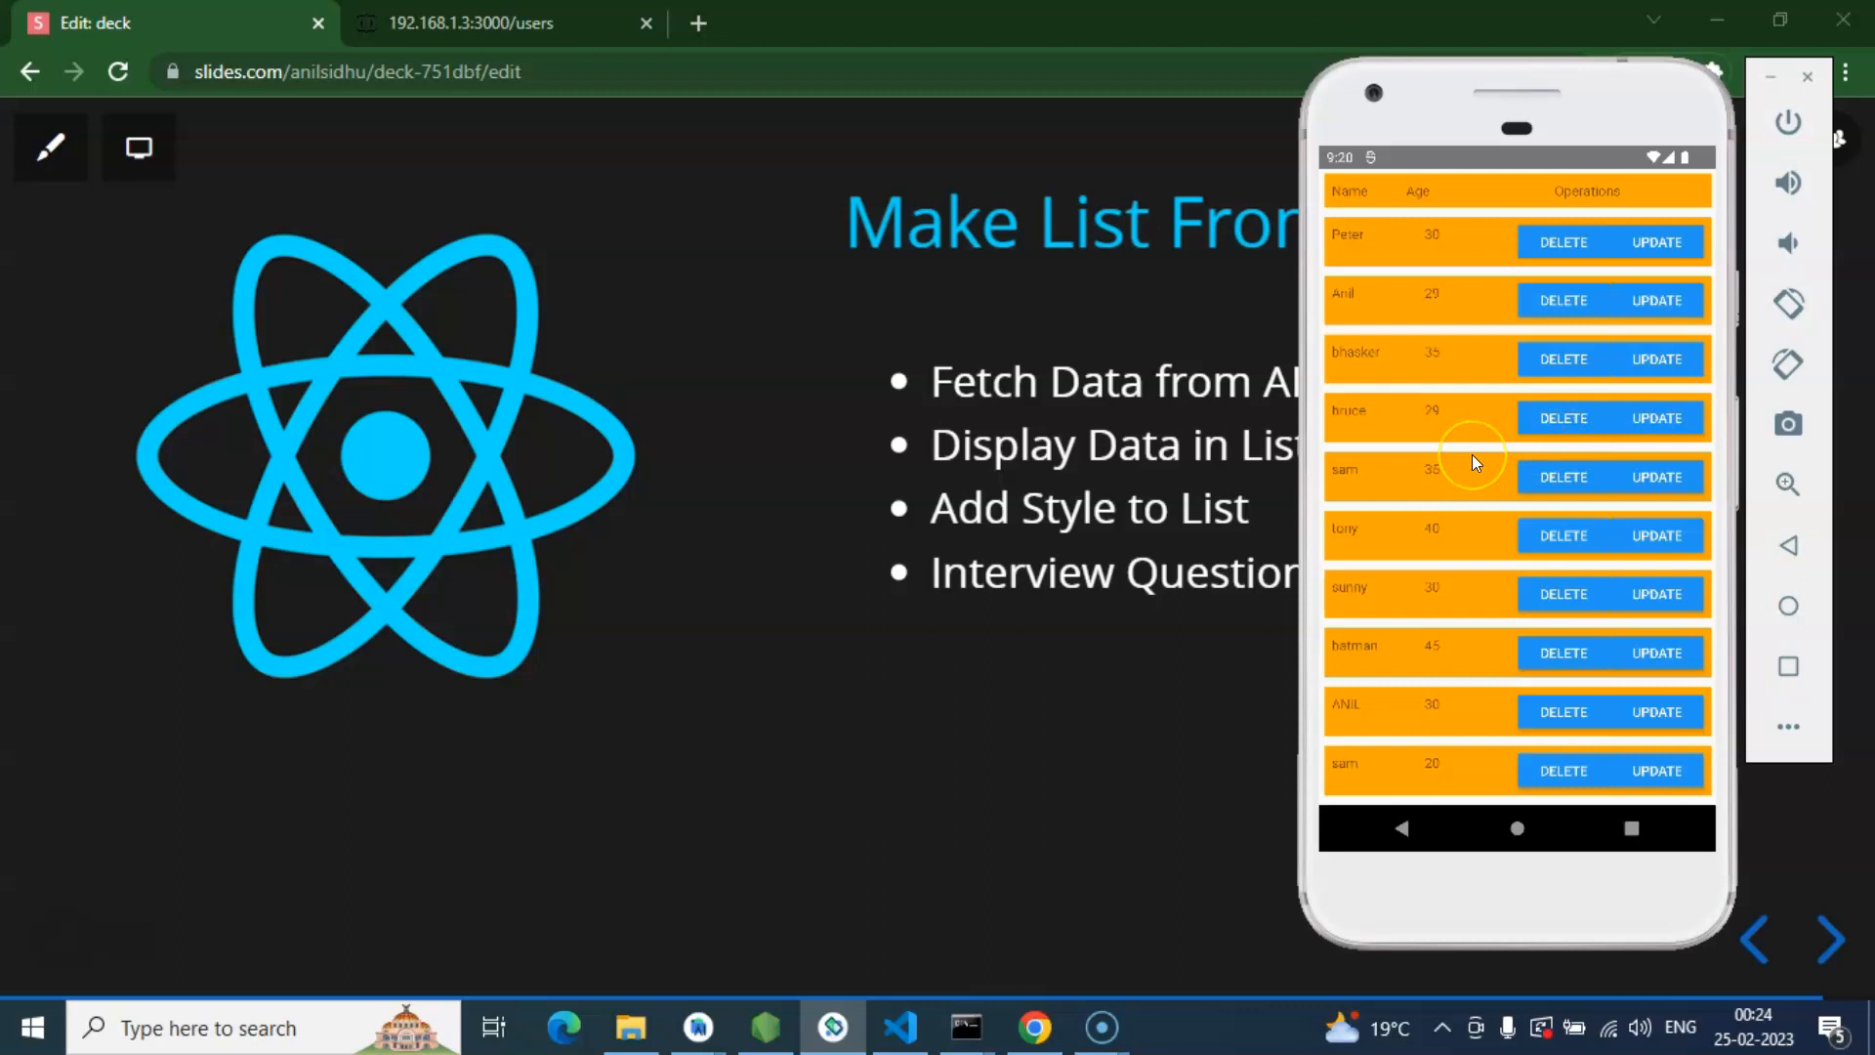
mouse_move(1473, 463)
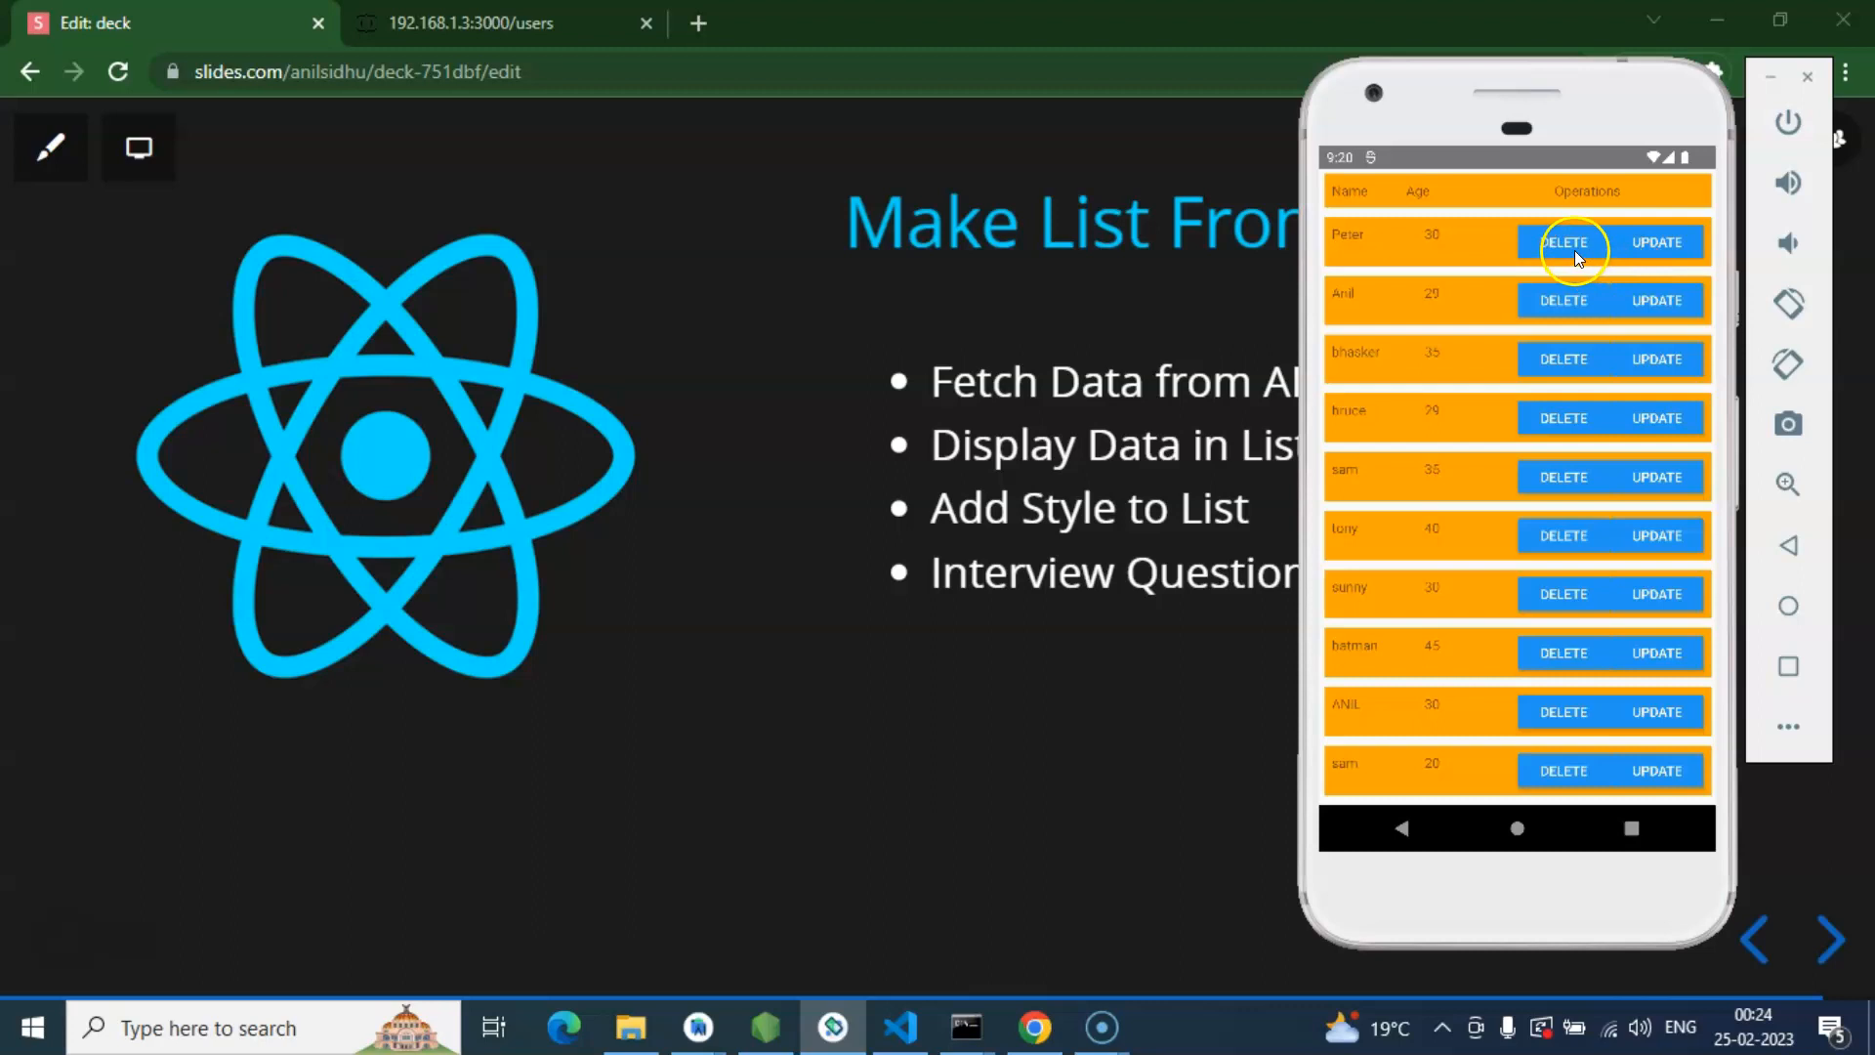
mouse_move(1591, 251)
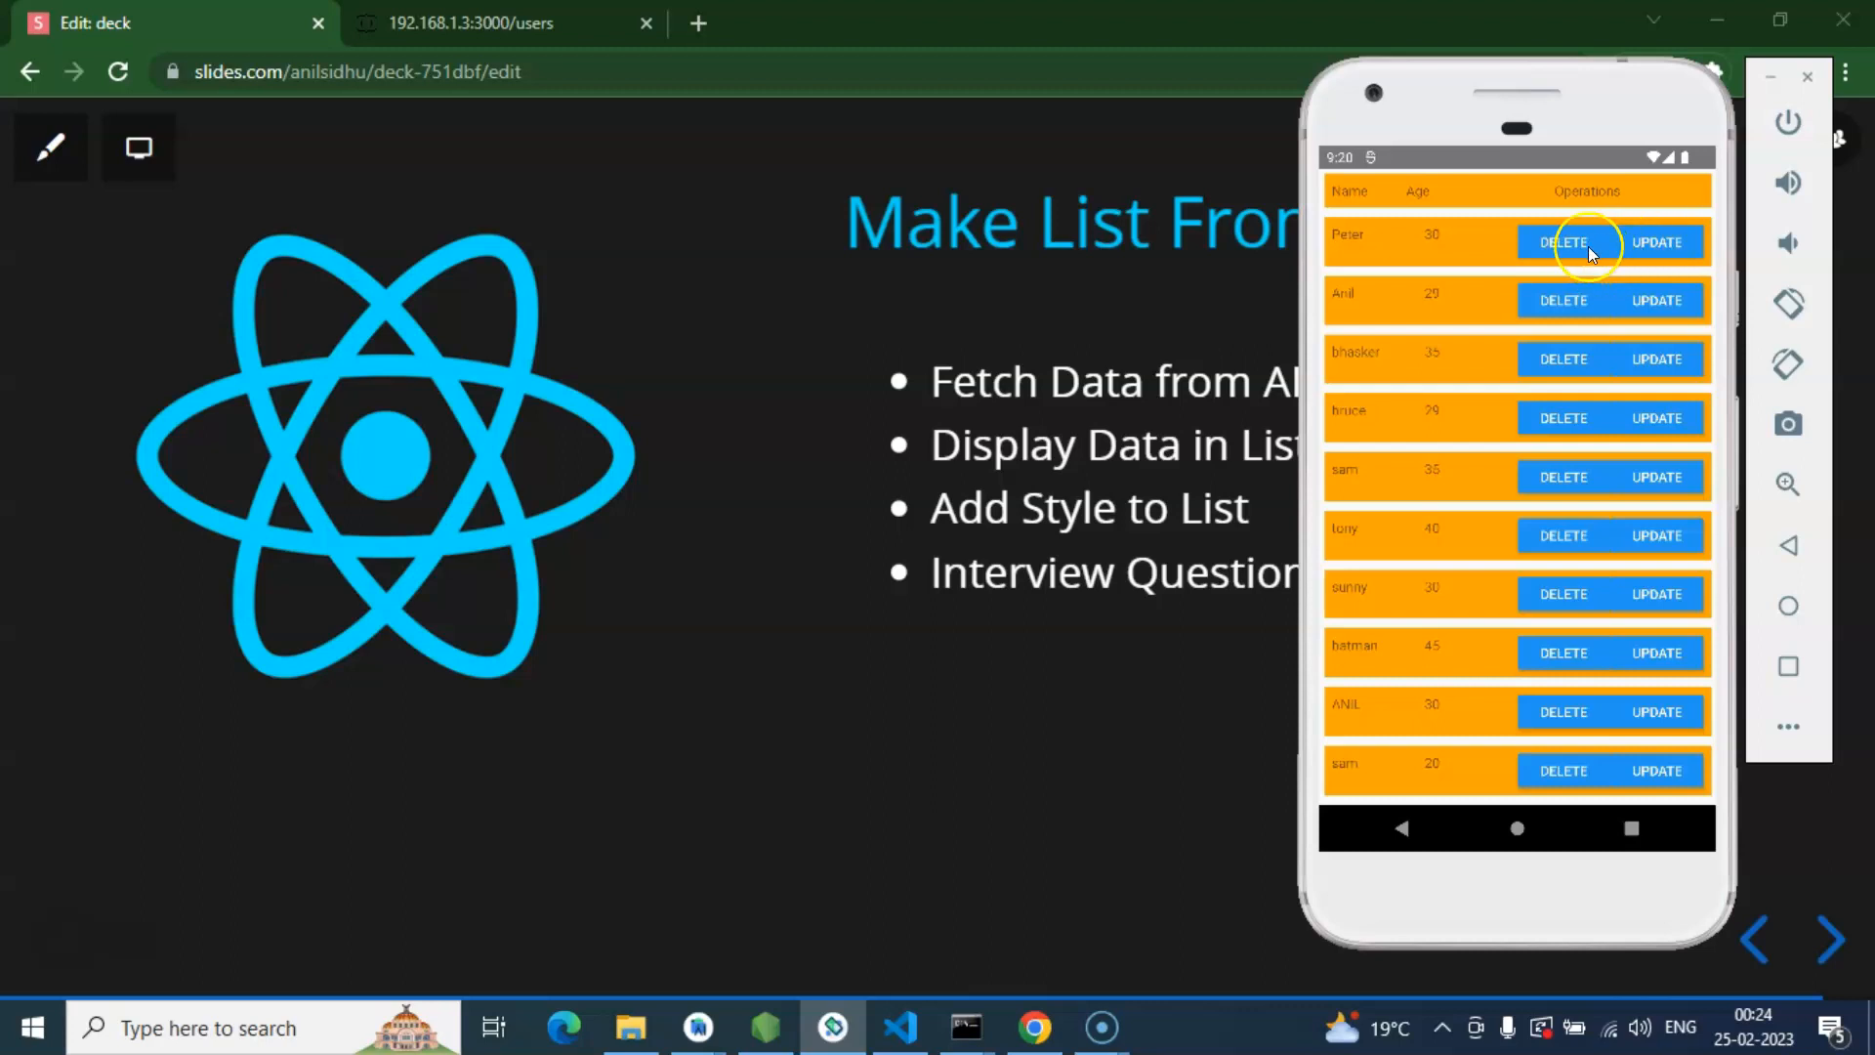
mouse_move(1658, 243)
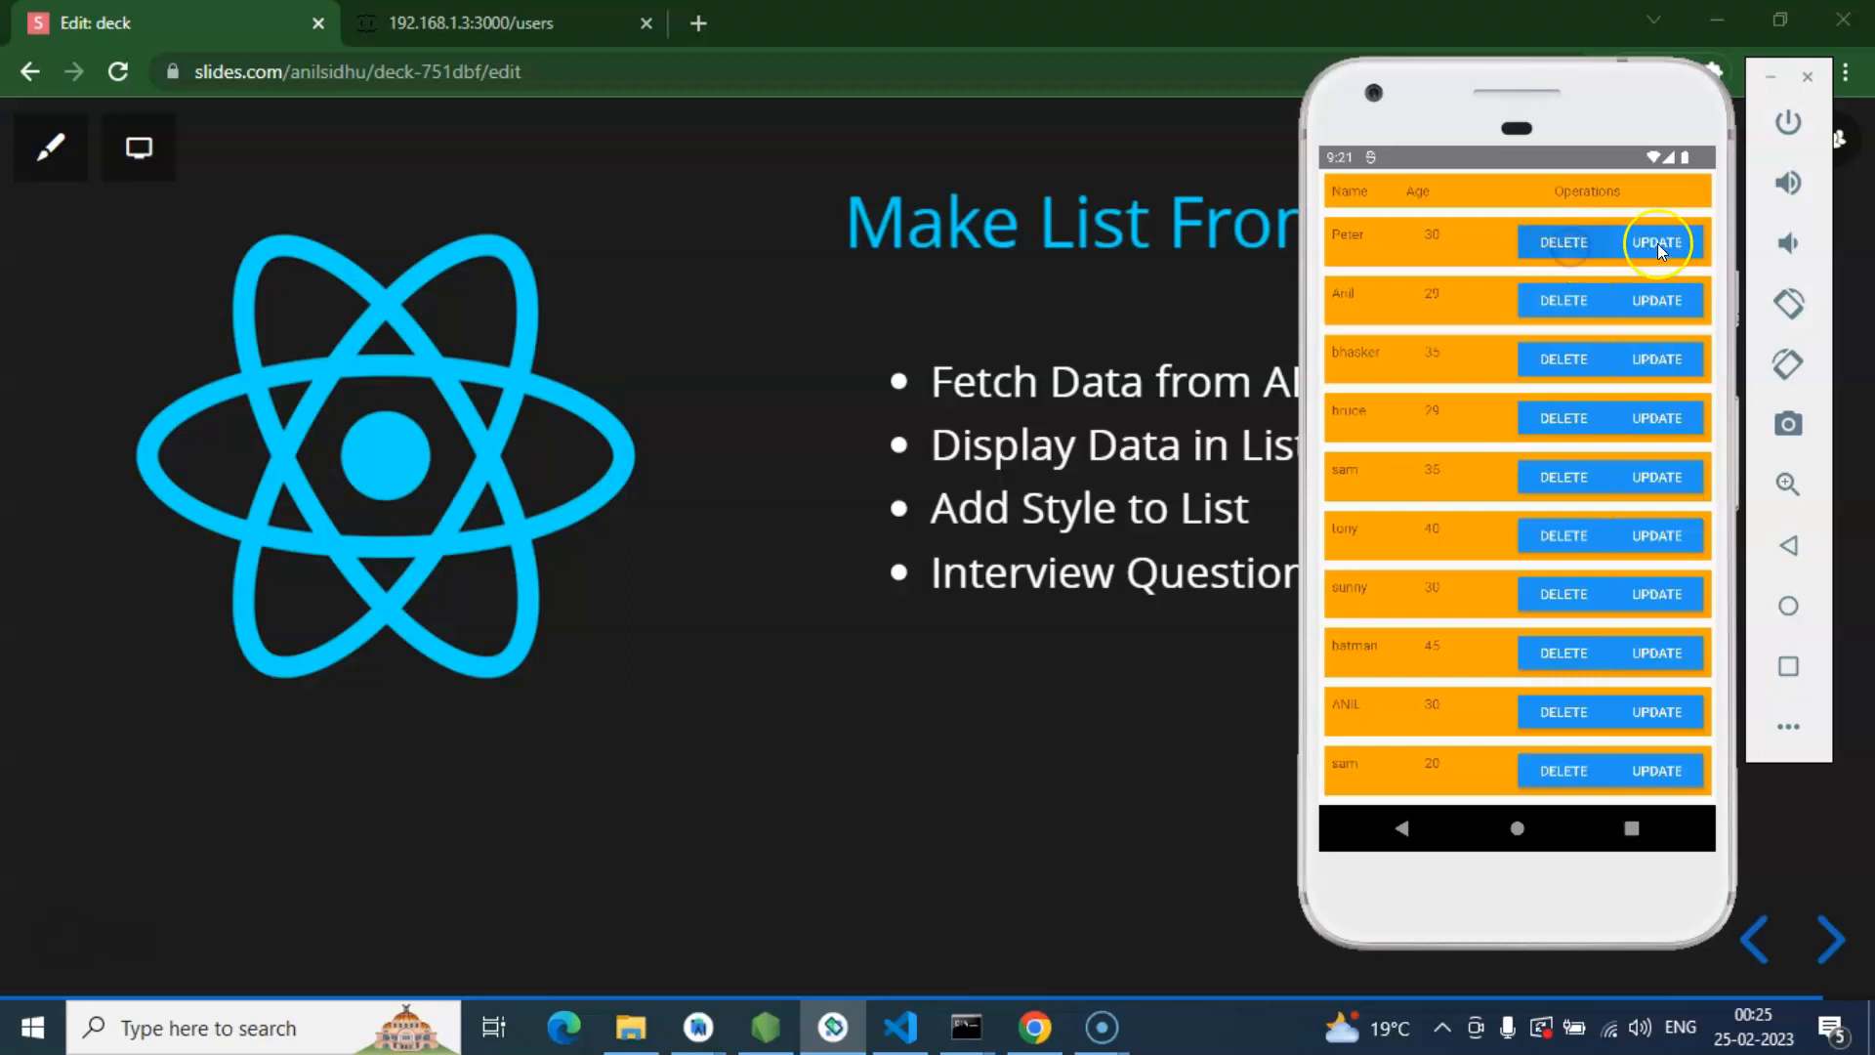
mouse_move(1561, 251)
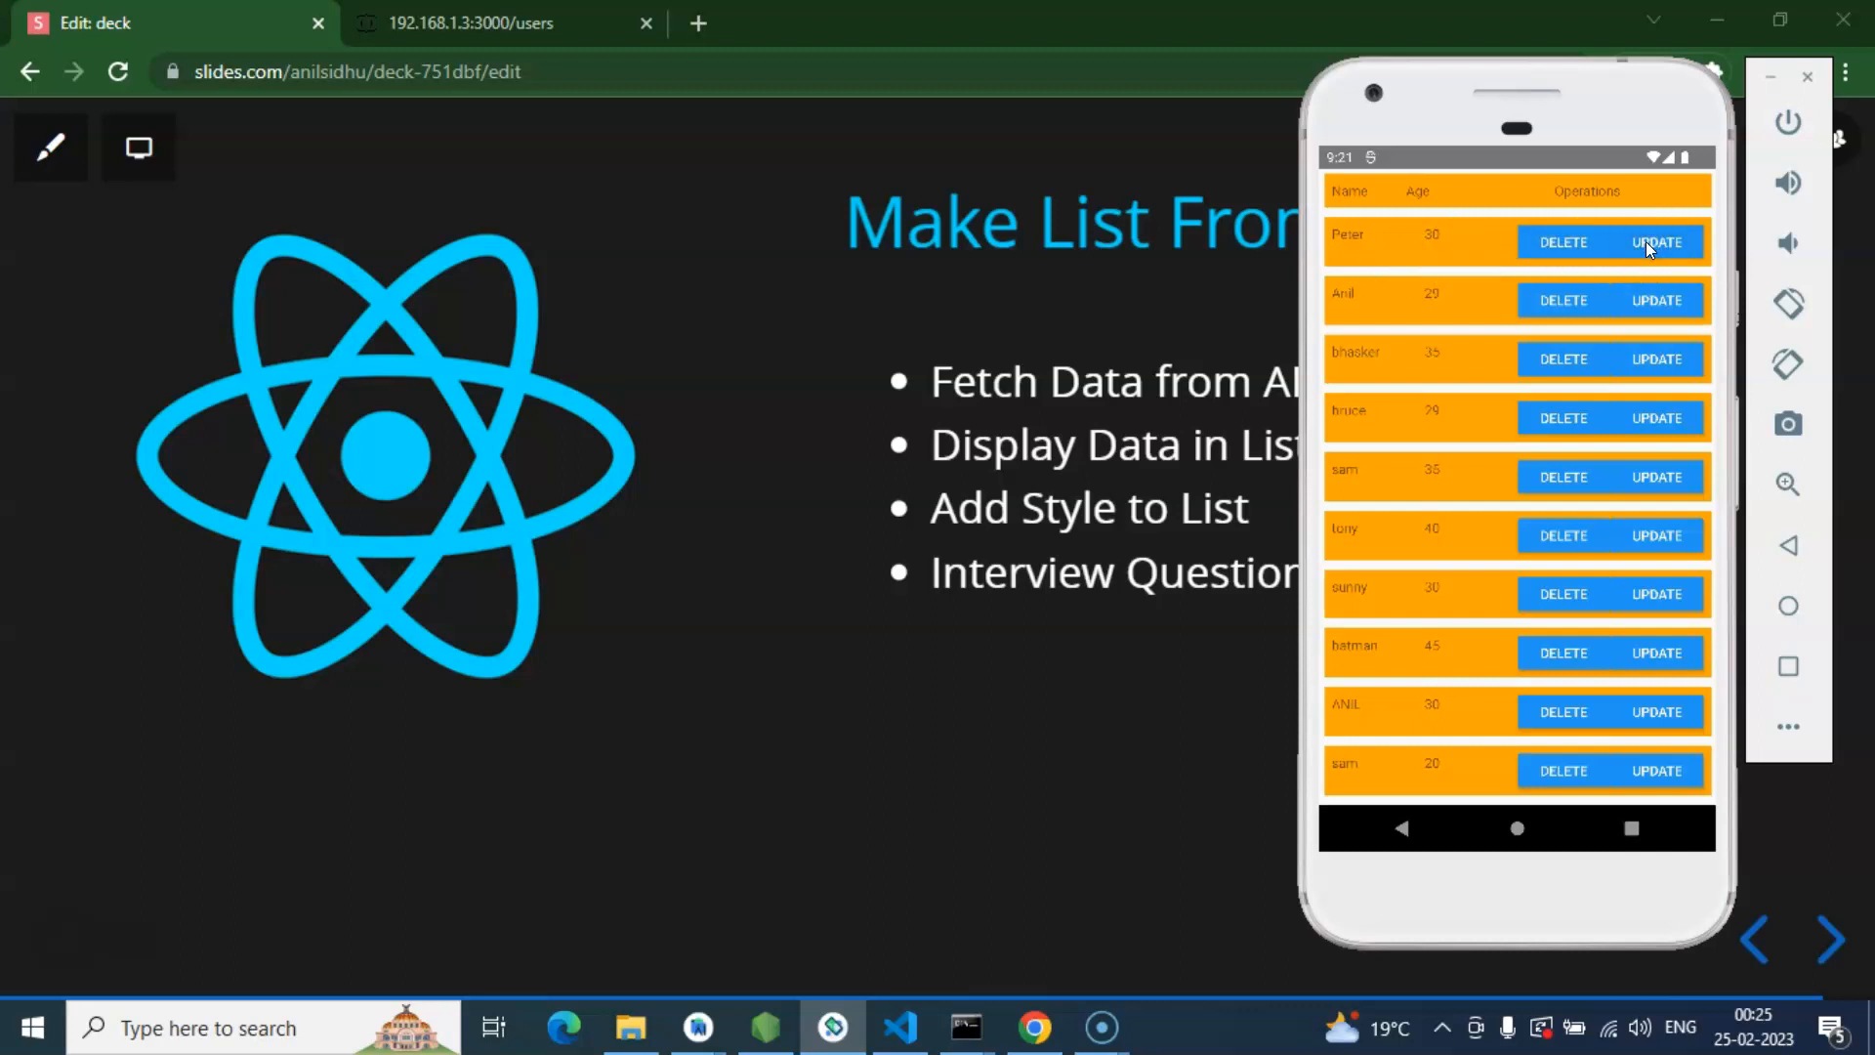
mouse_move(1562, 241)
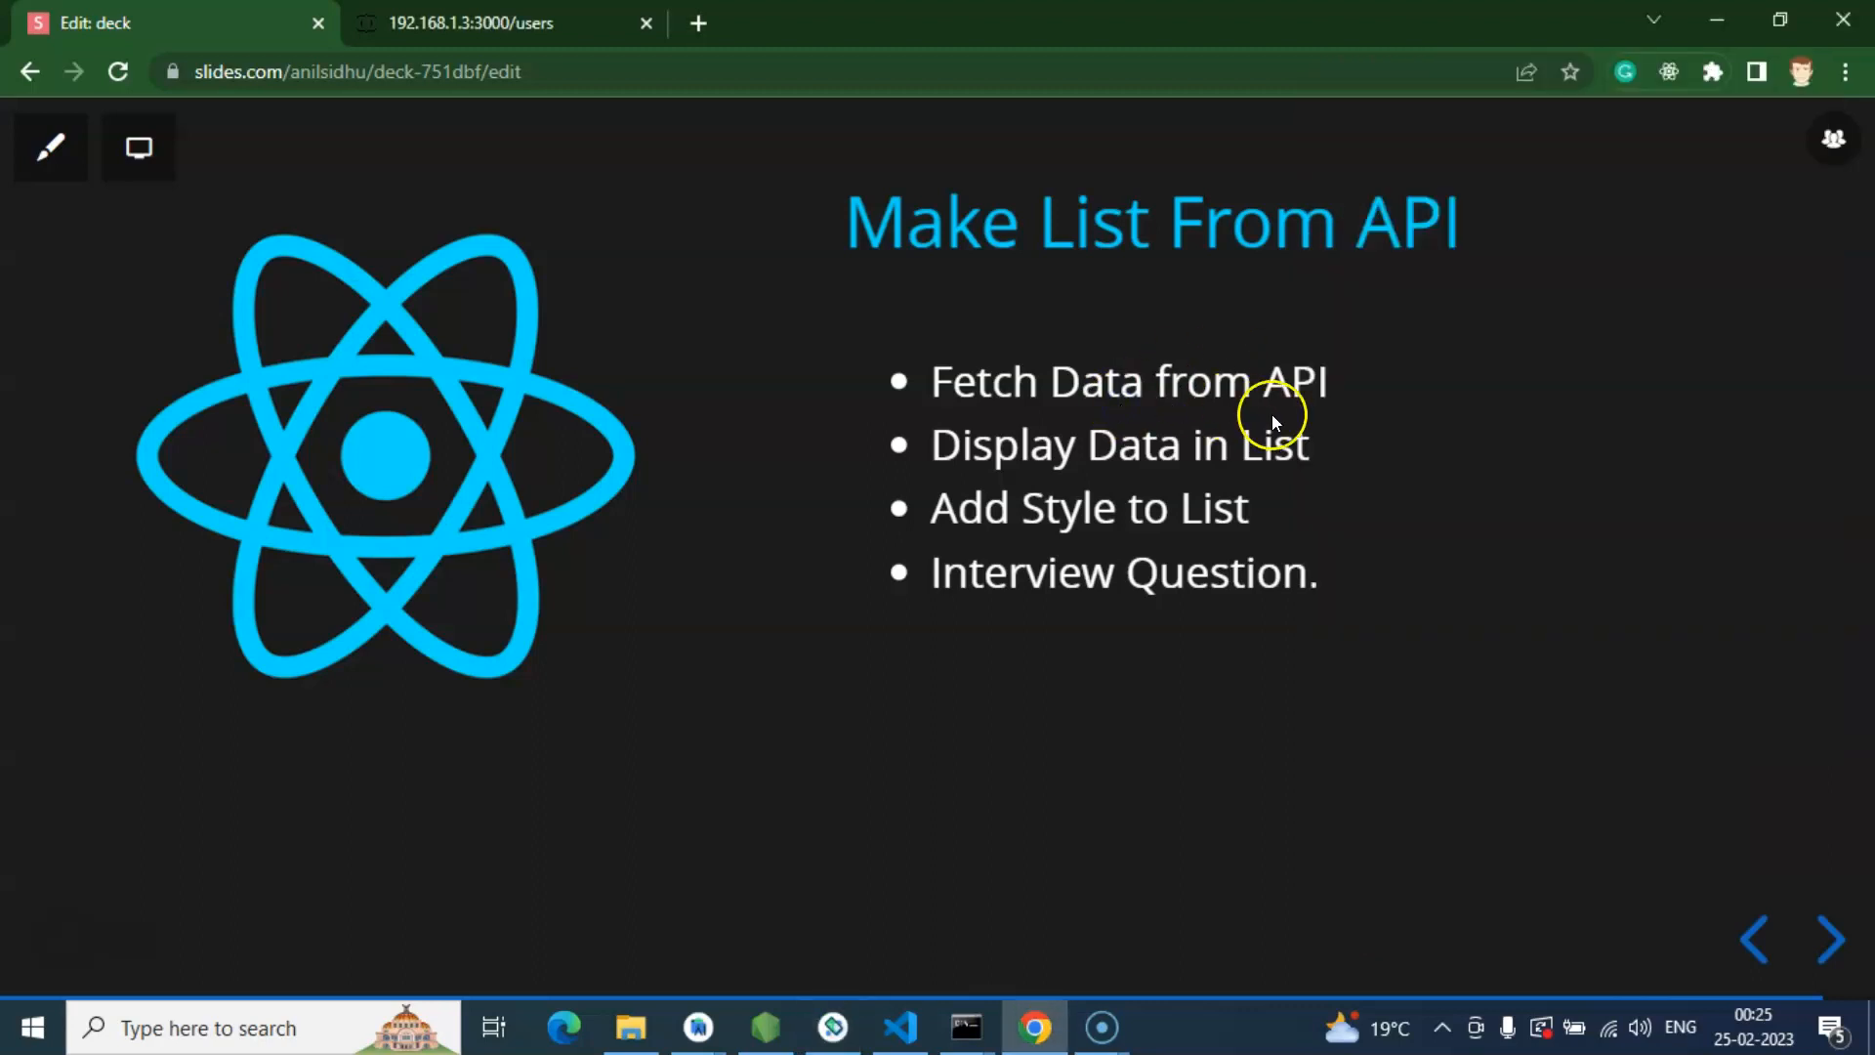
mouse_move(1315, 406)
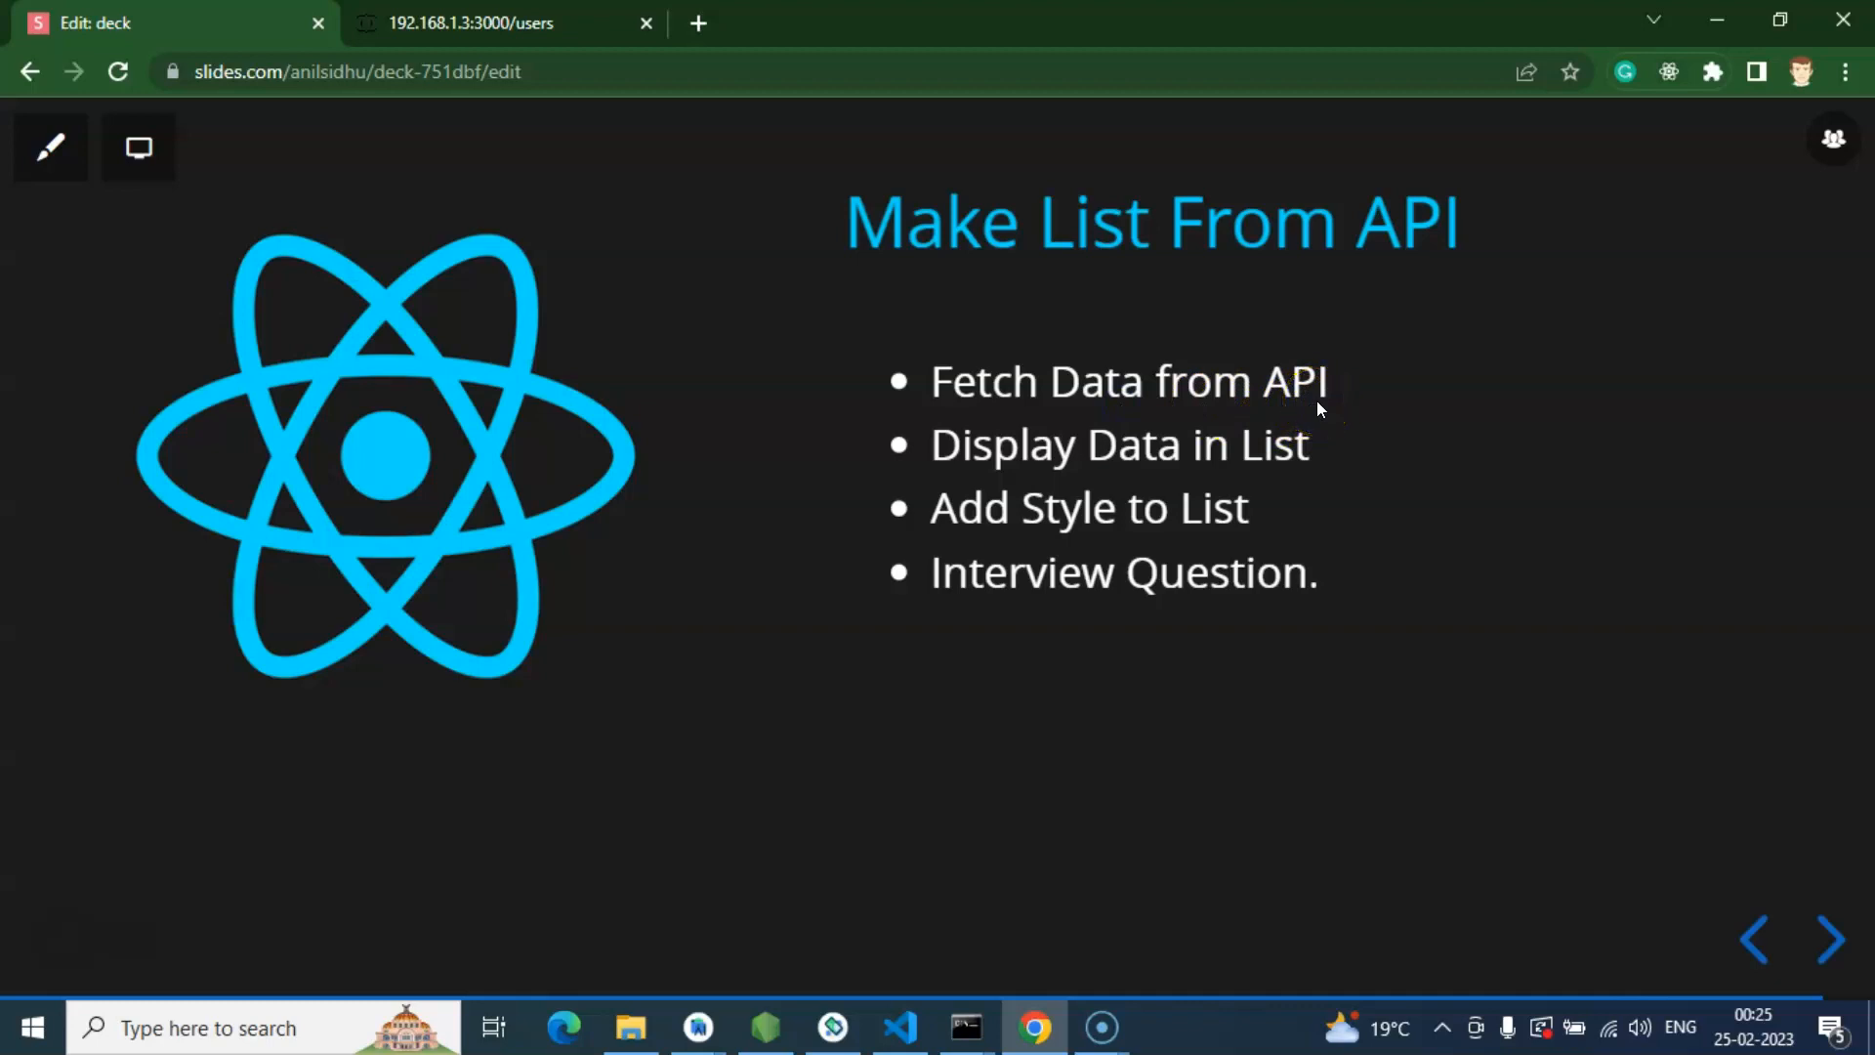
mouse_move(1145, 677)
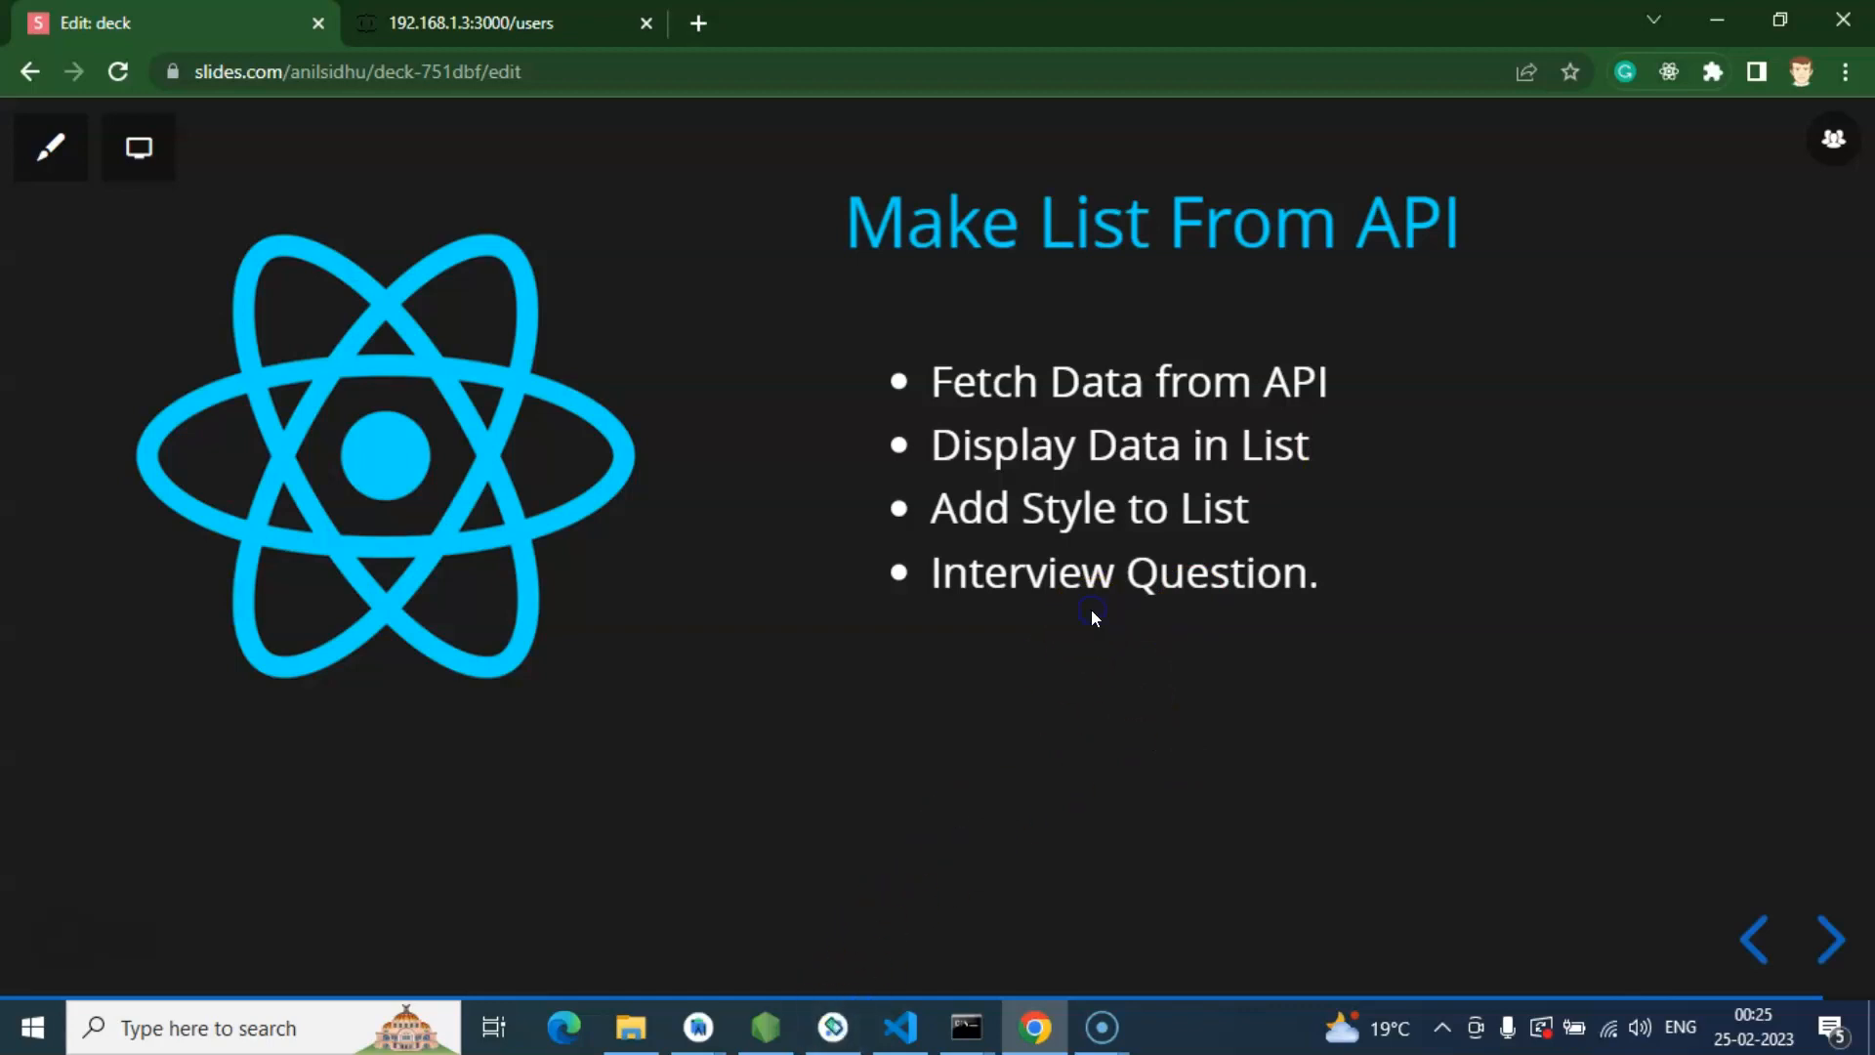
mouse_move(835, 1026)
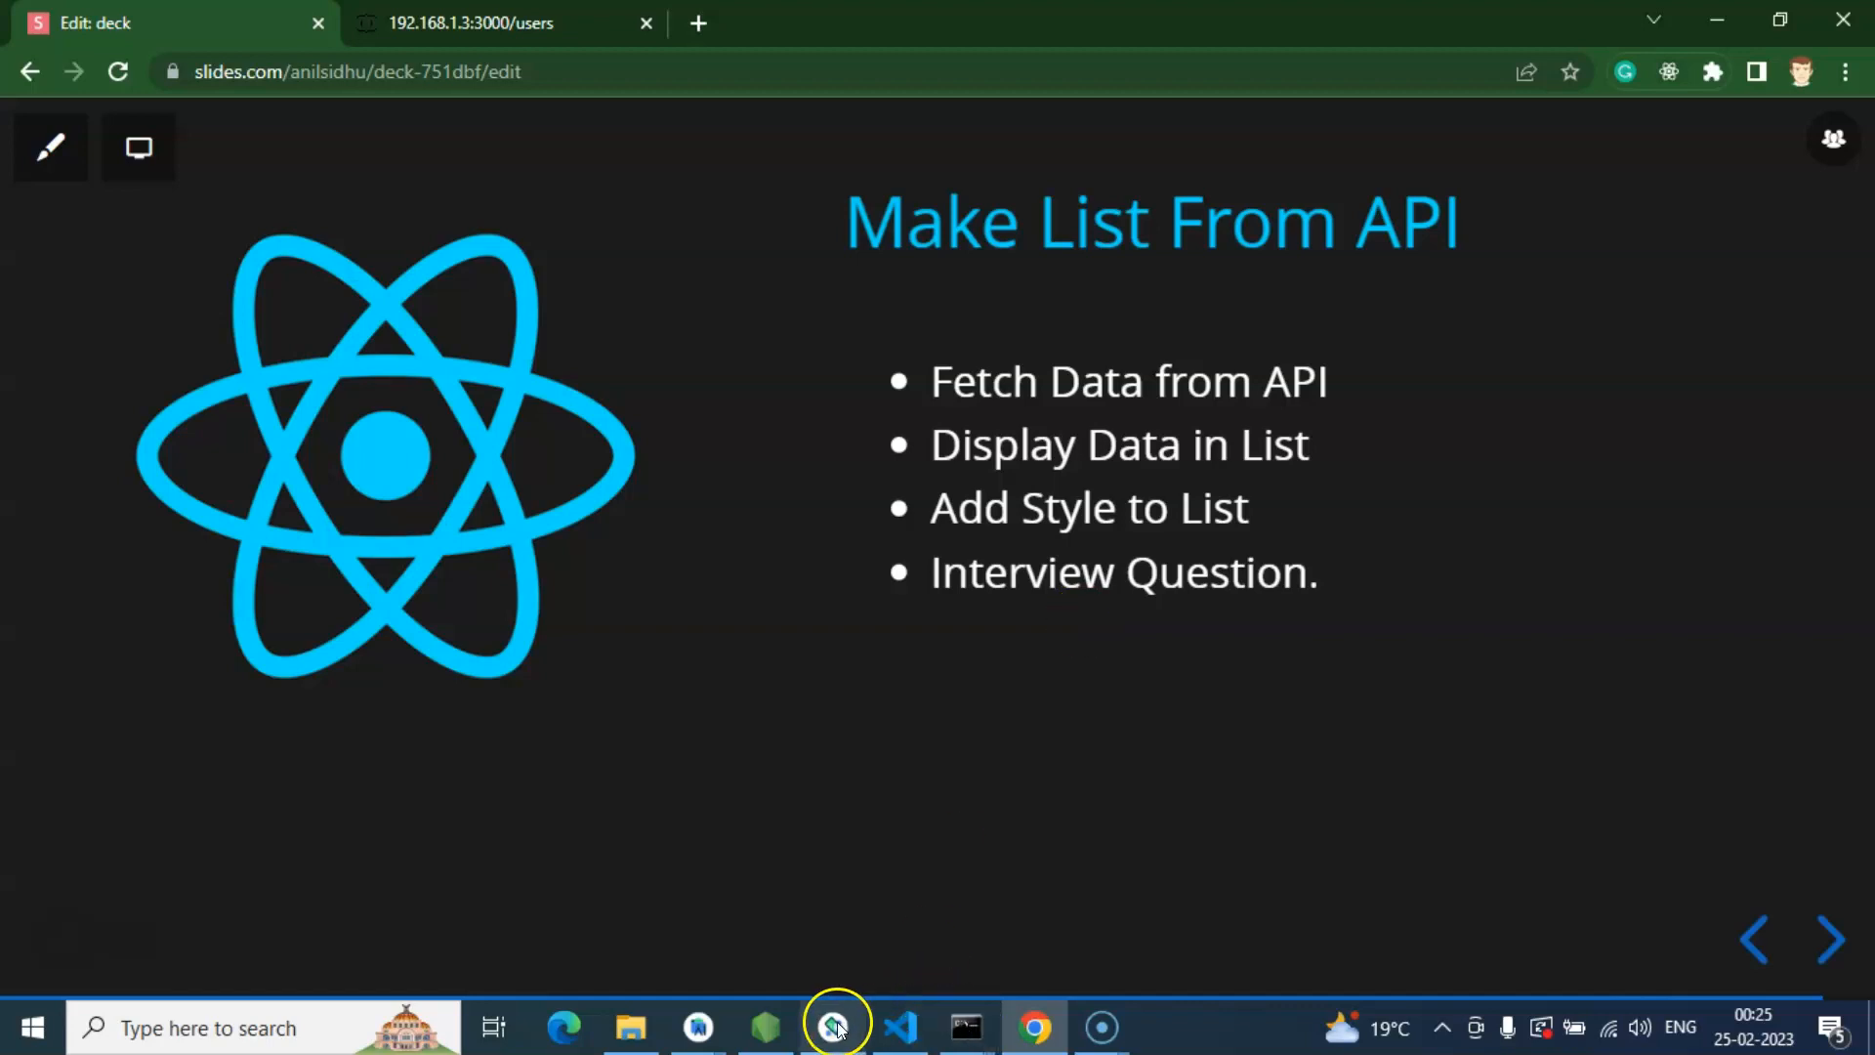
Step: In App.js, with the Explorer collapsed, declare an async getAPIData arrow function
left_click(832, 1026)
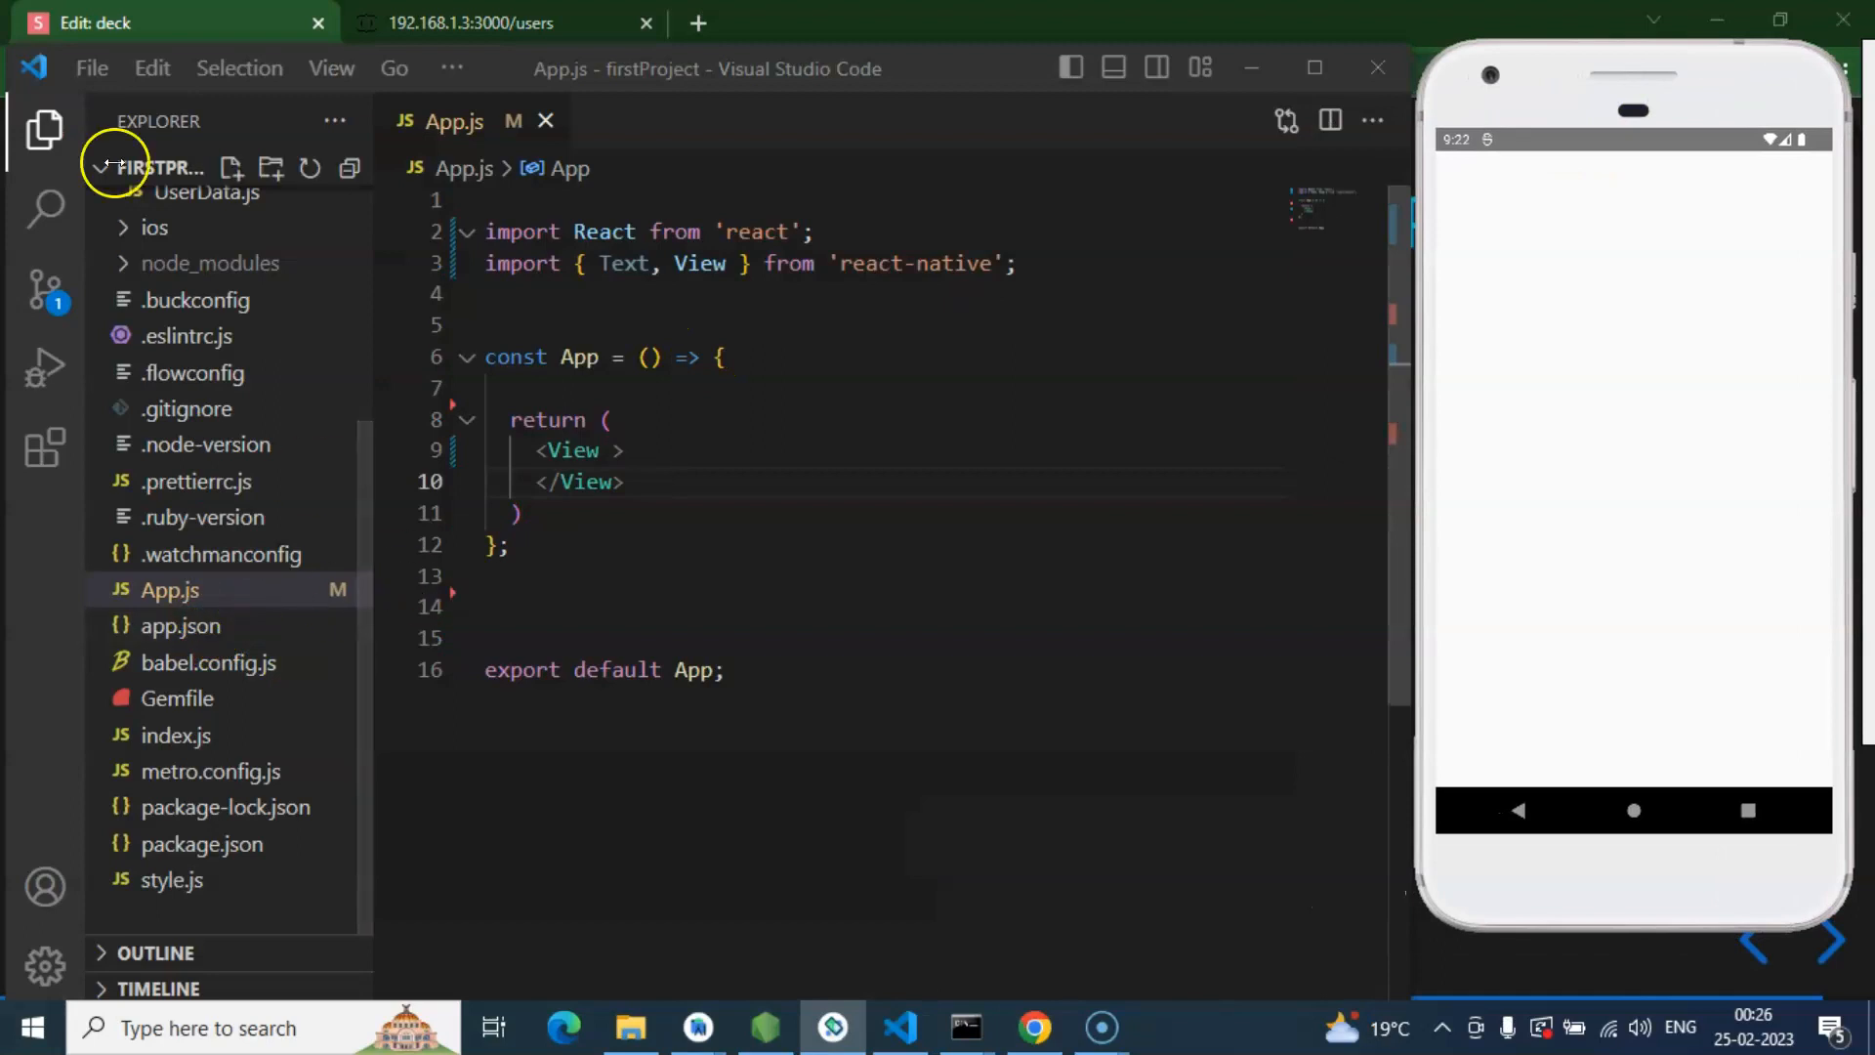
left_click(46, 129)
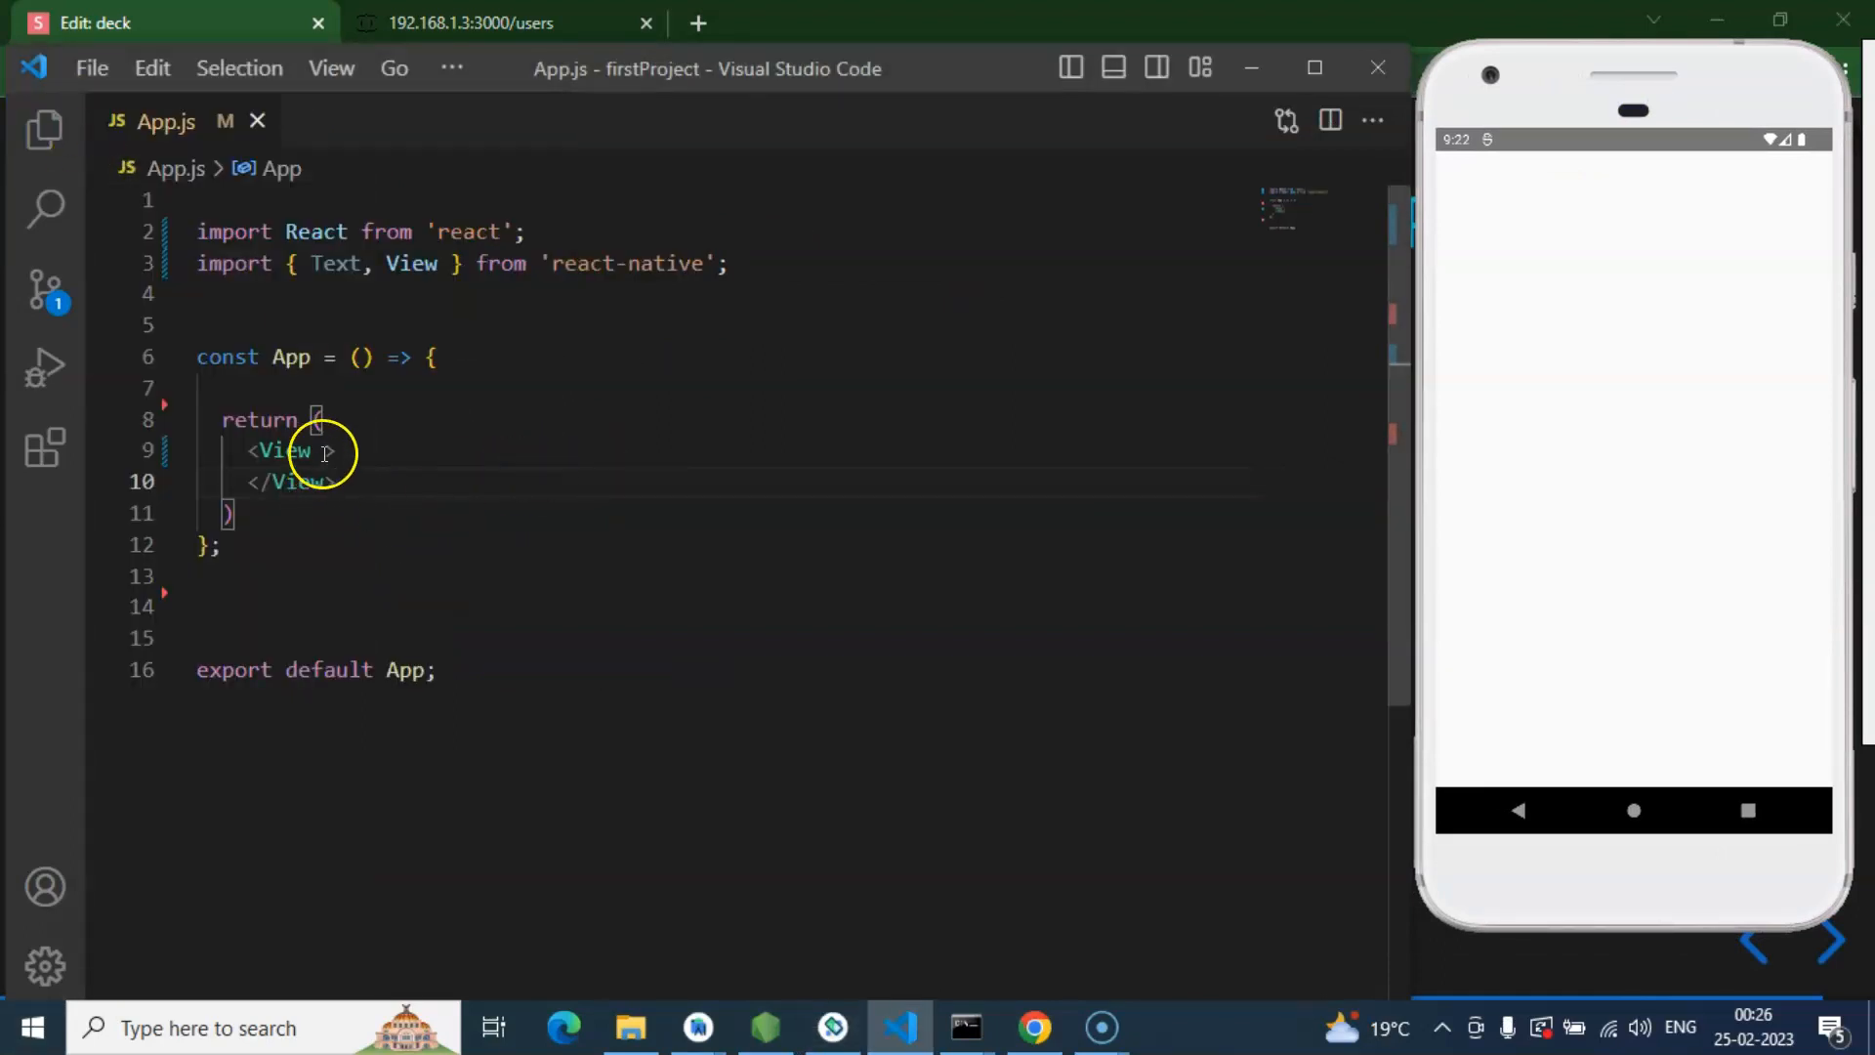
type(">")
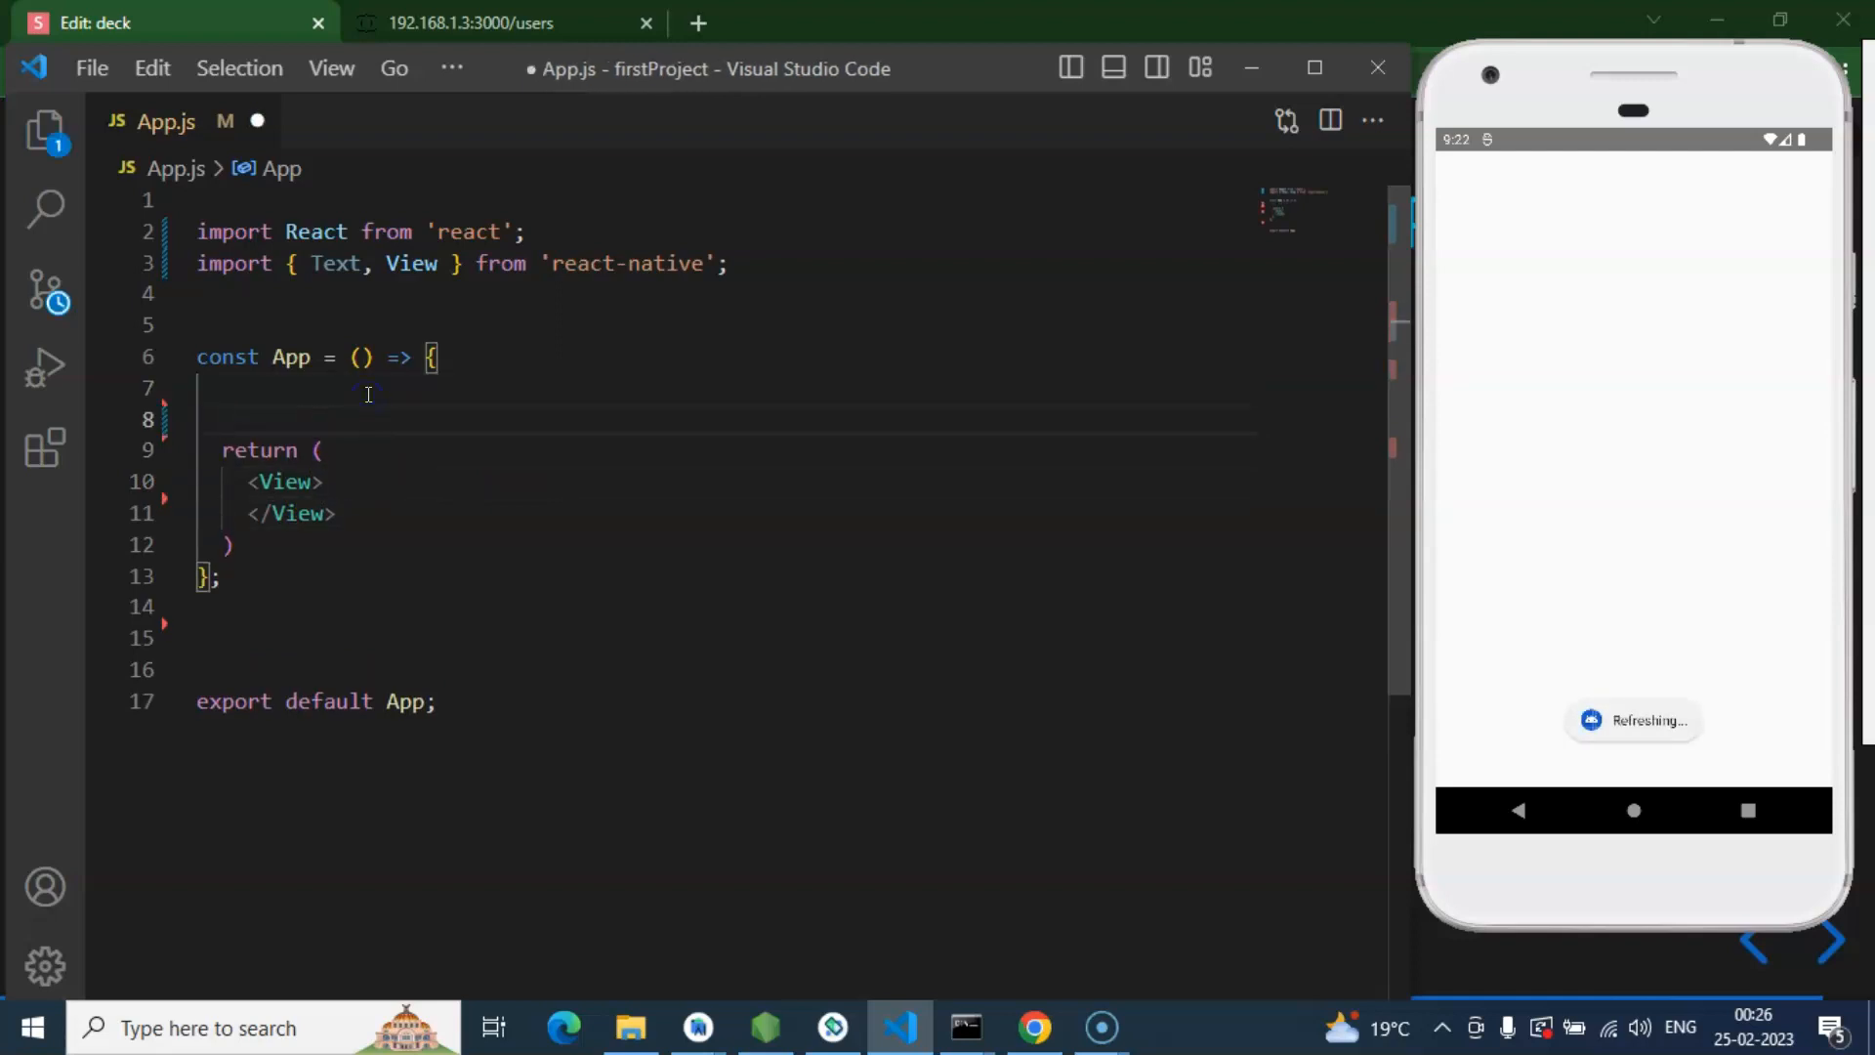
type("const")
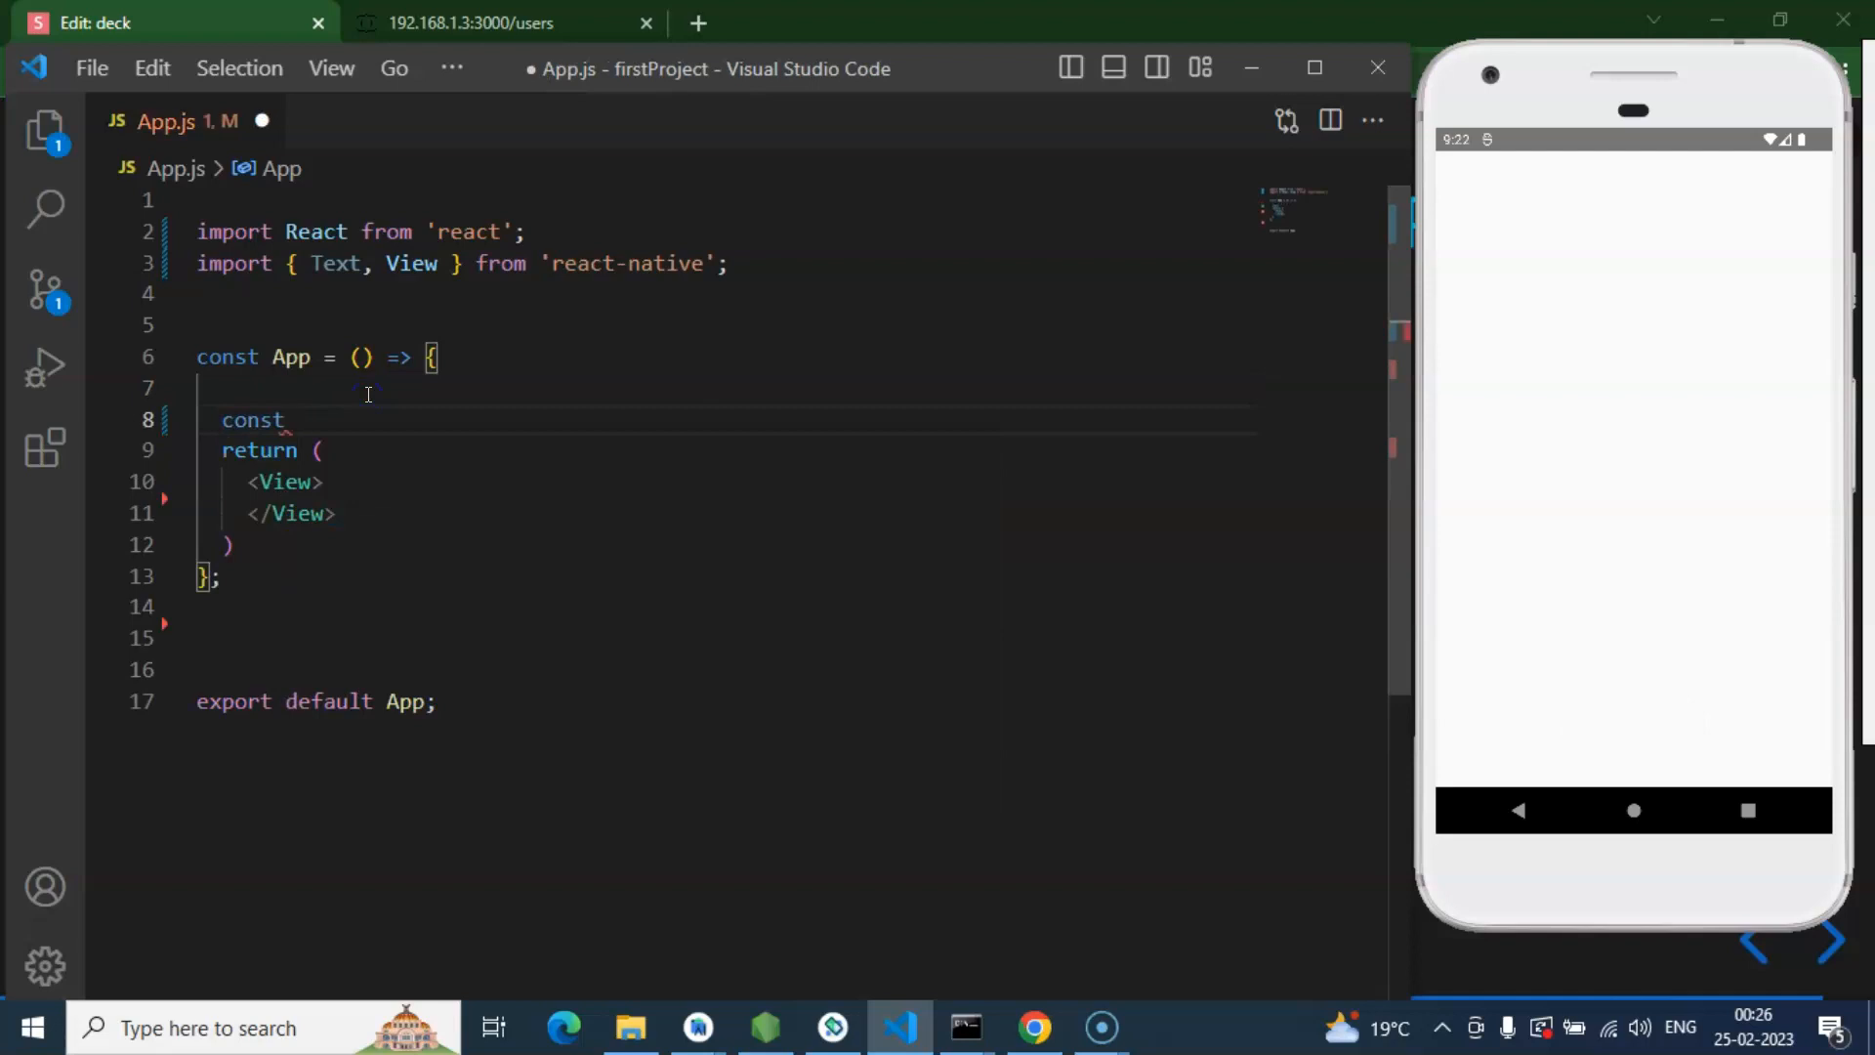
type("get")
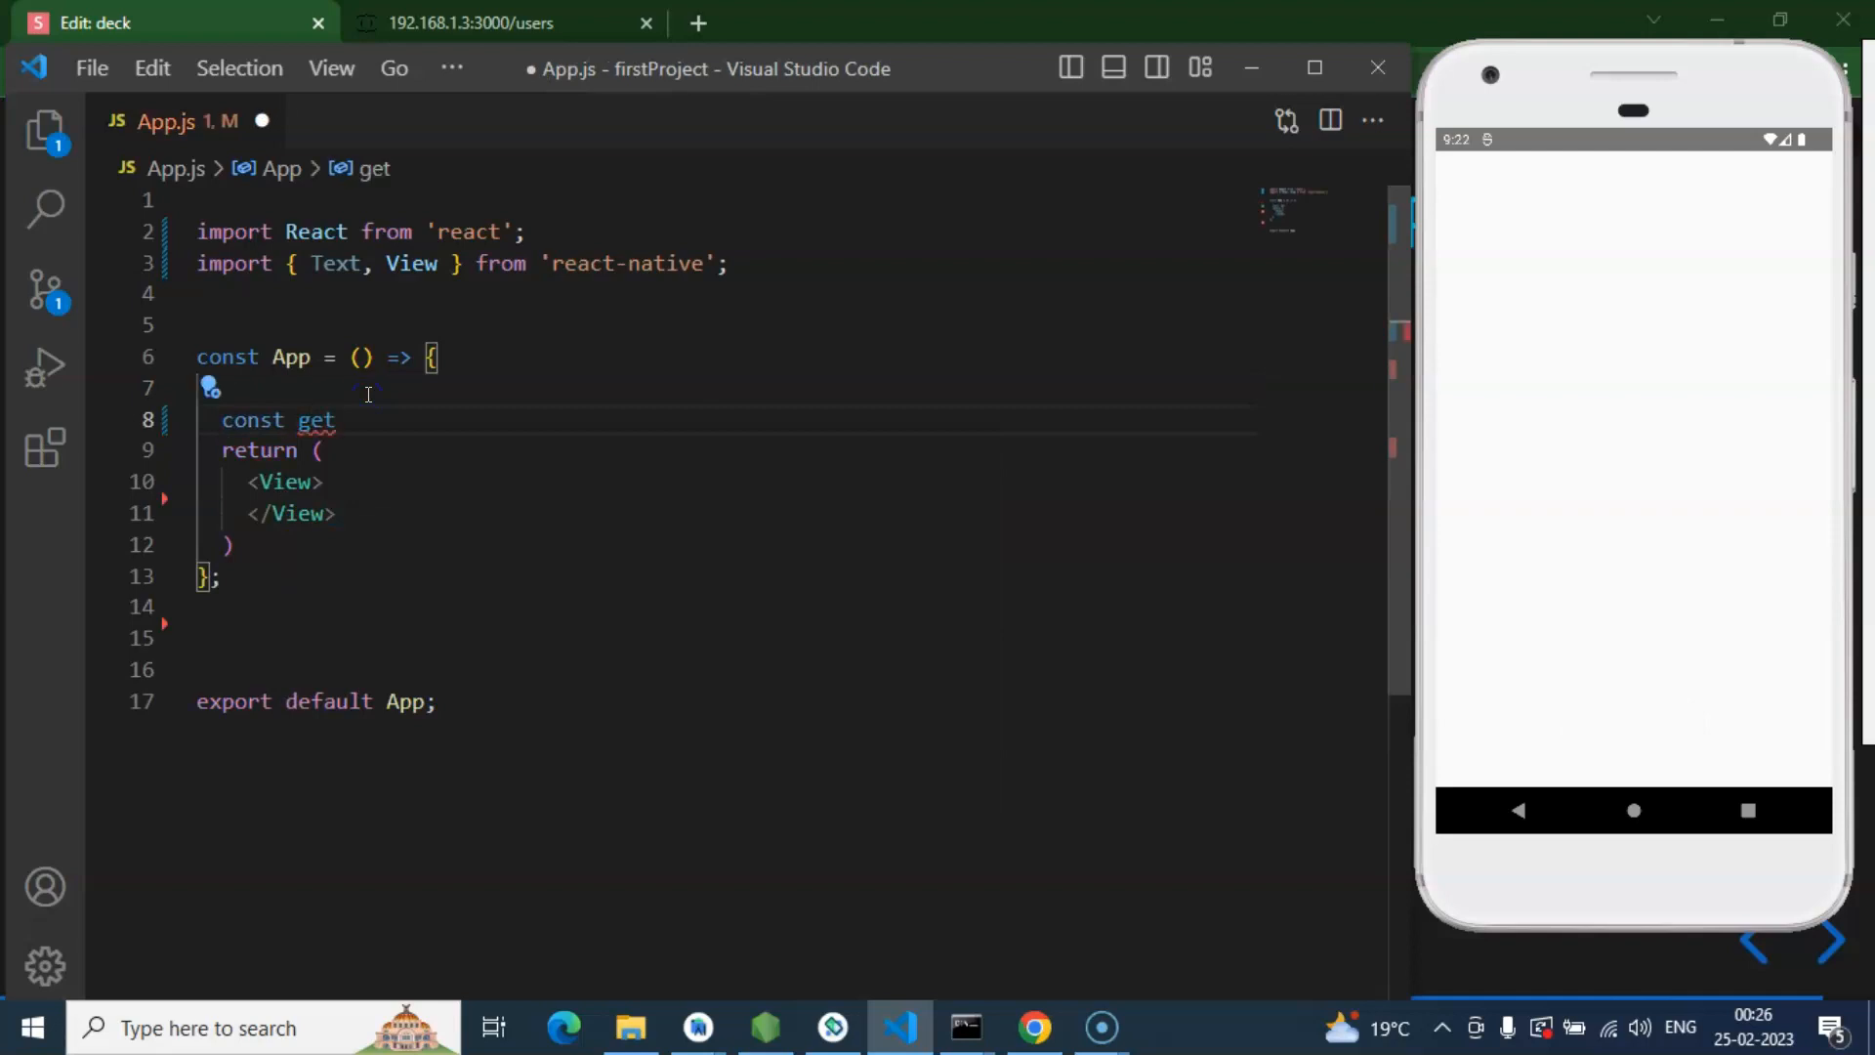
type("APIData =")
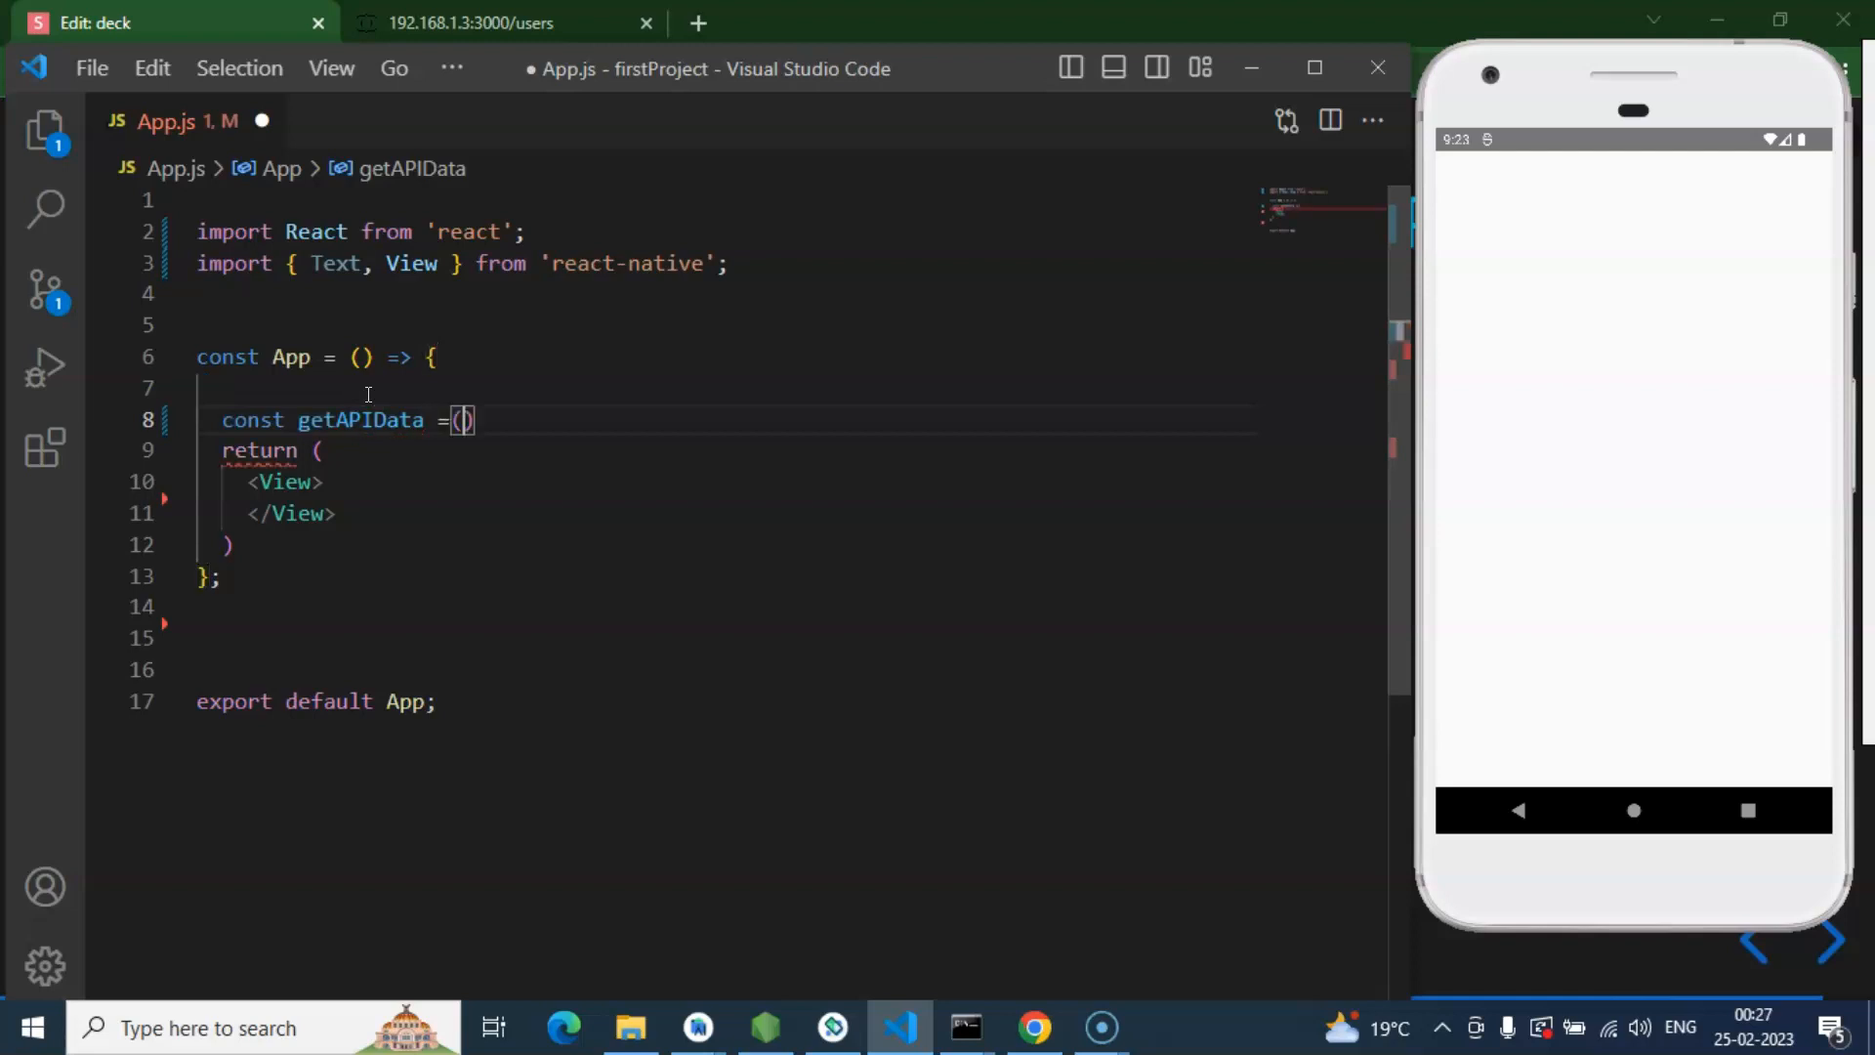
type("()=>{")
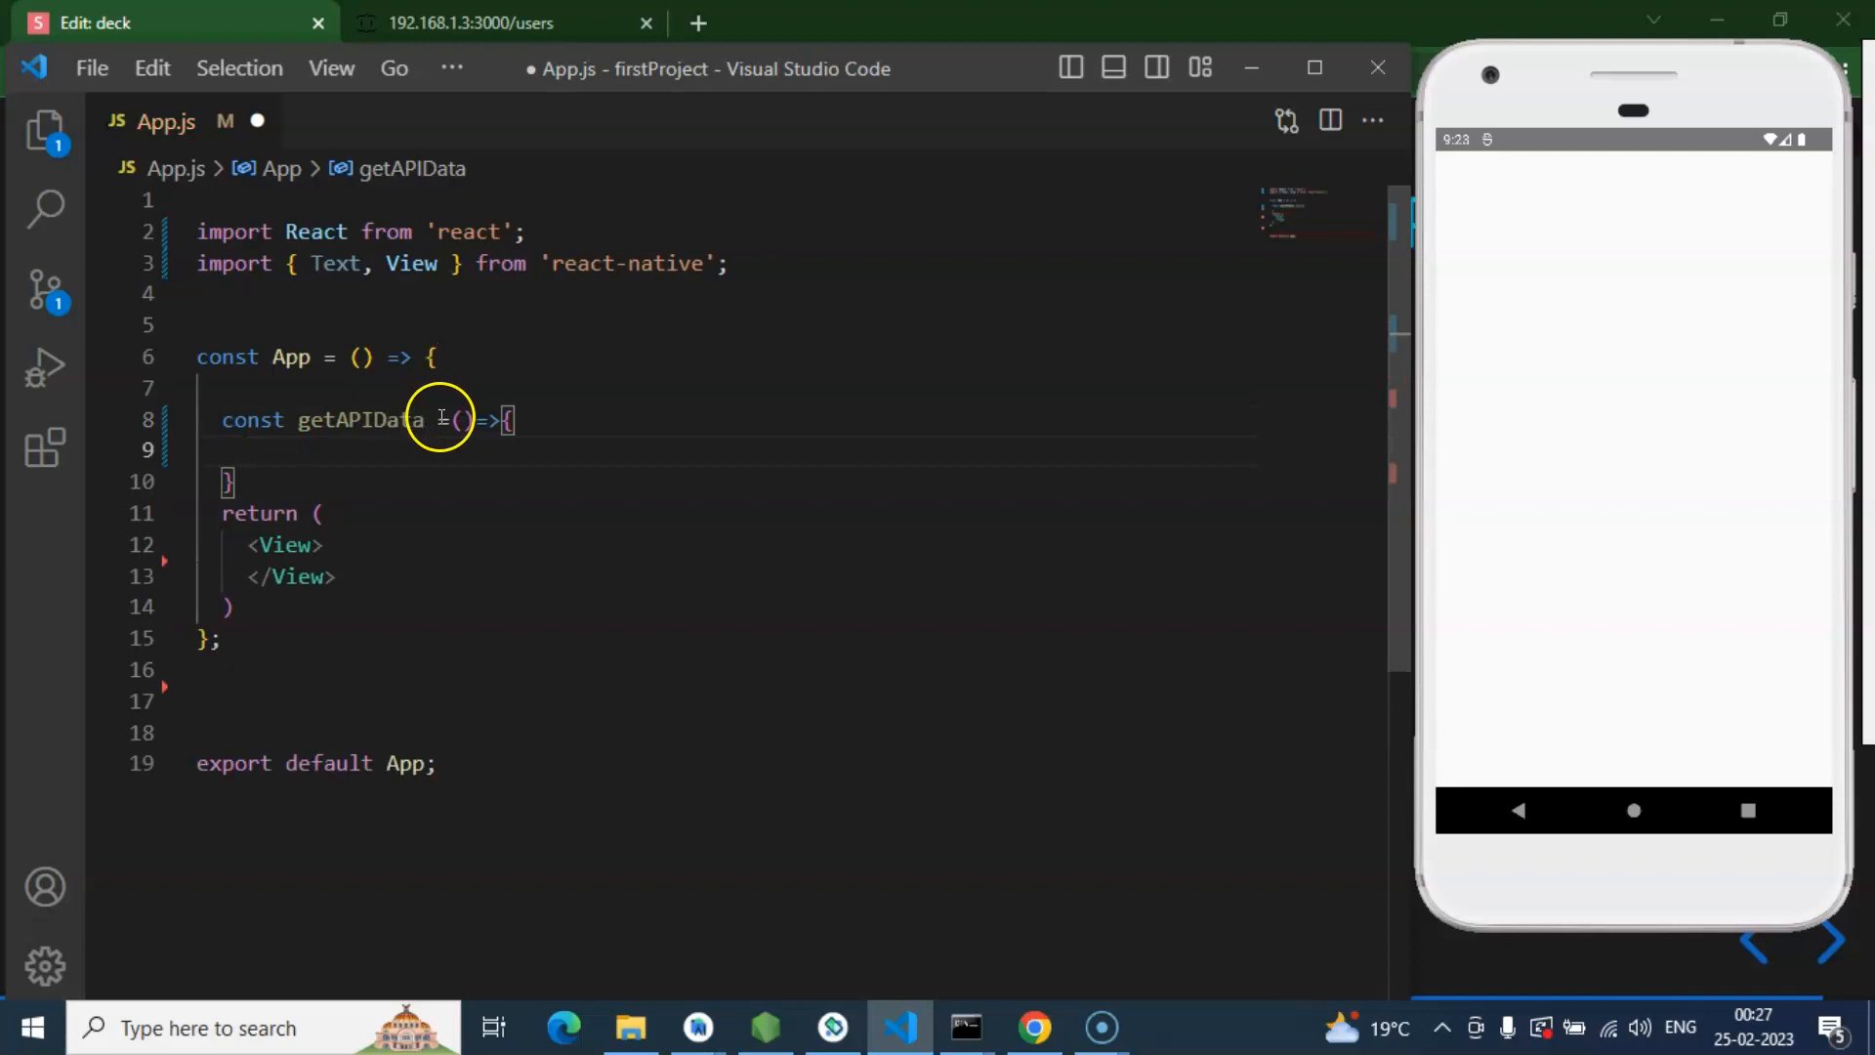
type("sync")
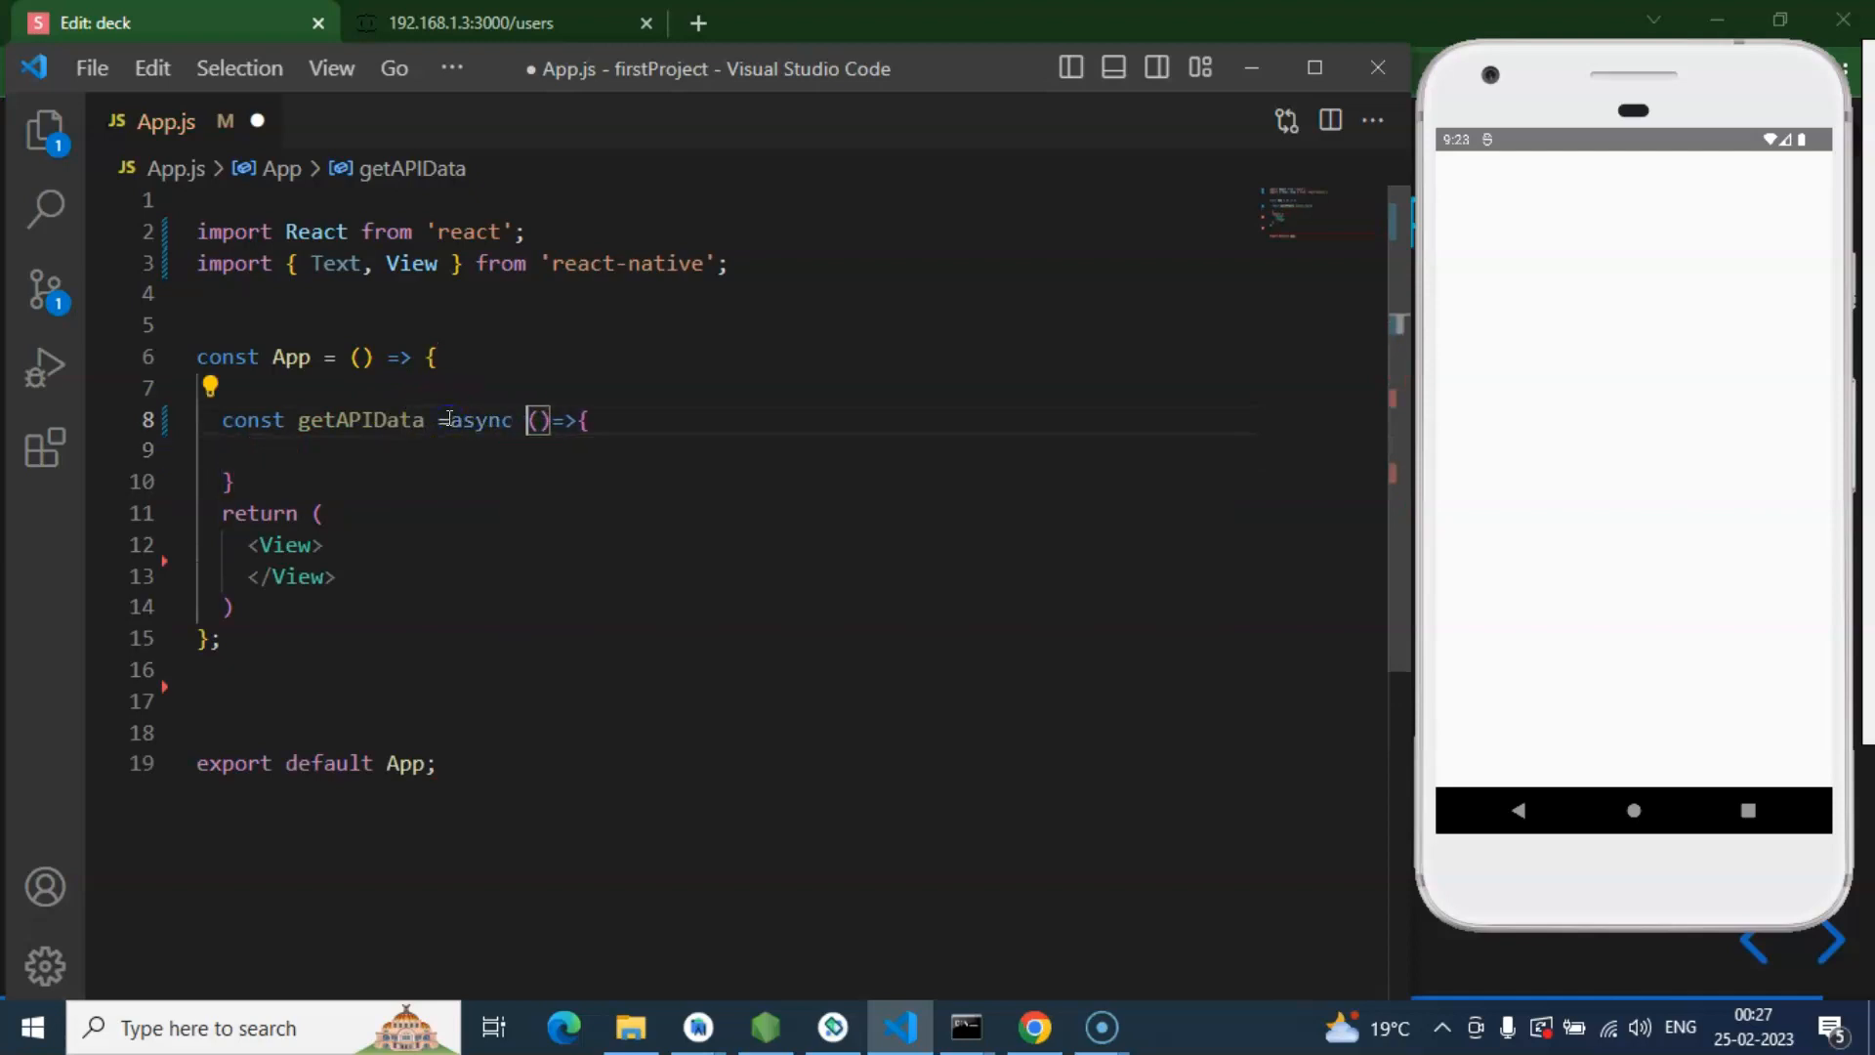
key("ctrl+s")
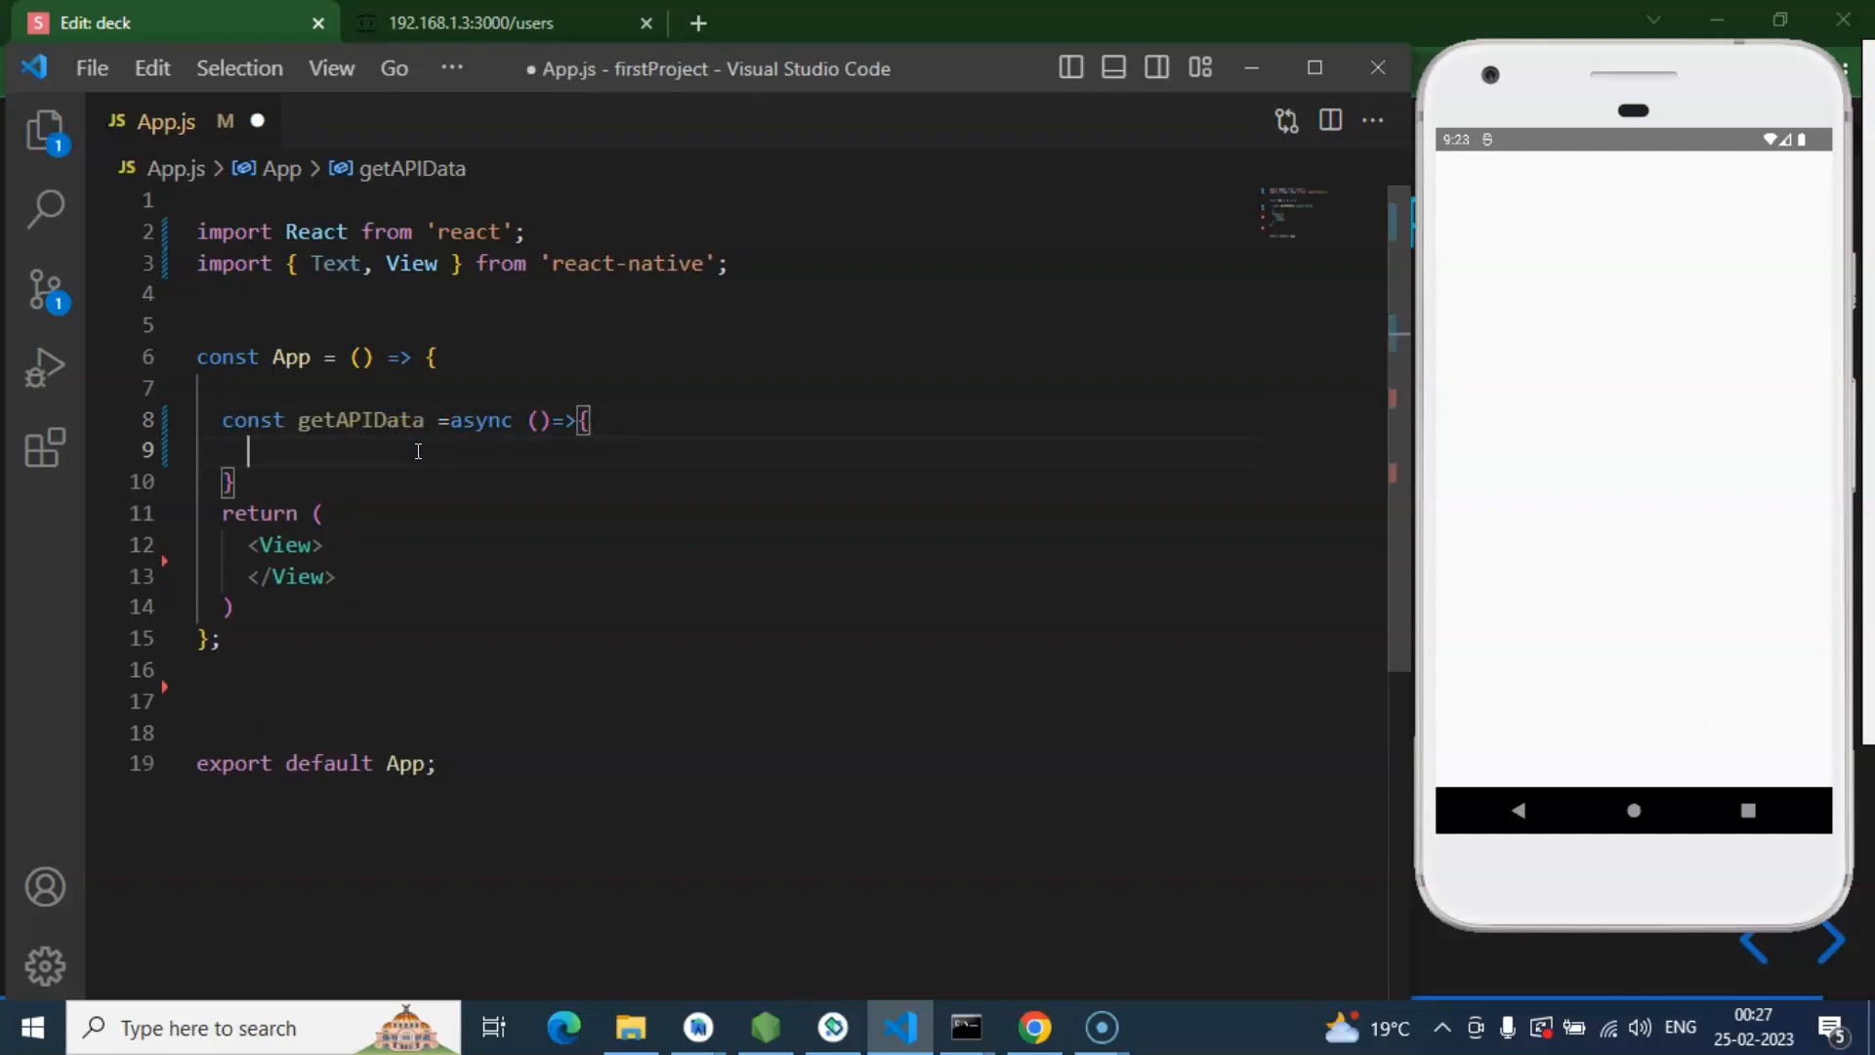
Step: Start 'const url = ""' in getAPIData and check the users API address in Chrome
type("const url")
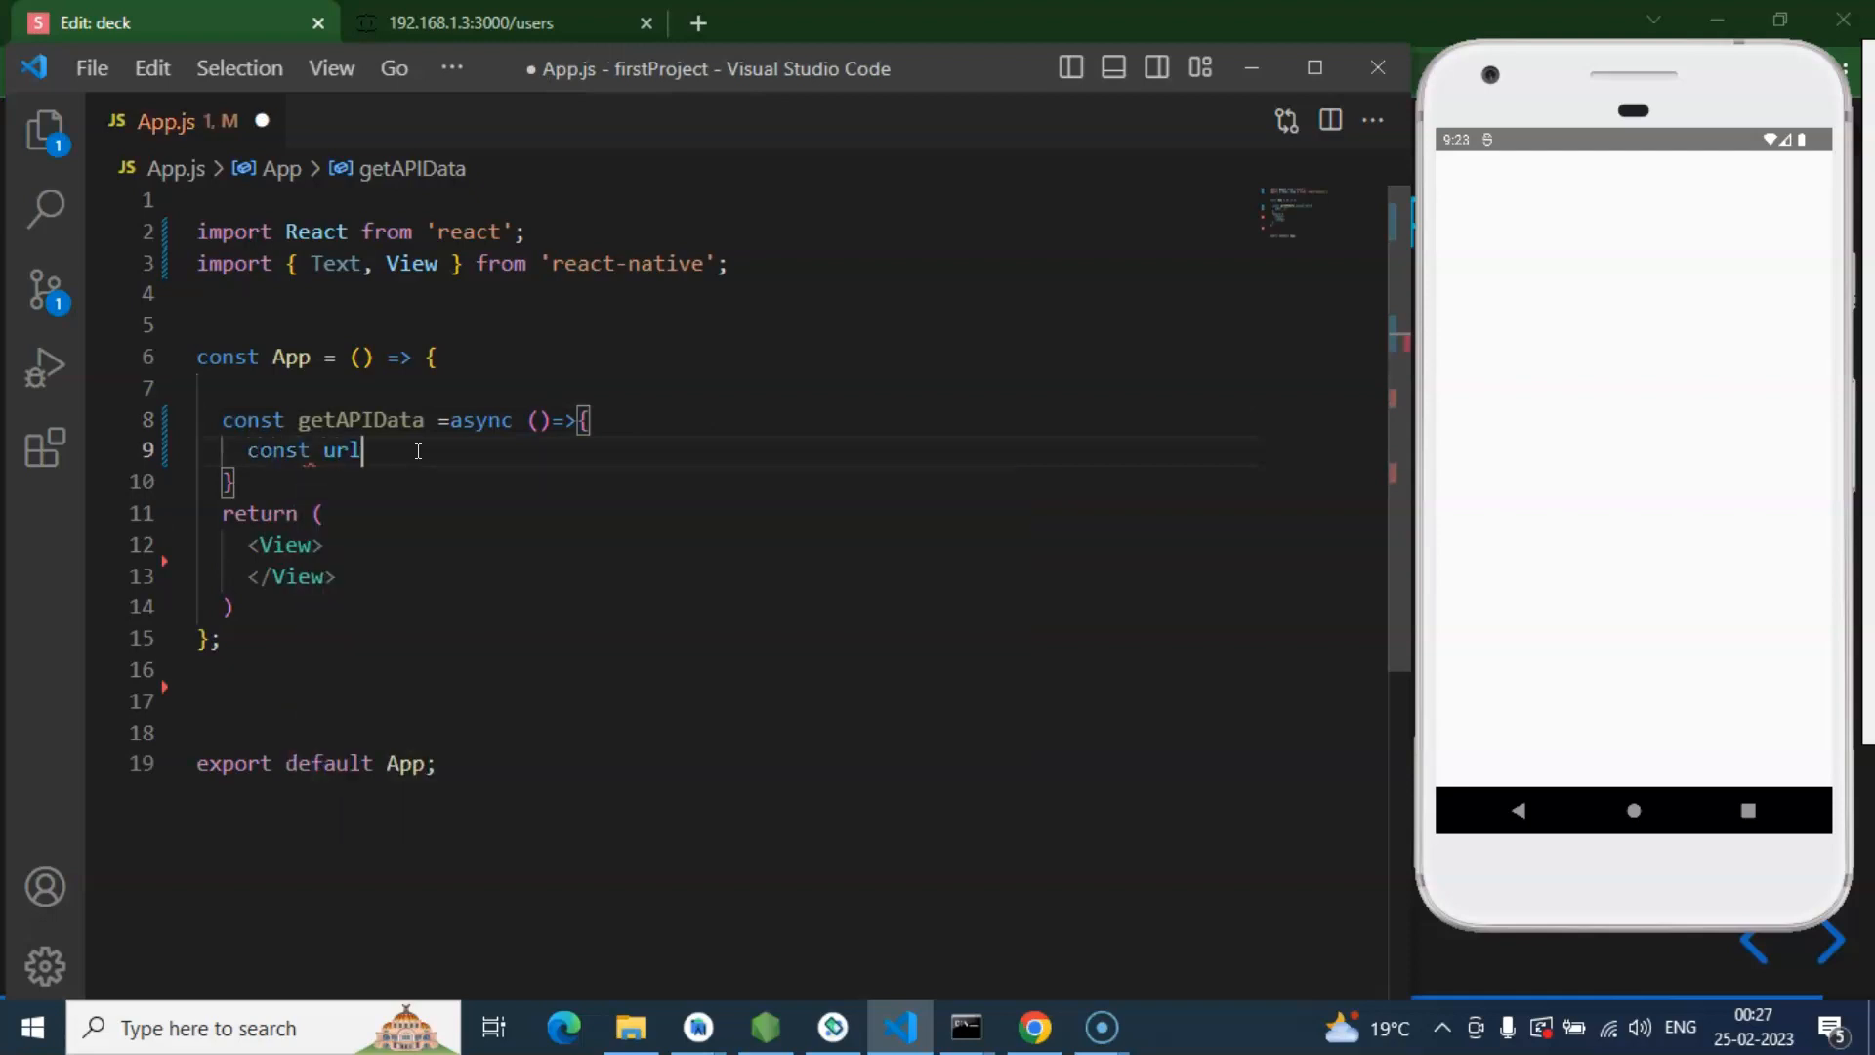
type("=\"\"")
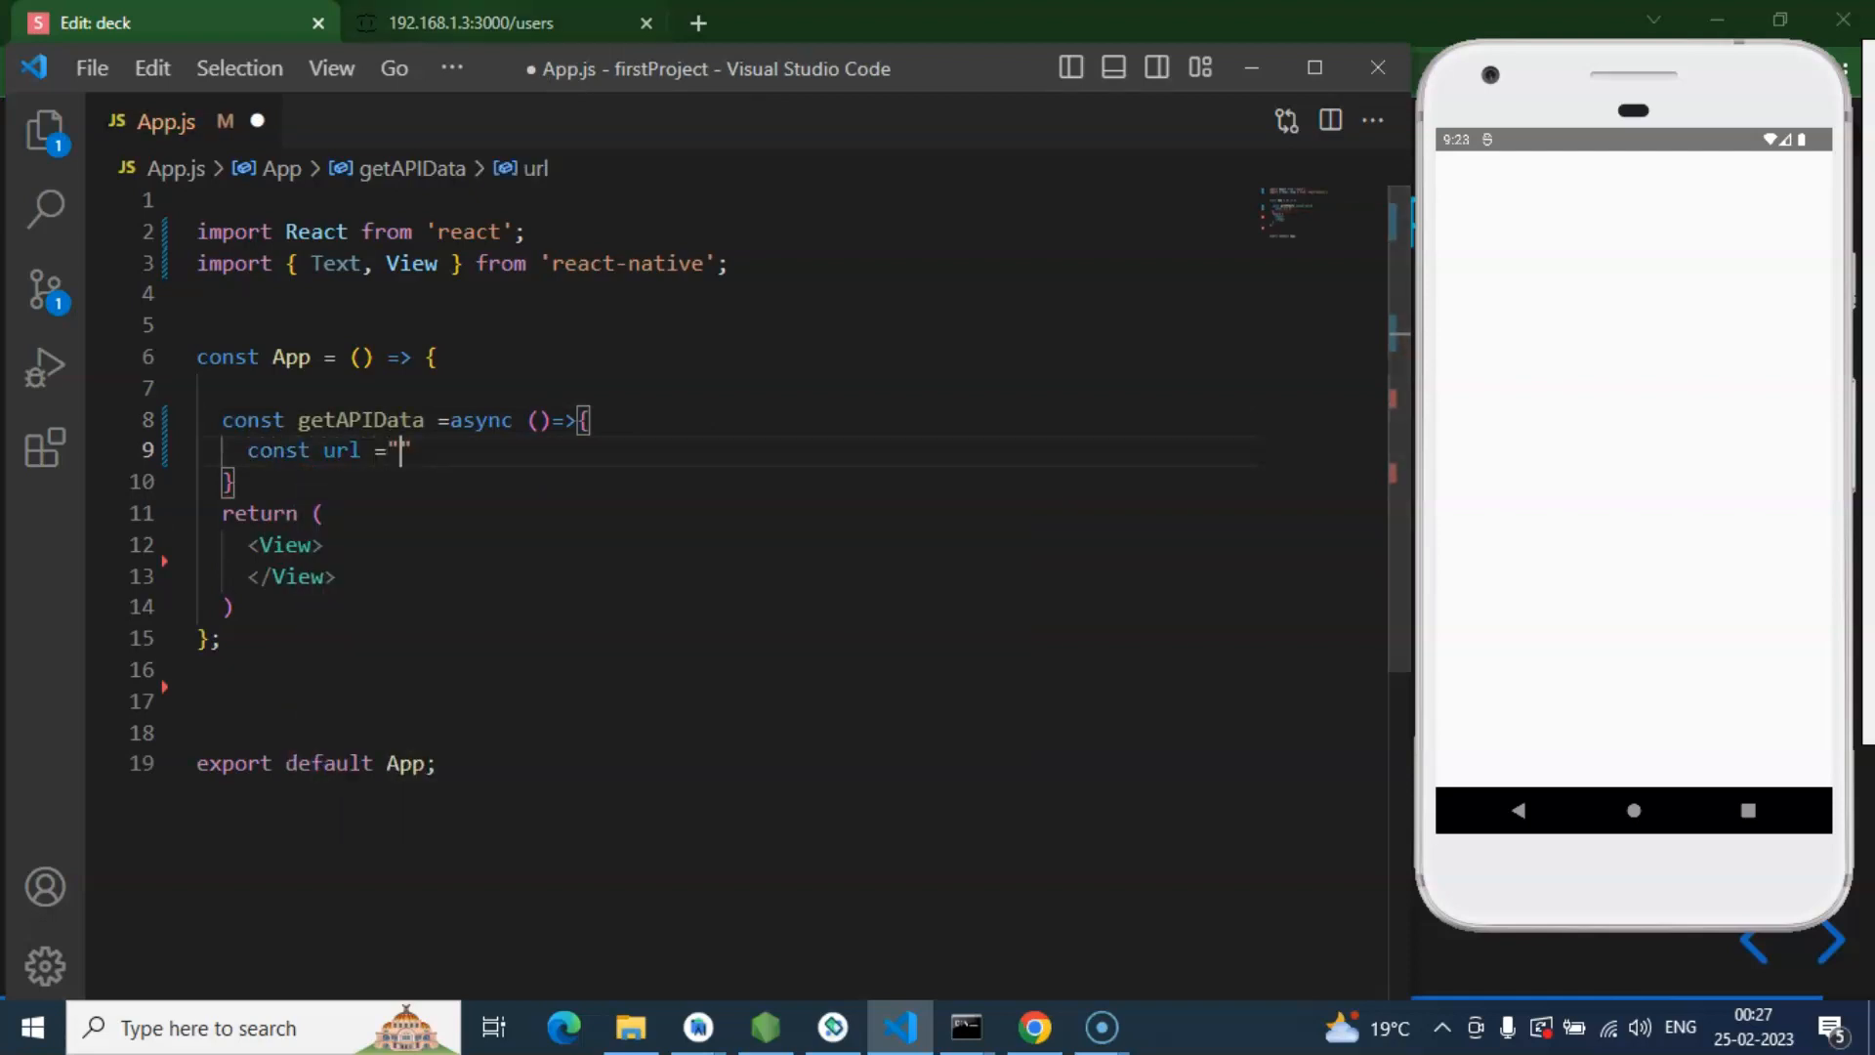
left_click(469, 23)
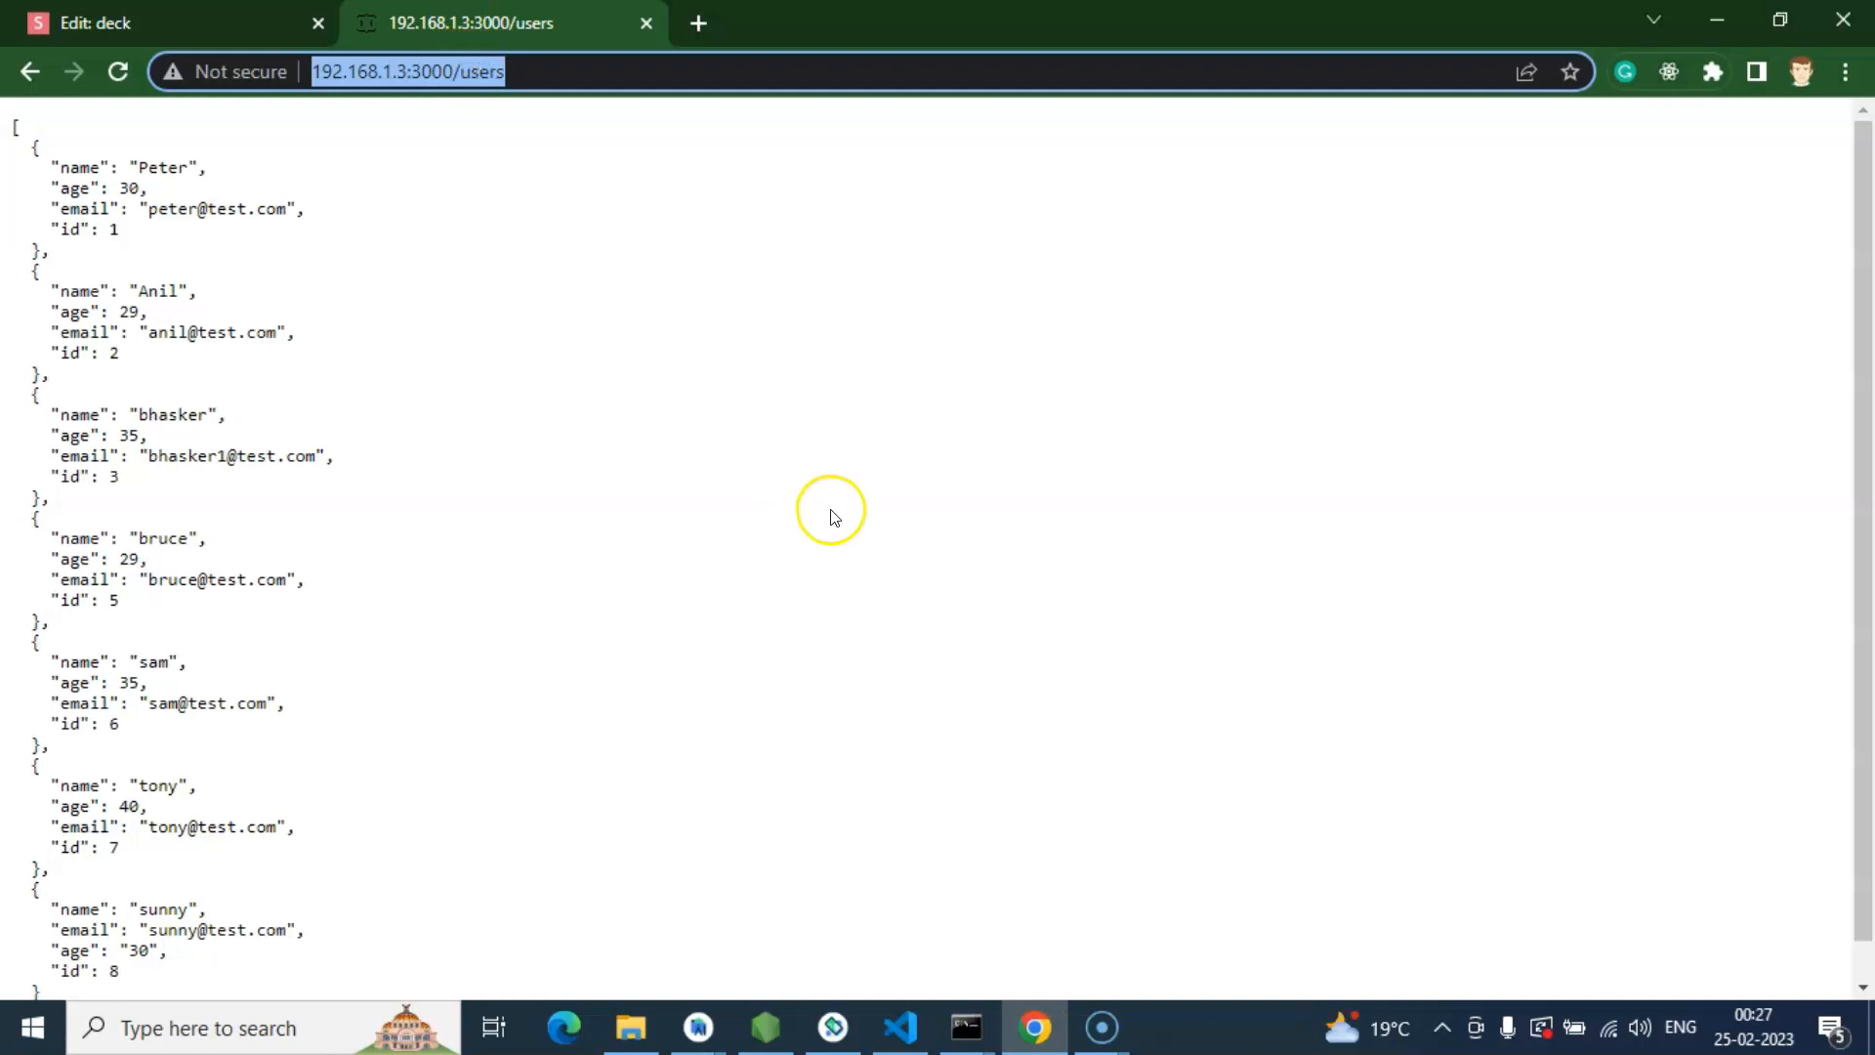
left_click(833, 1027)
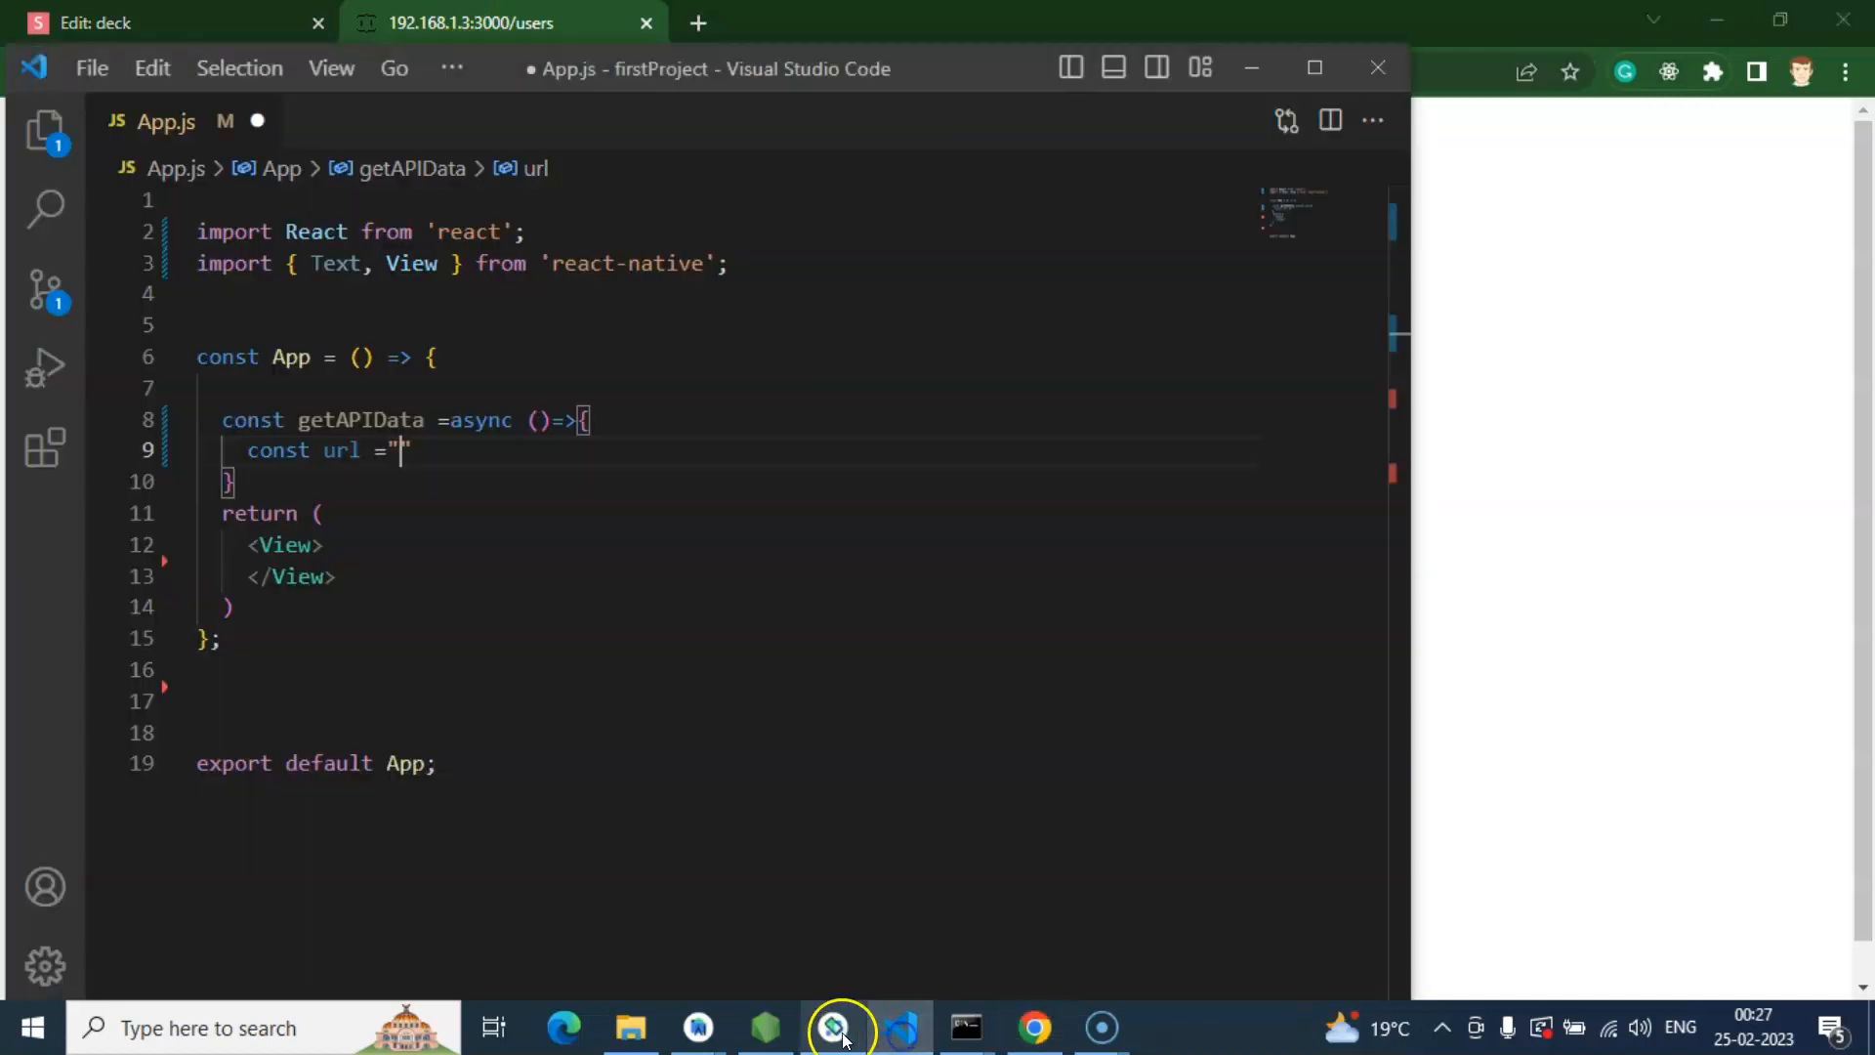
left_click(833, 1026)
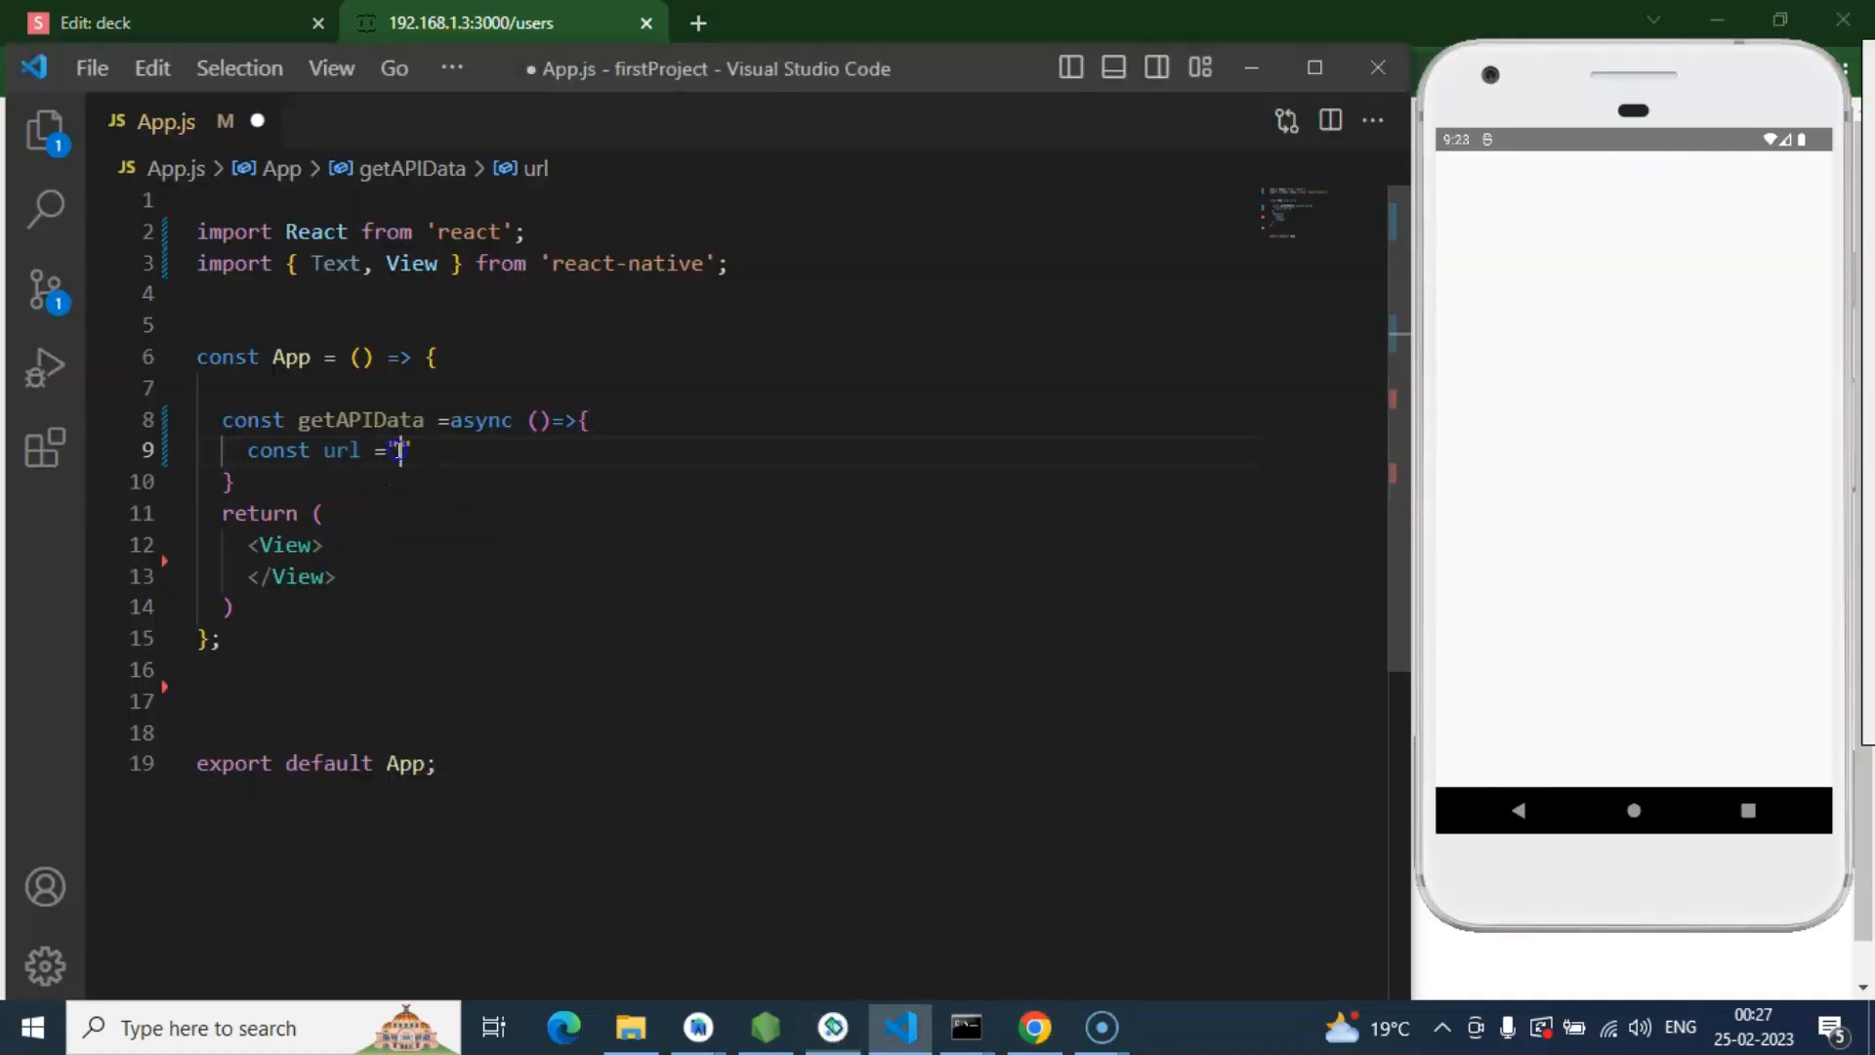
type("http://192.168.1.3:3000/users")
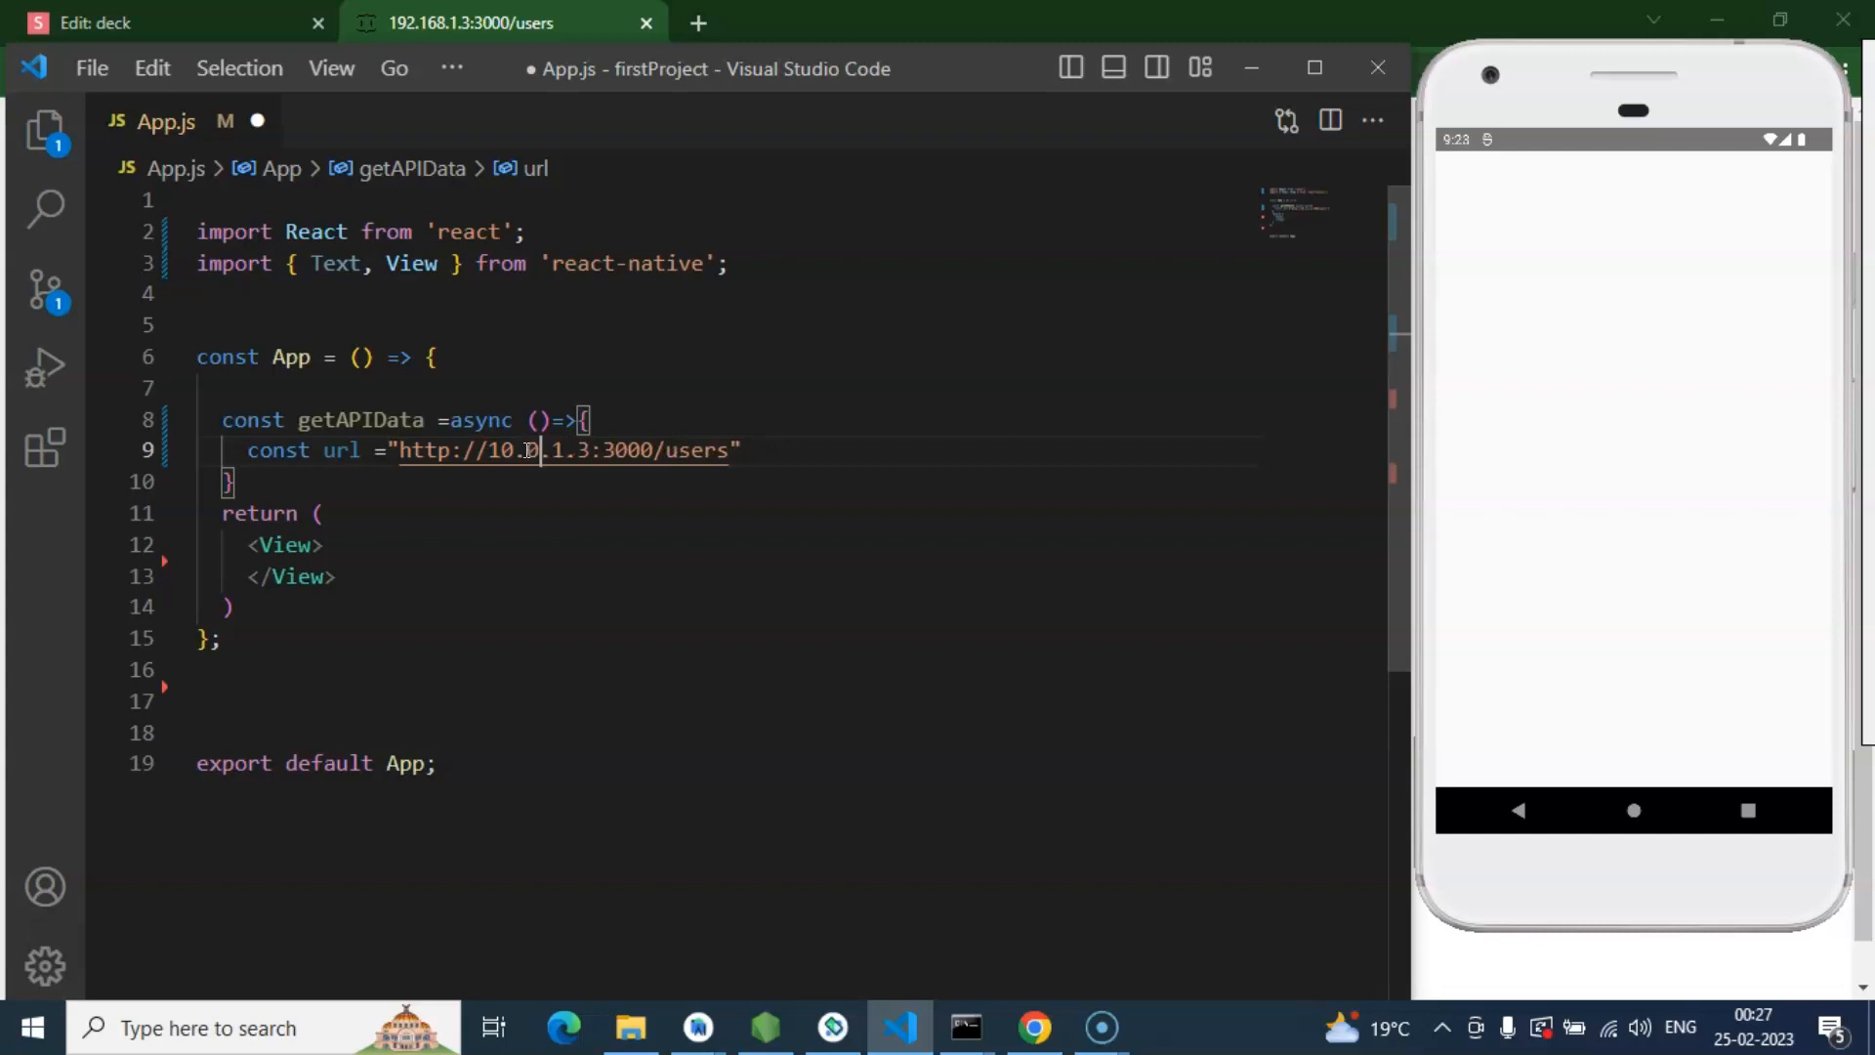
type("2.2")
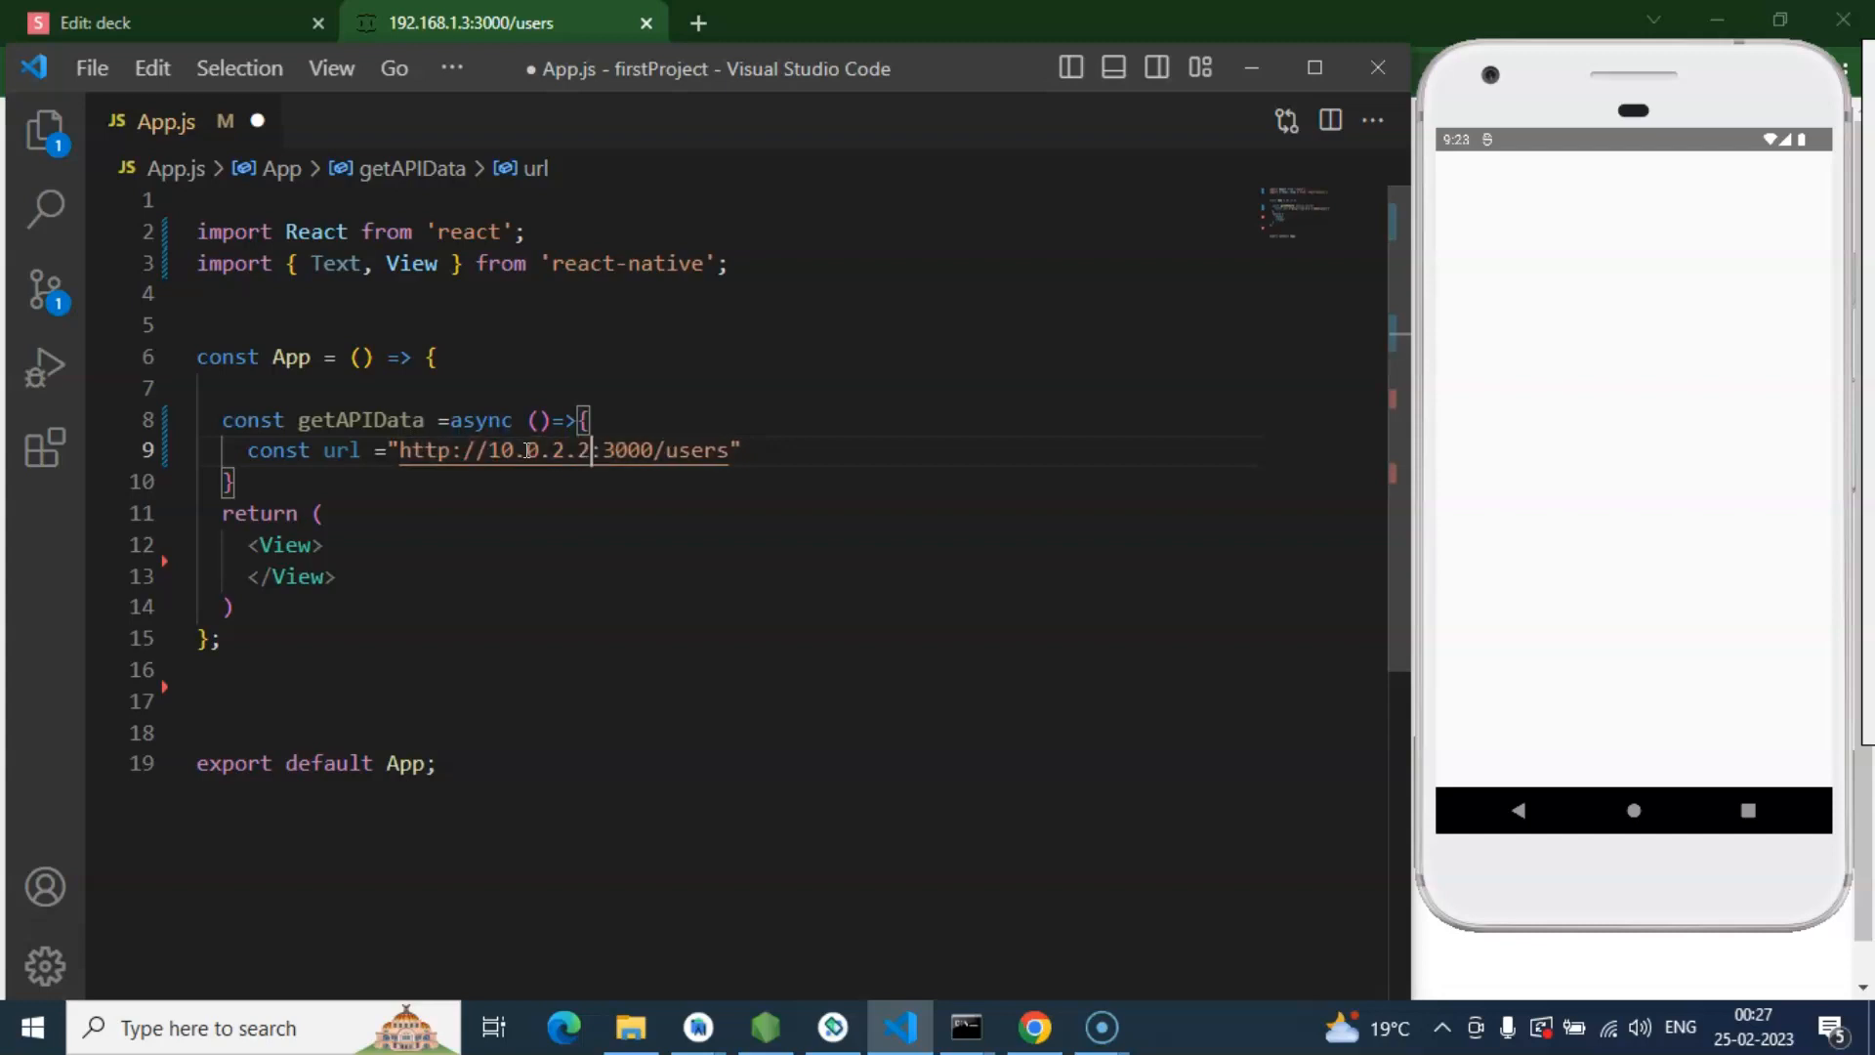
type(";")
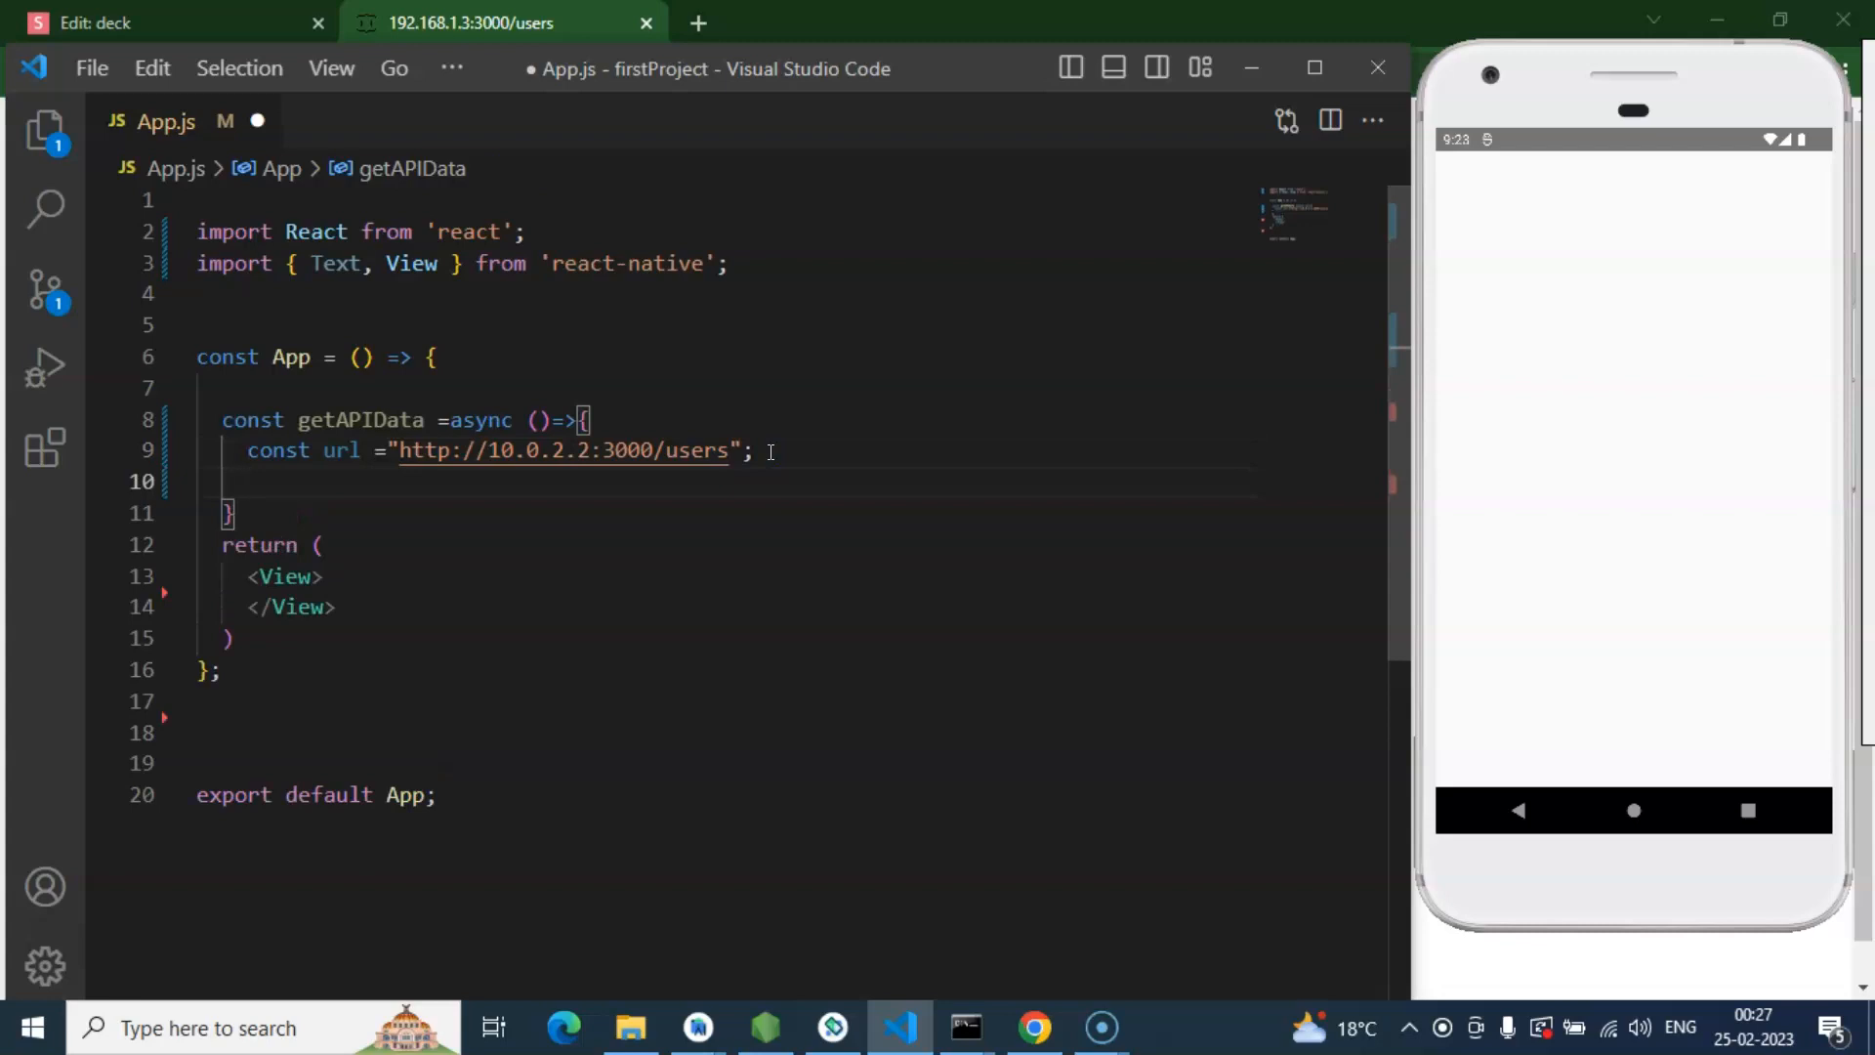
Step: Add 'let result = await fetch(url);' to getAPIData
type("let resul")
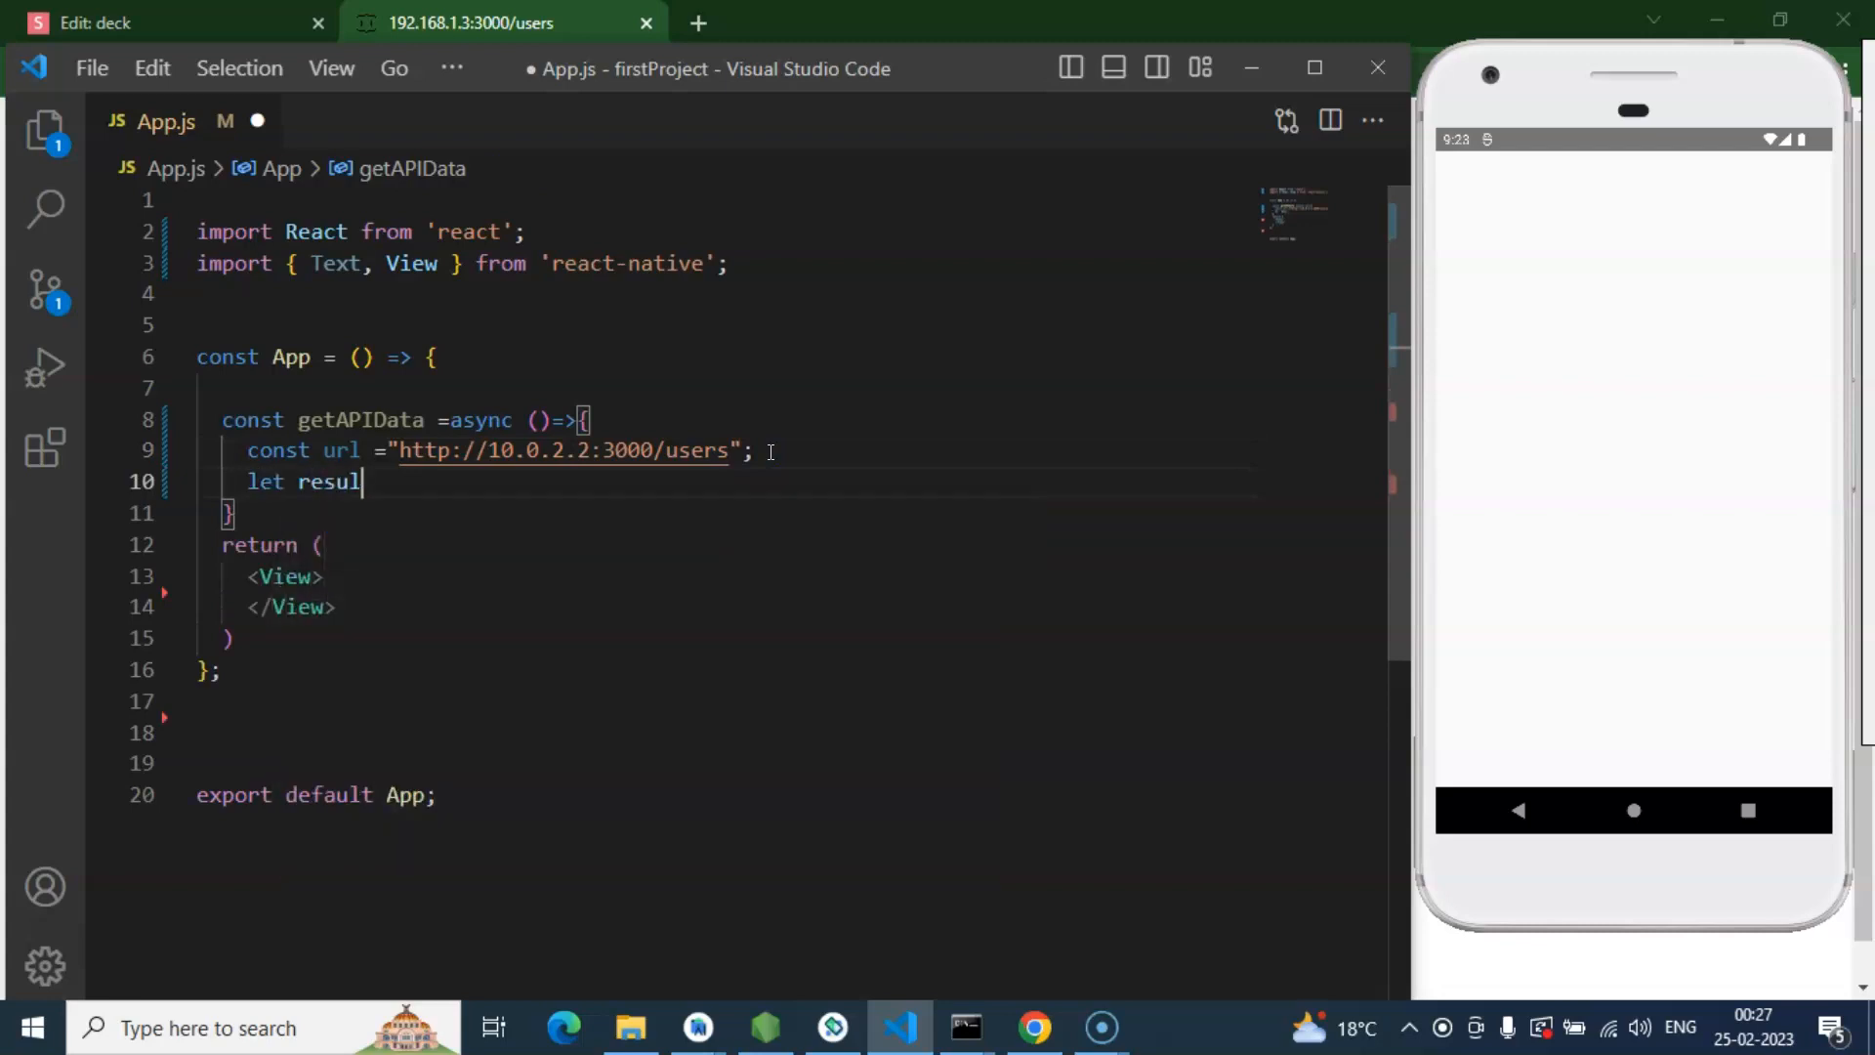
type("t =")
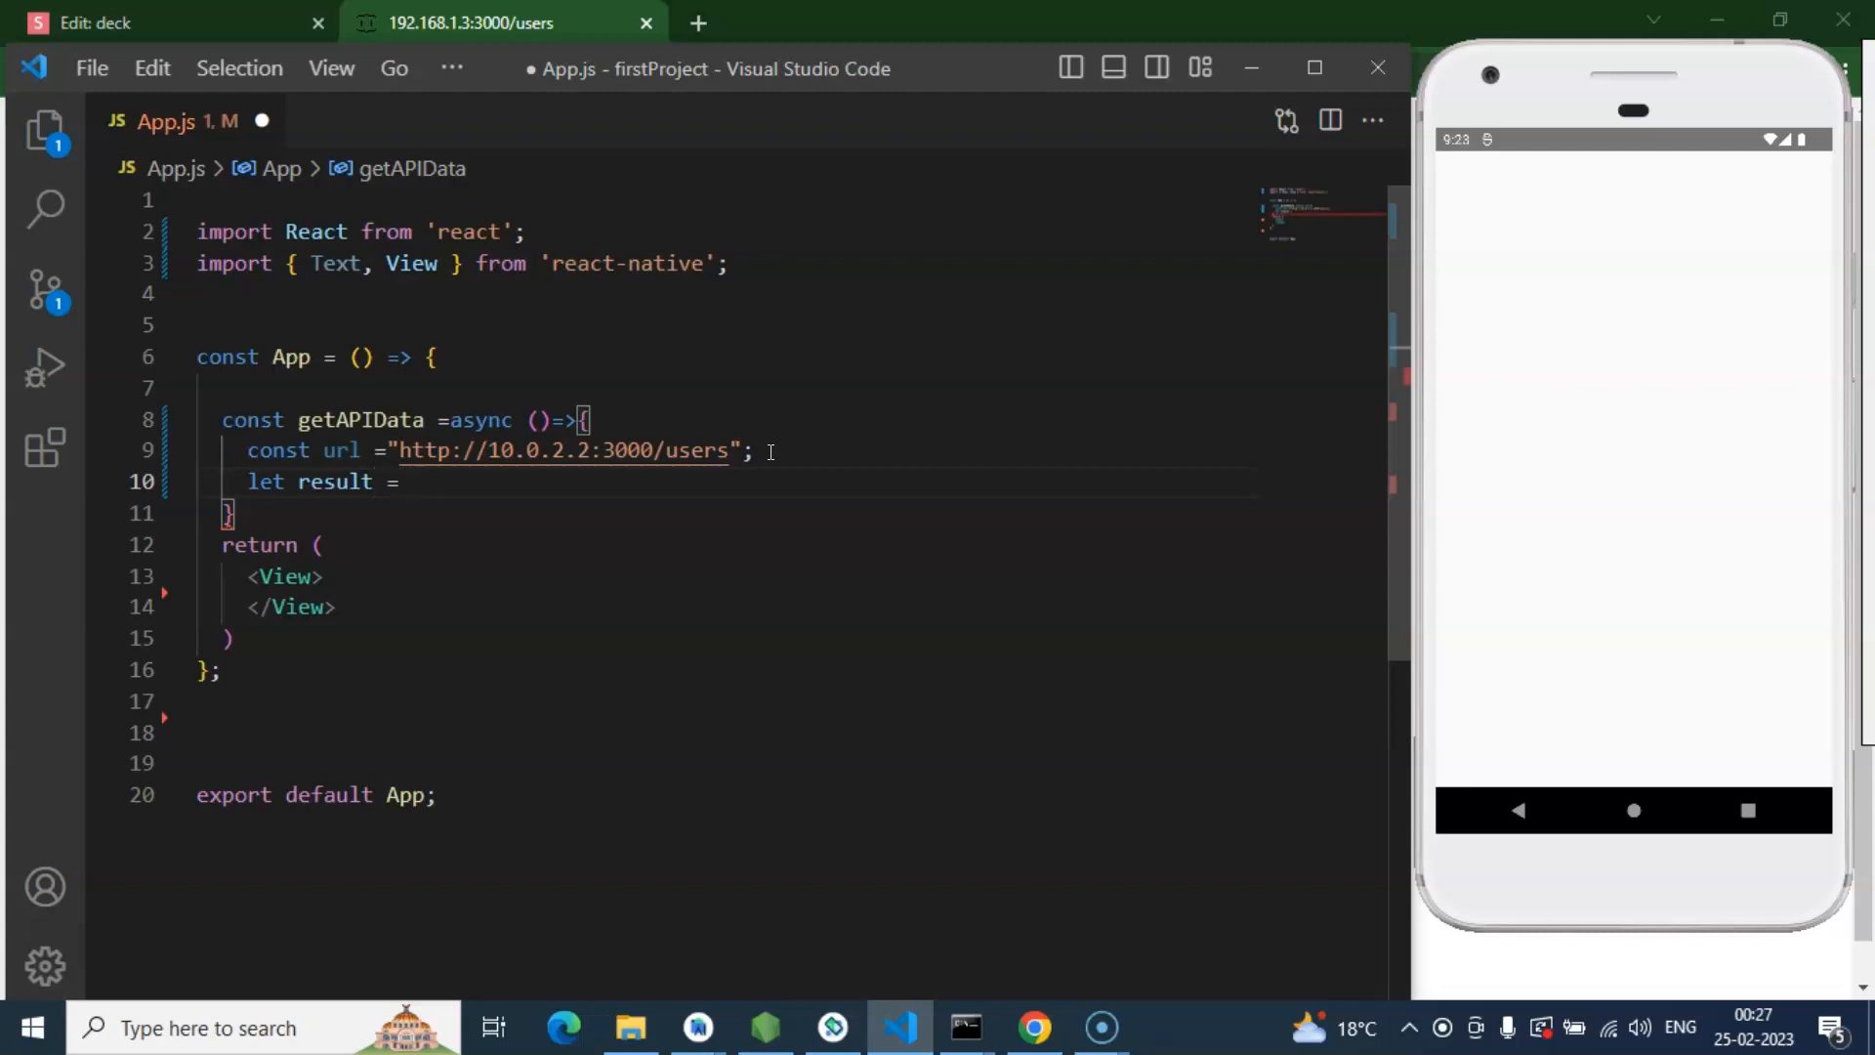
type("await")
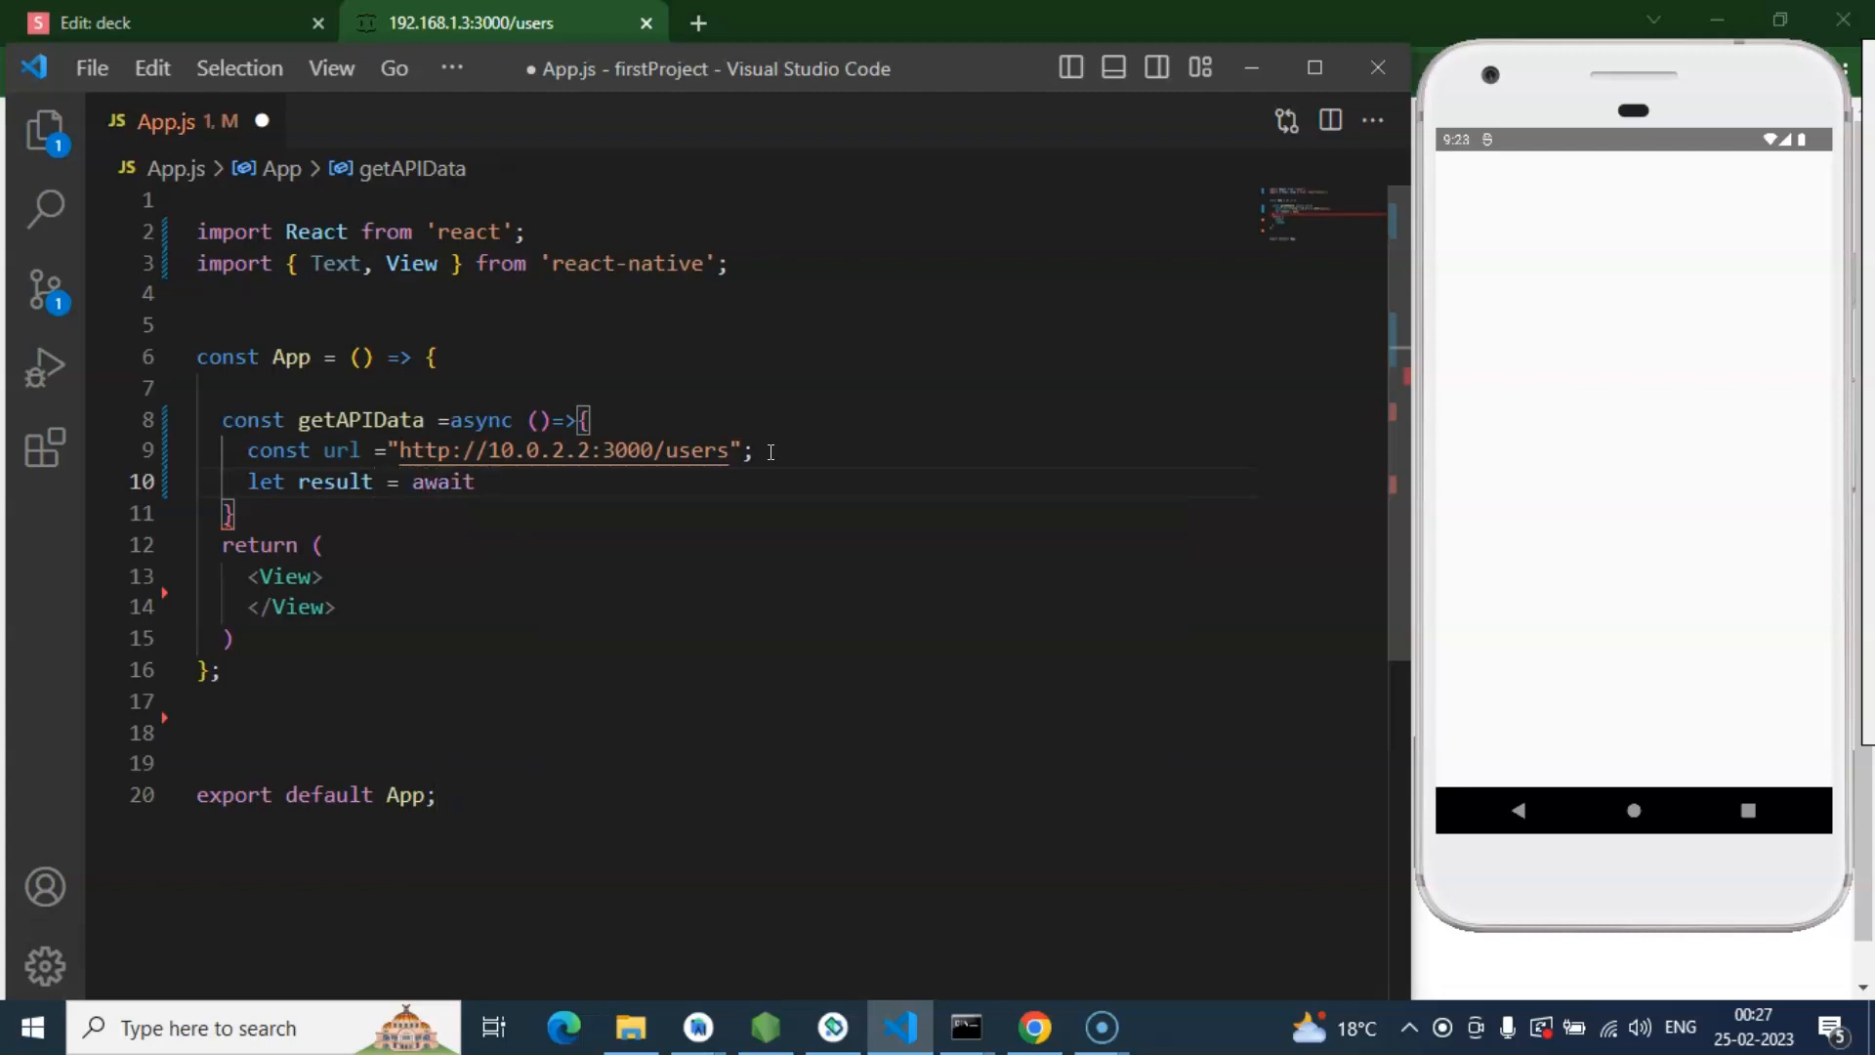
type("fetch(")
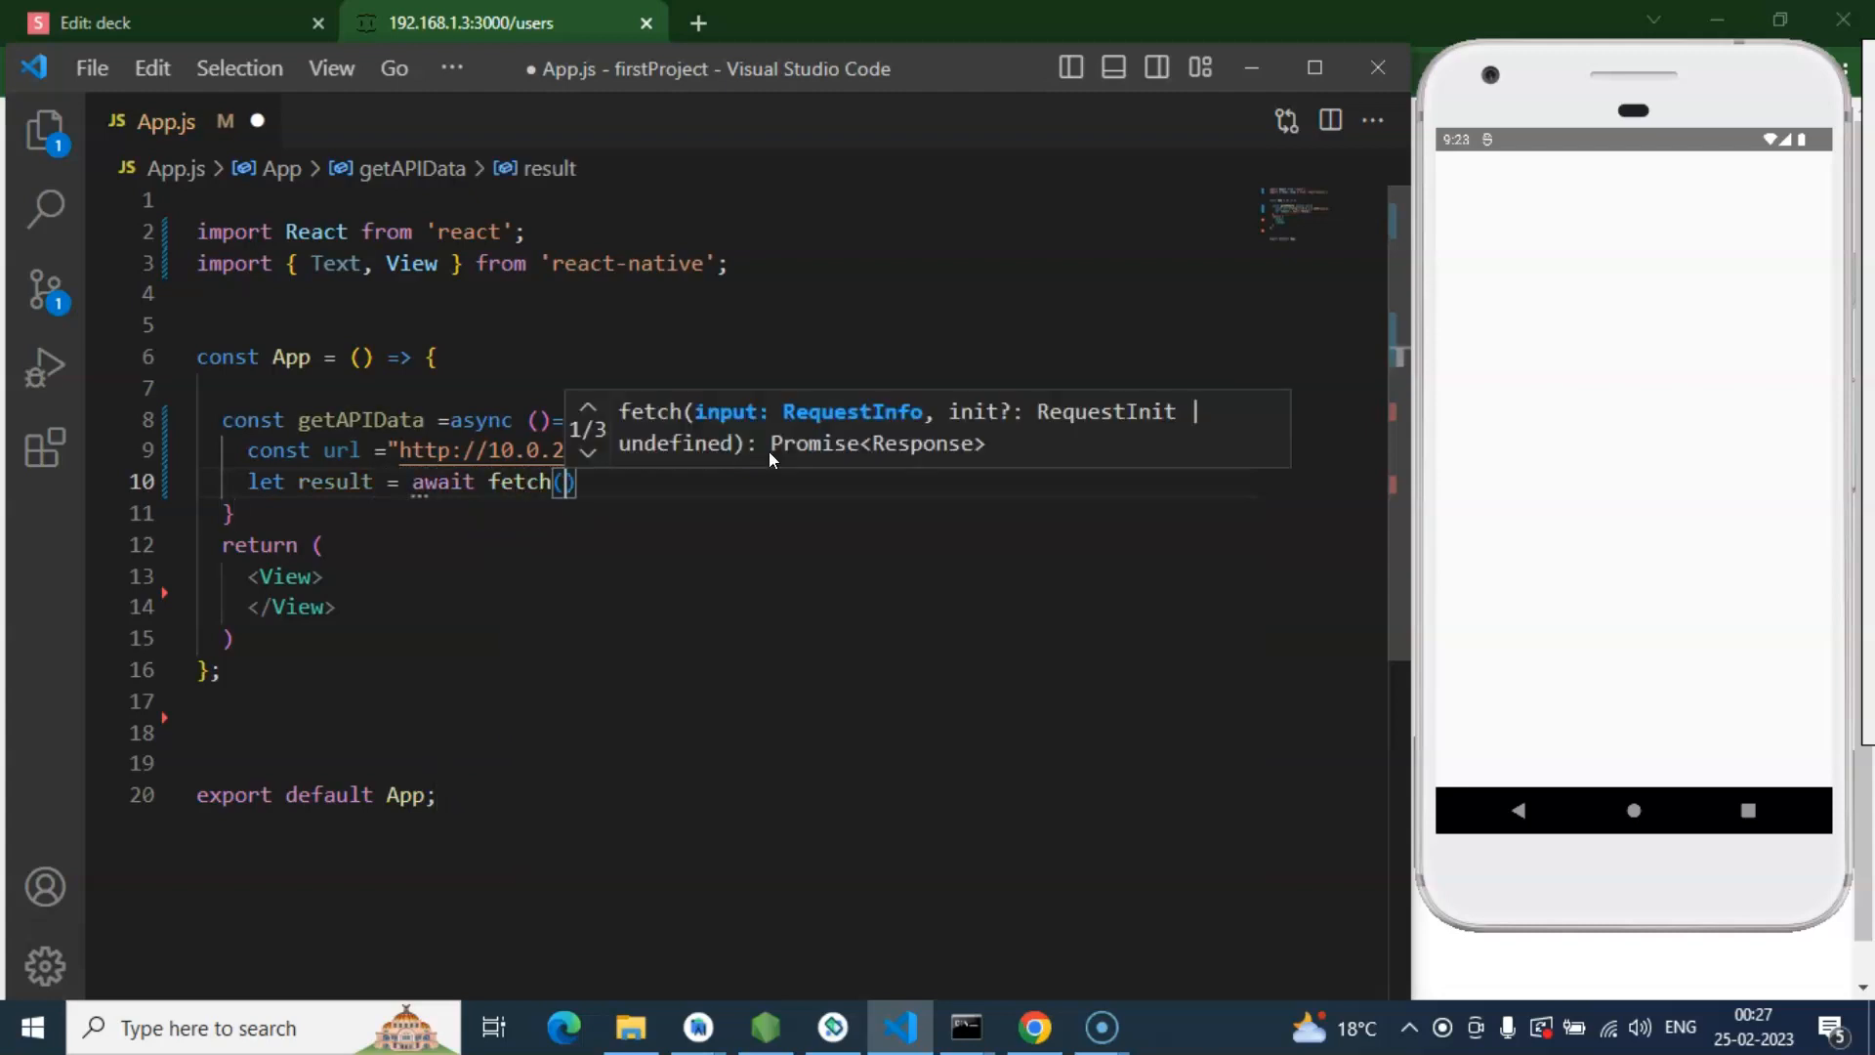
type("re")
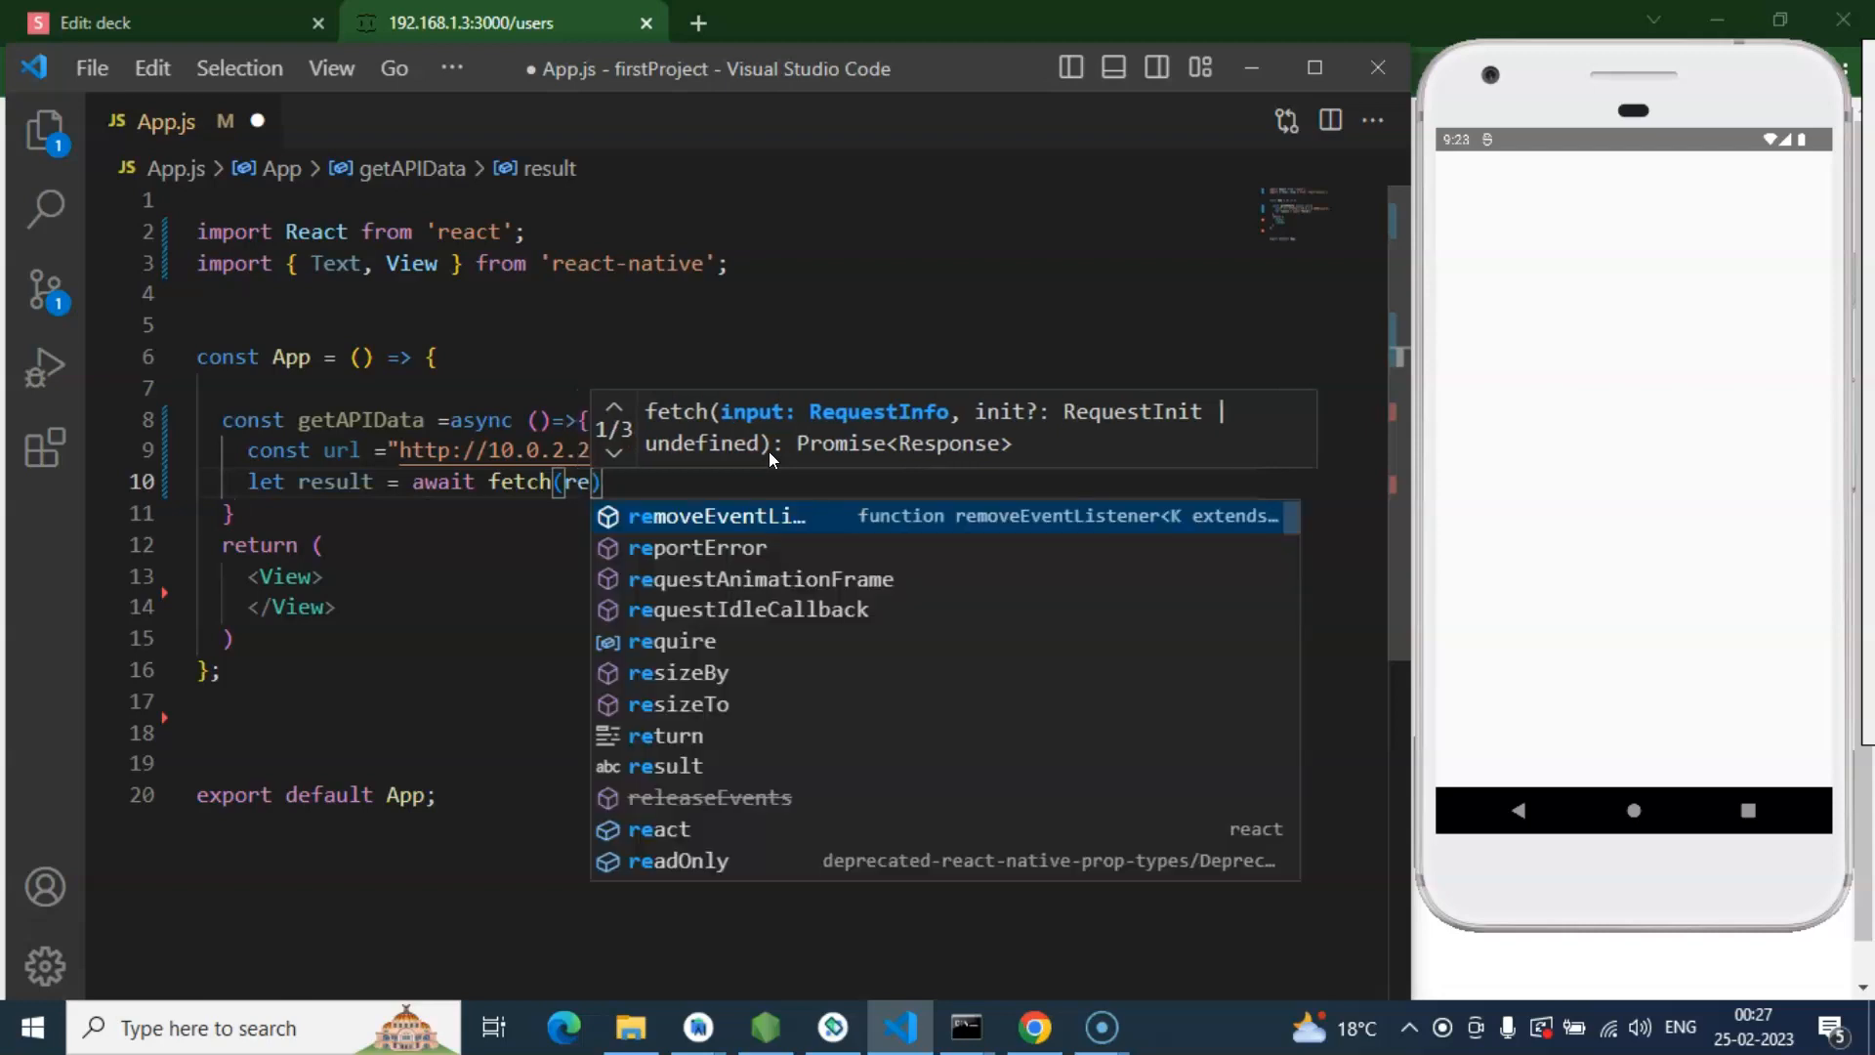
type("url")
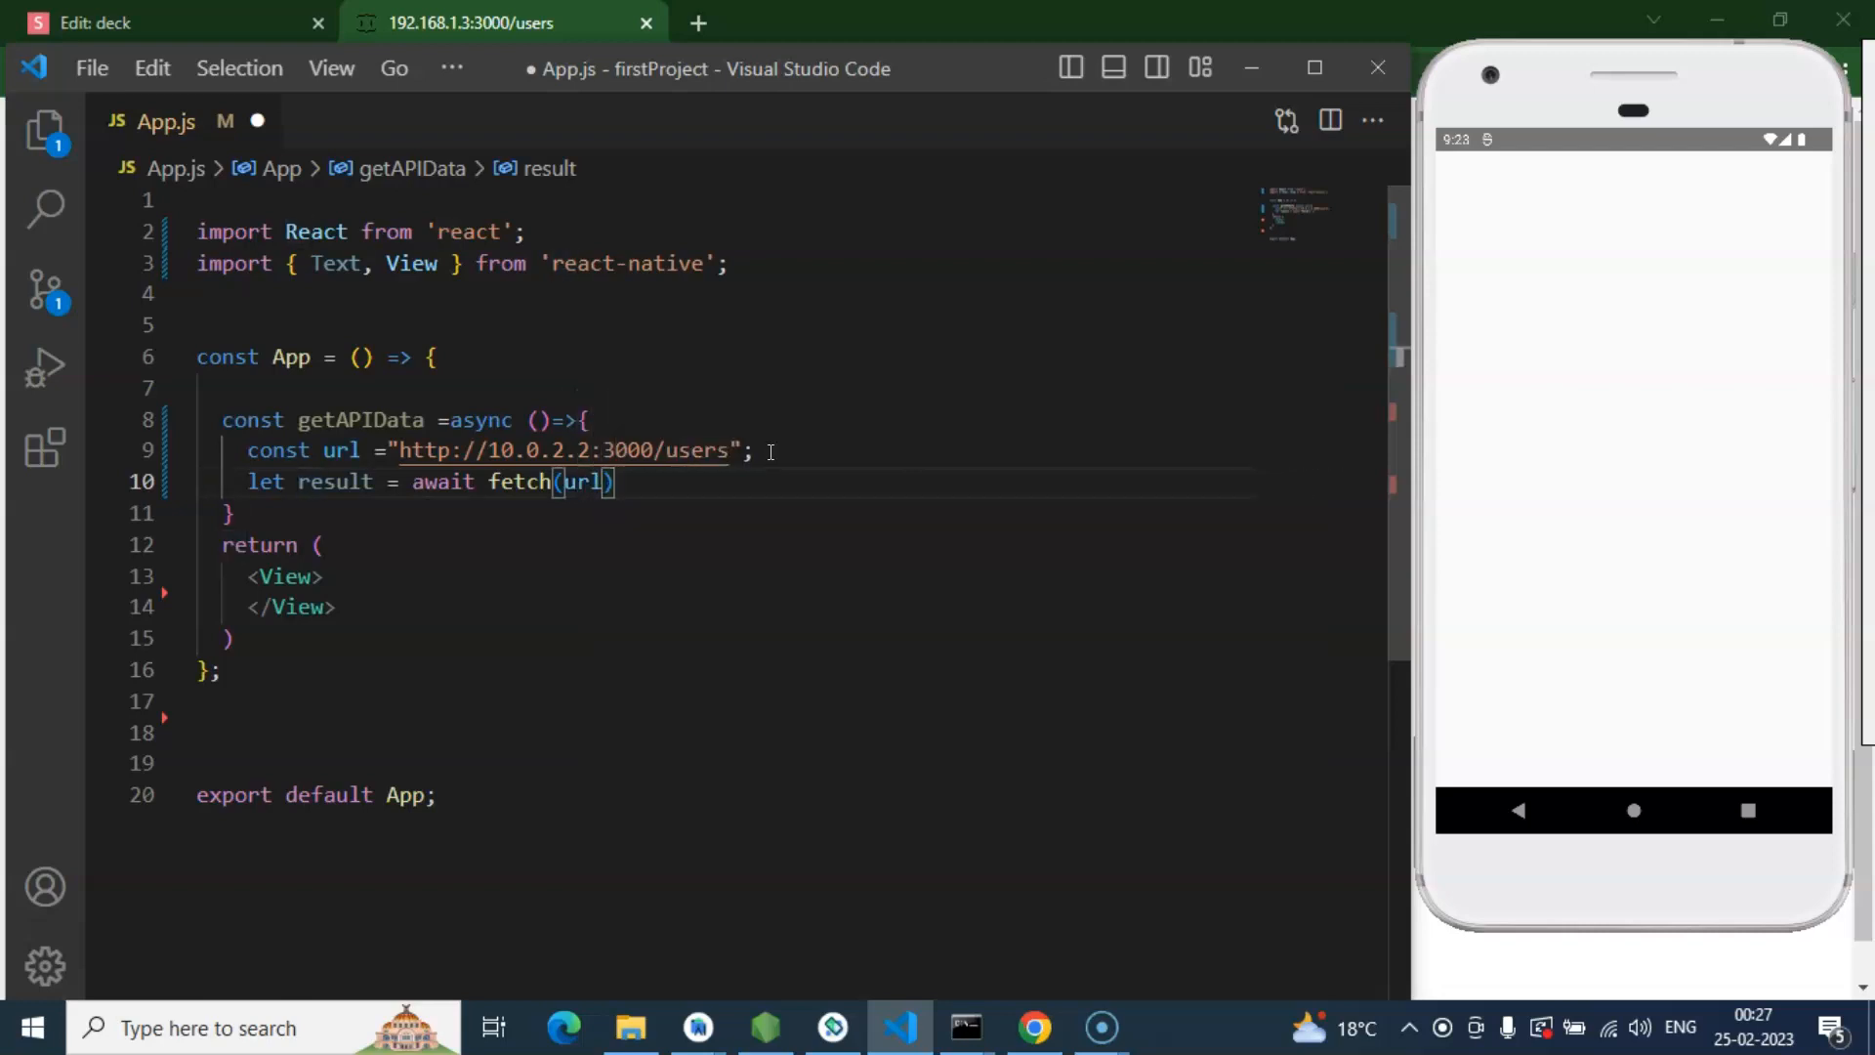
type(";")
type("result")
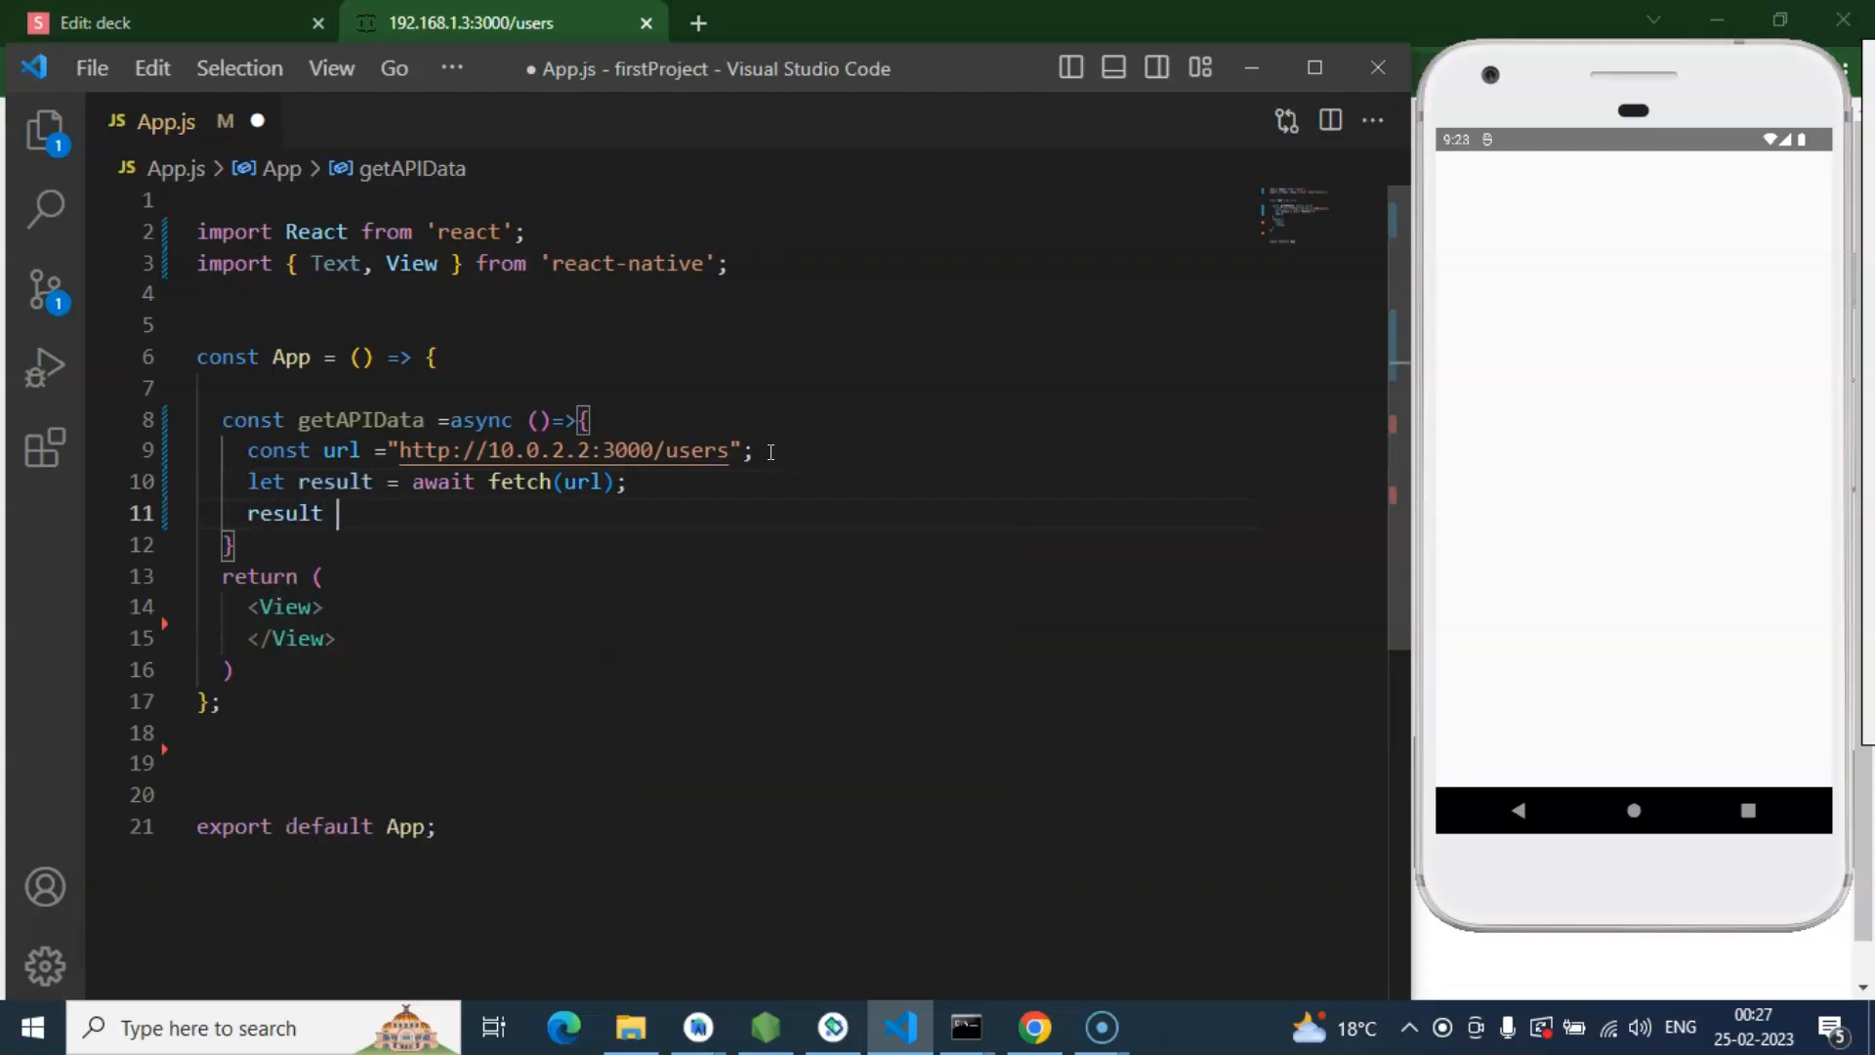
Step: Parse the response with 'result = await result.json();' and begin a new const line
type("= await")
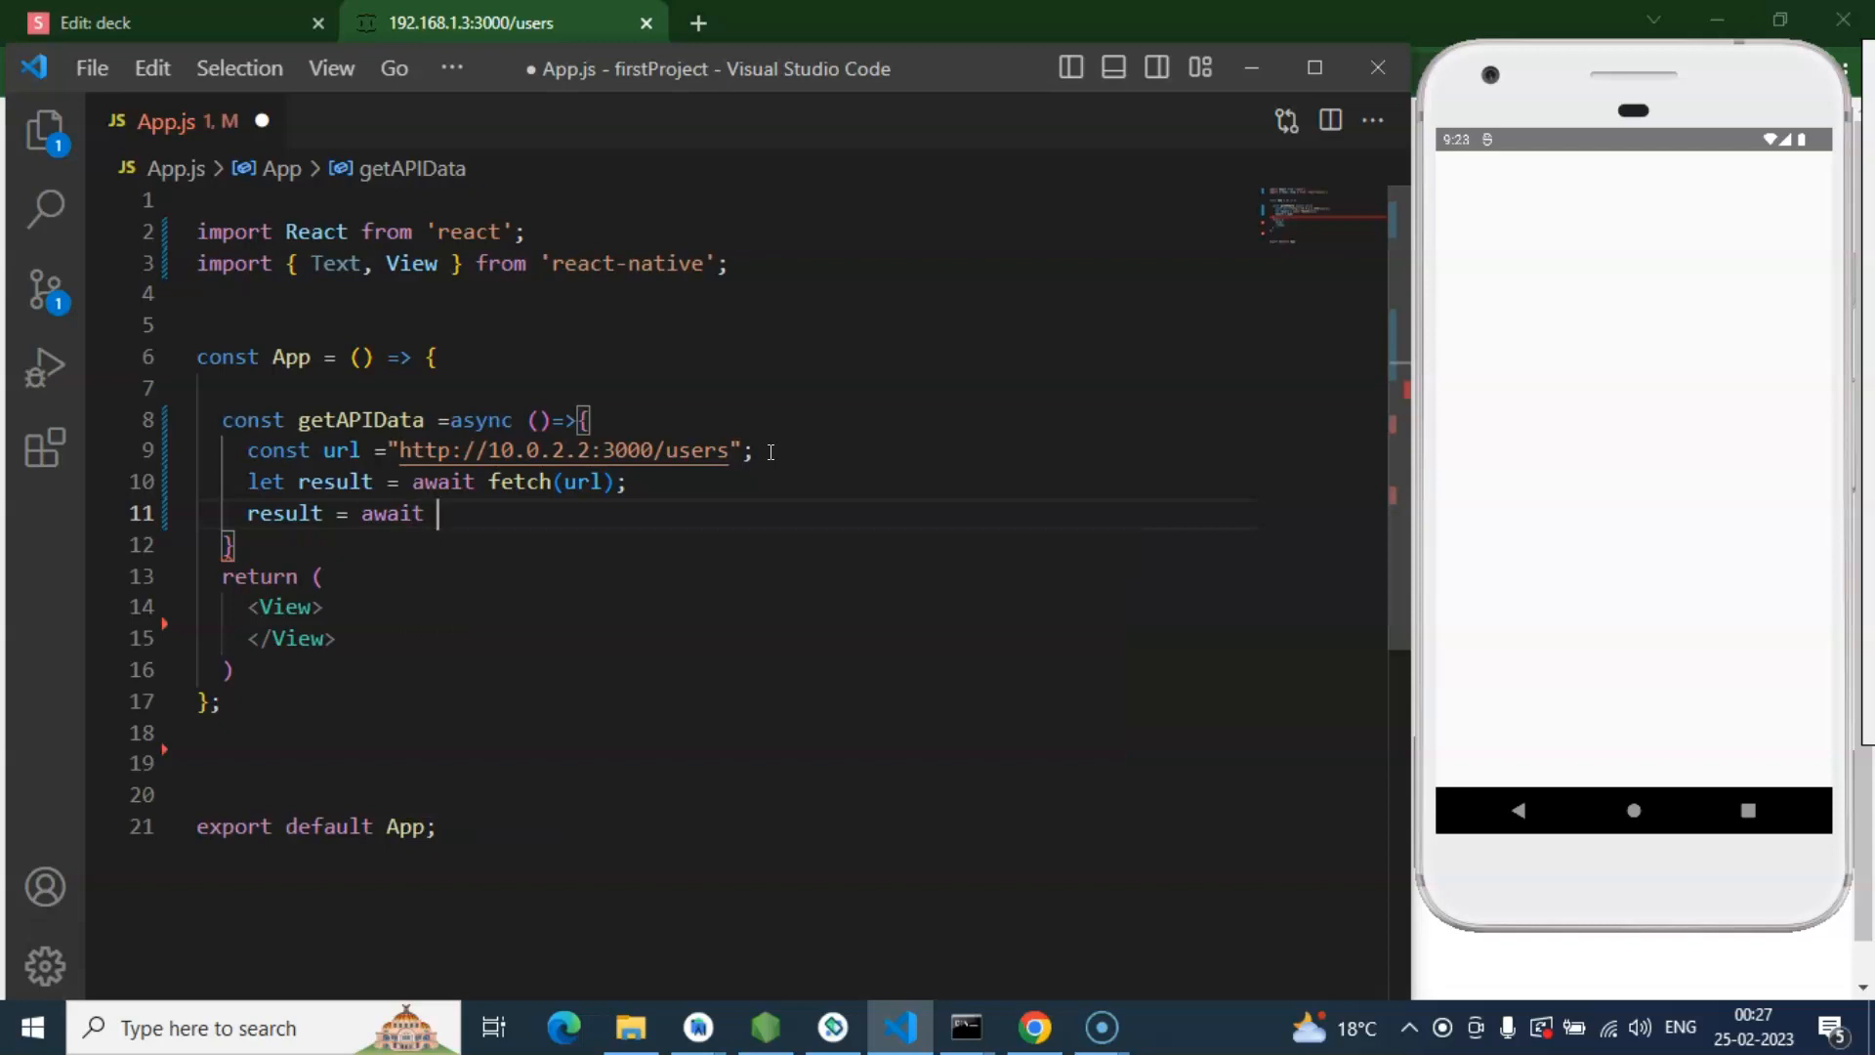
type("result")
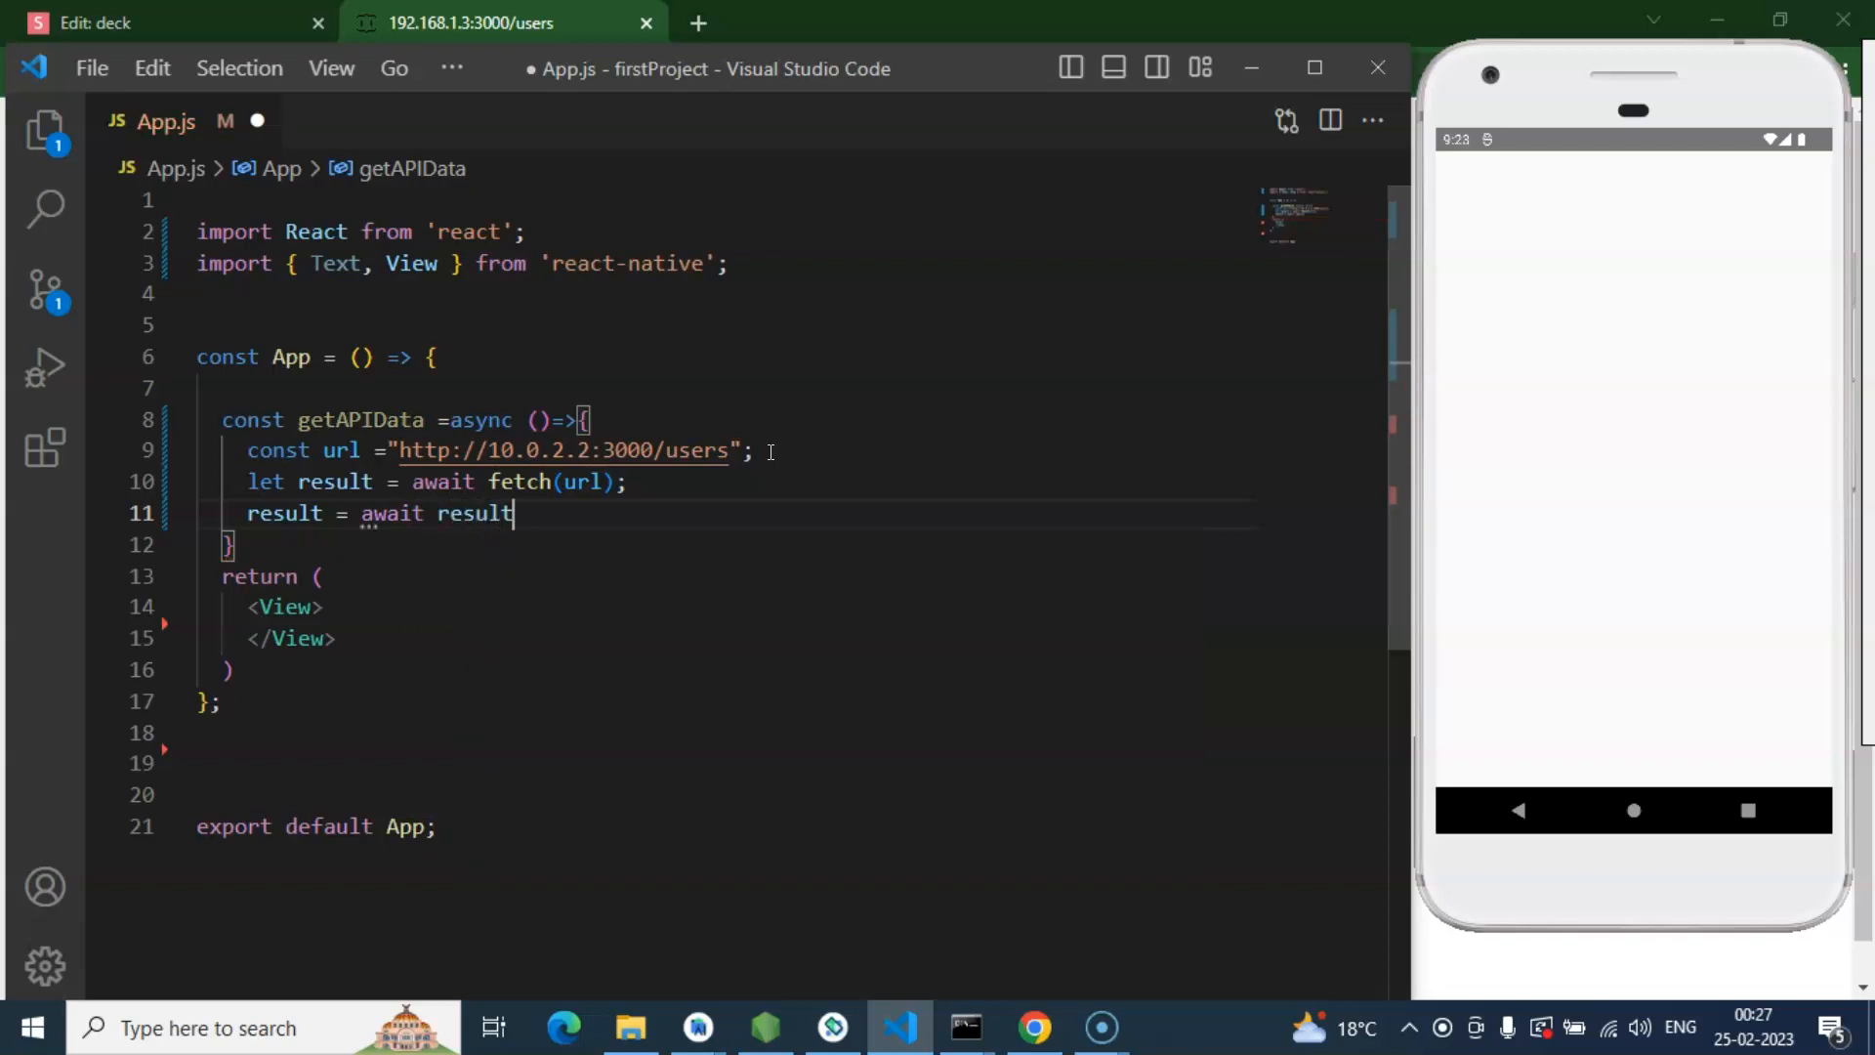
type(".json")
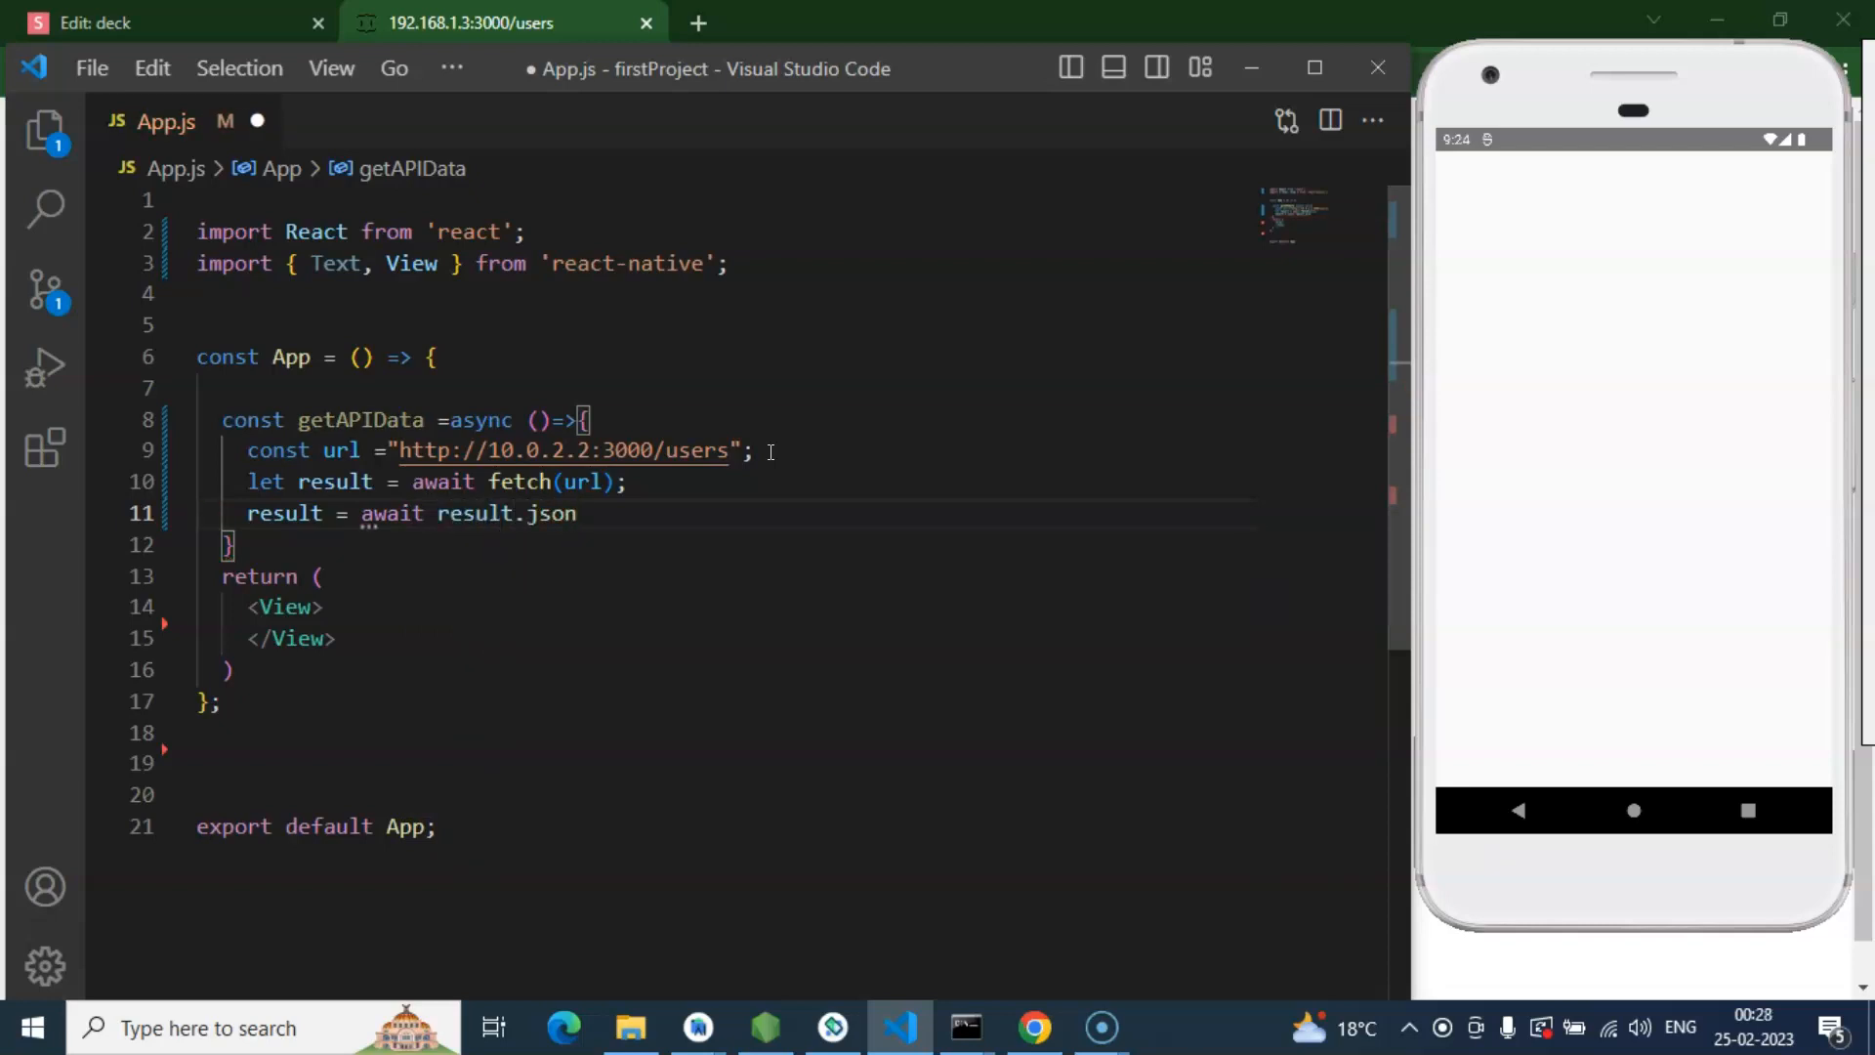
type("();")
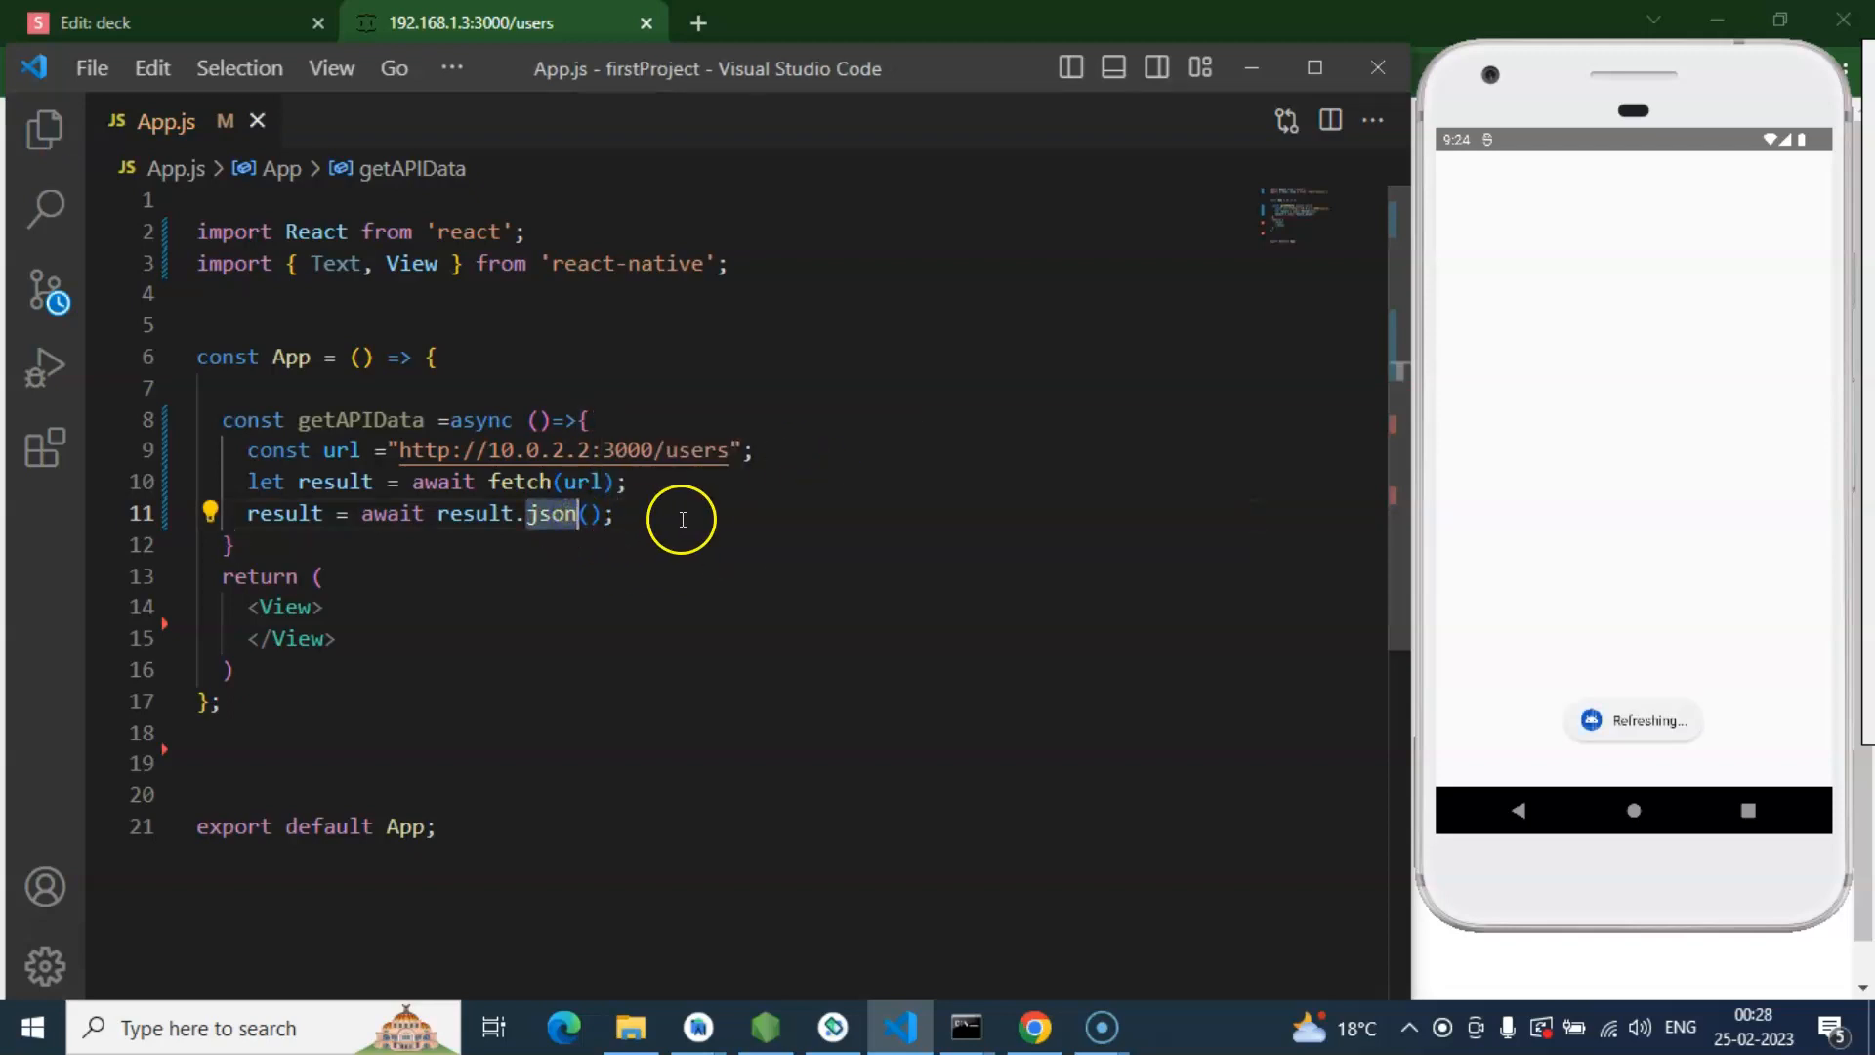
key("enter")
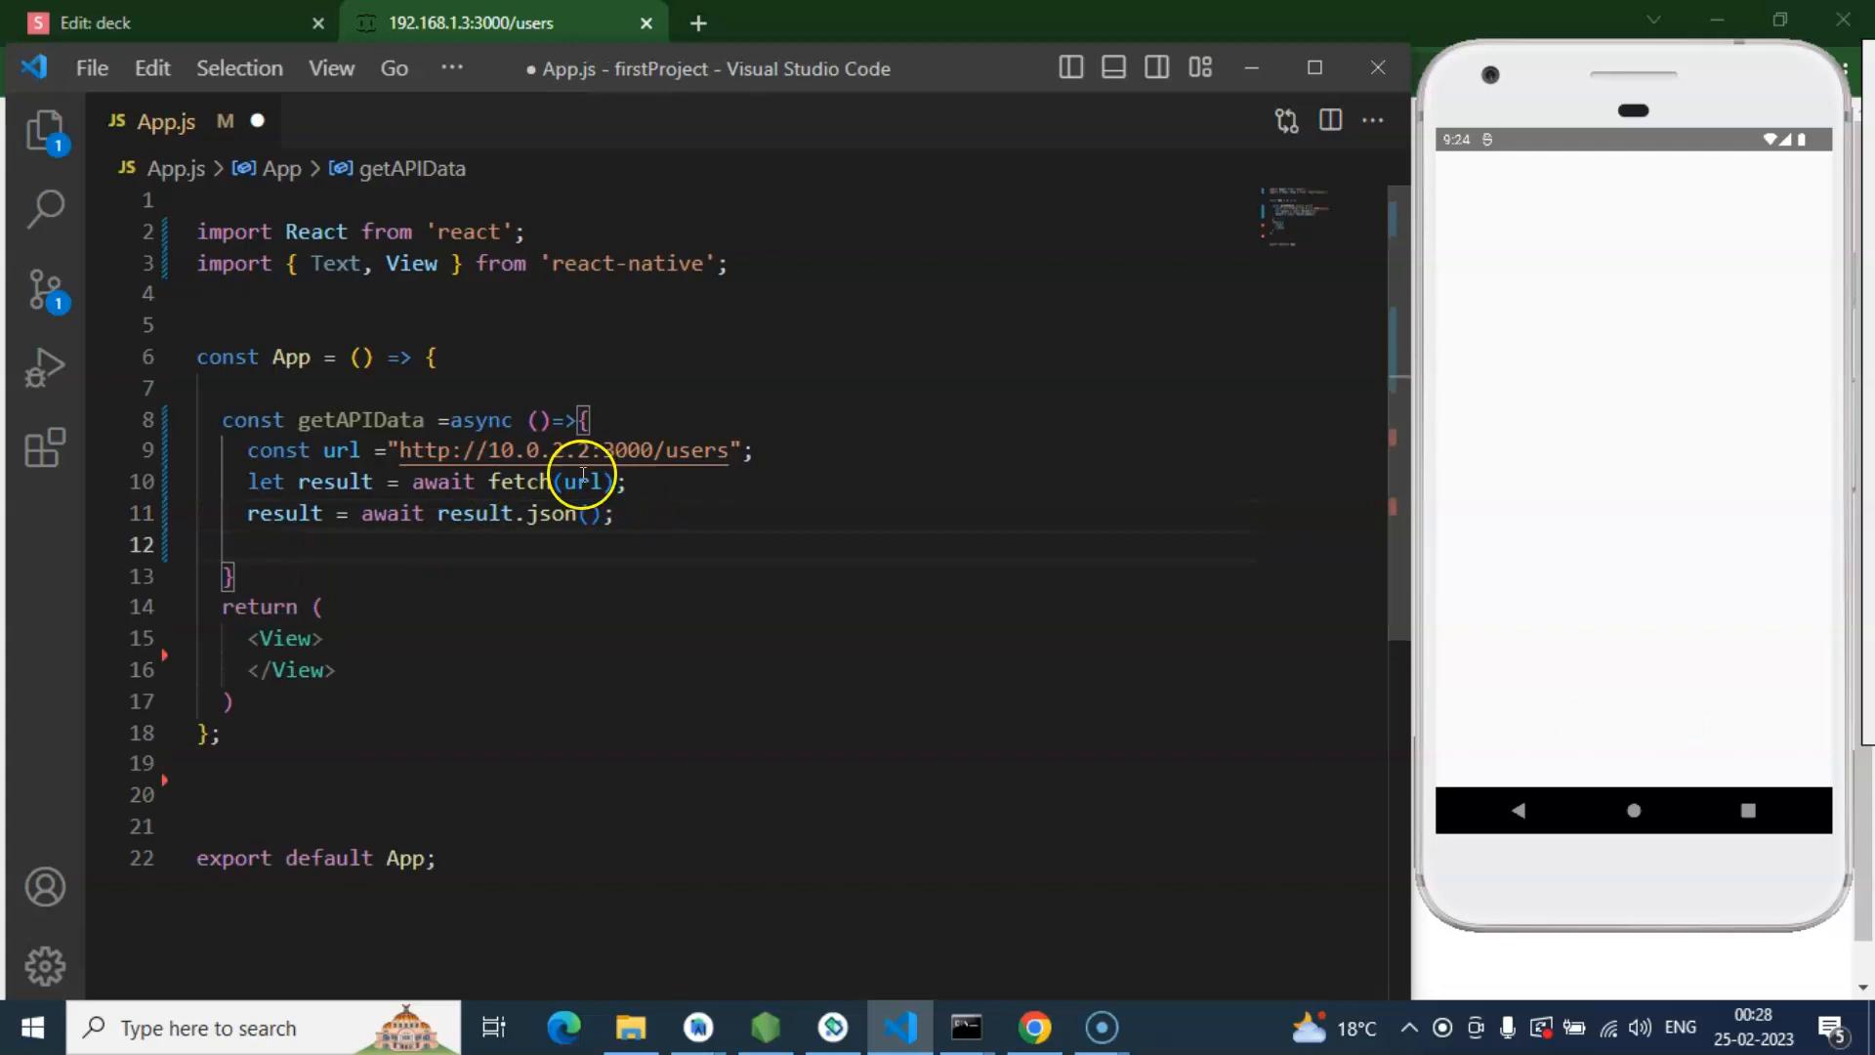
type("const")
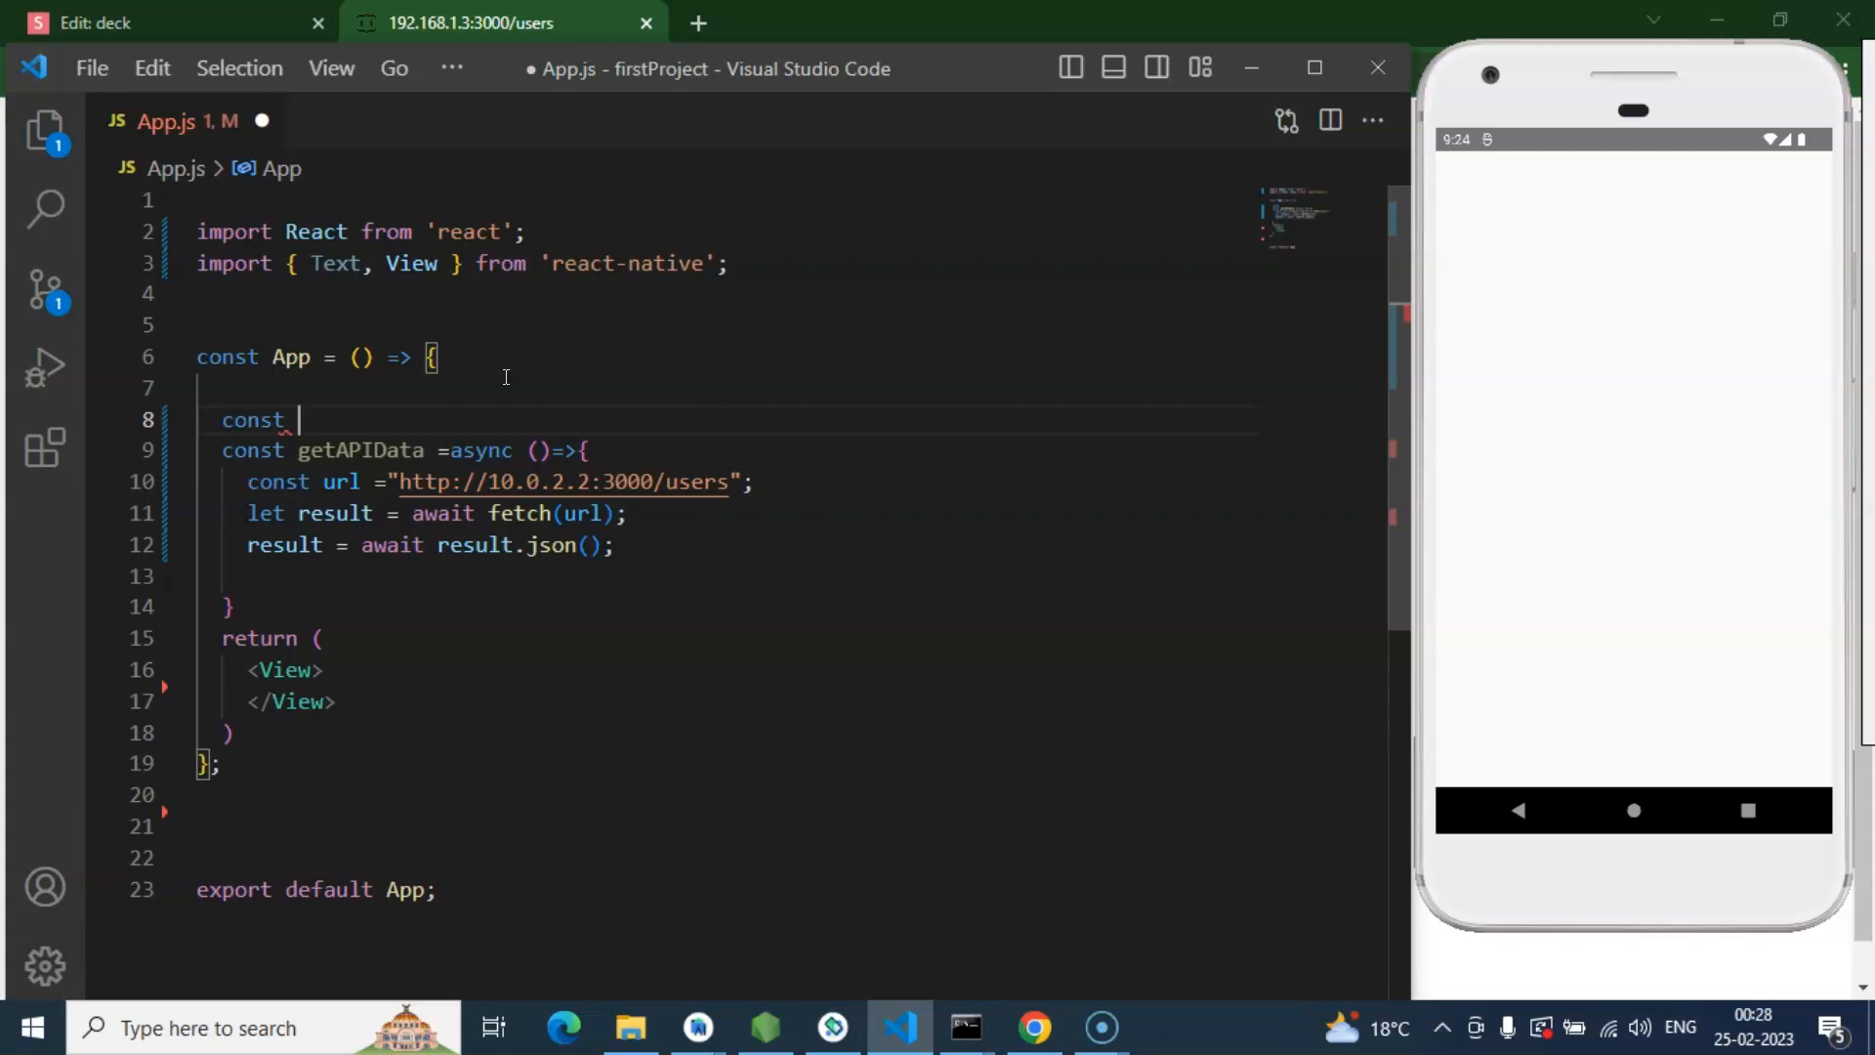
mouse_move(514, 500)
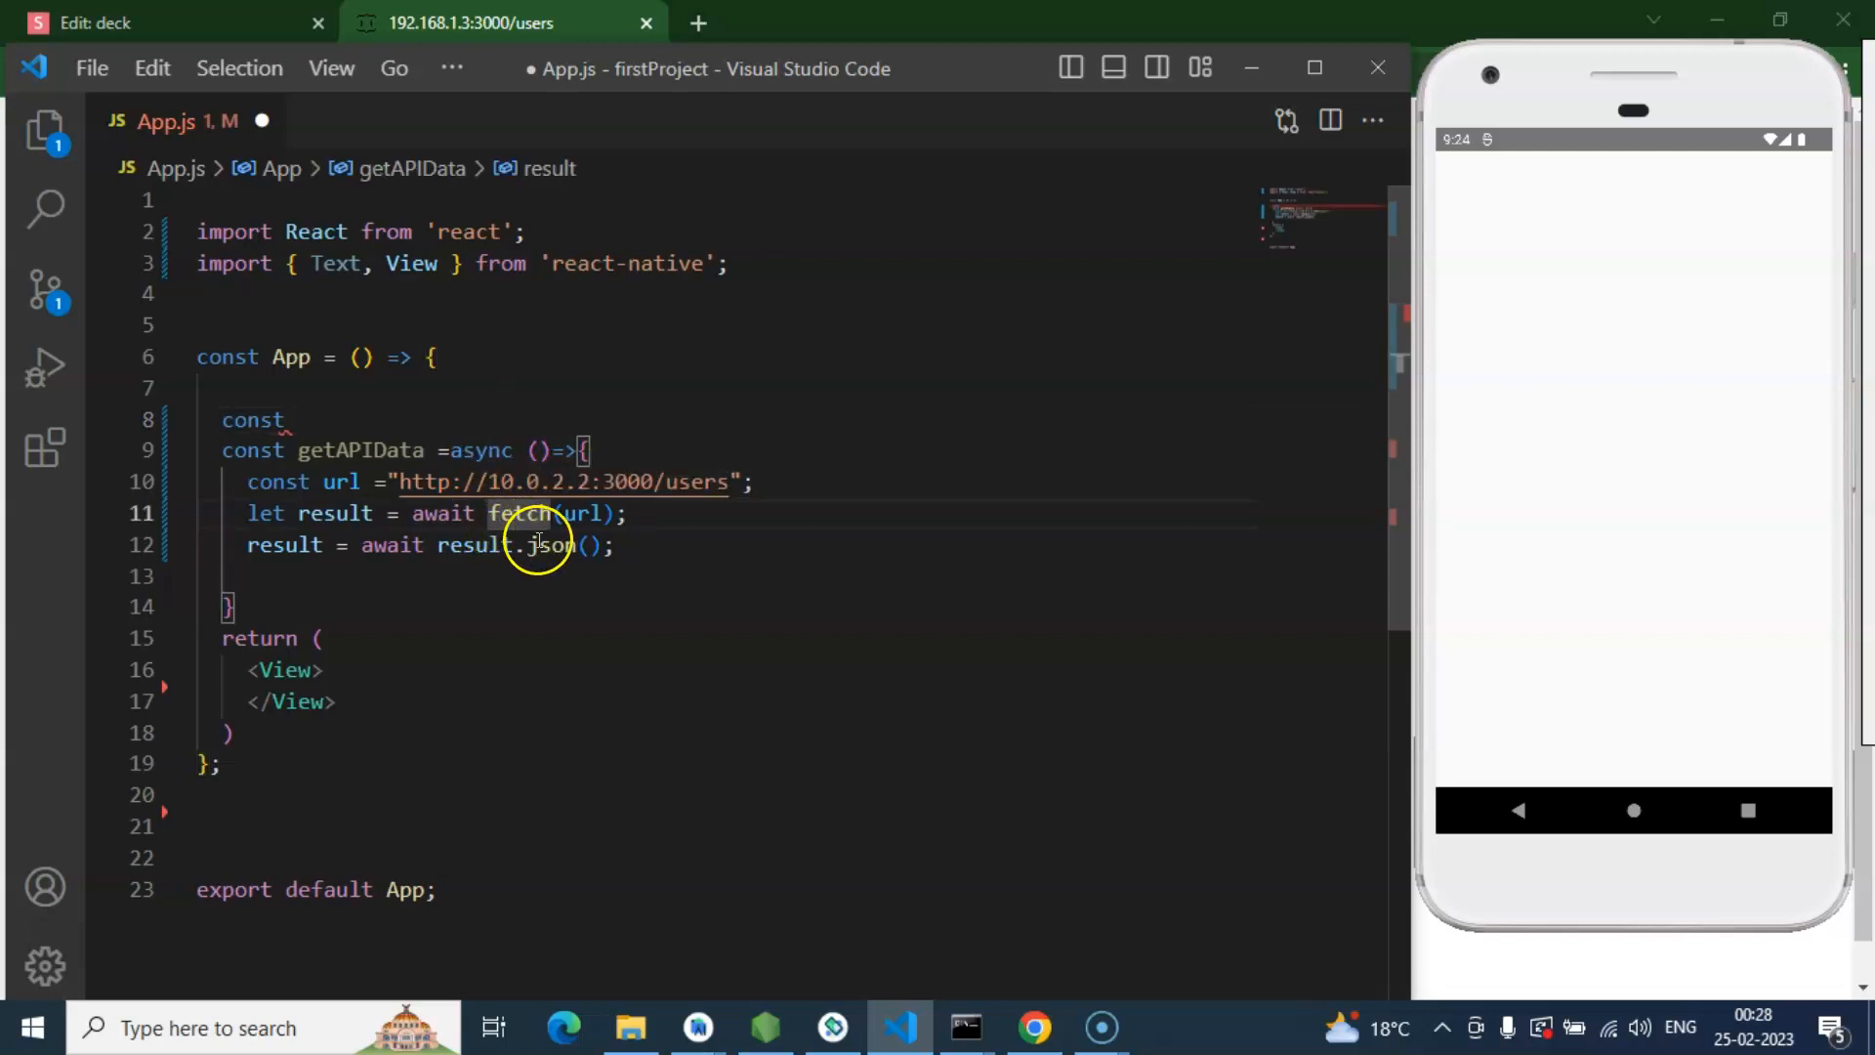
Step: Declare 'const [data,setData] = useState([]);' with useState imported from React
left_click(299, 419)
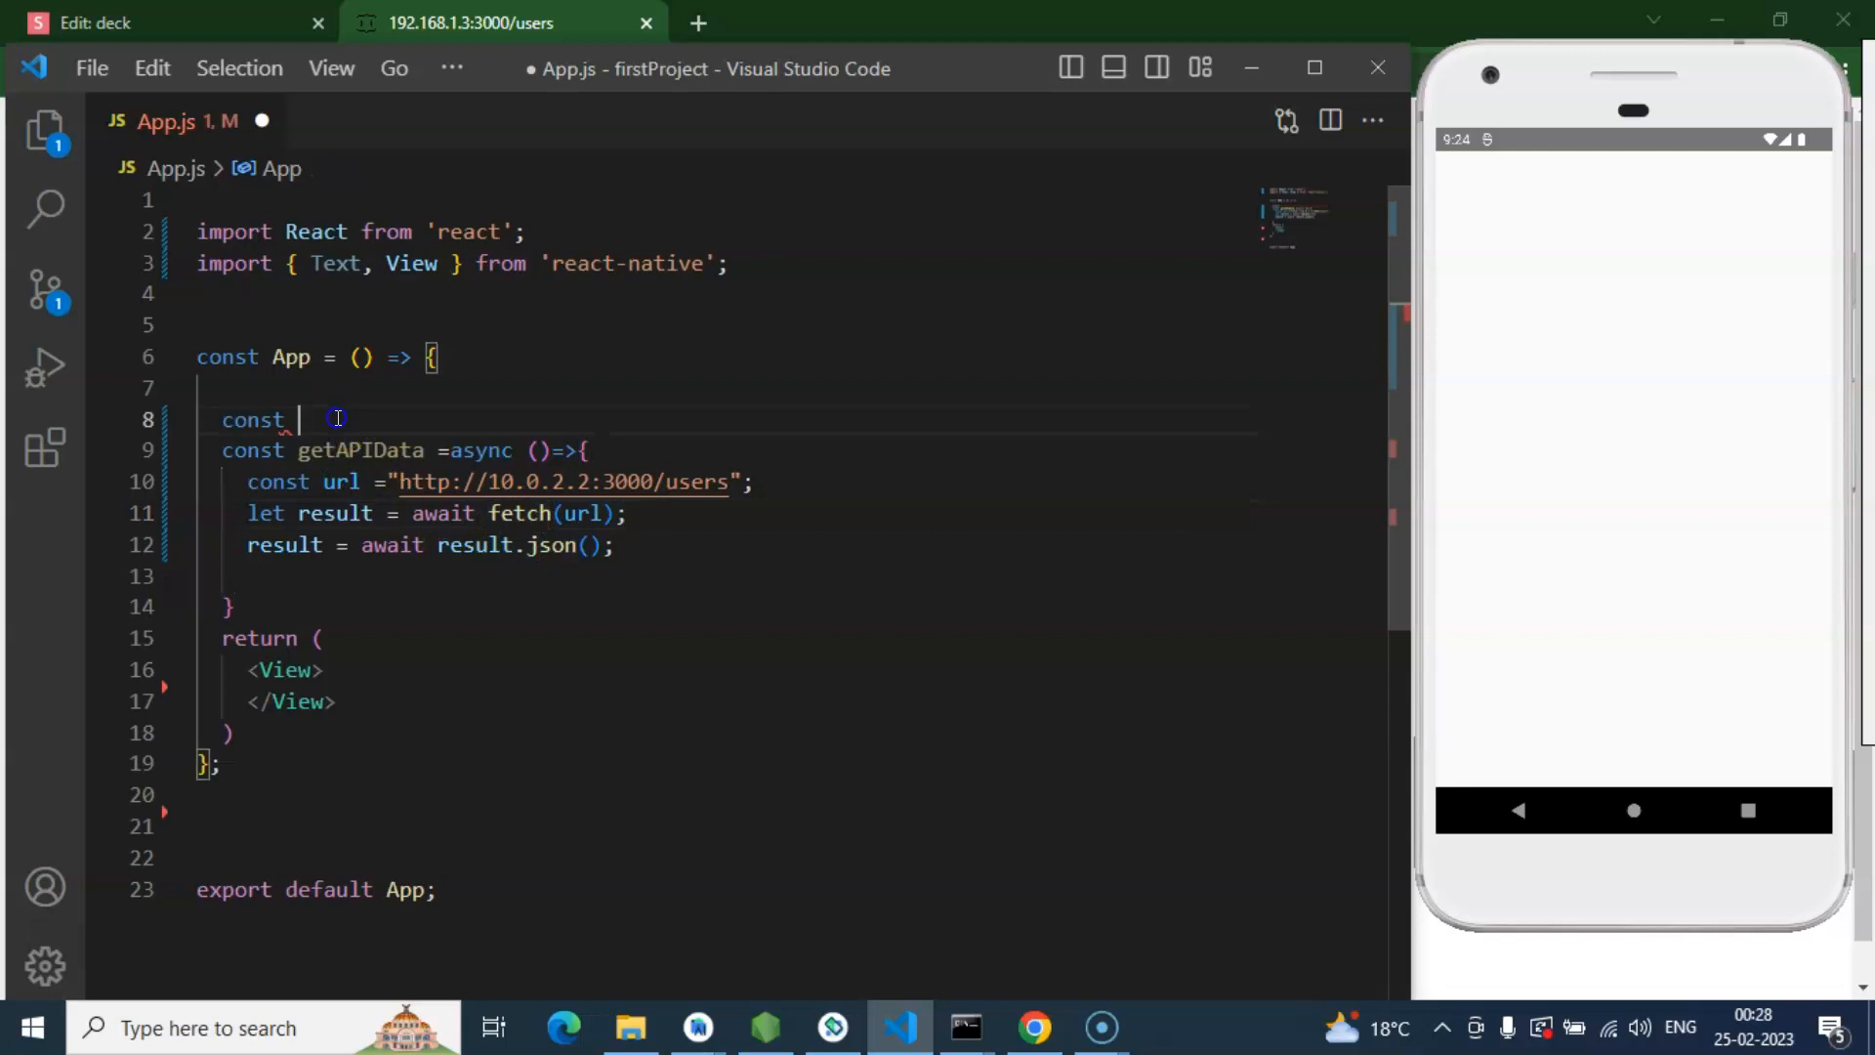
type("[da")
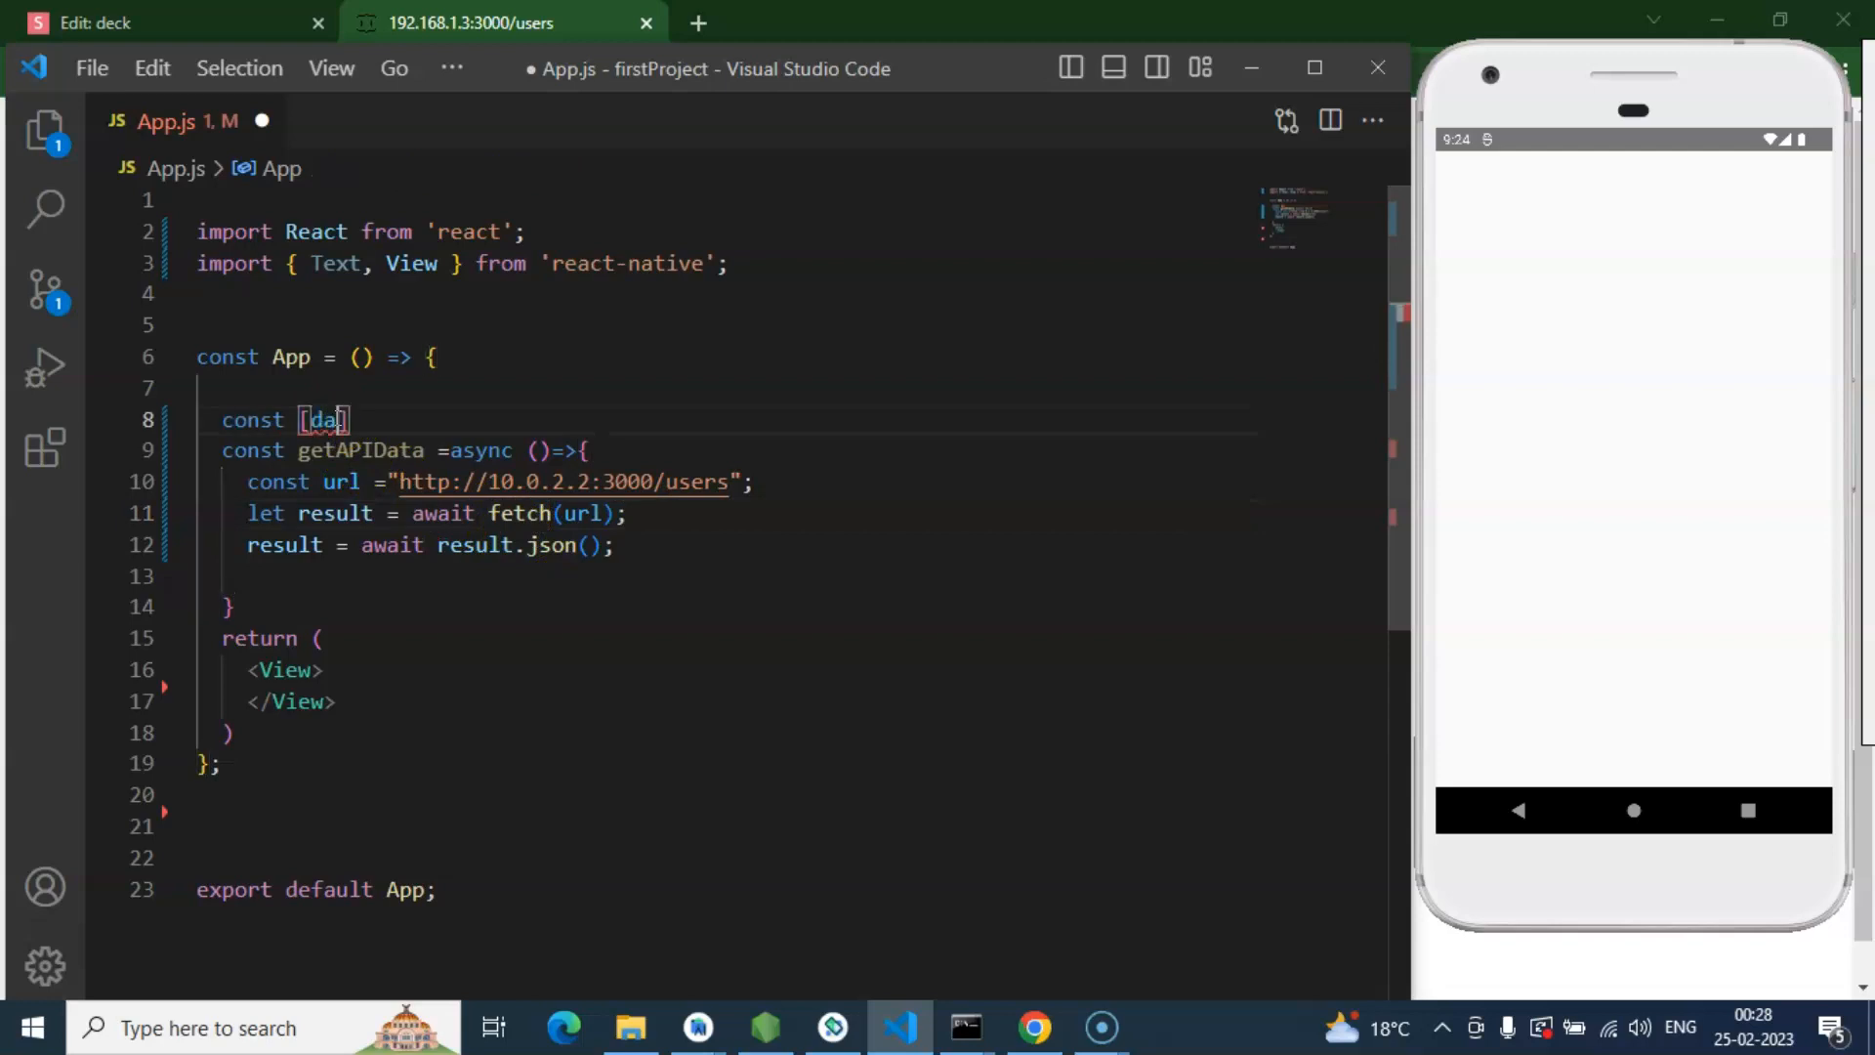
type(",setData")
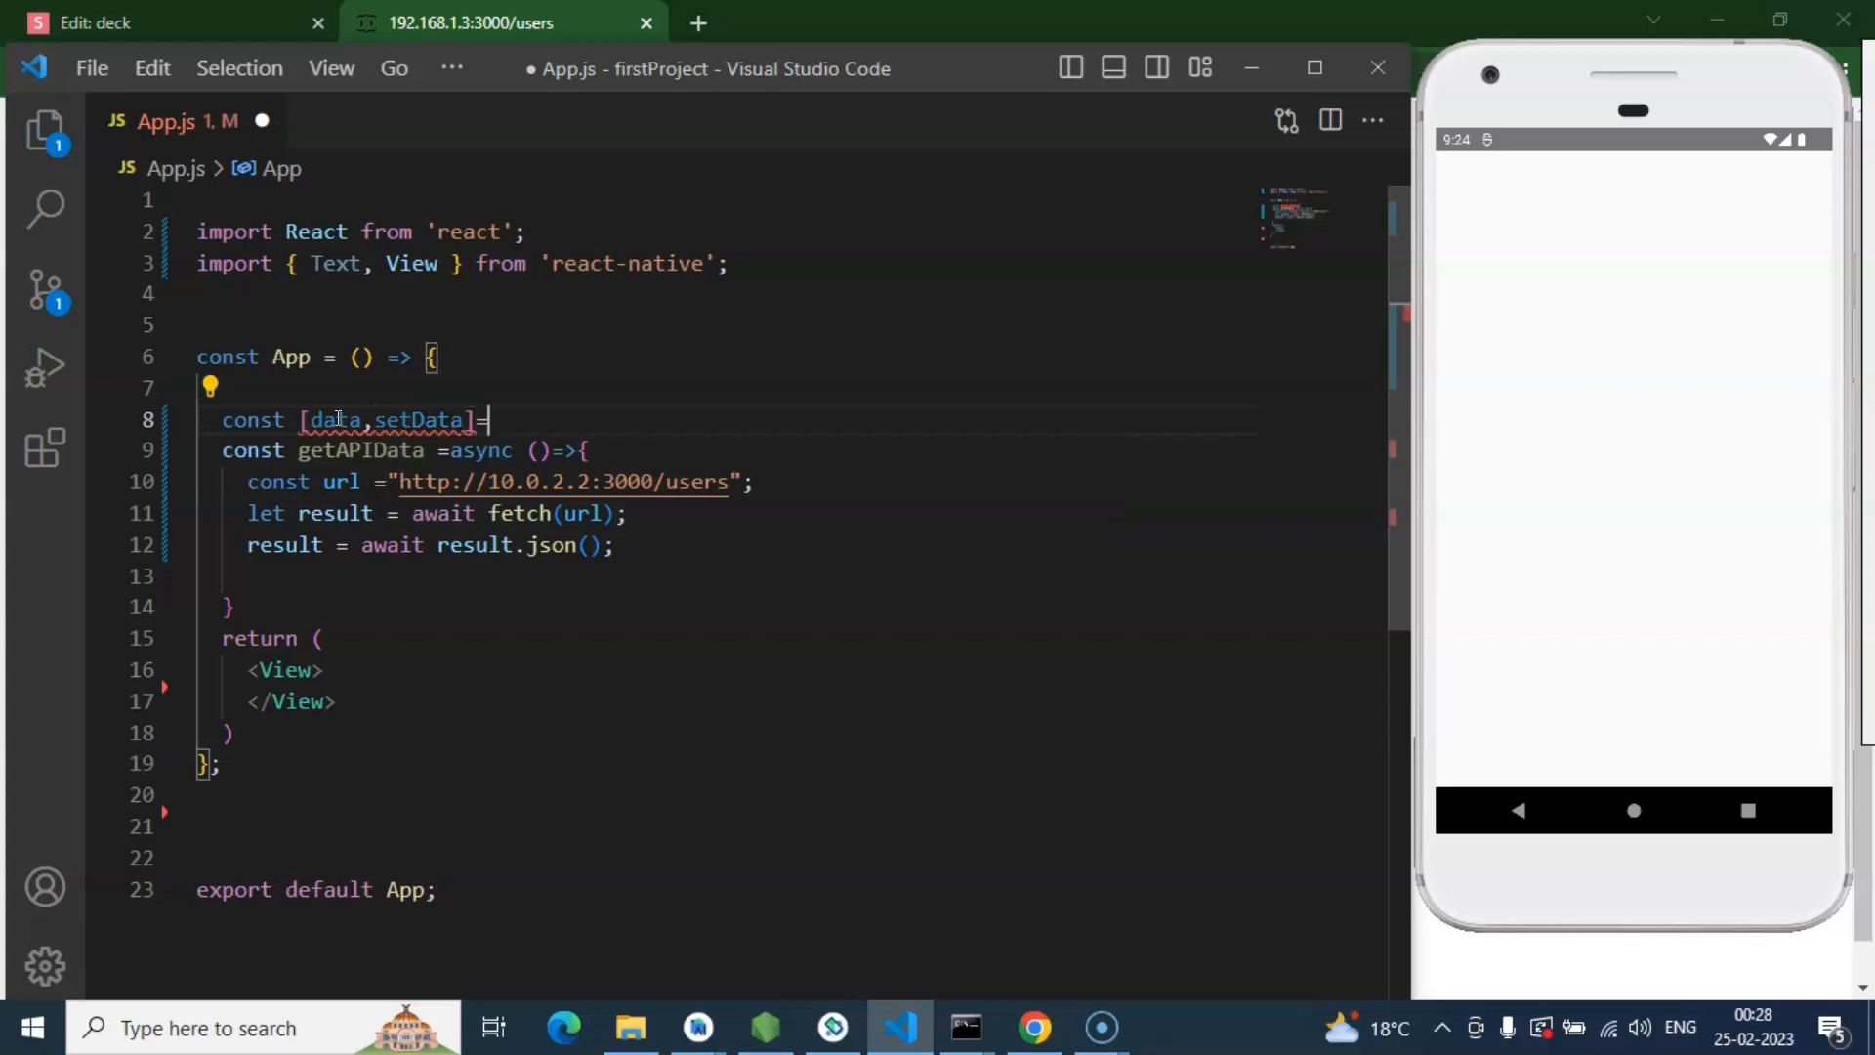
type("us")
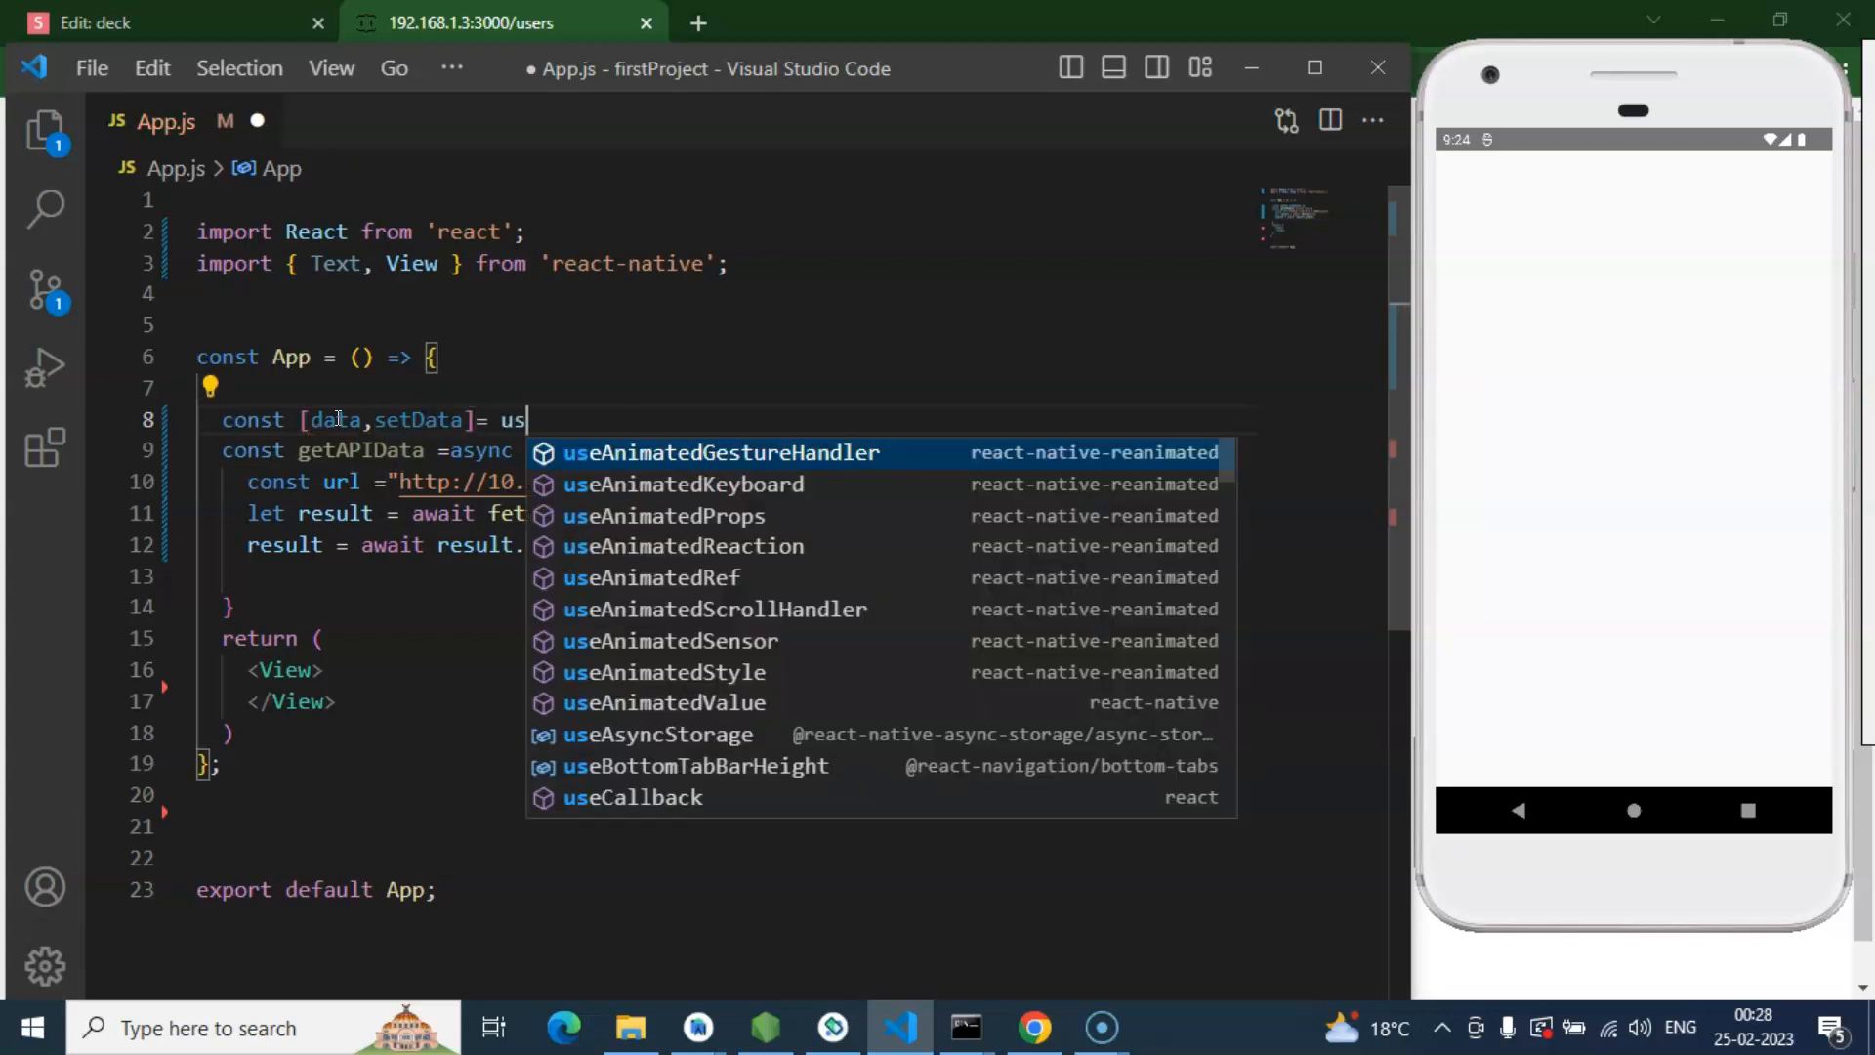
type("s")
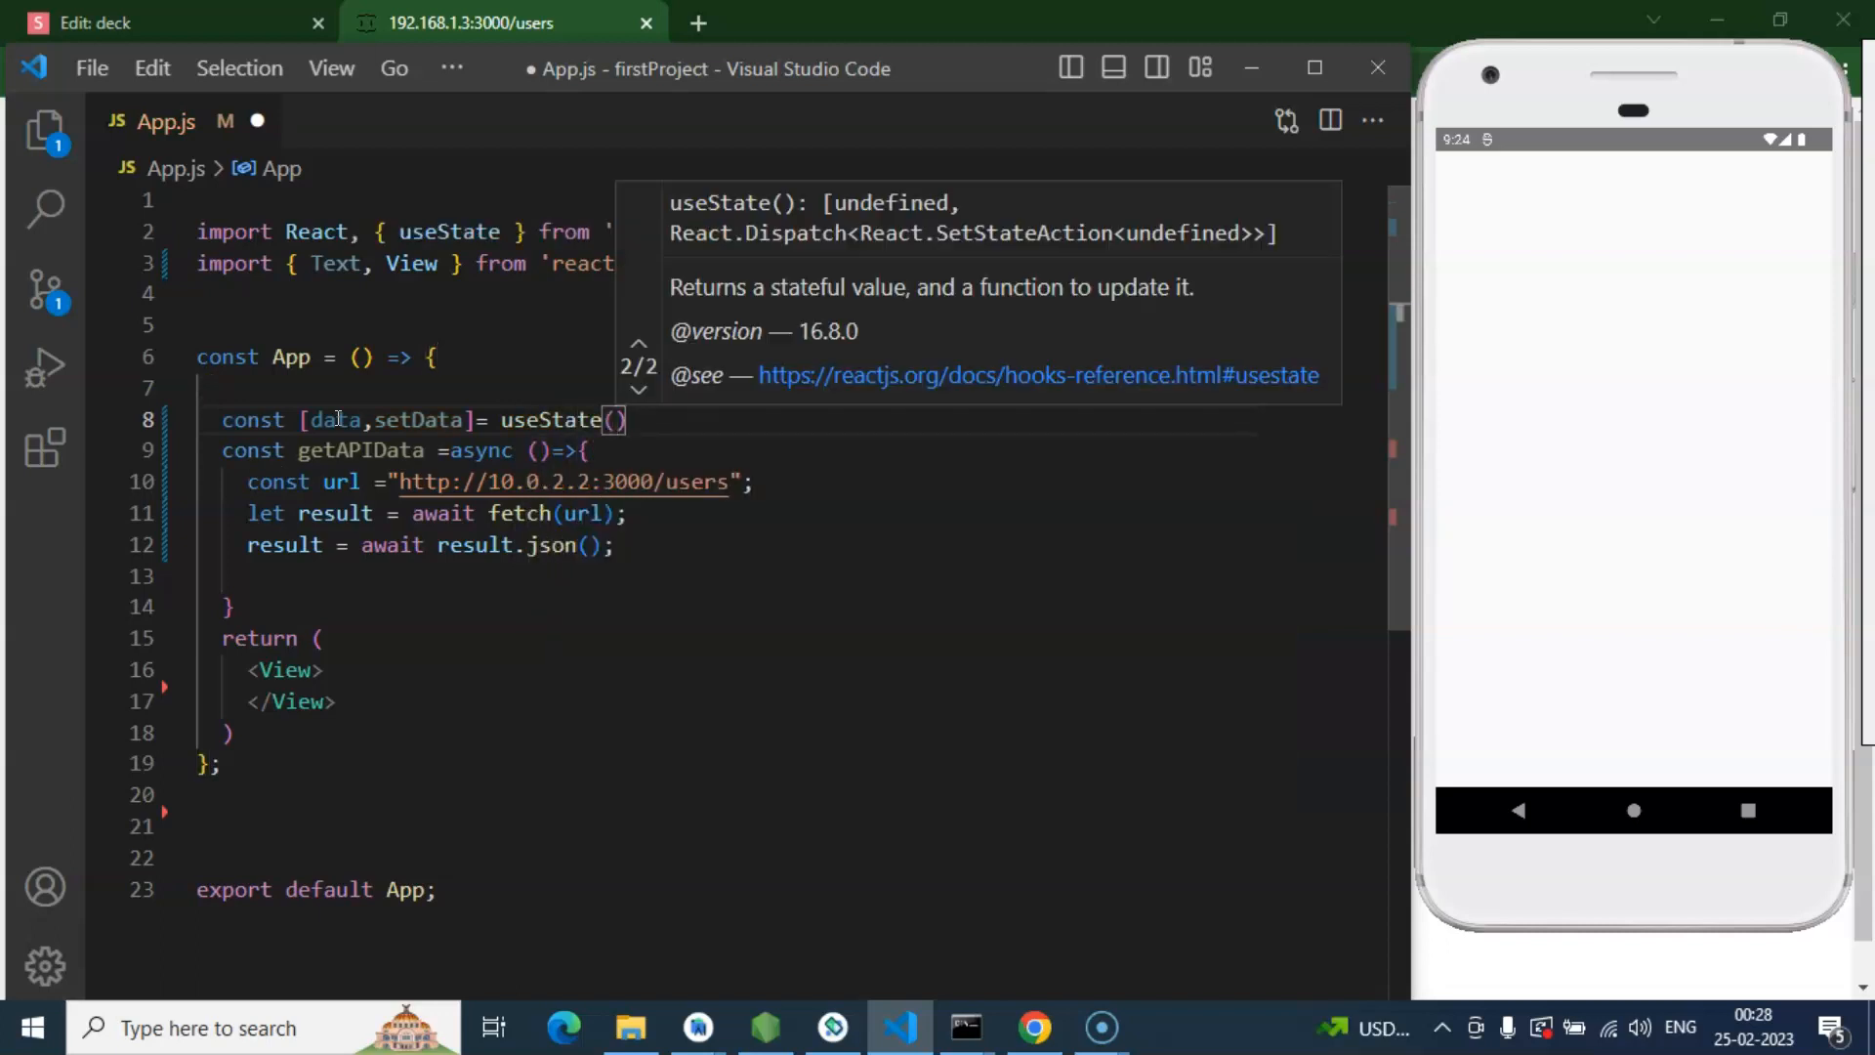
type("[]")
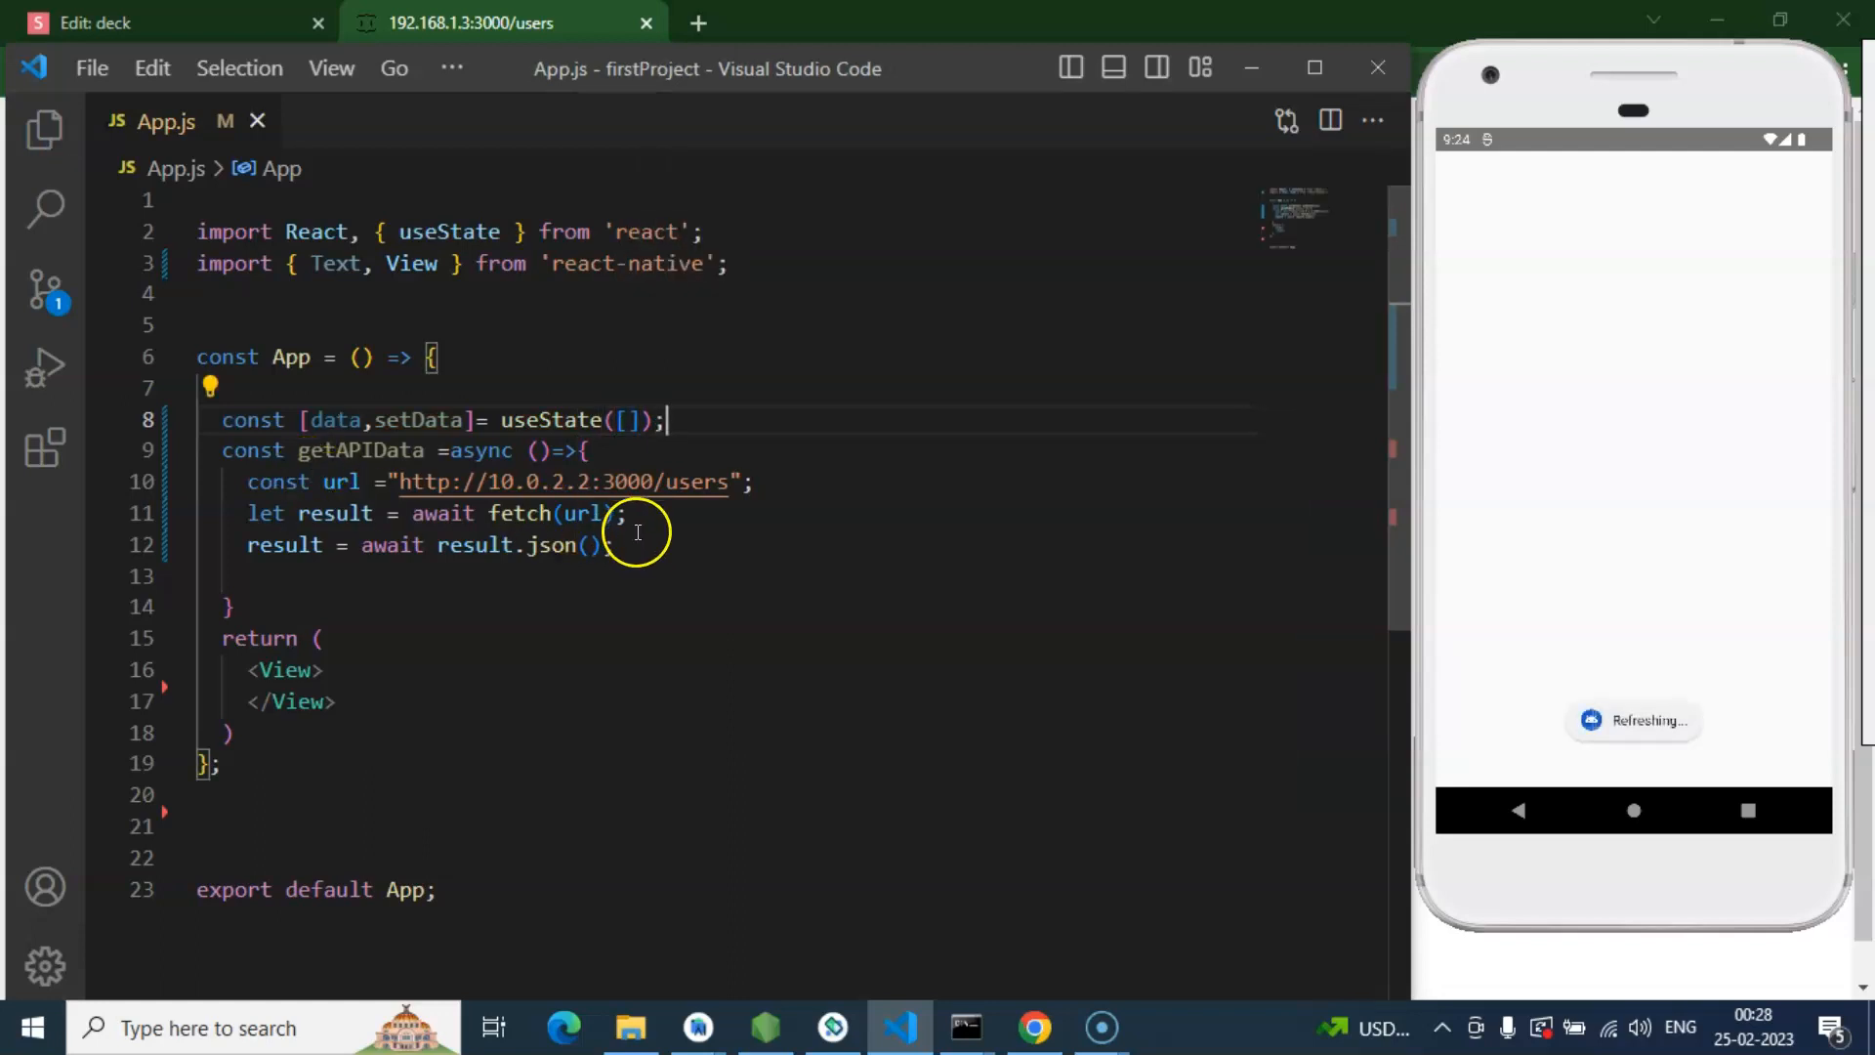
Step: Add 'if(result){ setData(result) }' to getAPIData
type("if(")
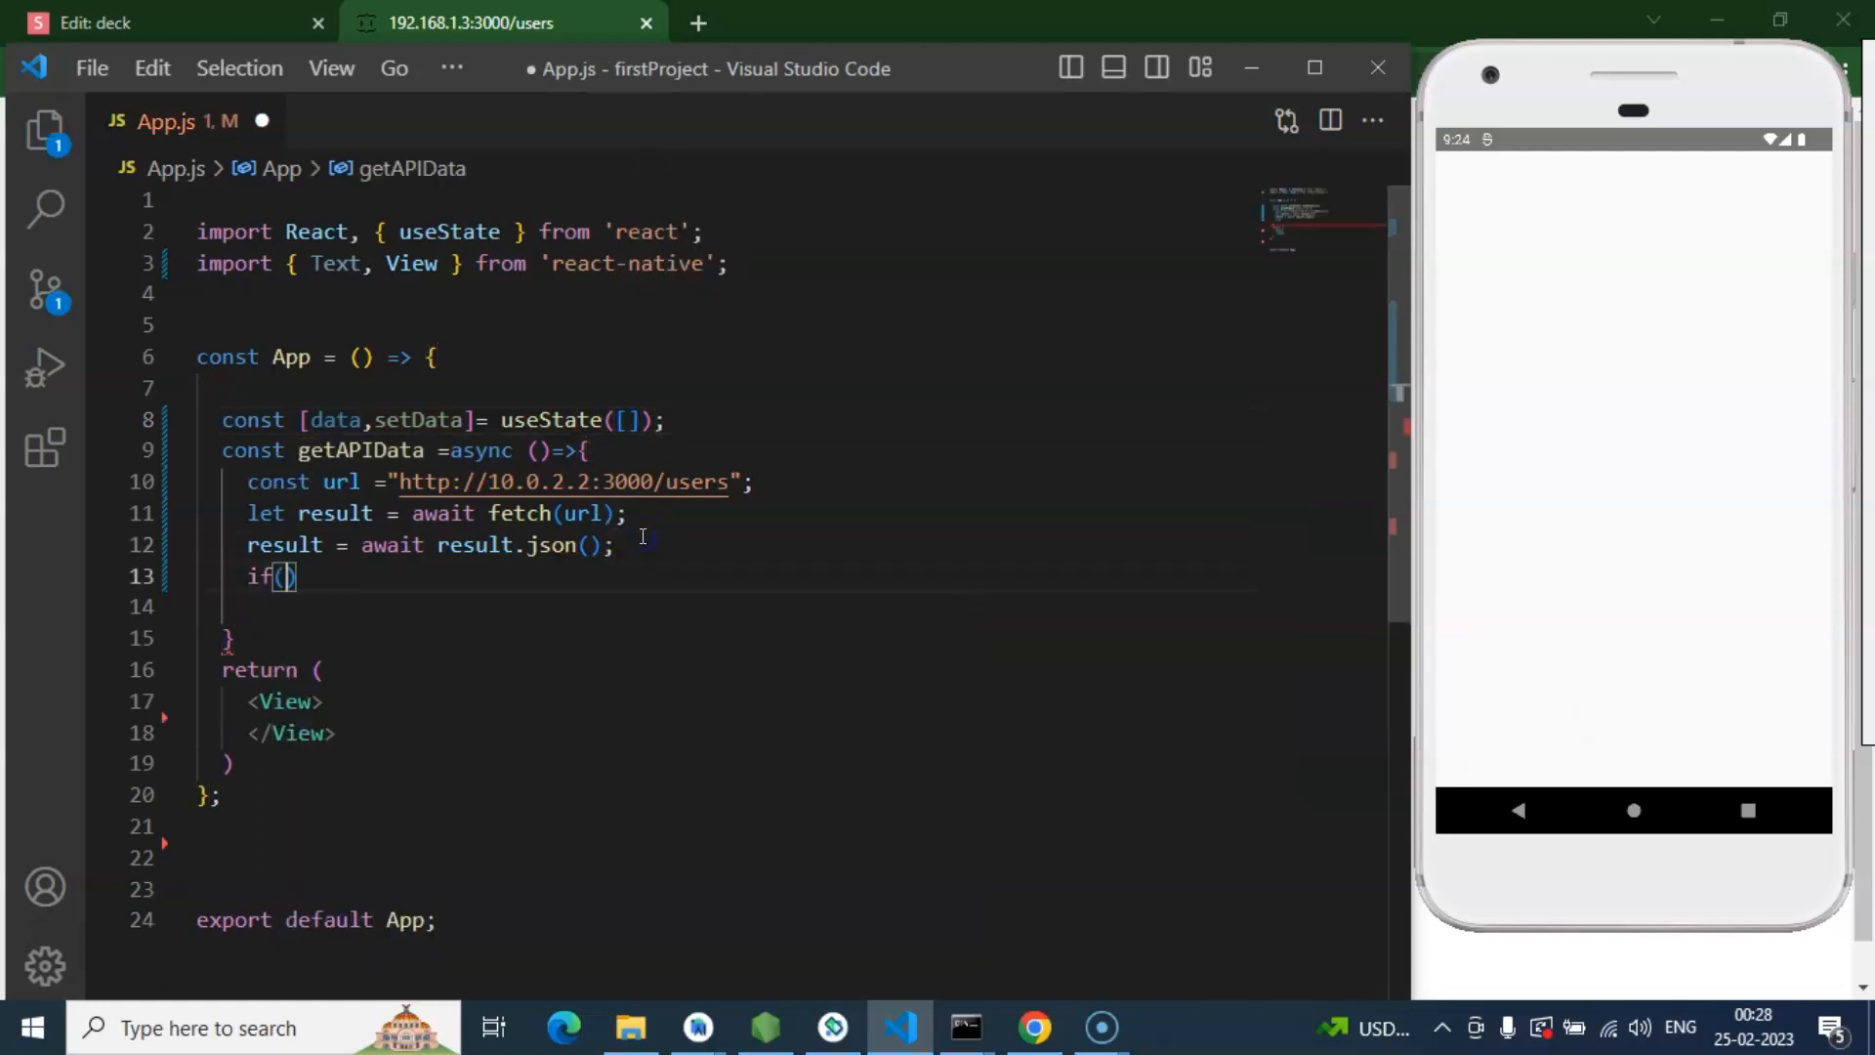
type("result")
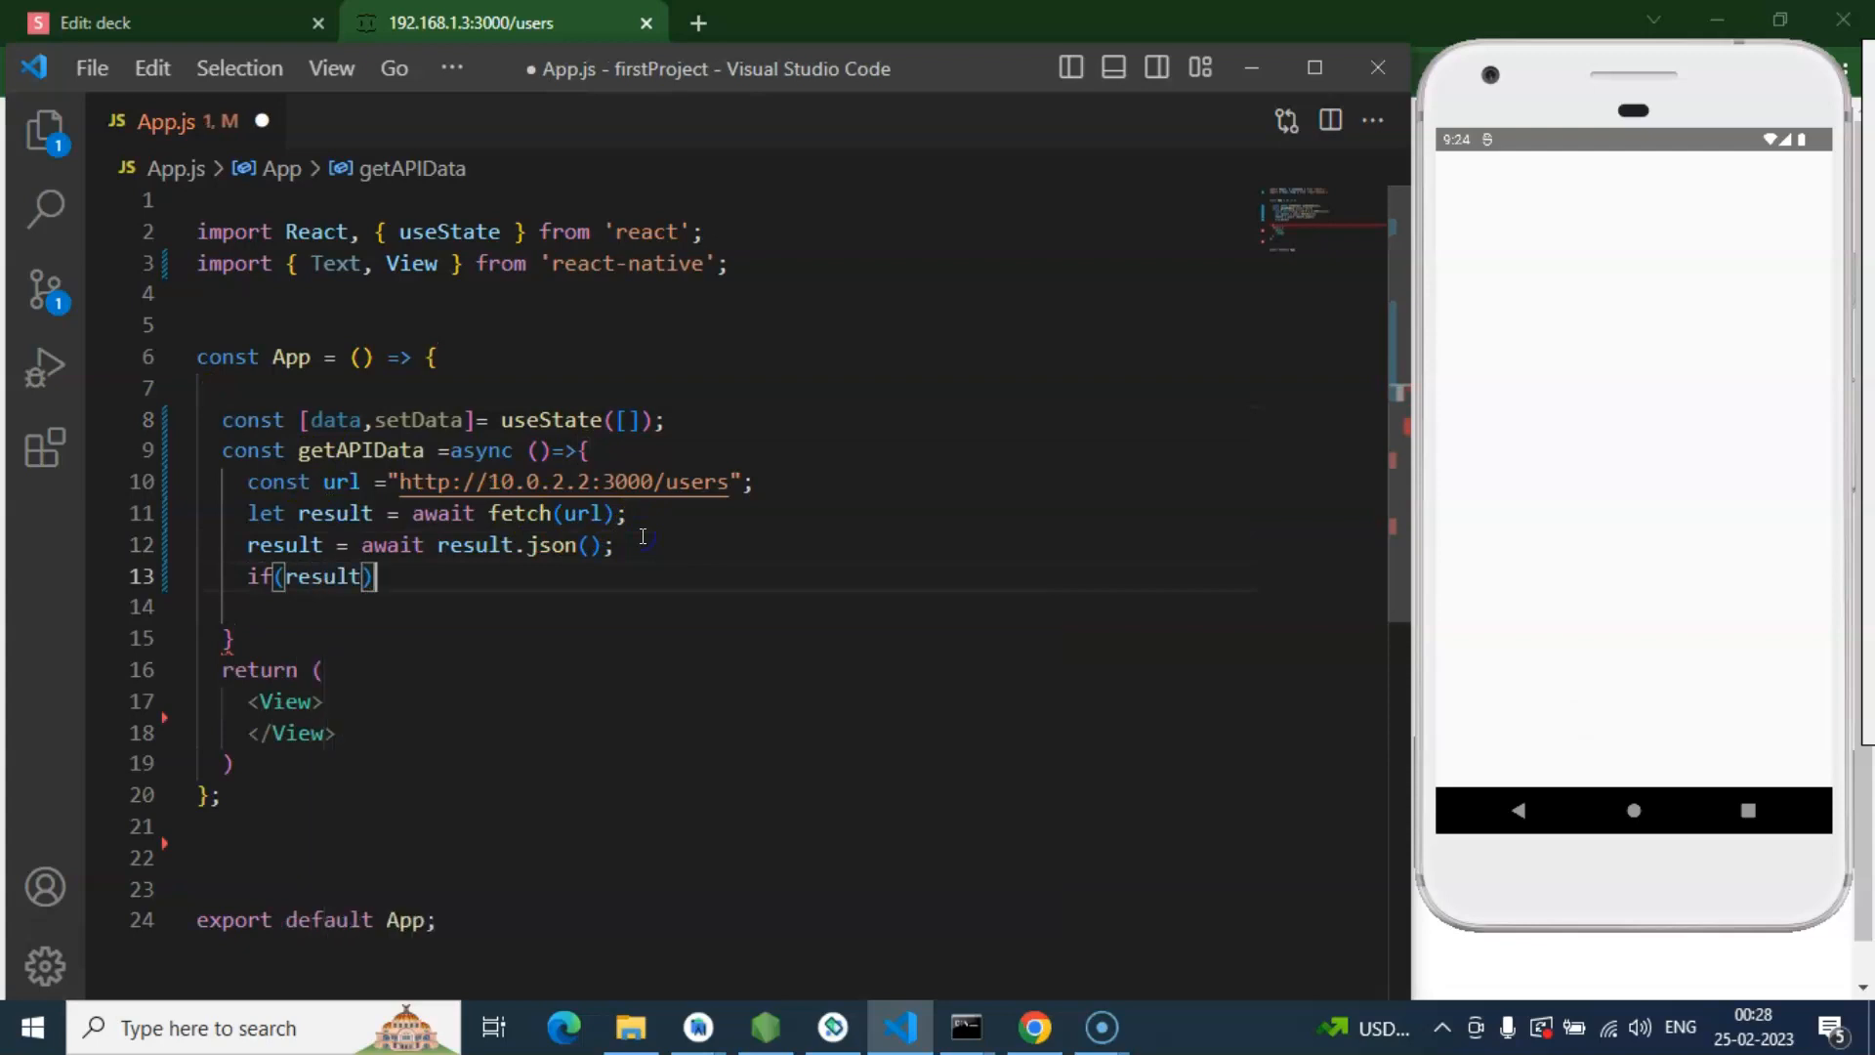
type("setData(")
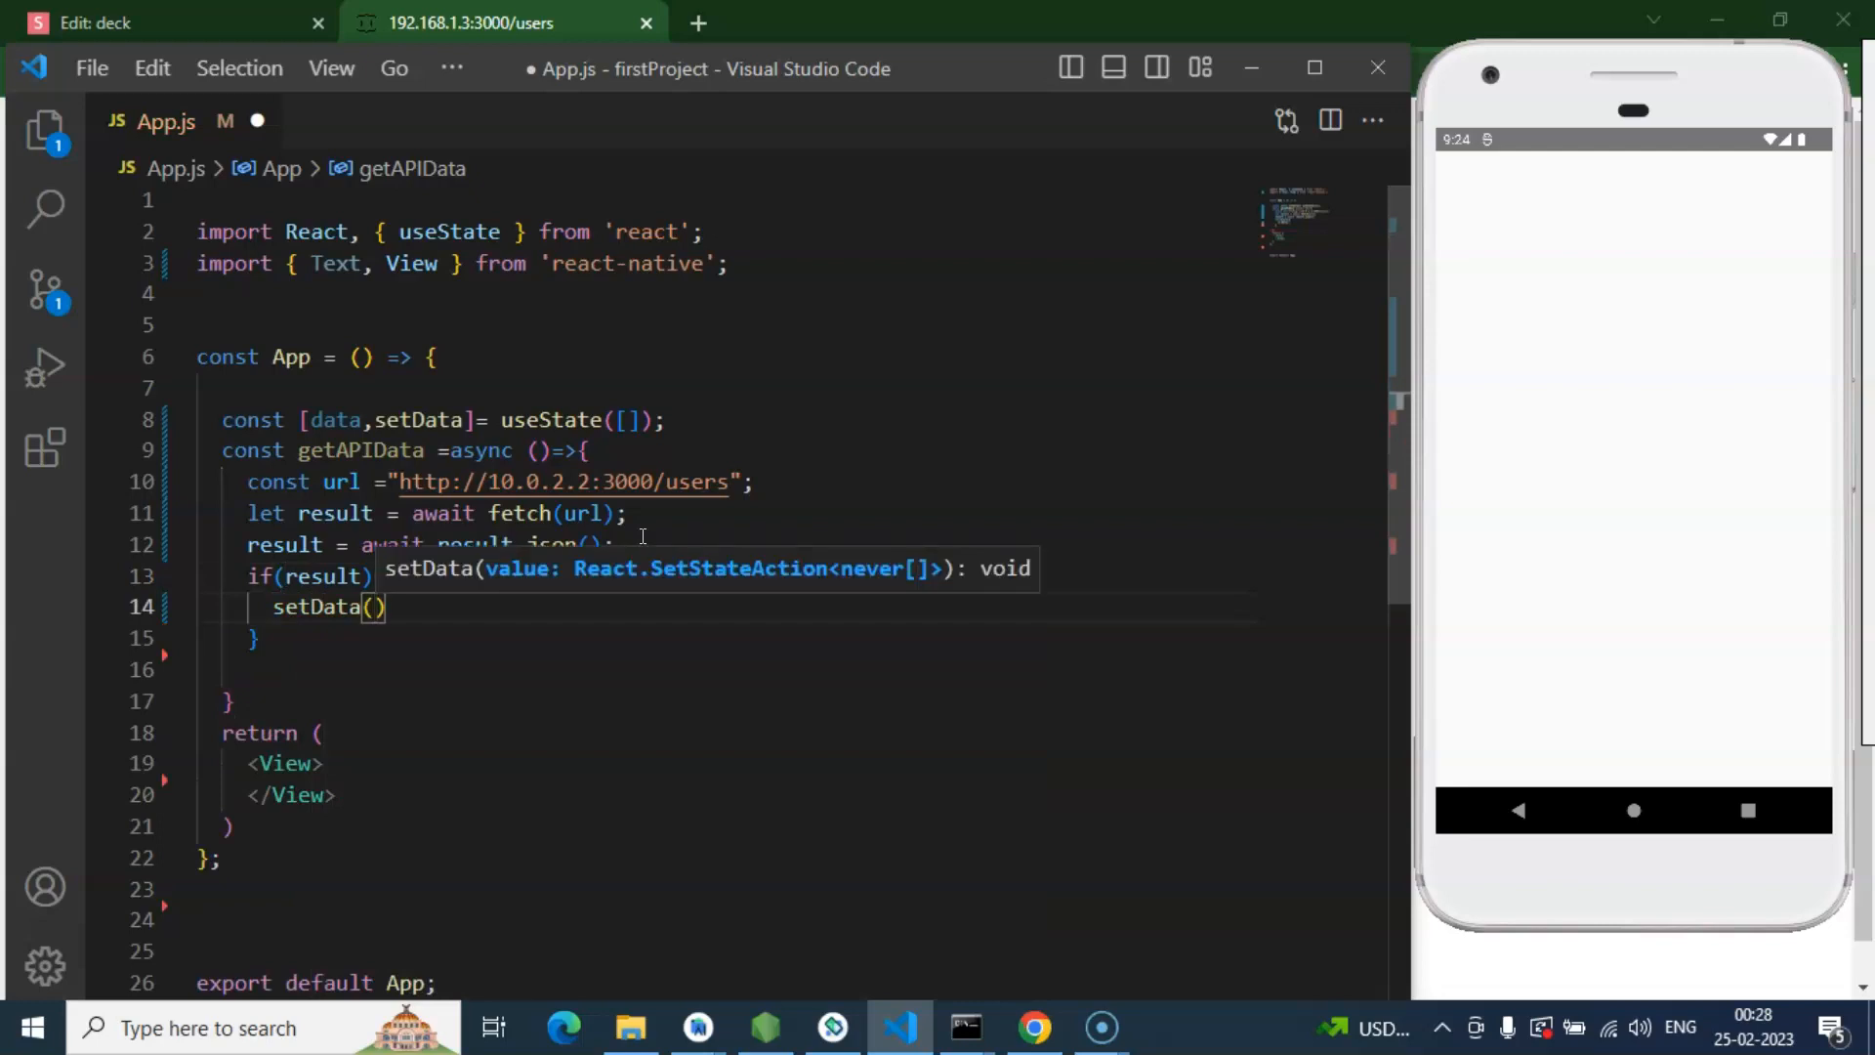
type("result")
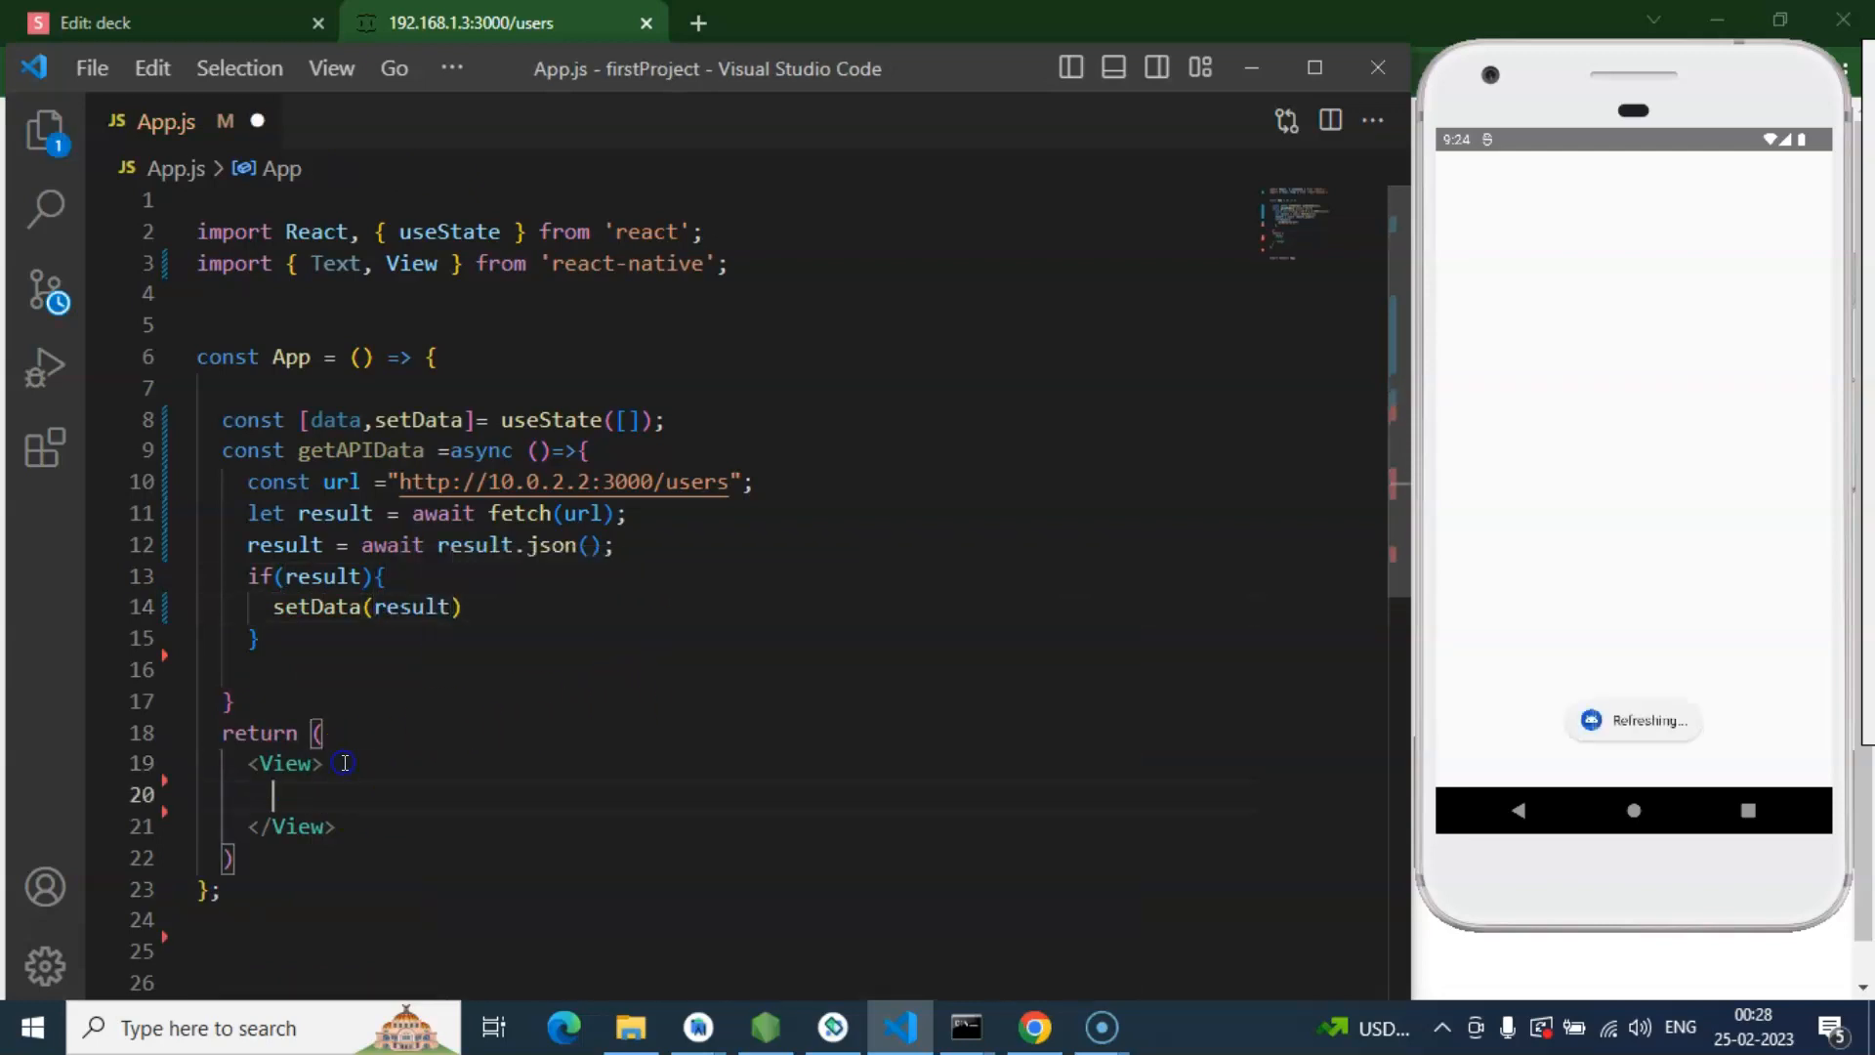
Step: Render 'data.length ? data.map((item)=><View>{item.name}</View>) : null' and save
type("data")
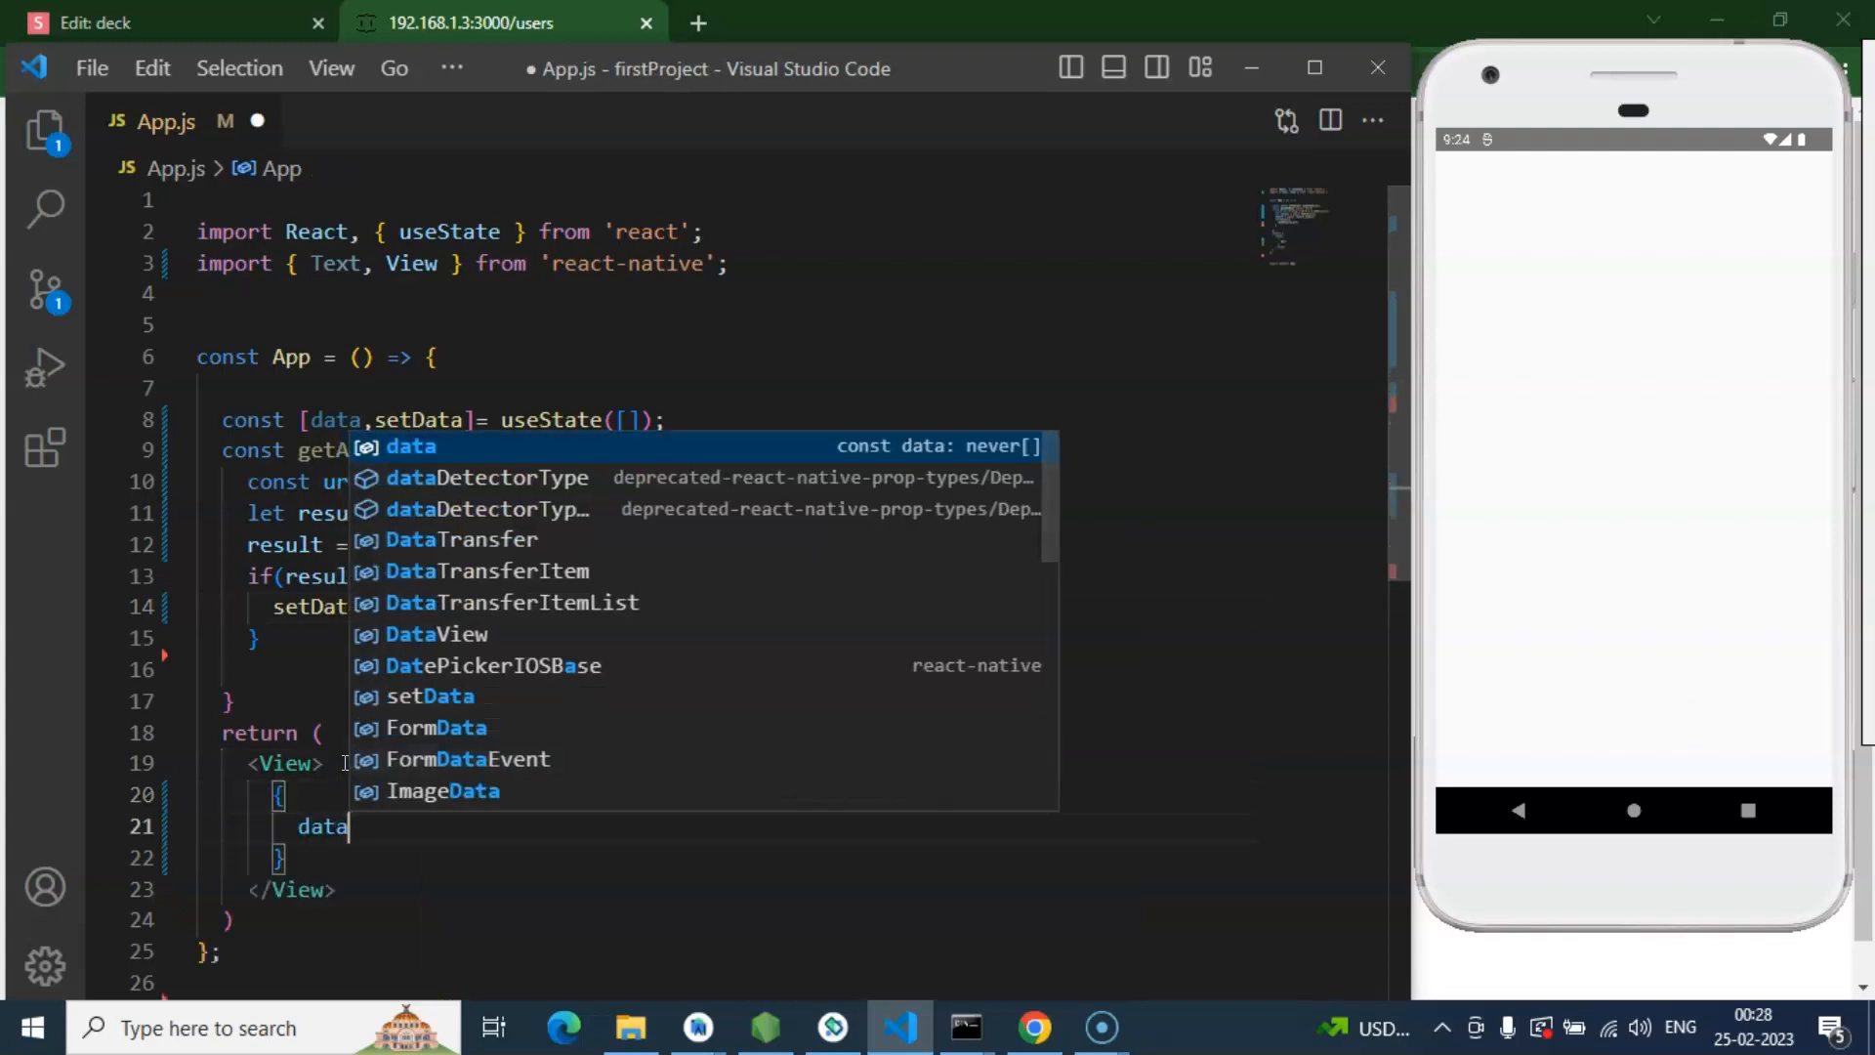
type(".length ?")
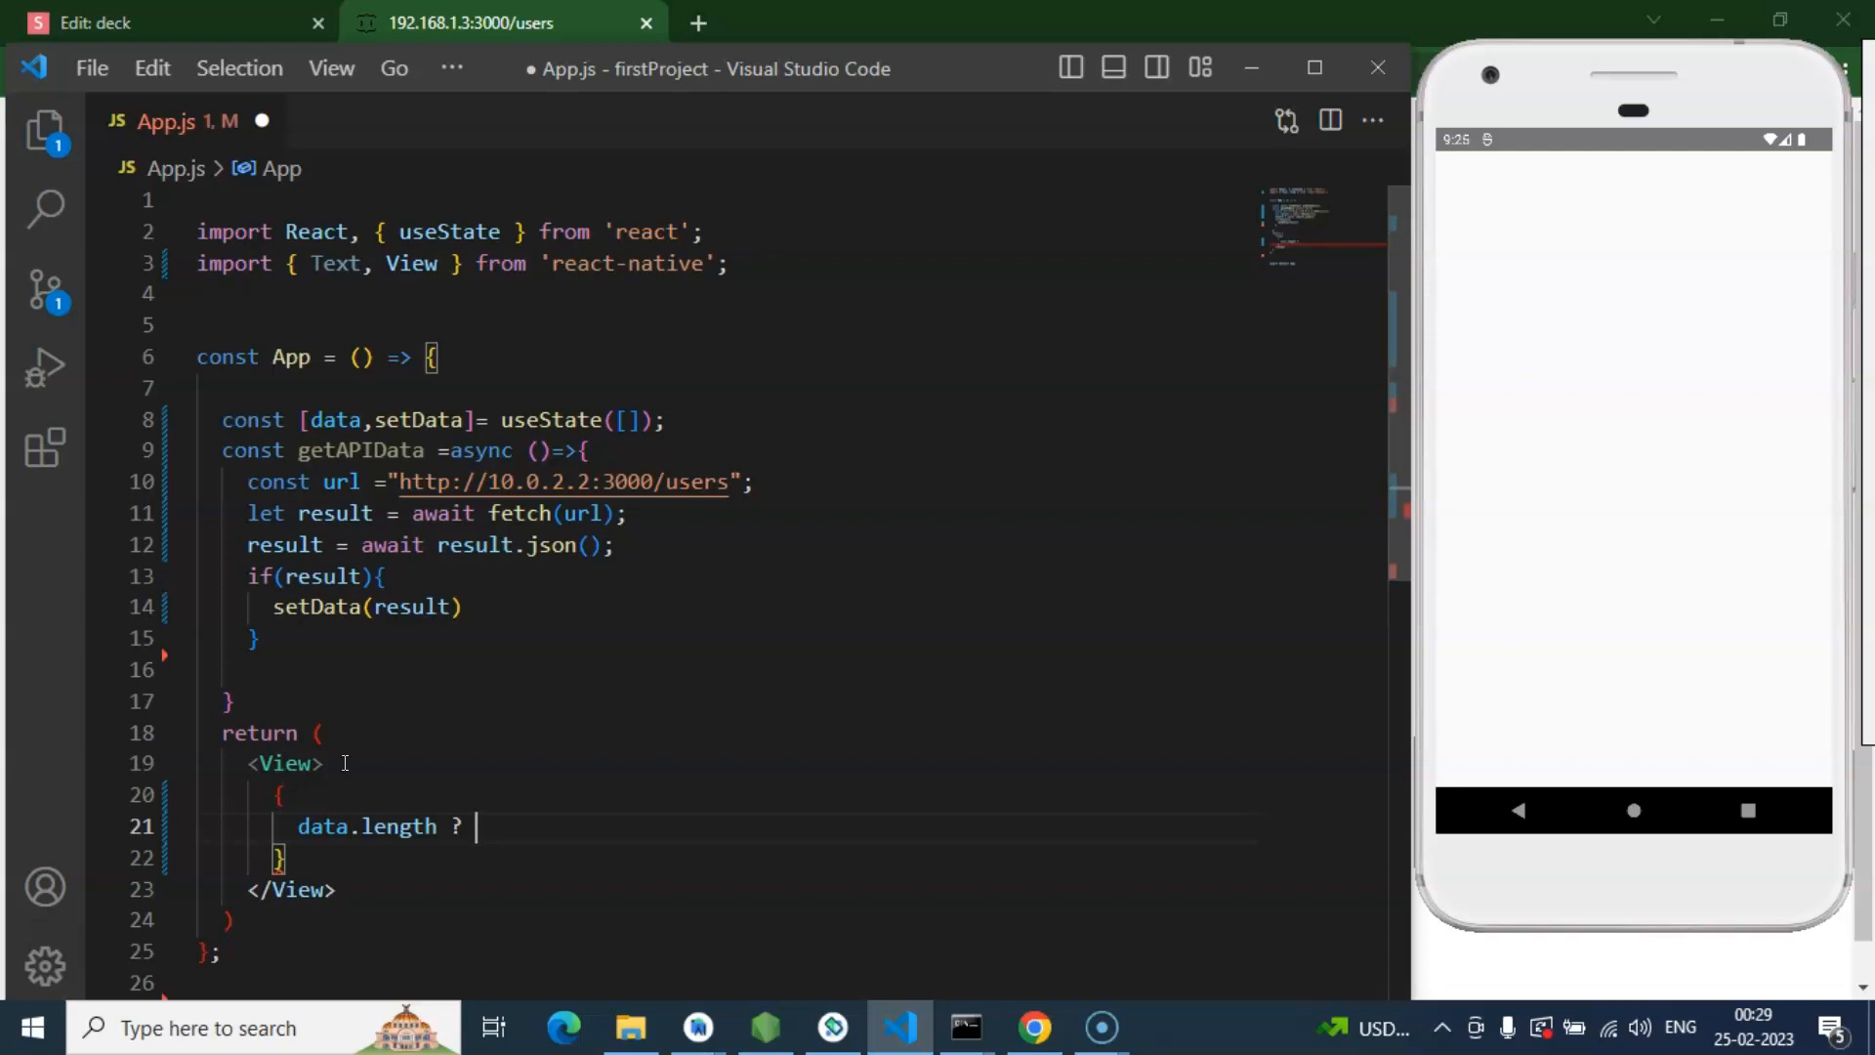
type("data.map(()=>")
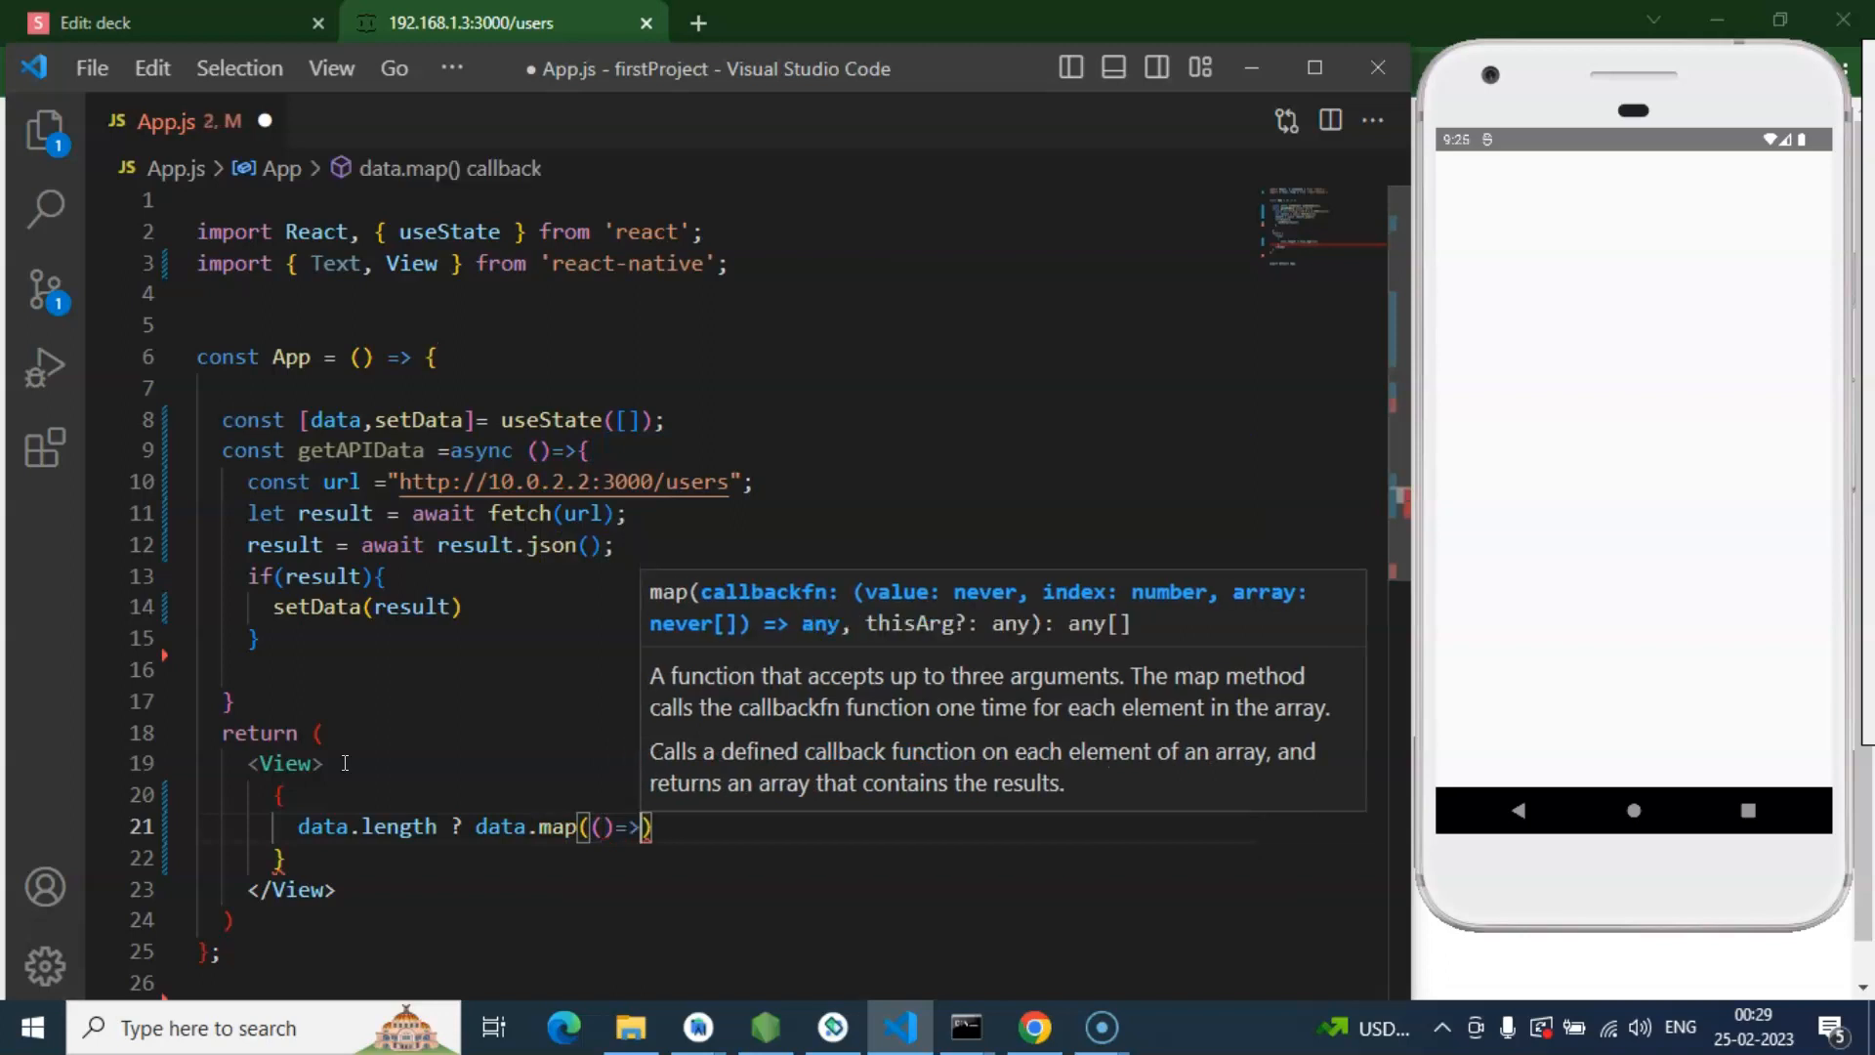
type("{}")
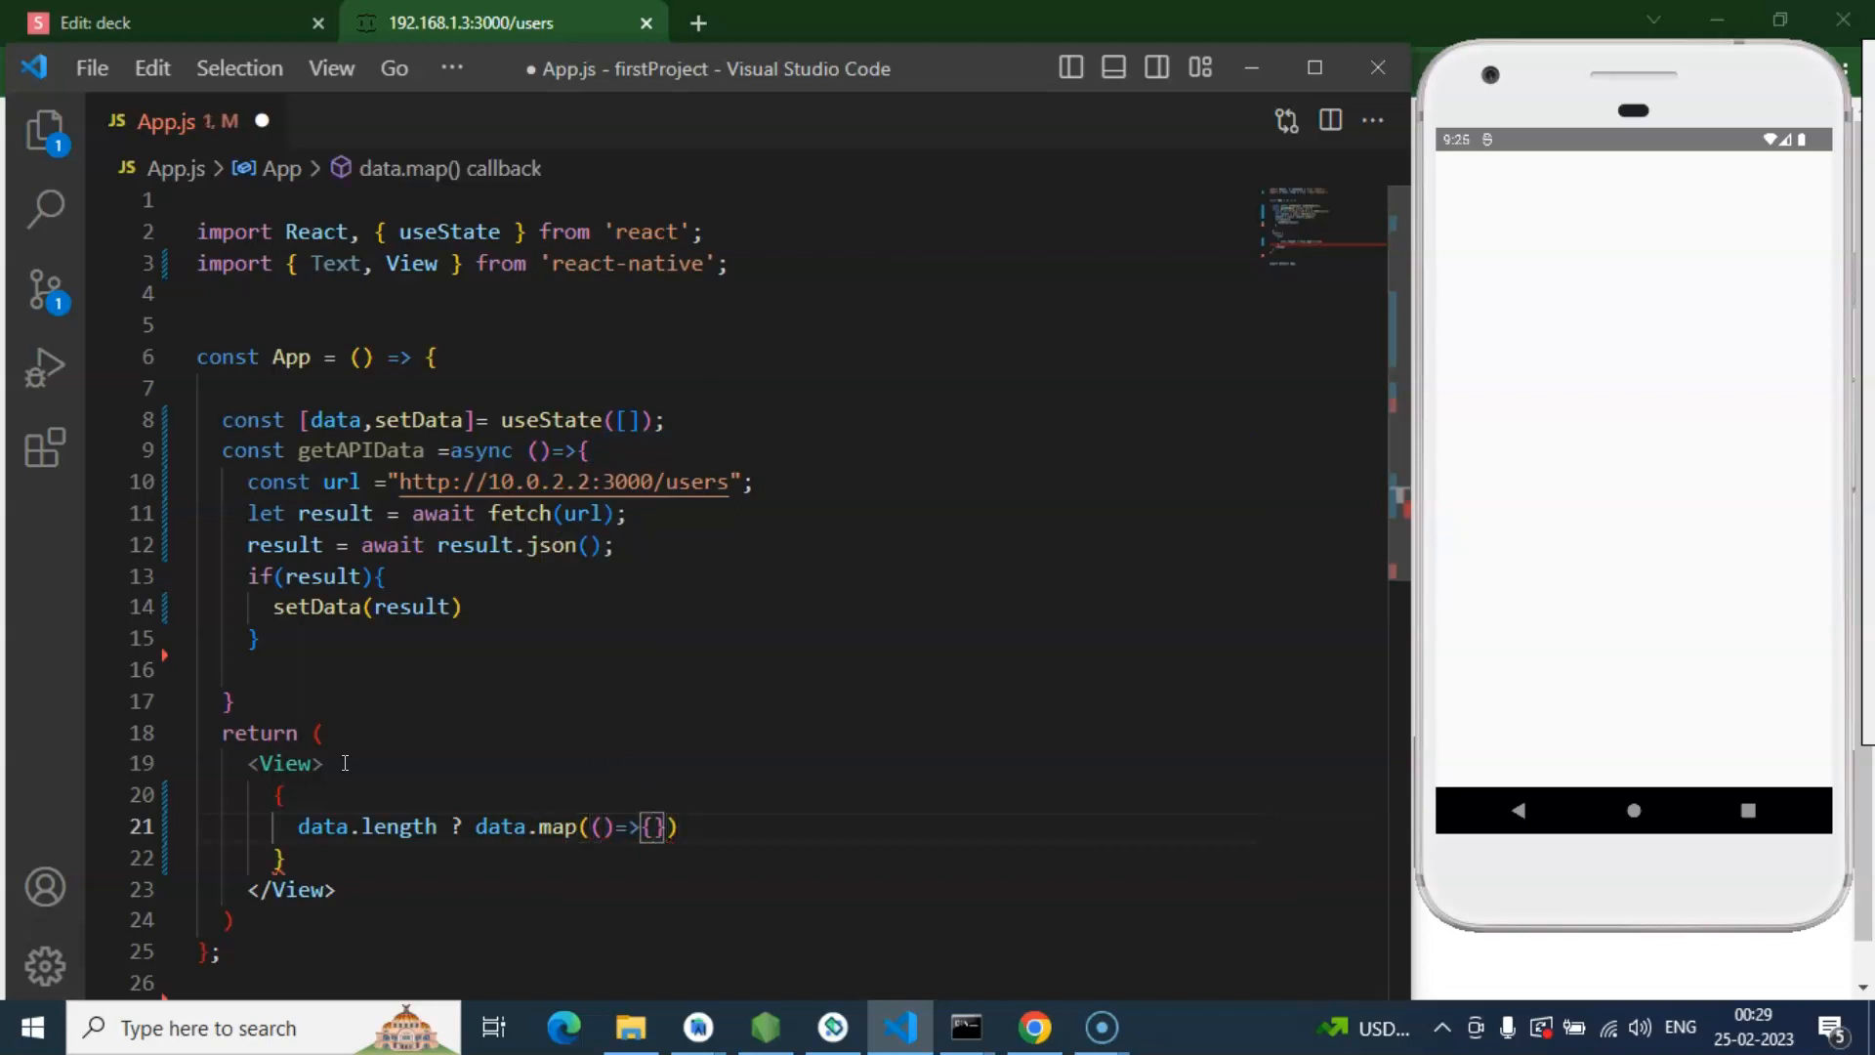
key("Backspace")
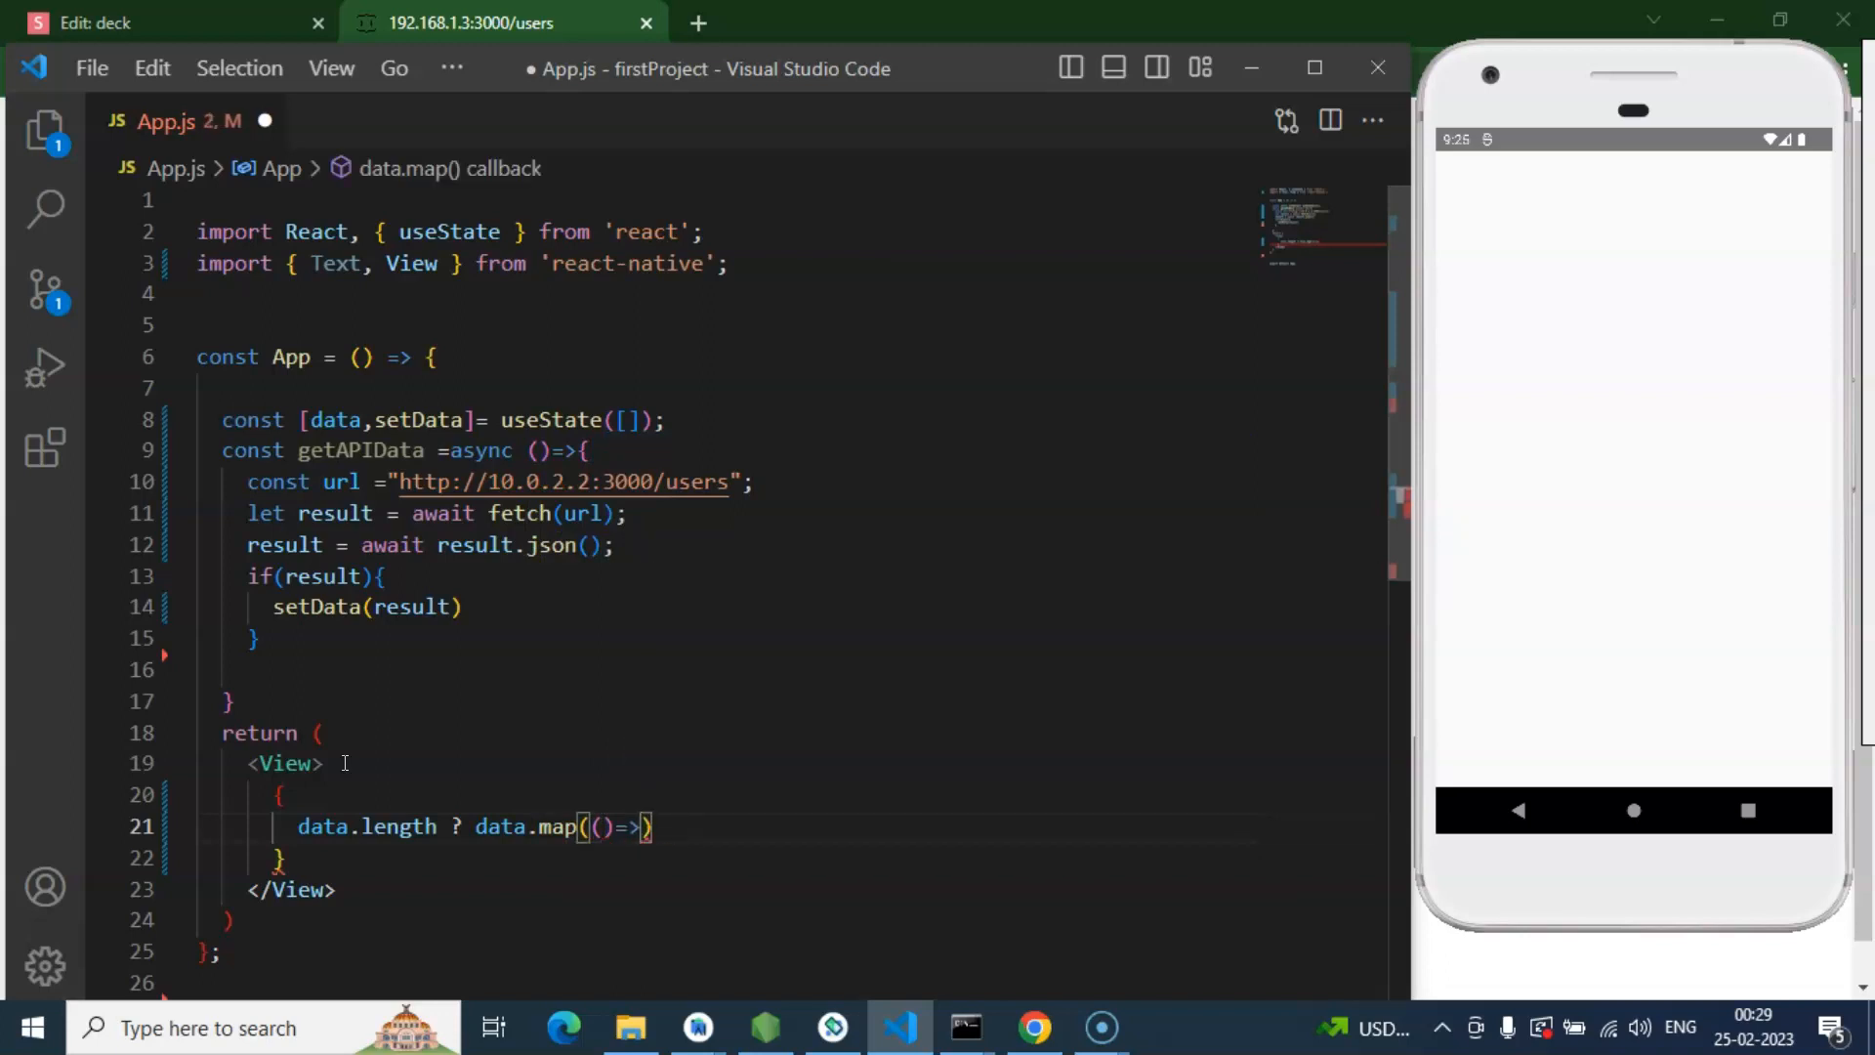
type("<View")
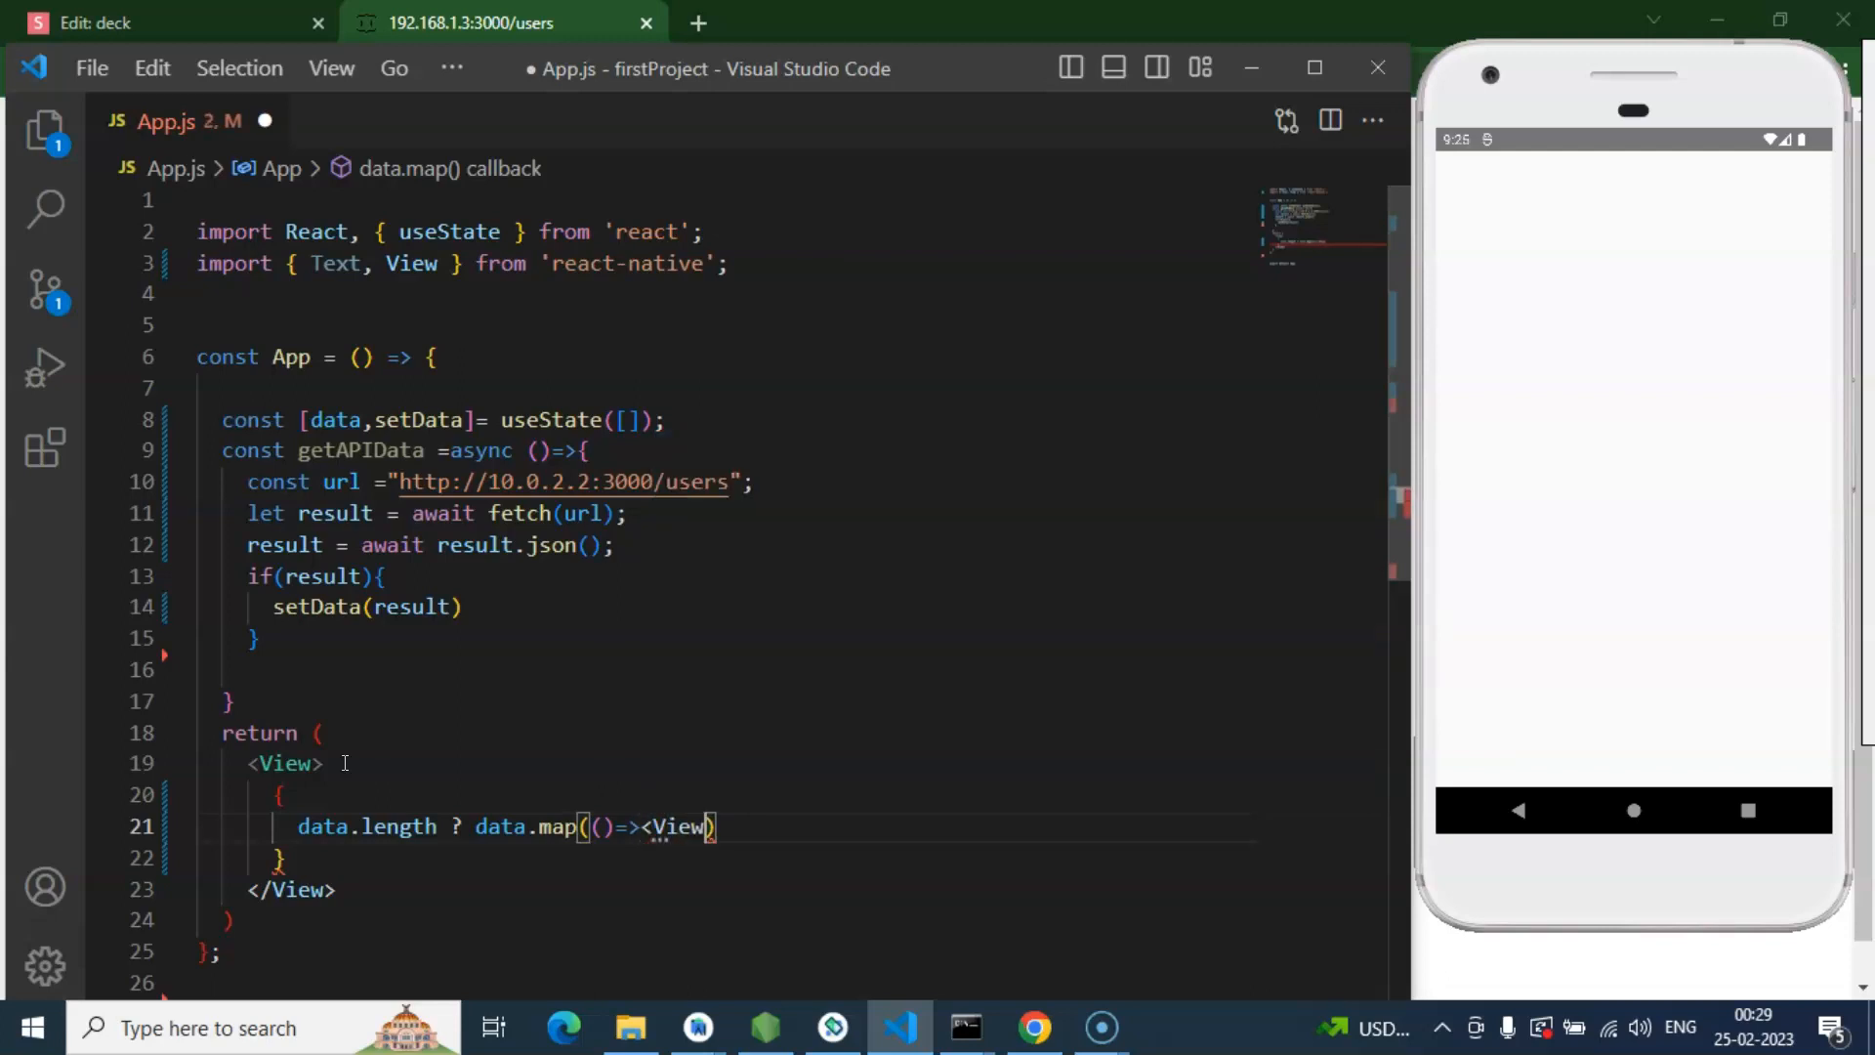
type(">")
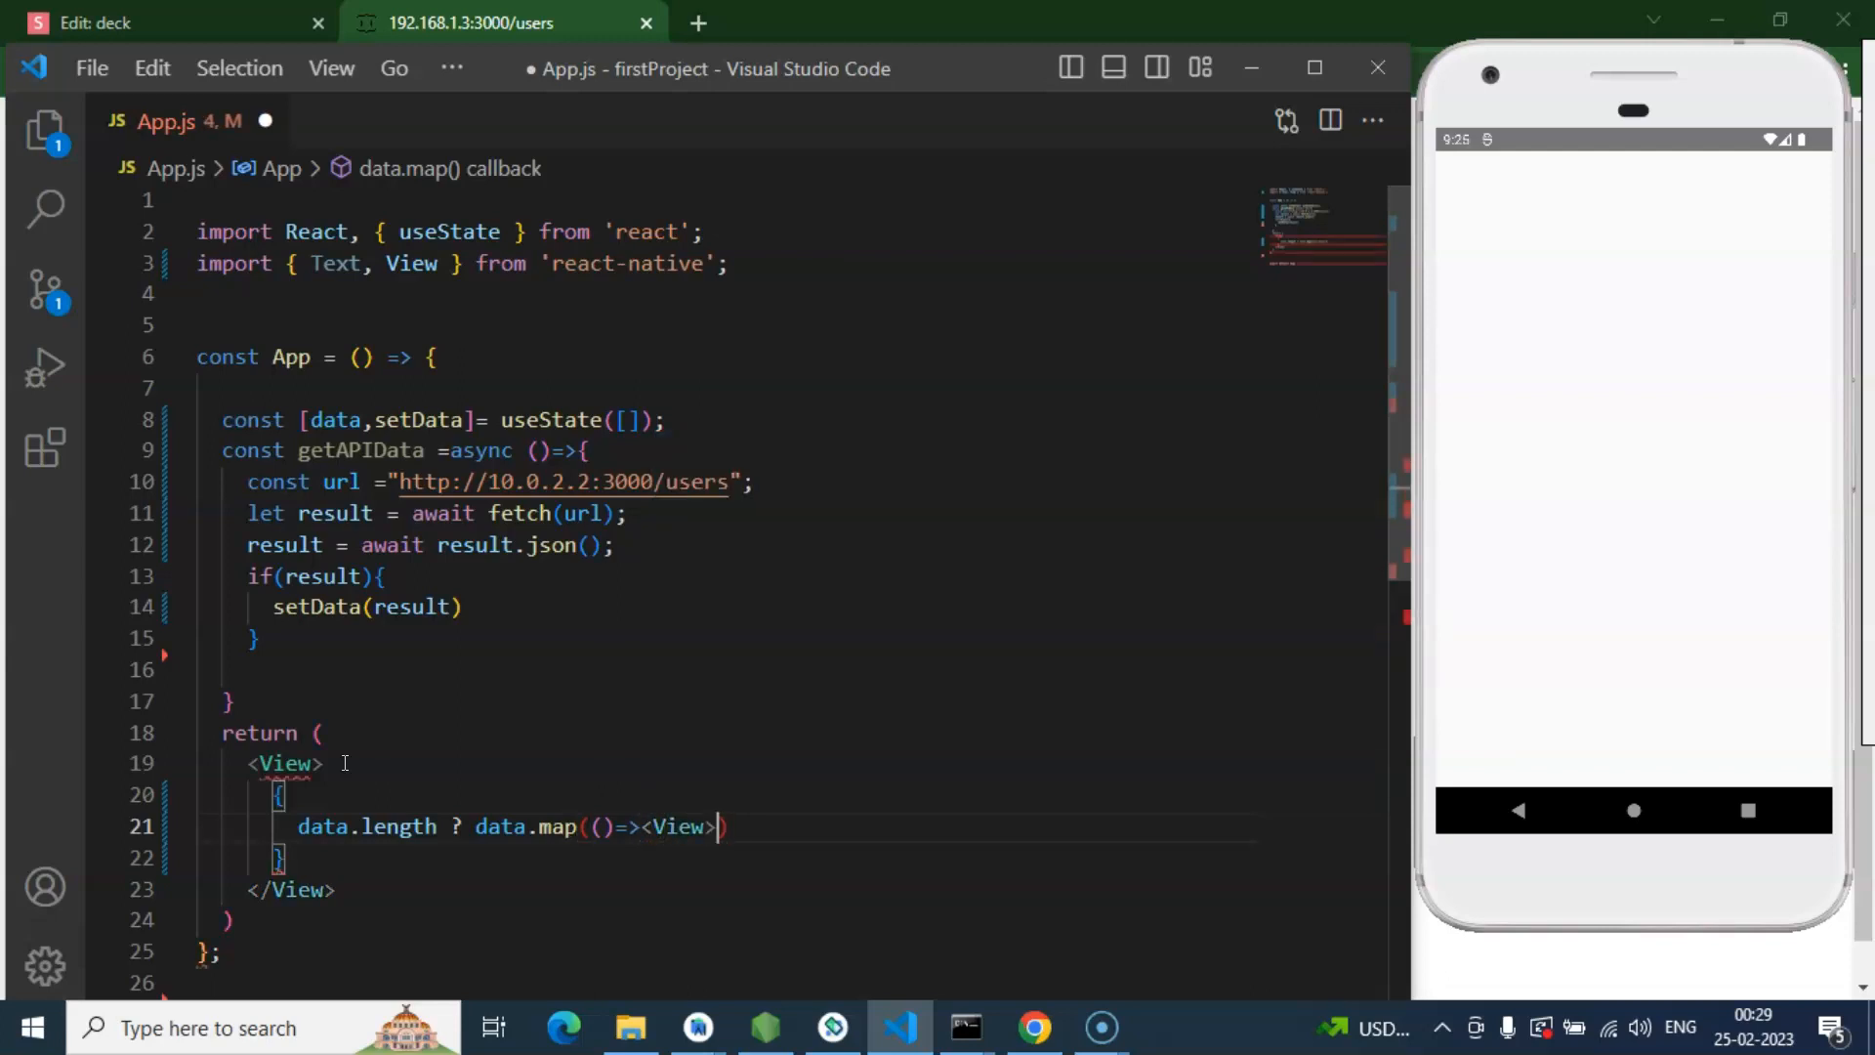
type("</View>)")
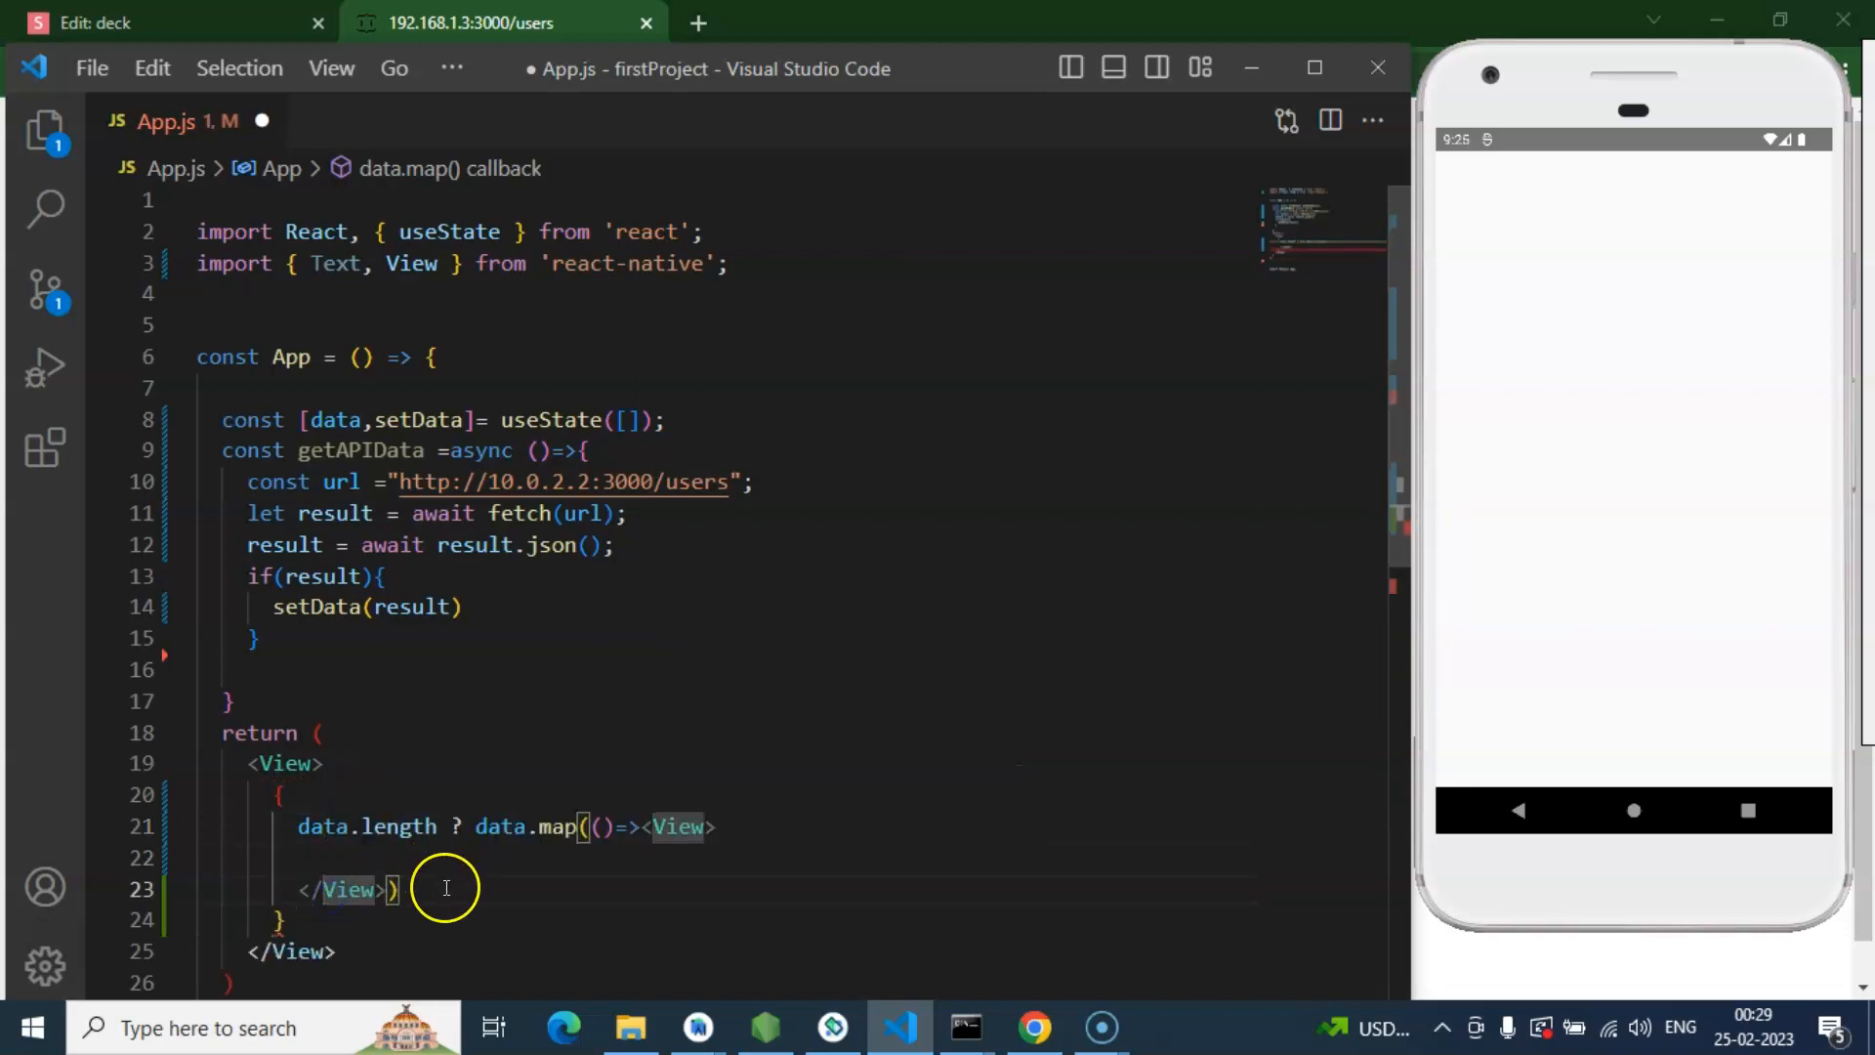
type(":null")
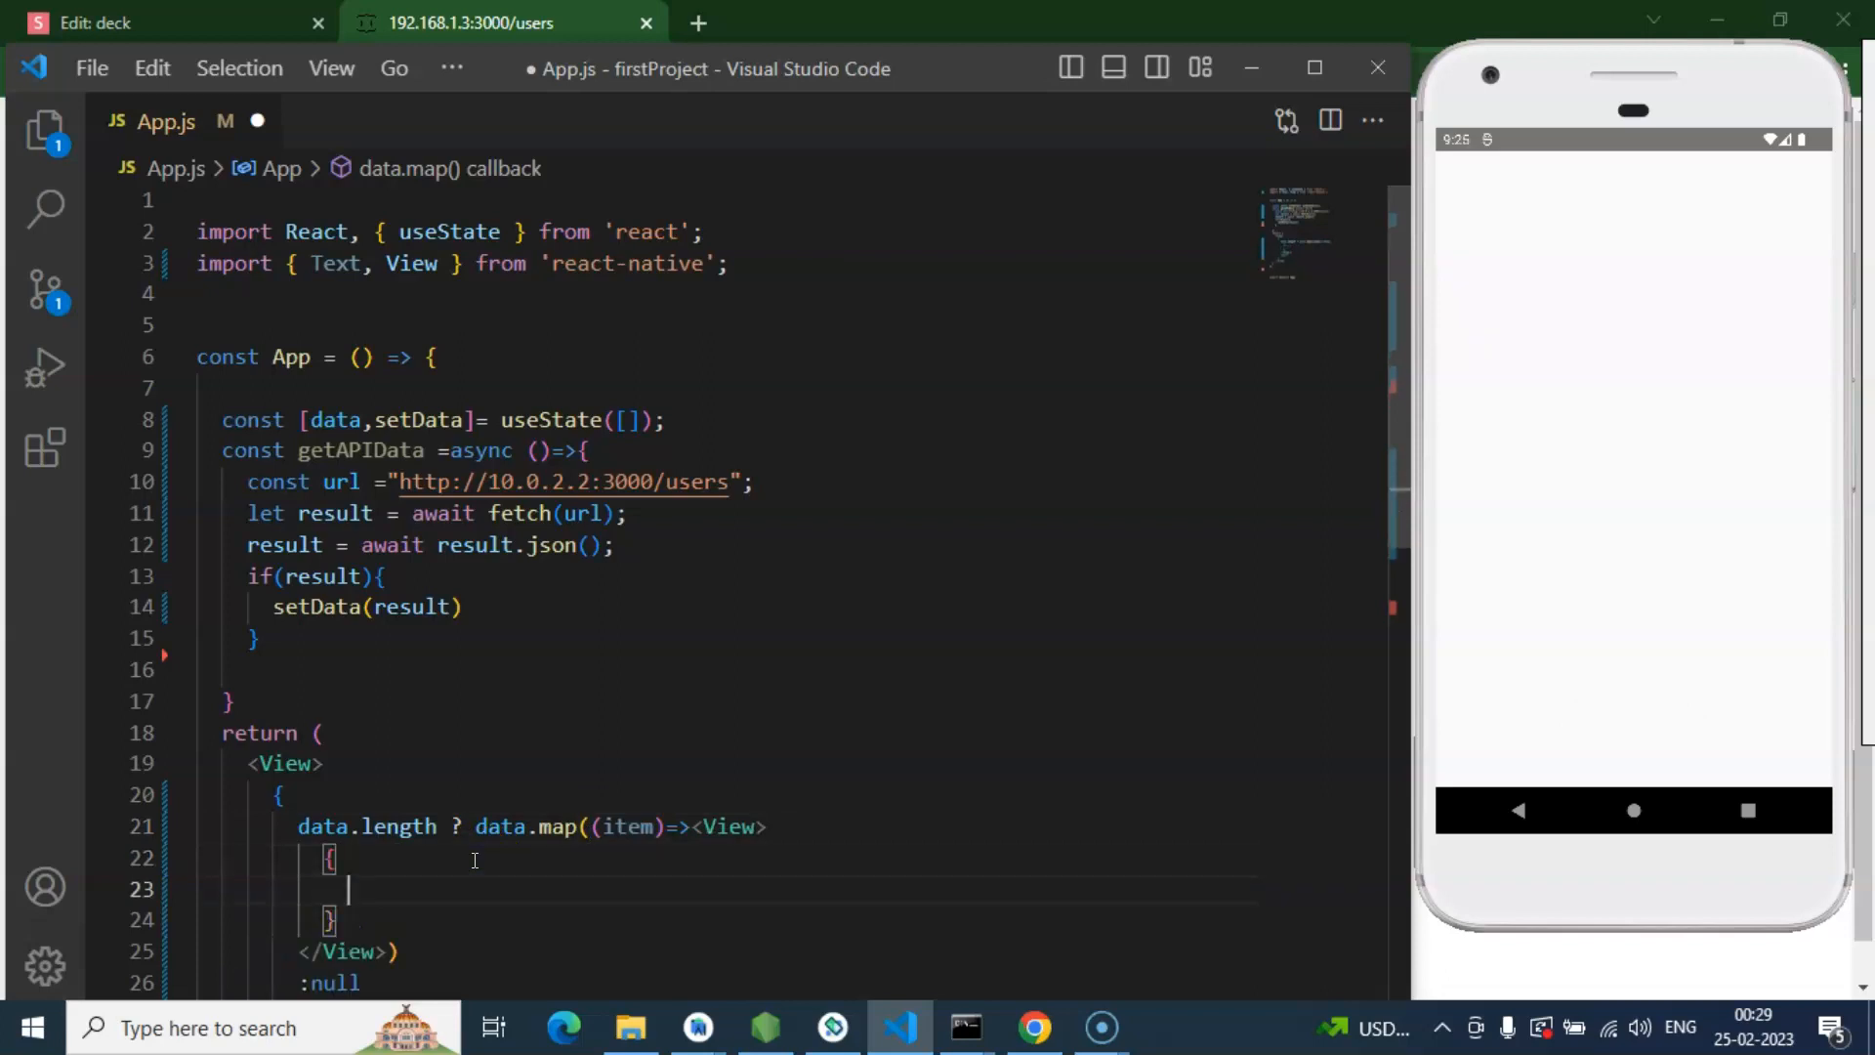
type("item.name}")
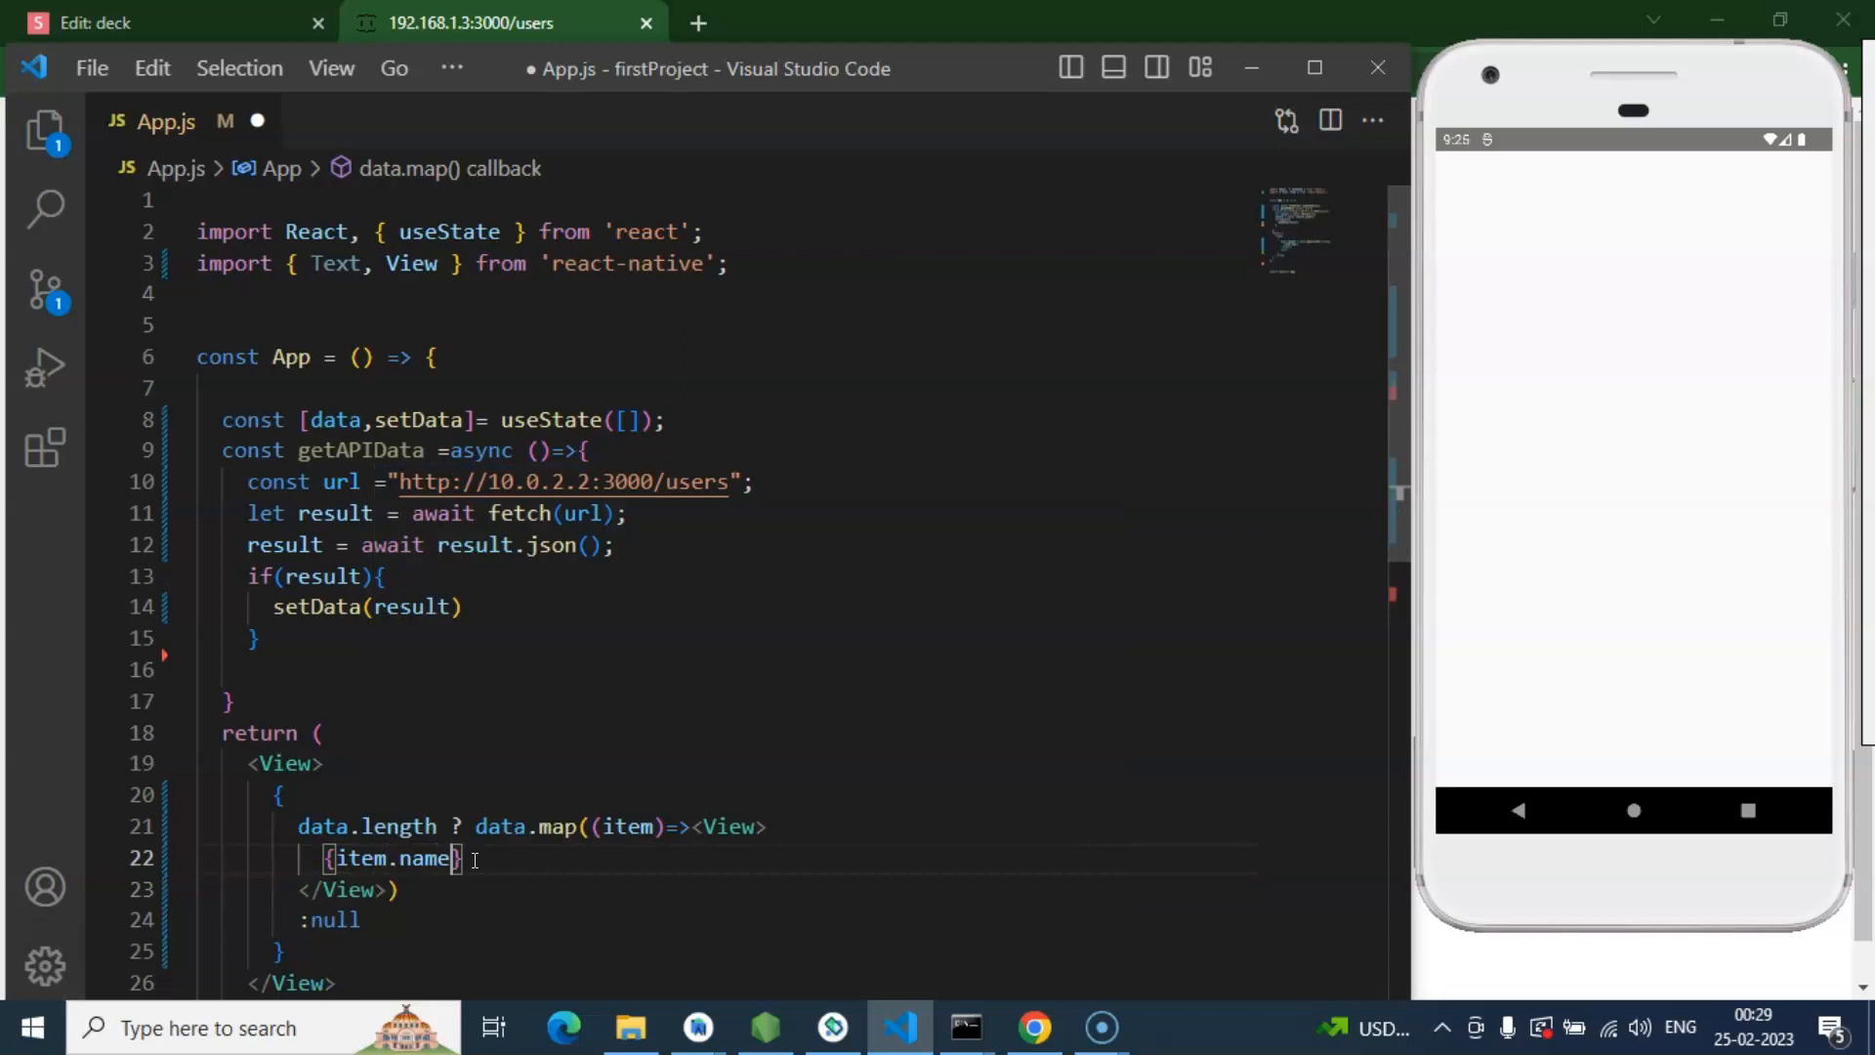
key("ctrl+s")
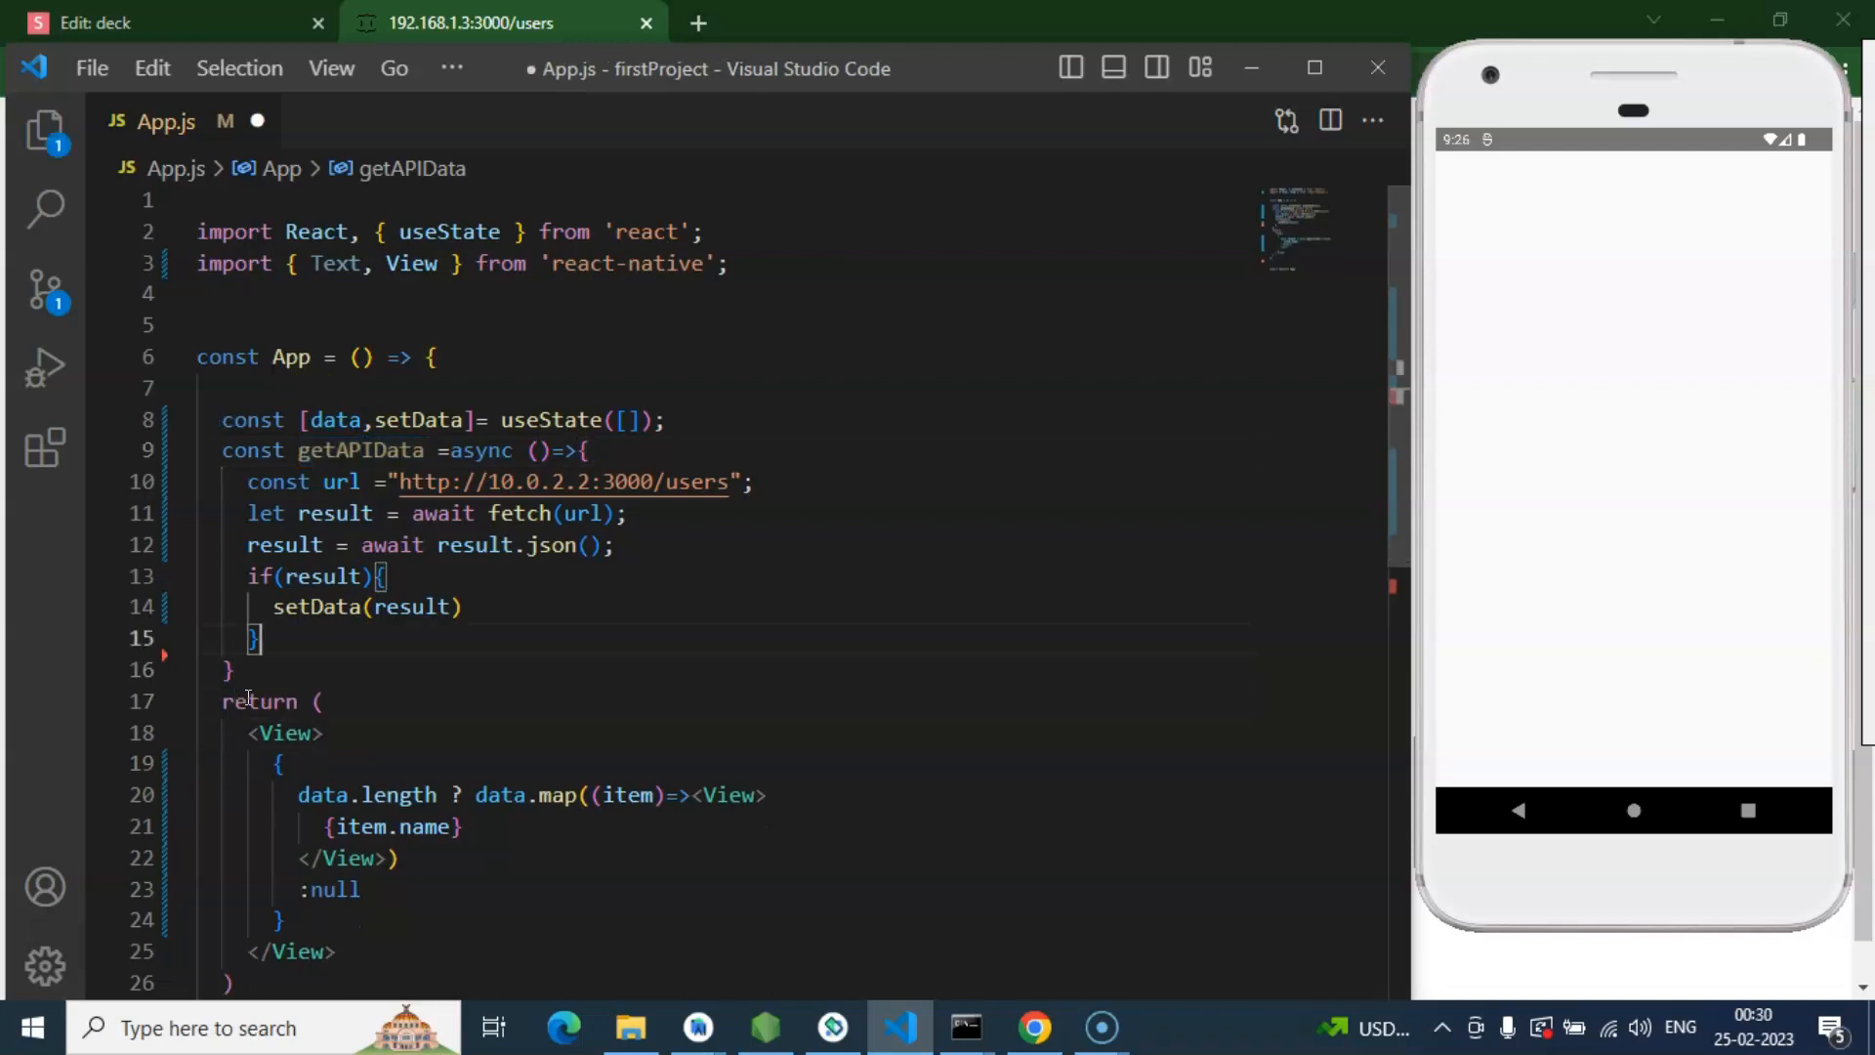
Step: Add 'useEffect(()=>{getAPIData()},[]);' above return, importing useEffect
type("useEffect")
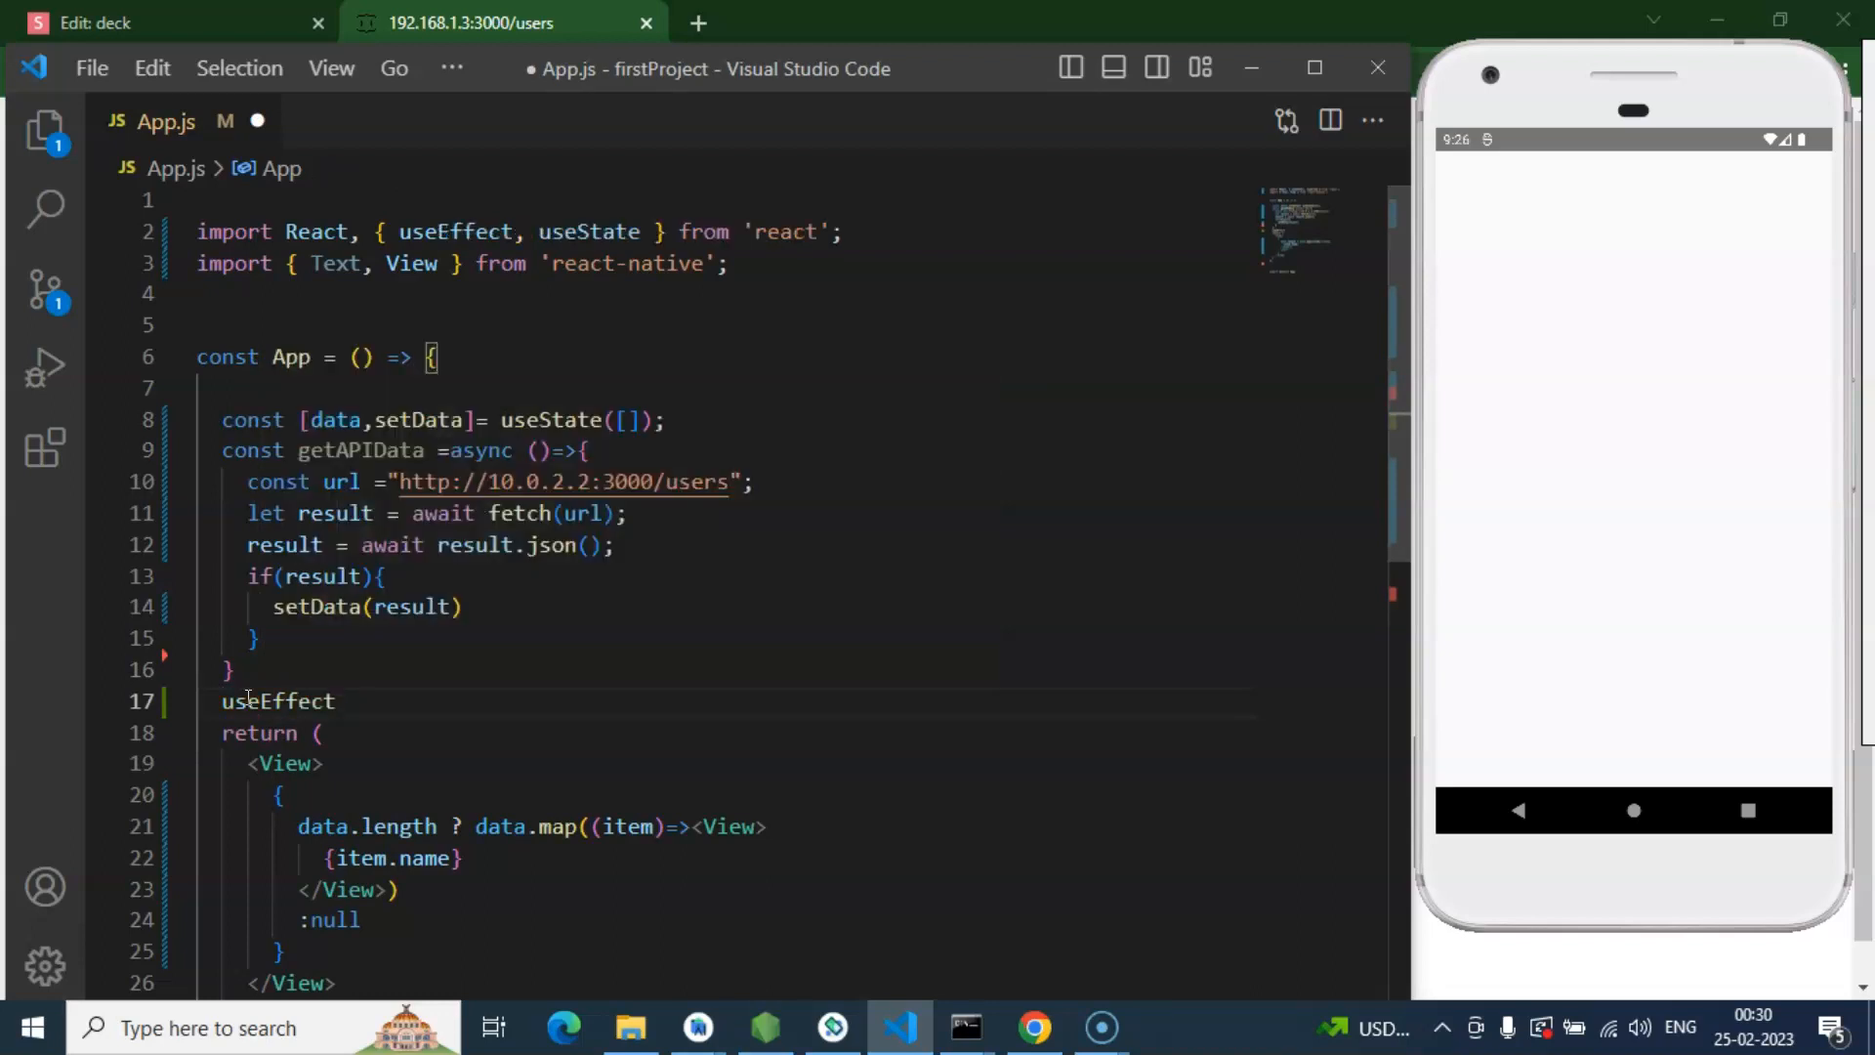
type("(()=>{")
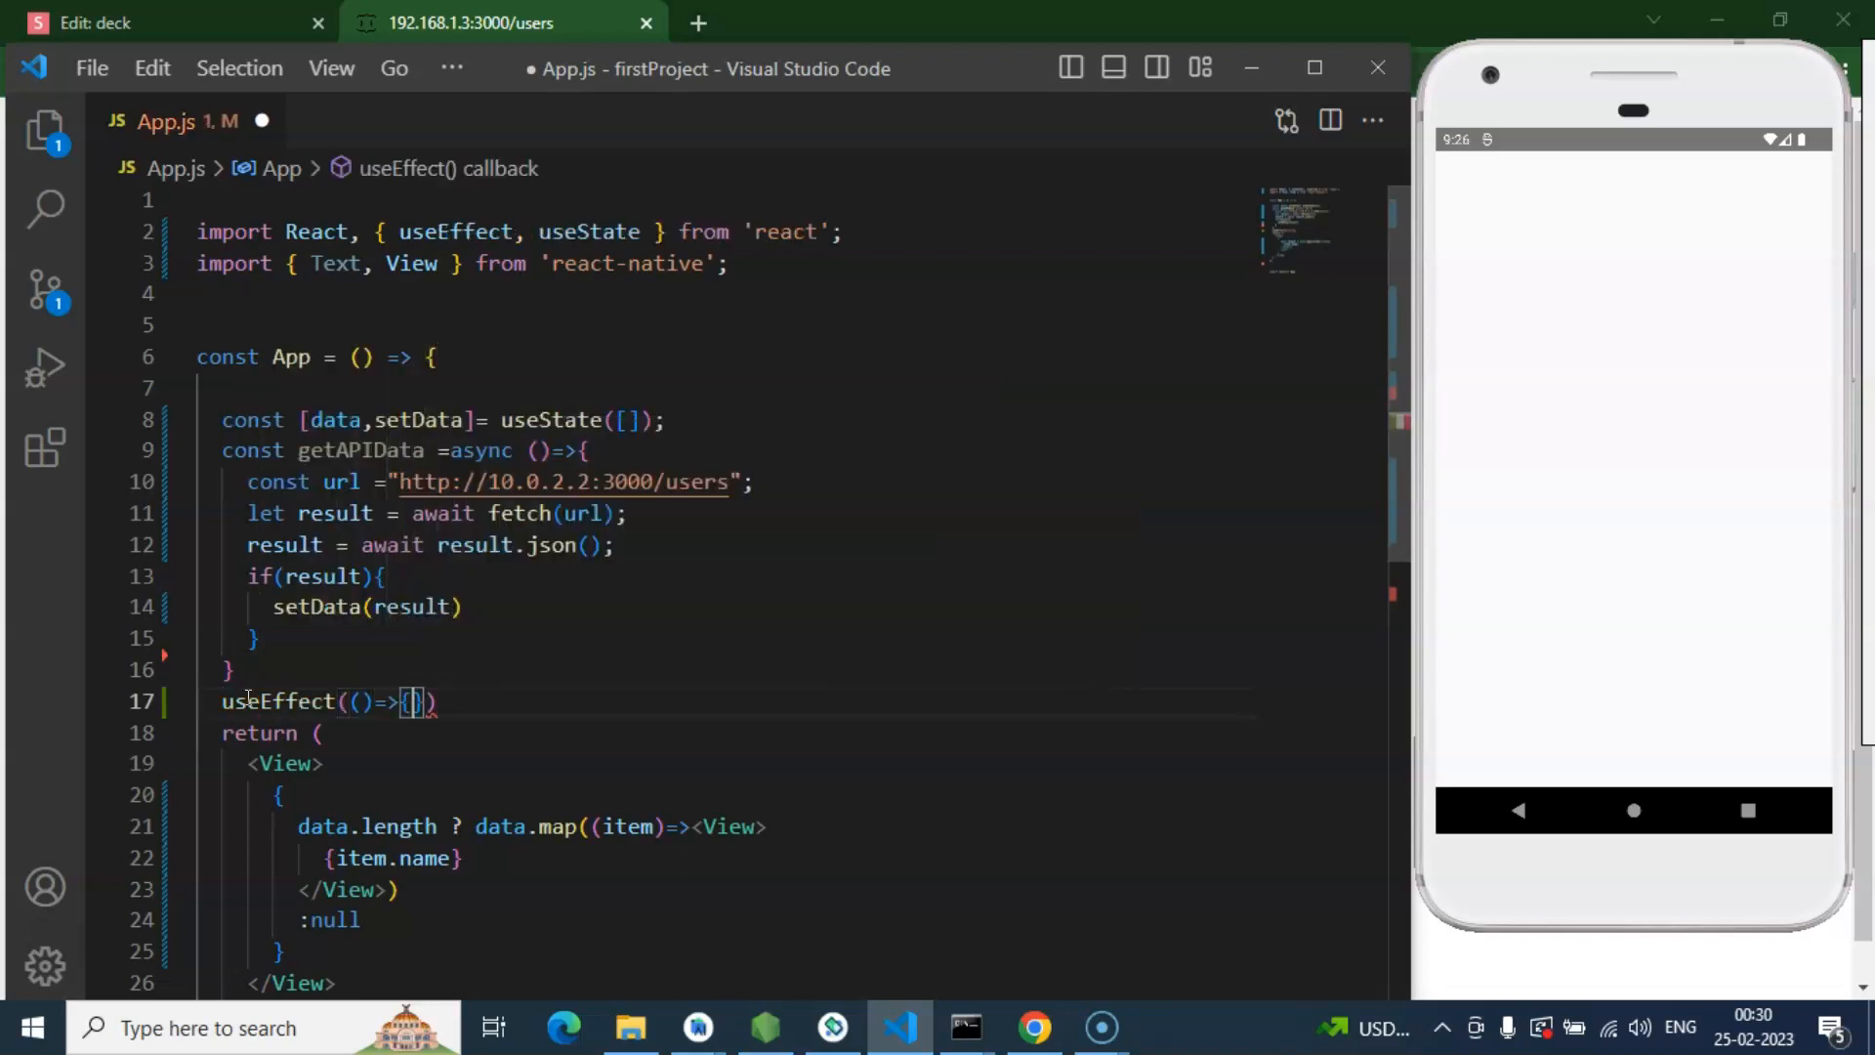
type("getAPIData")
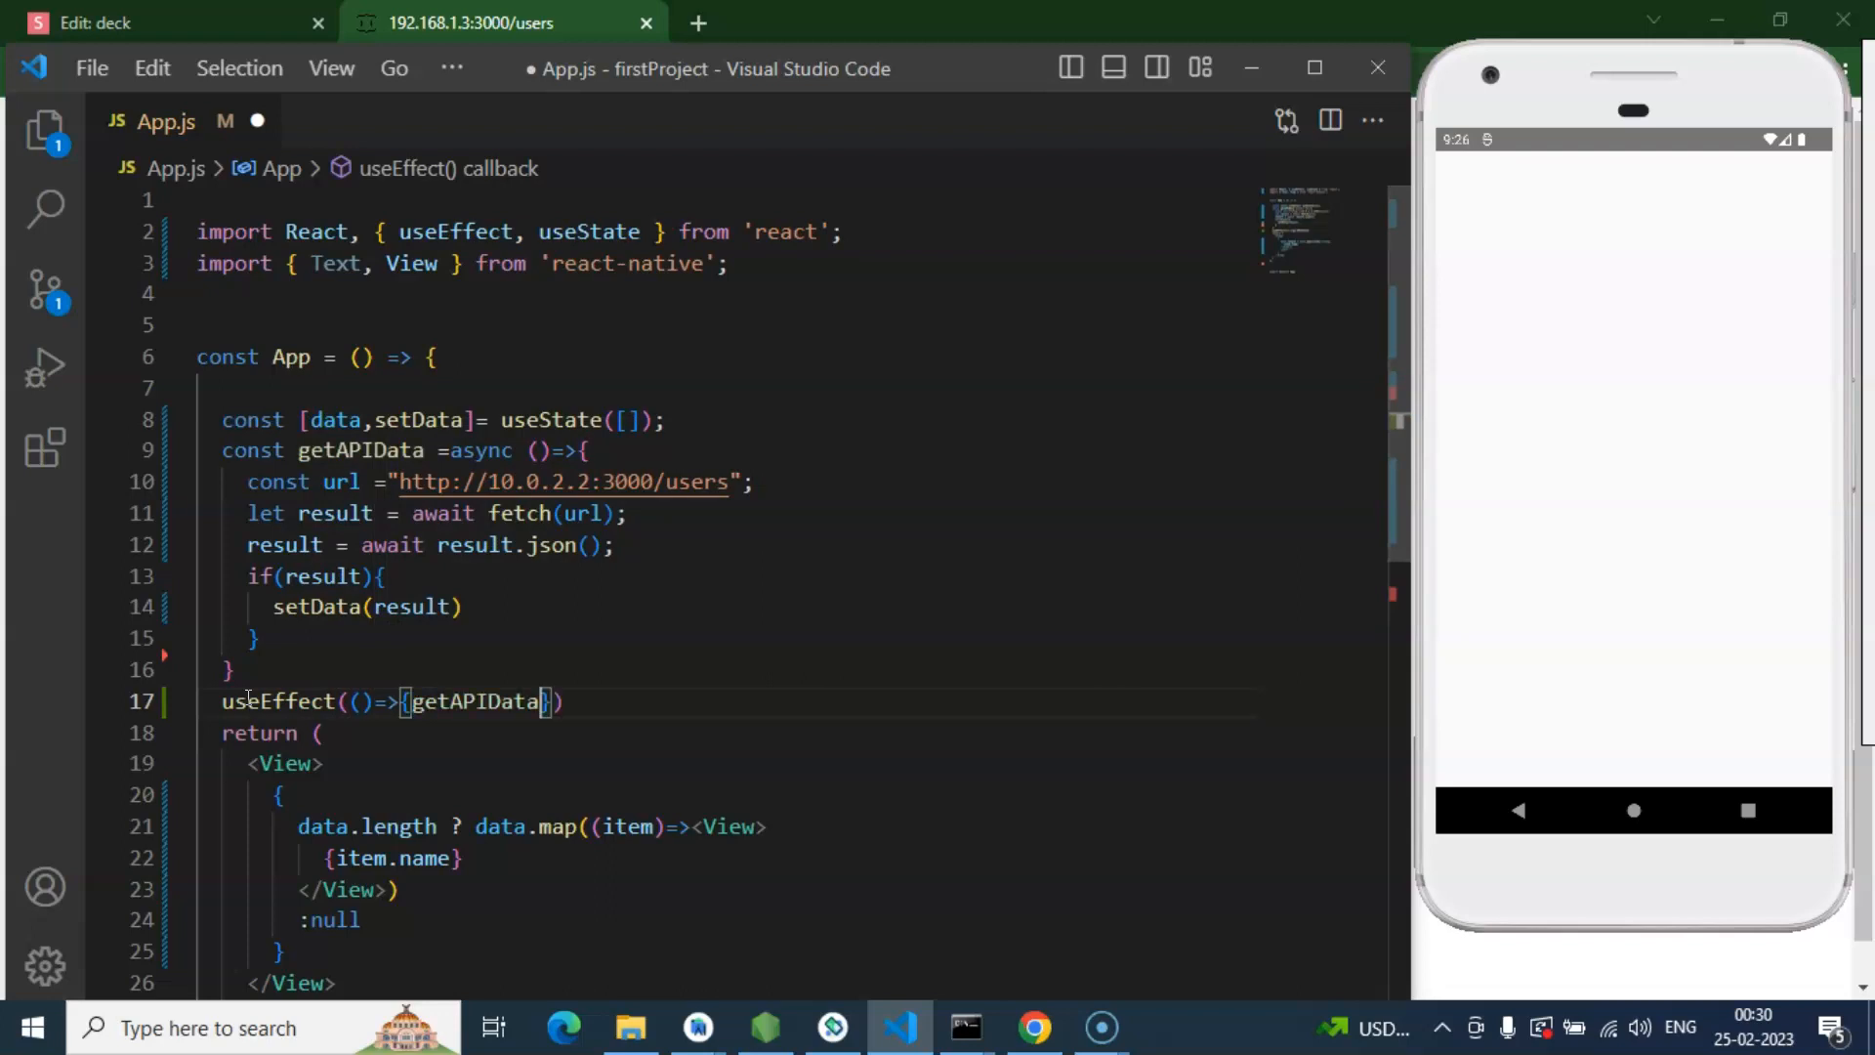
type("()")
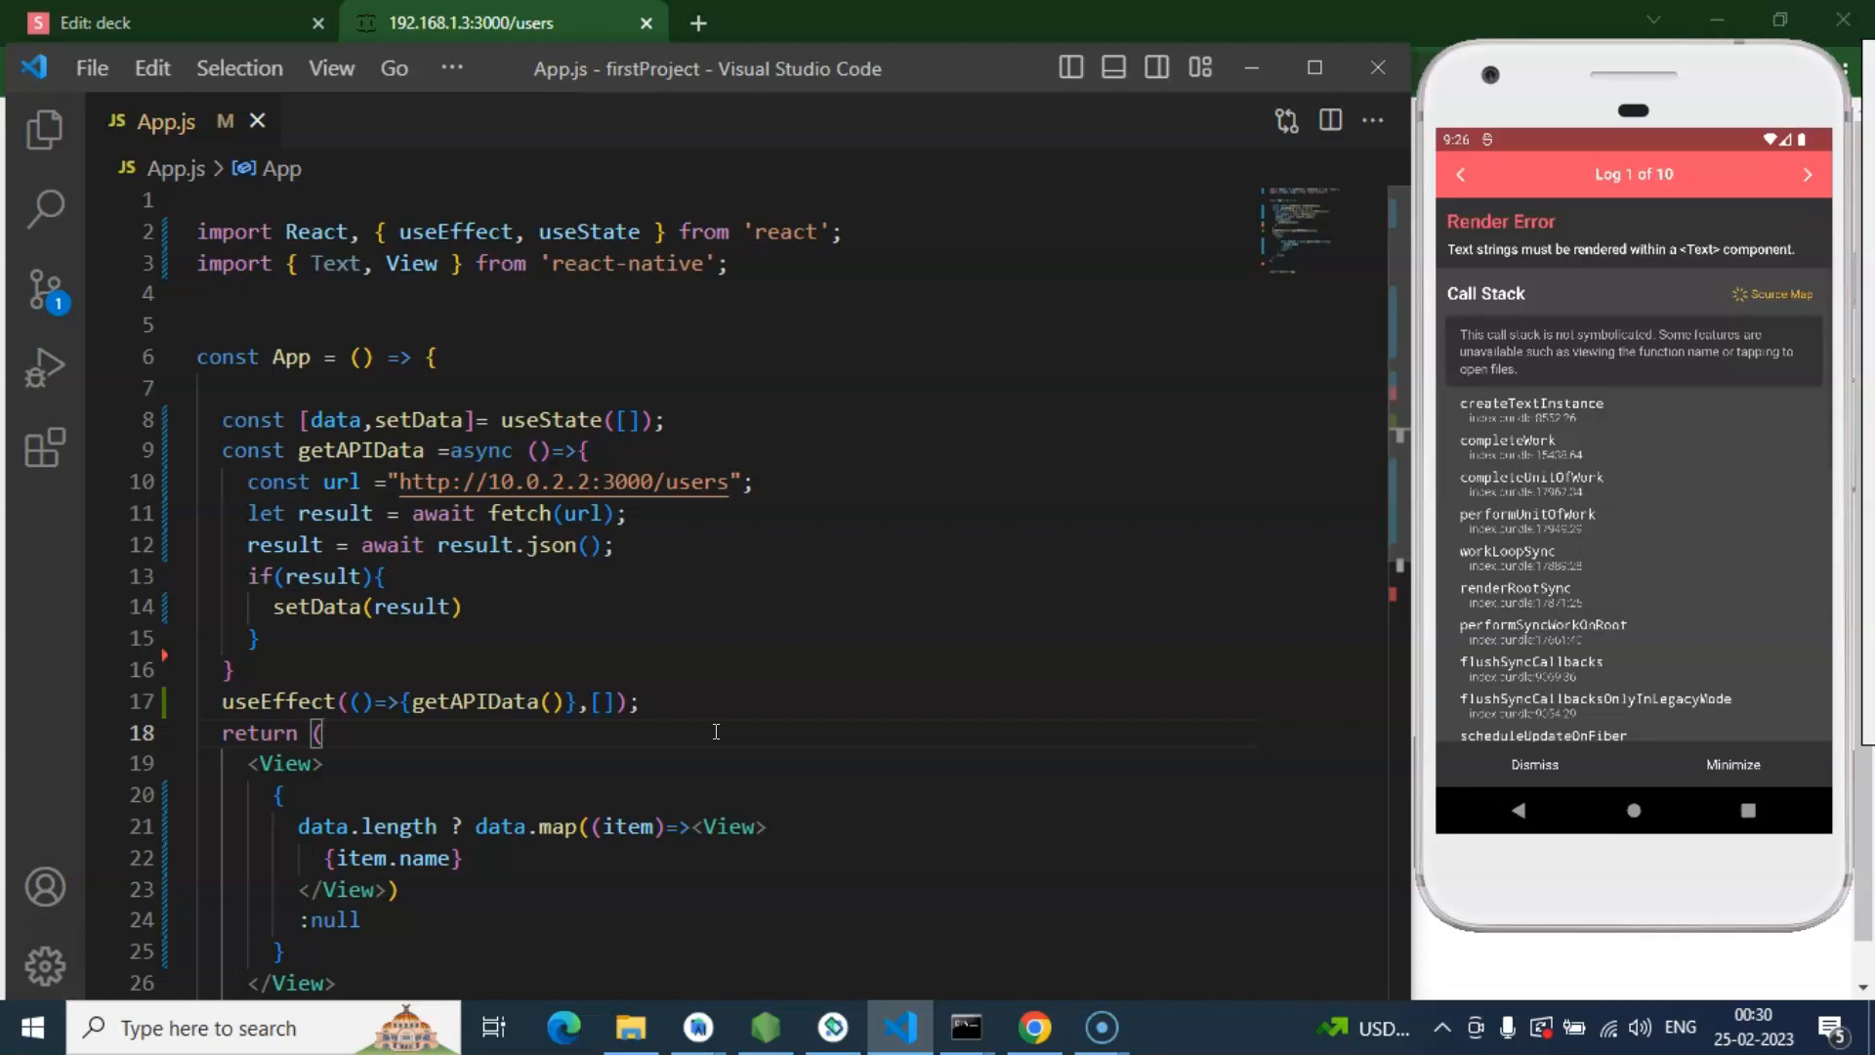
Step: Wrap {item.name} in <Text></Text> and save so the emulator lists names
scroll("down", 3)
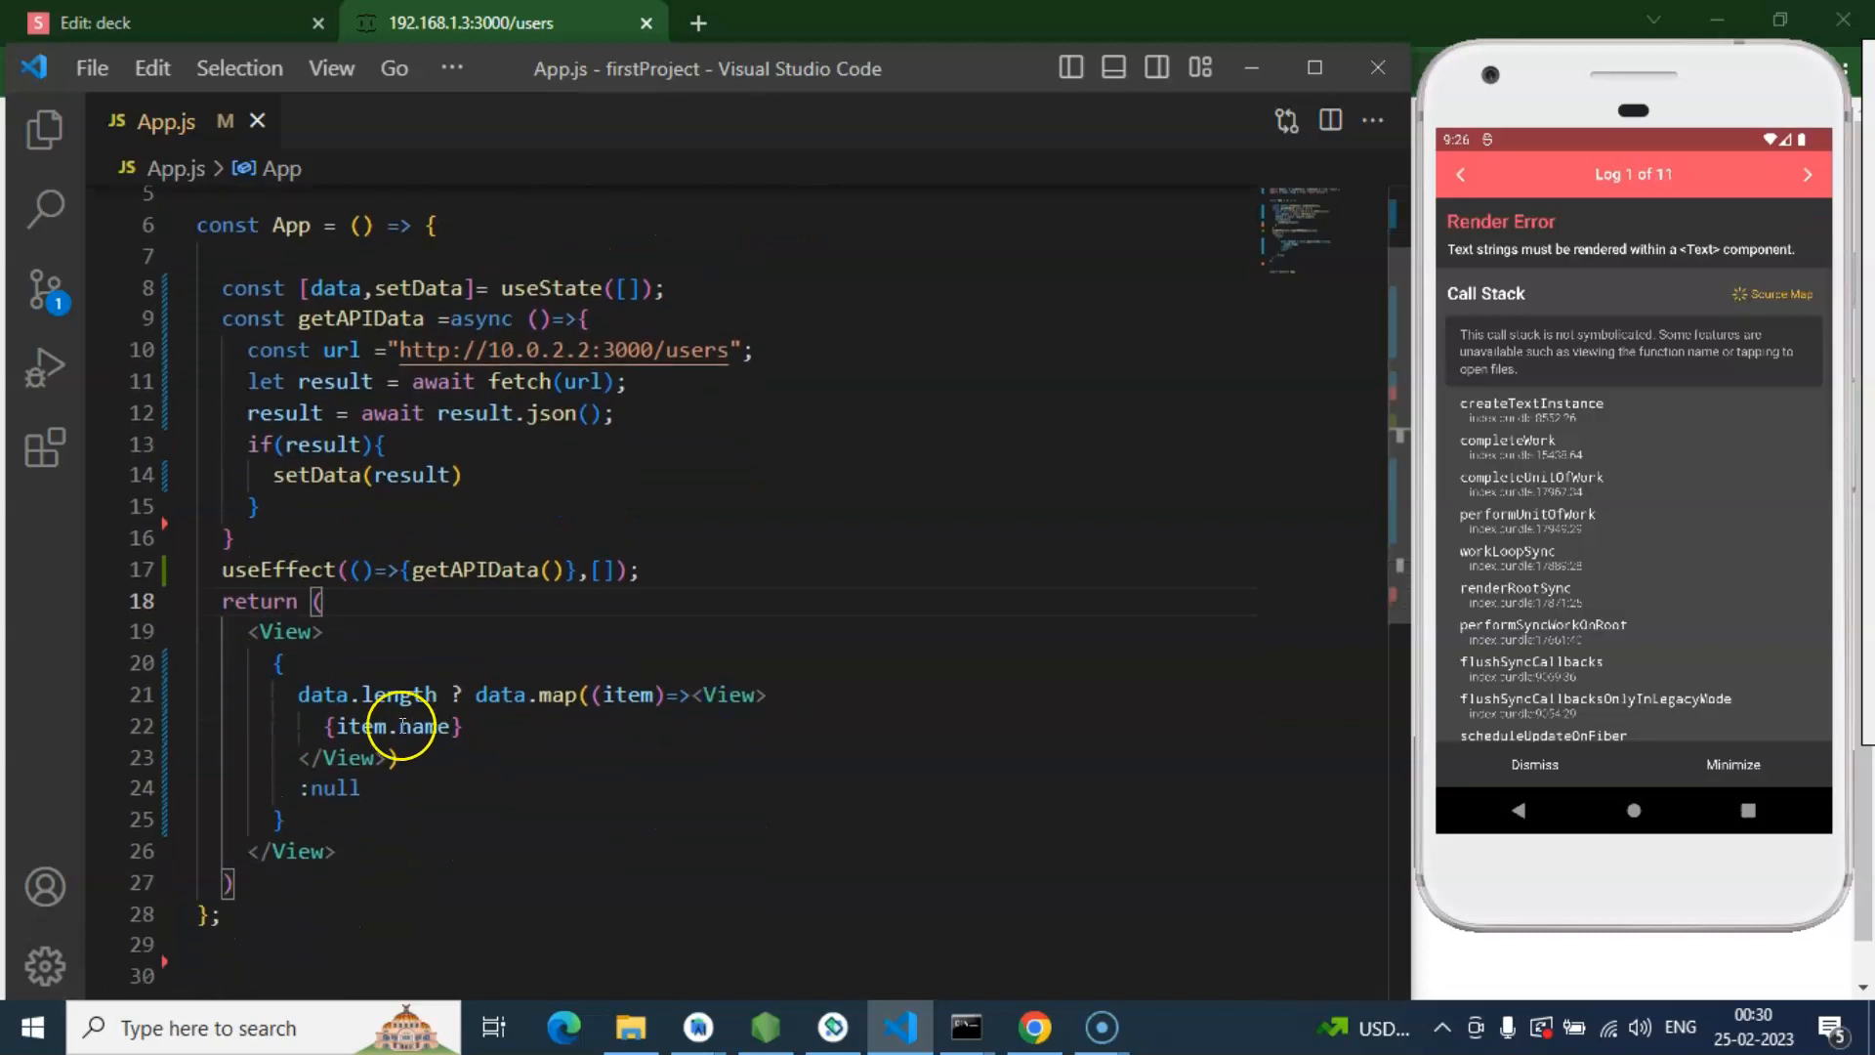
double_click(392, 725)
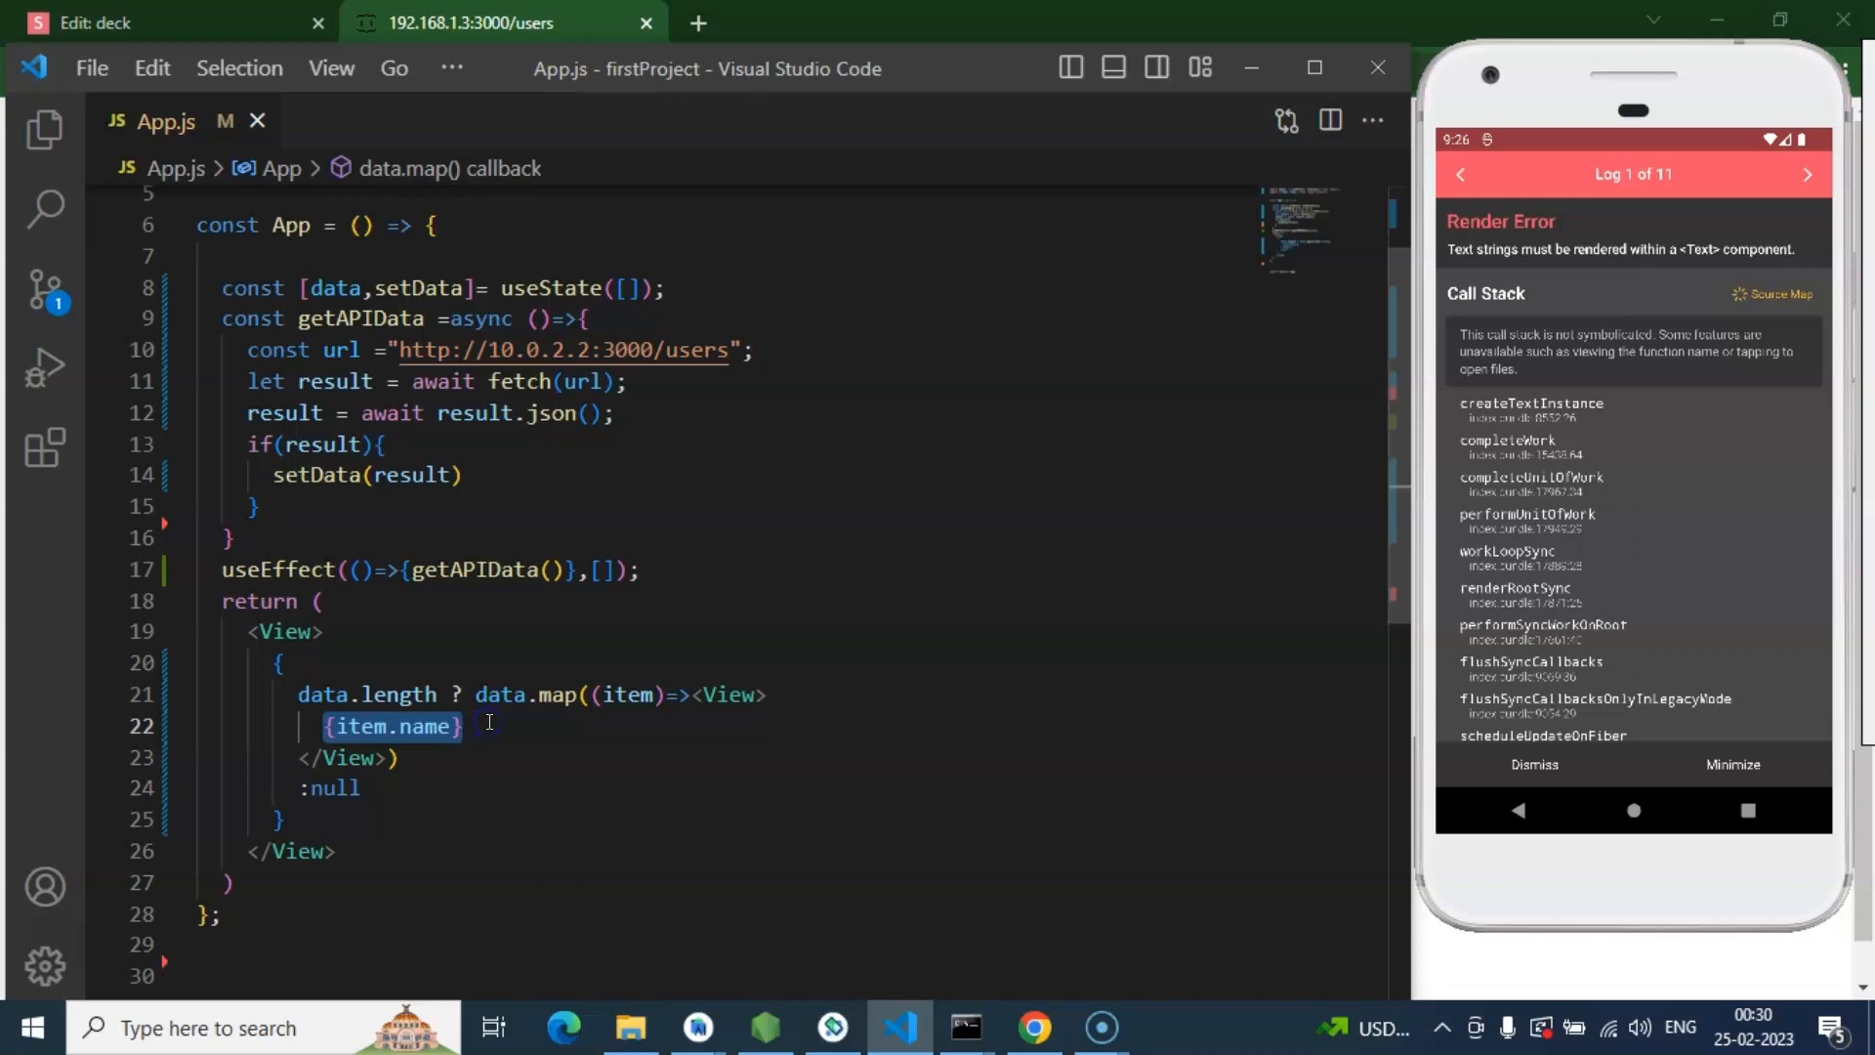
type("<Text>")
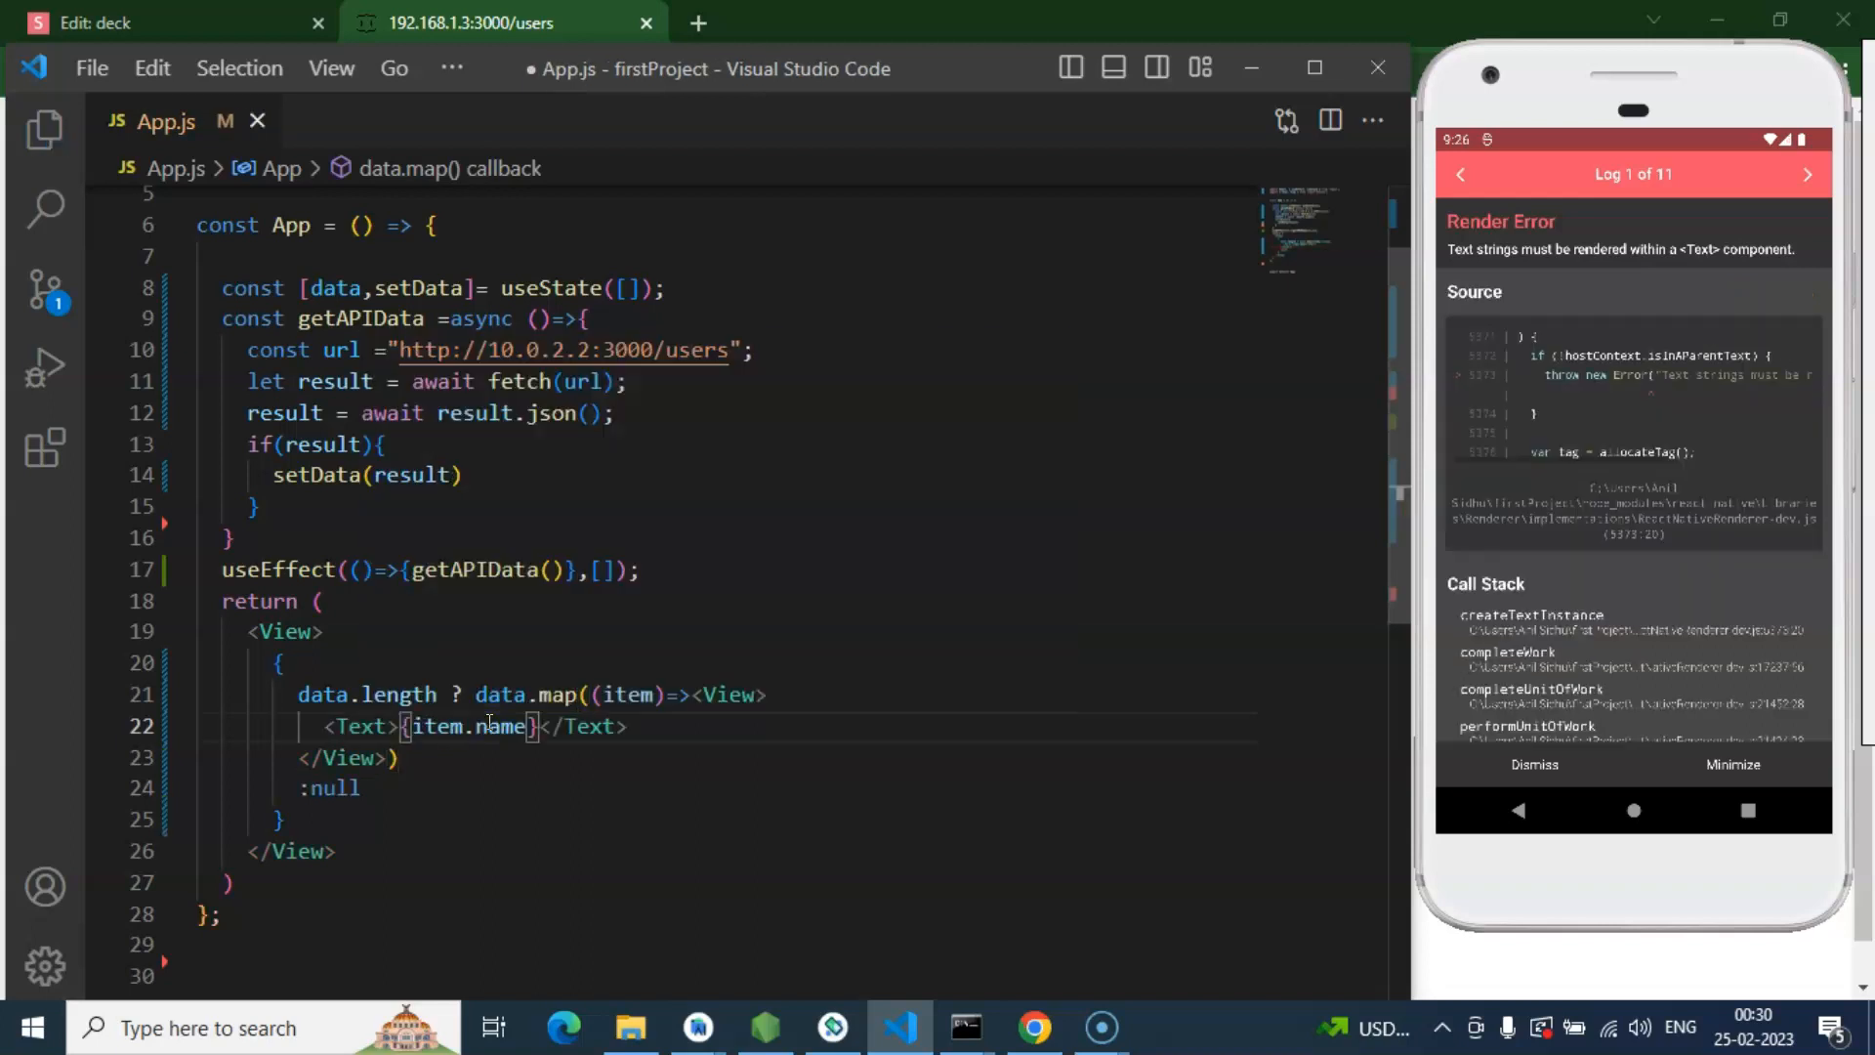
key("ctrl+s")
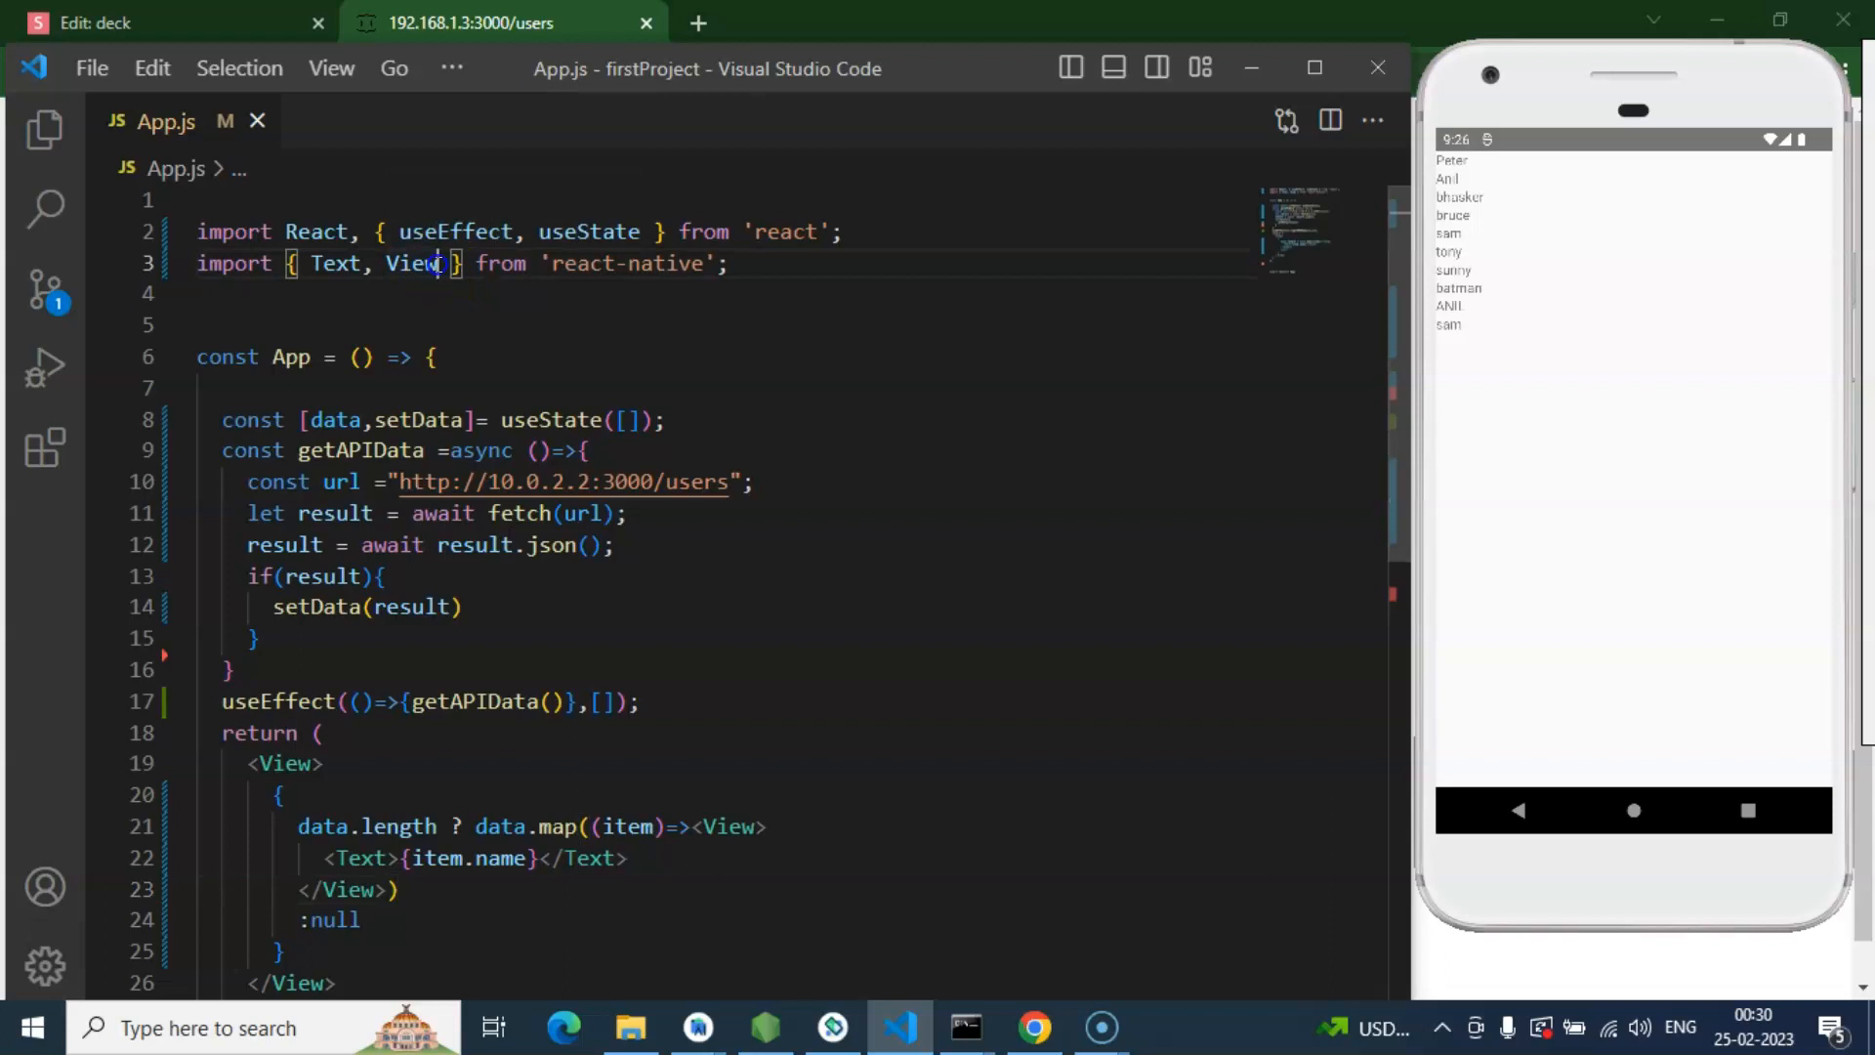
Step: Import StyleSheet and create styles with a container style of flex 1
type("StyleSheet")
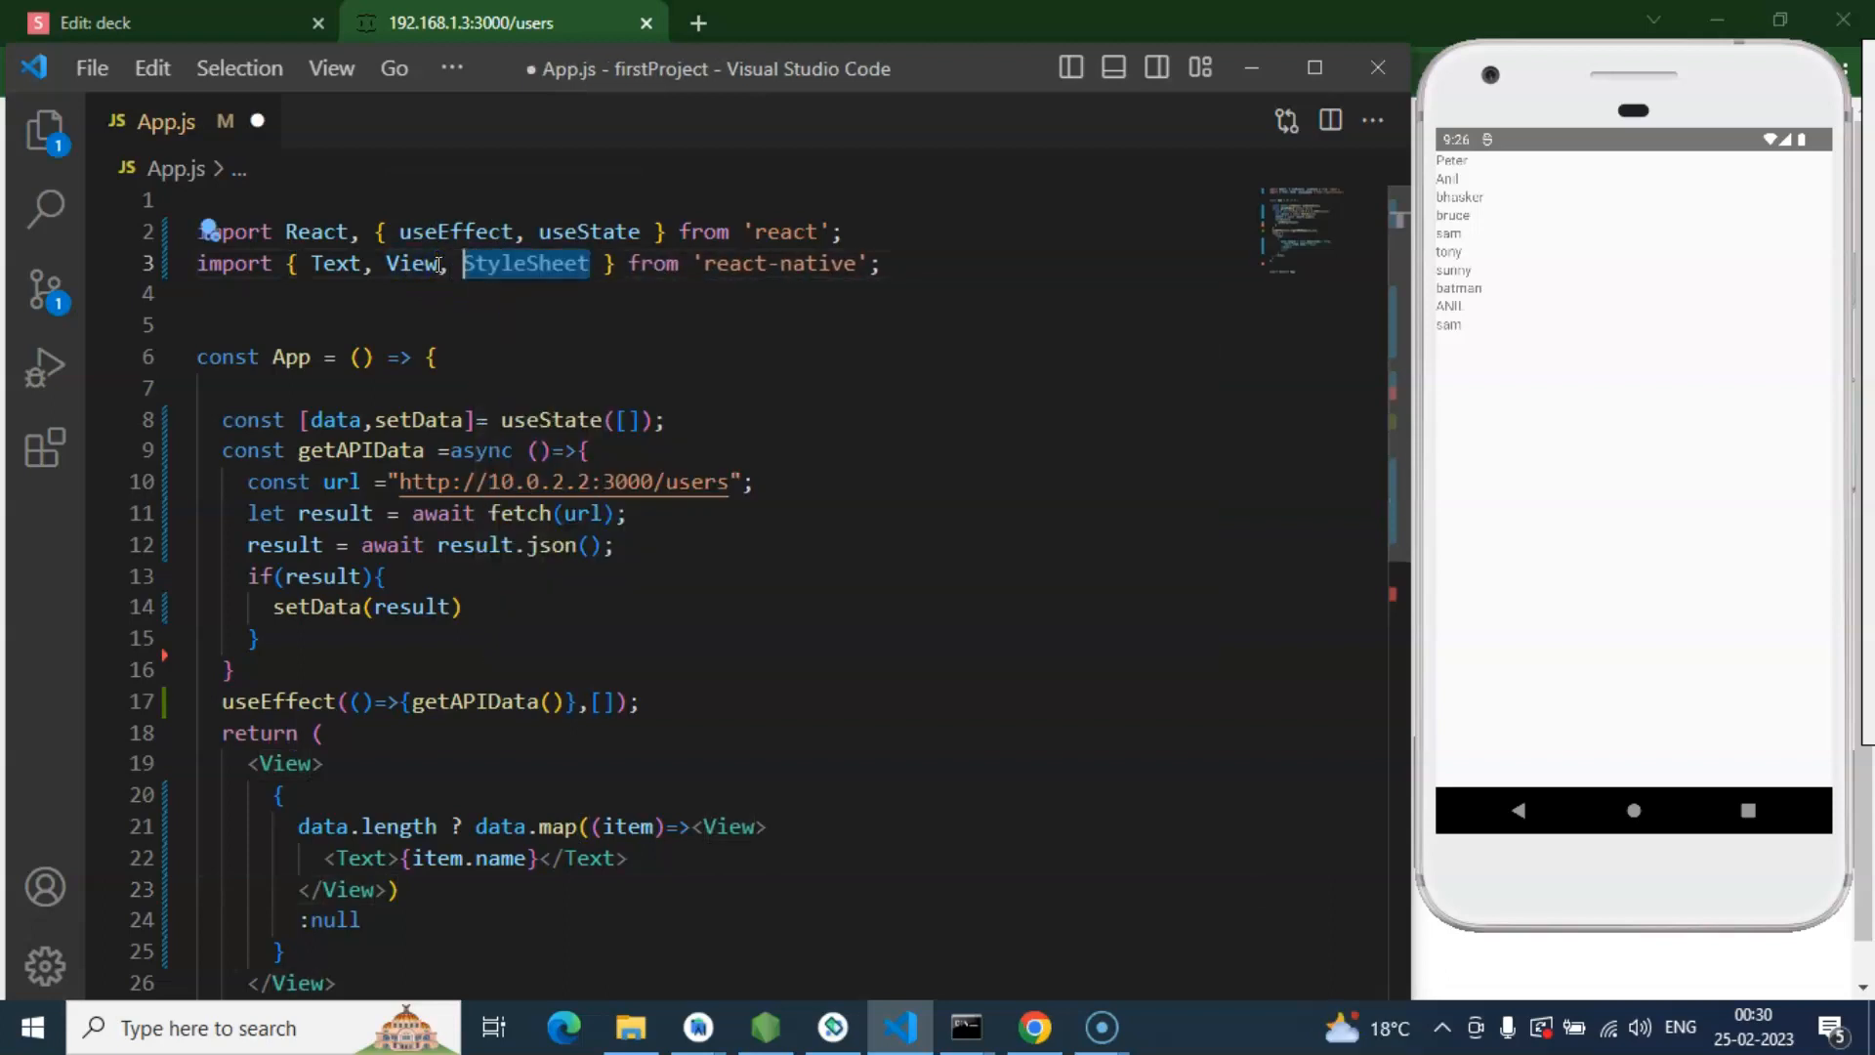
scroll("down", 3)
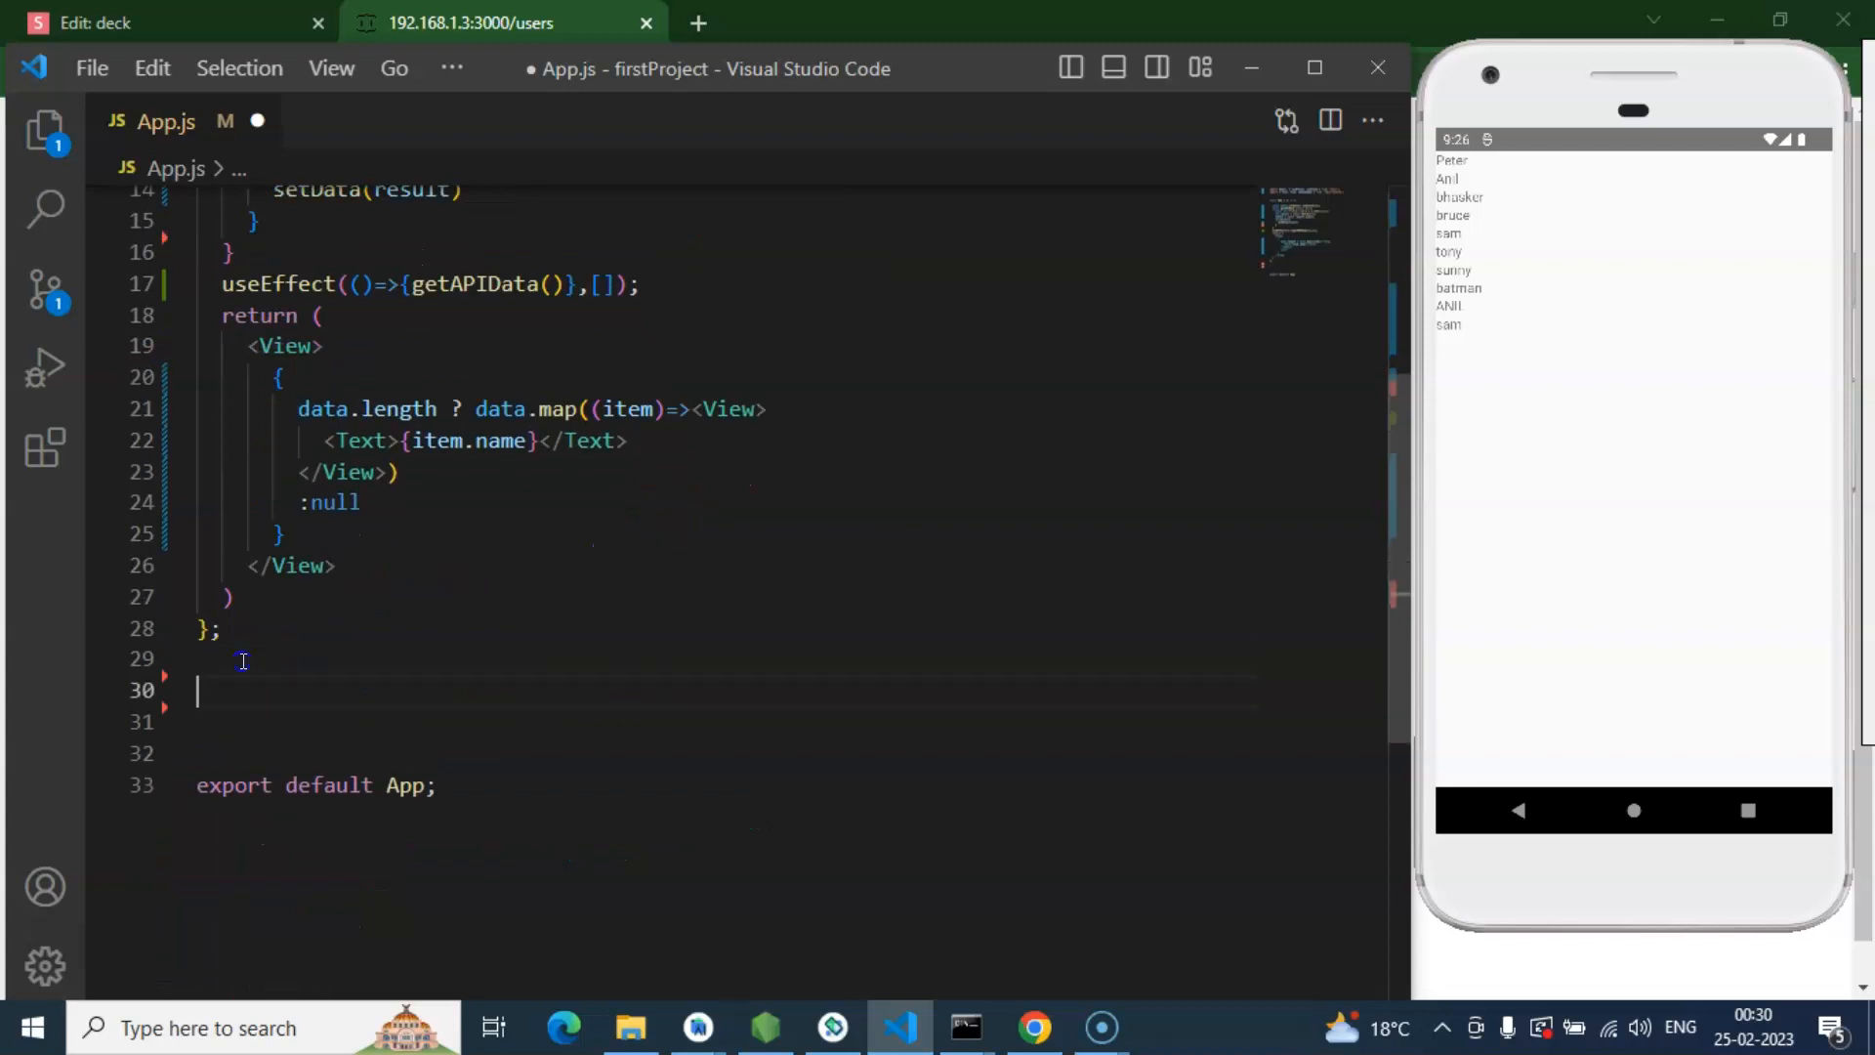
type("const StyleSheet")
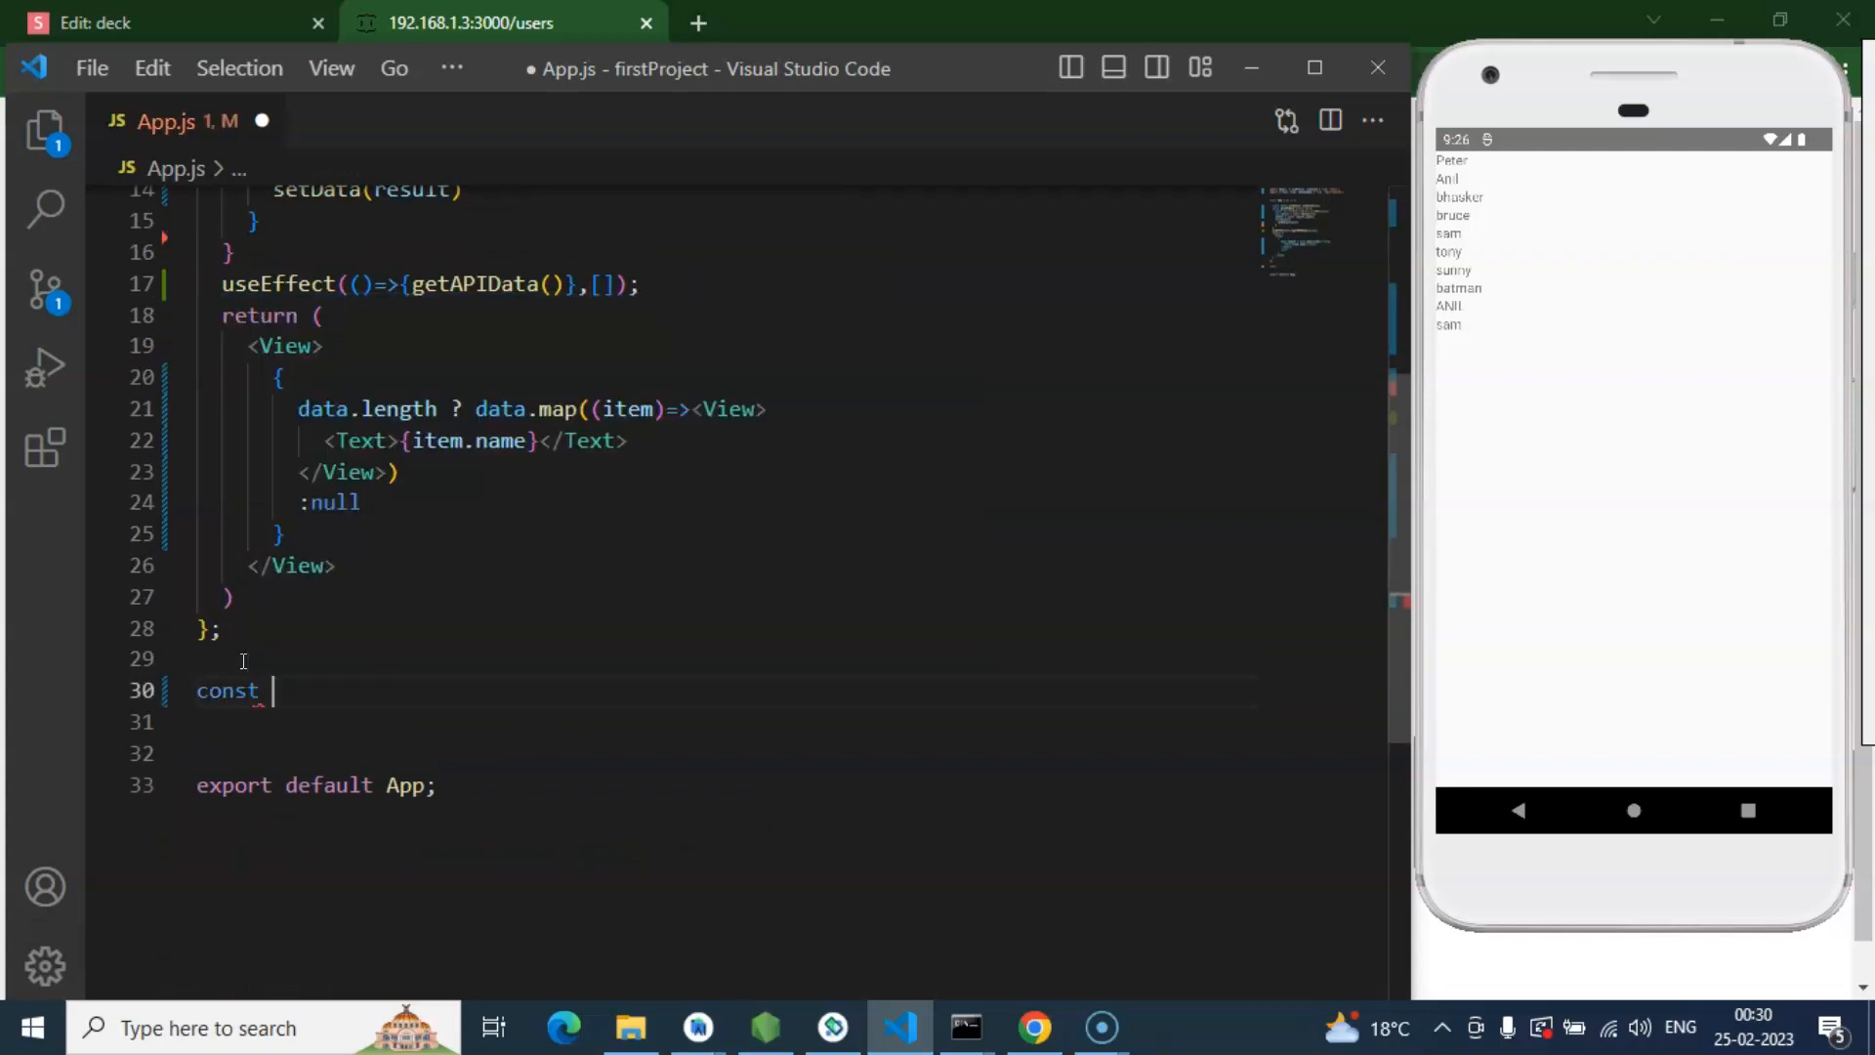
type("styles =")
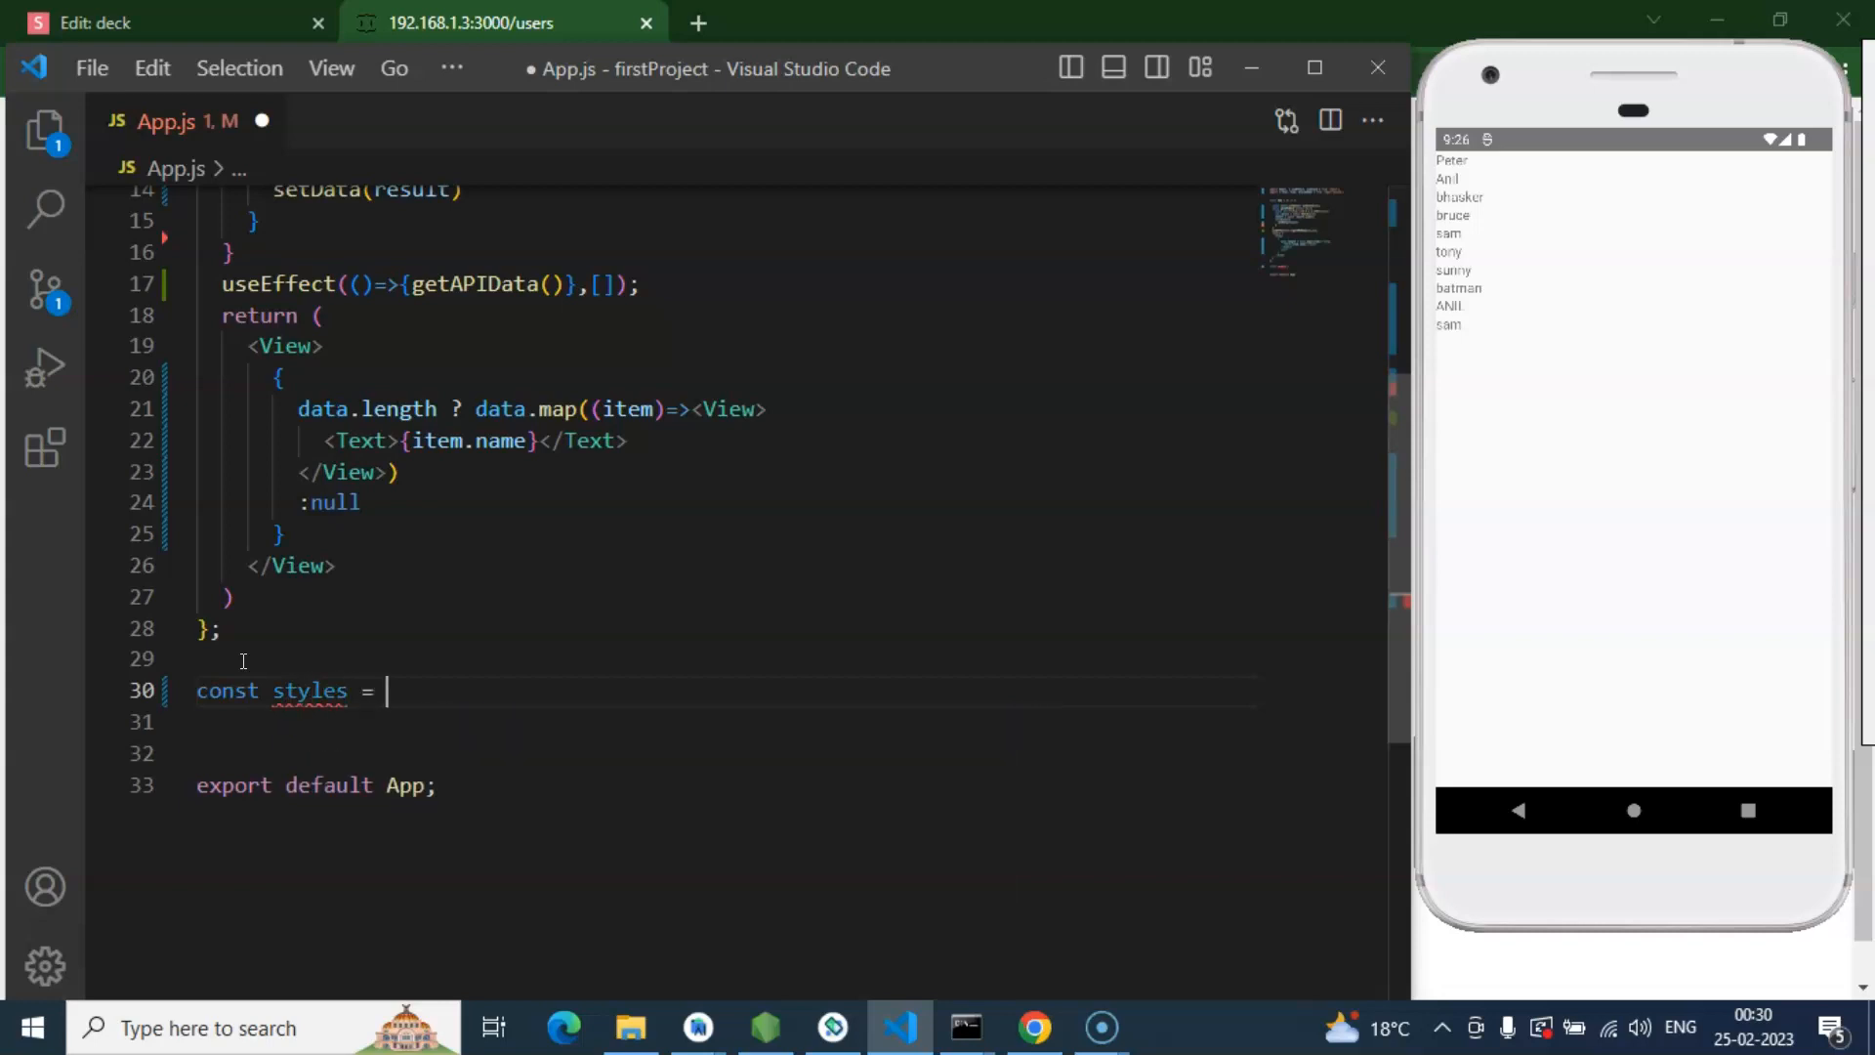
type("StyleSheet.create({")
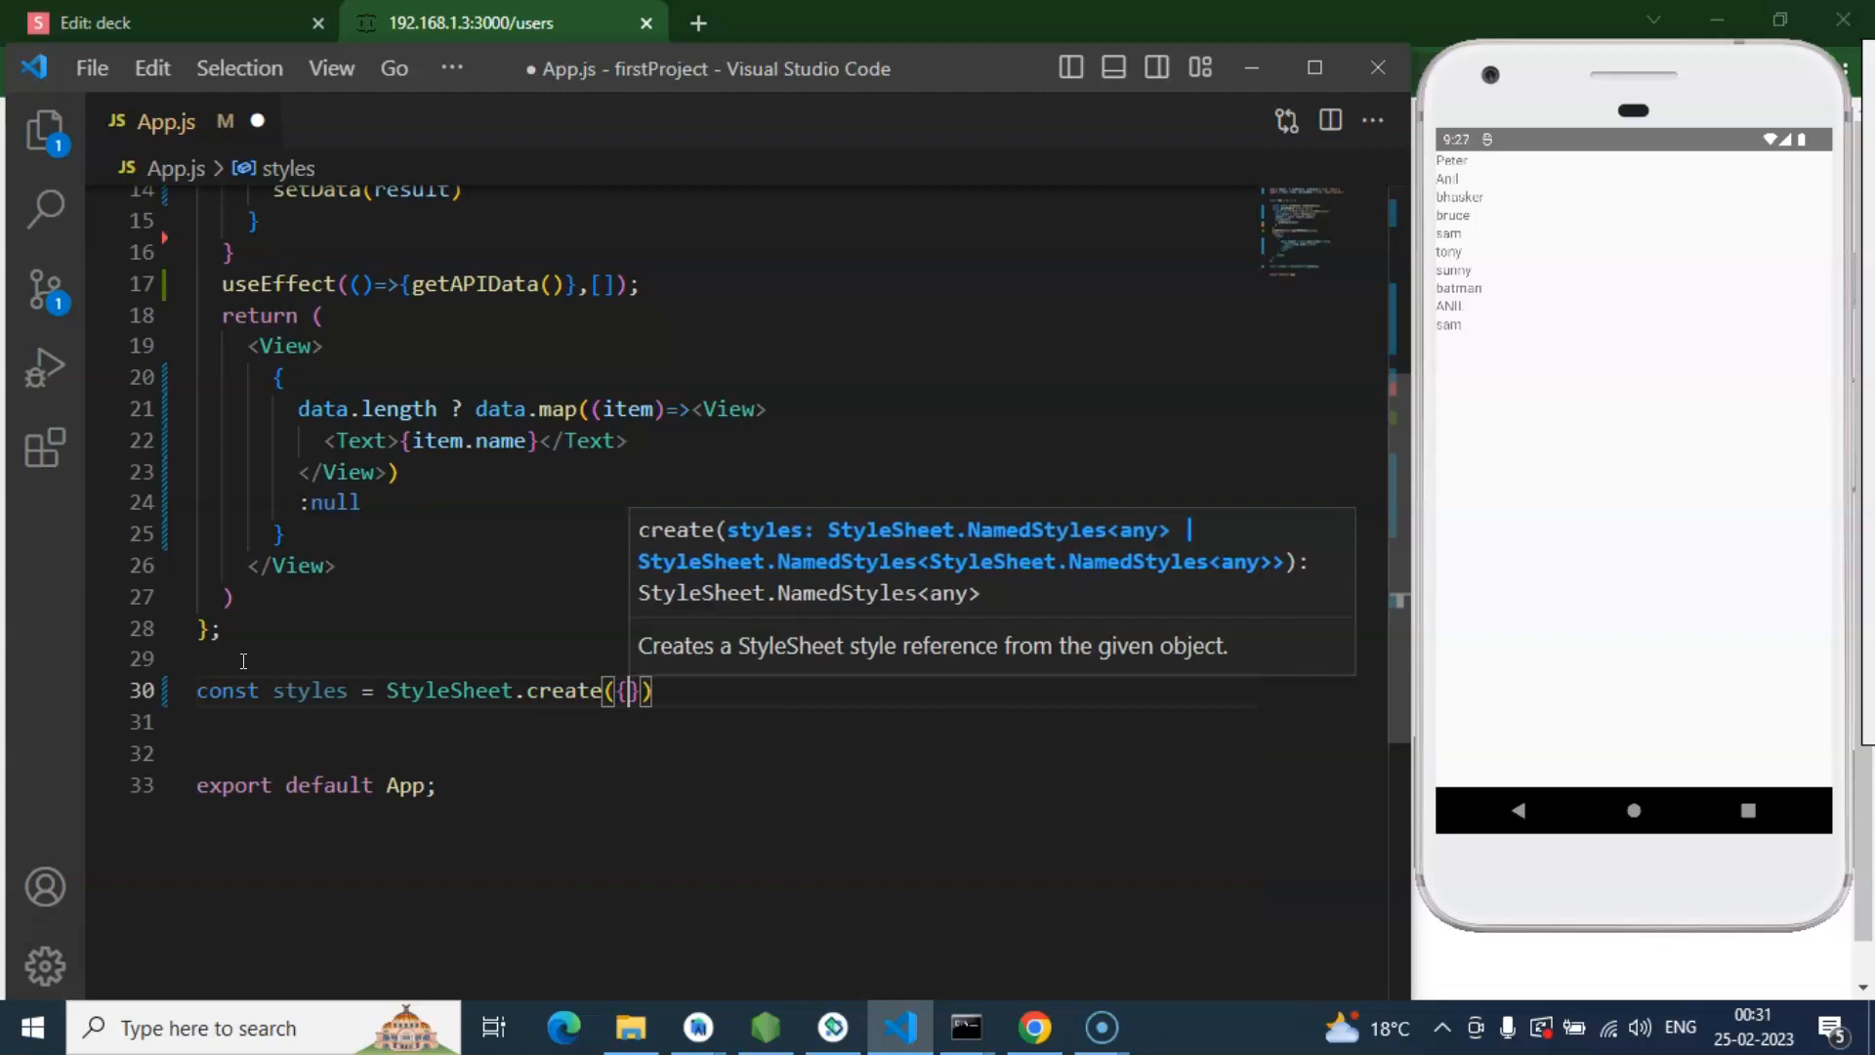
type("con")
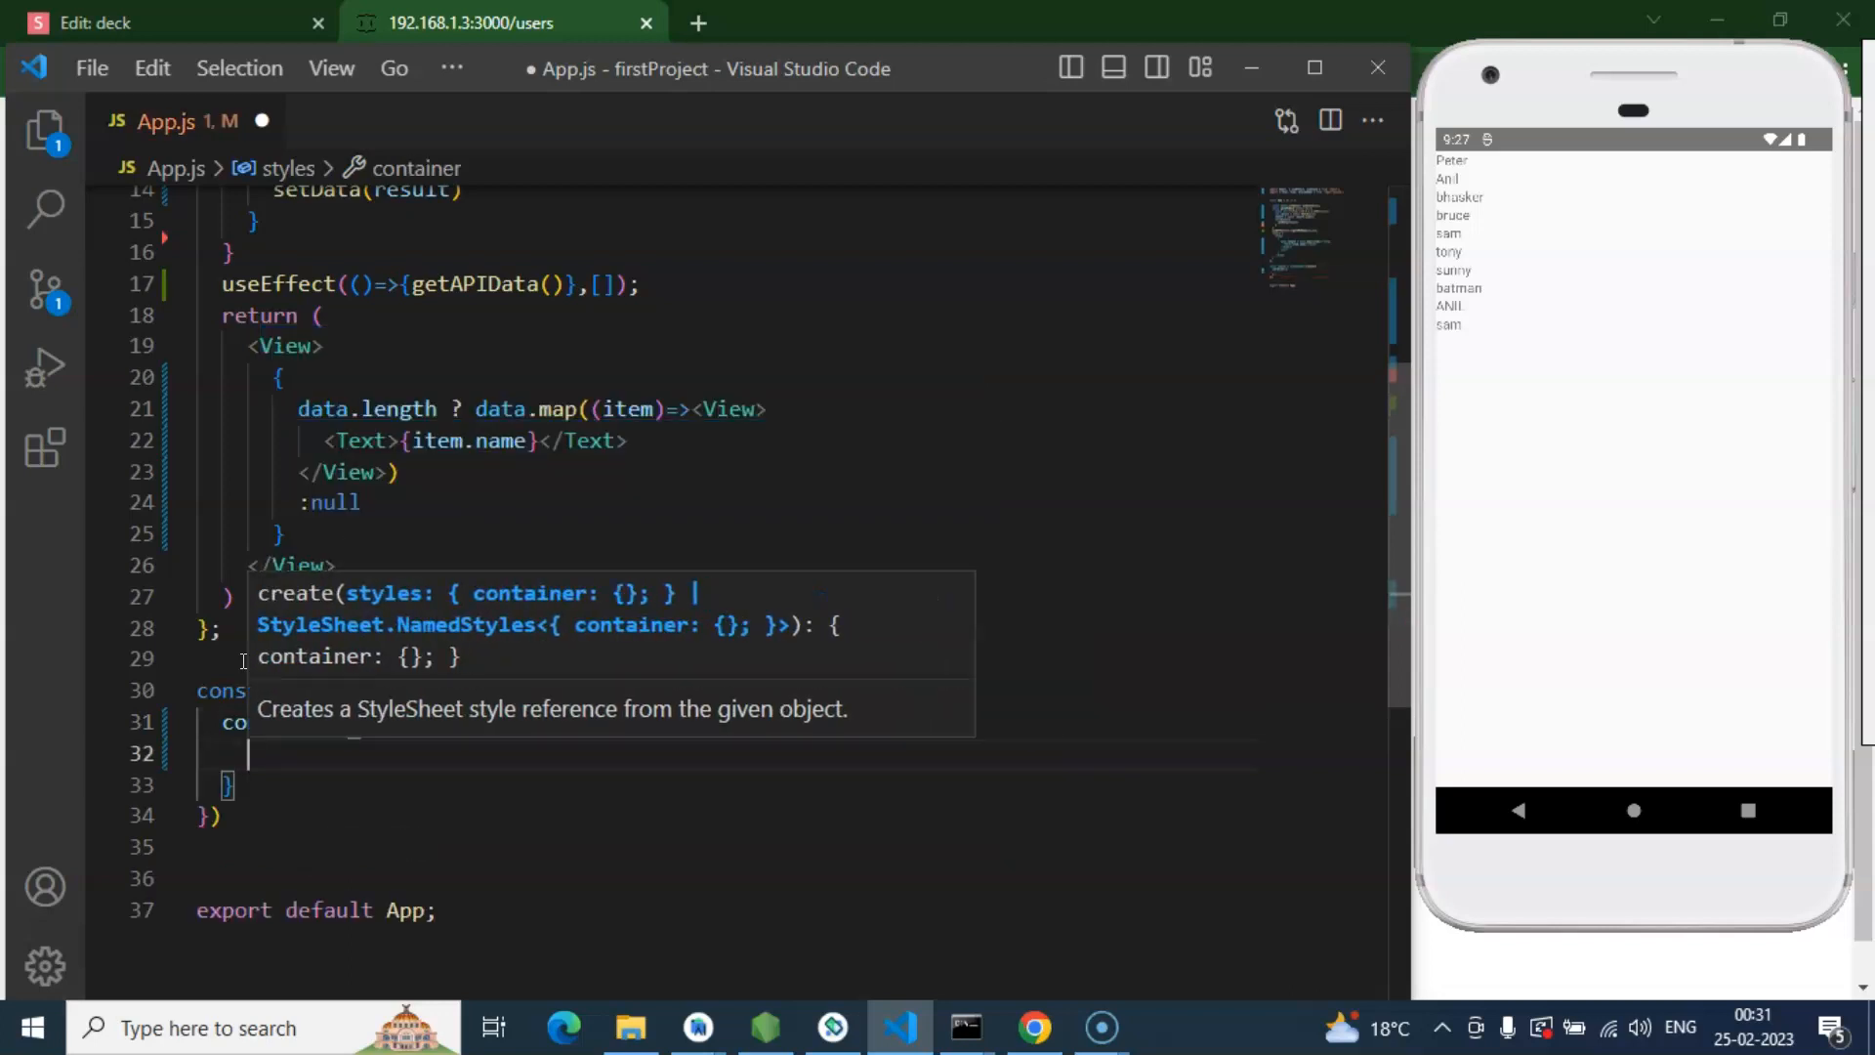
type("flex:1")
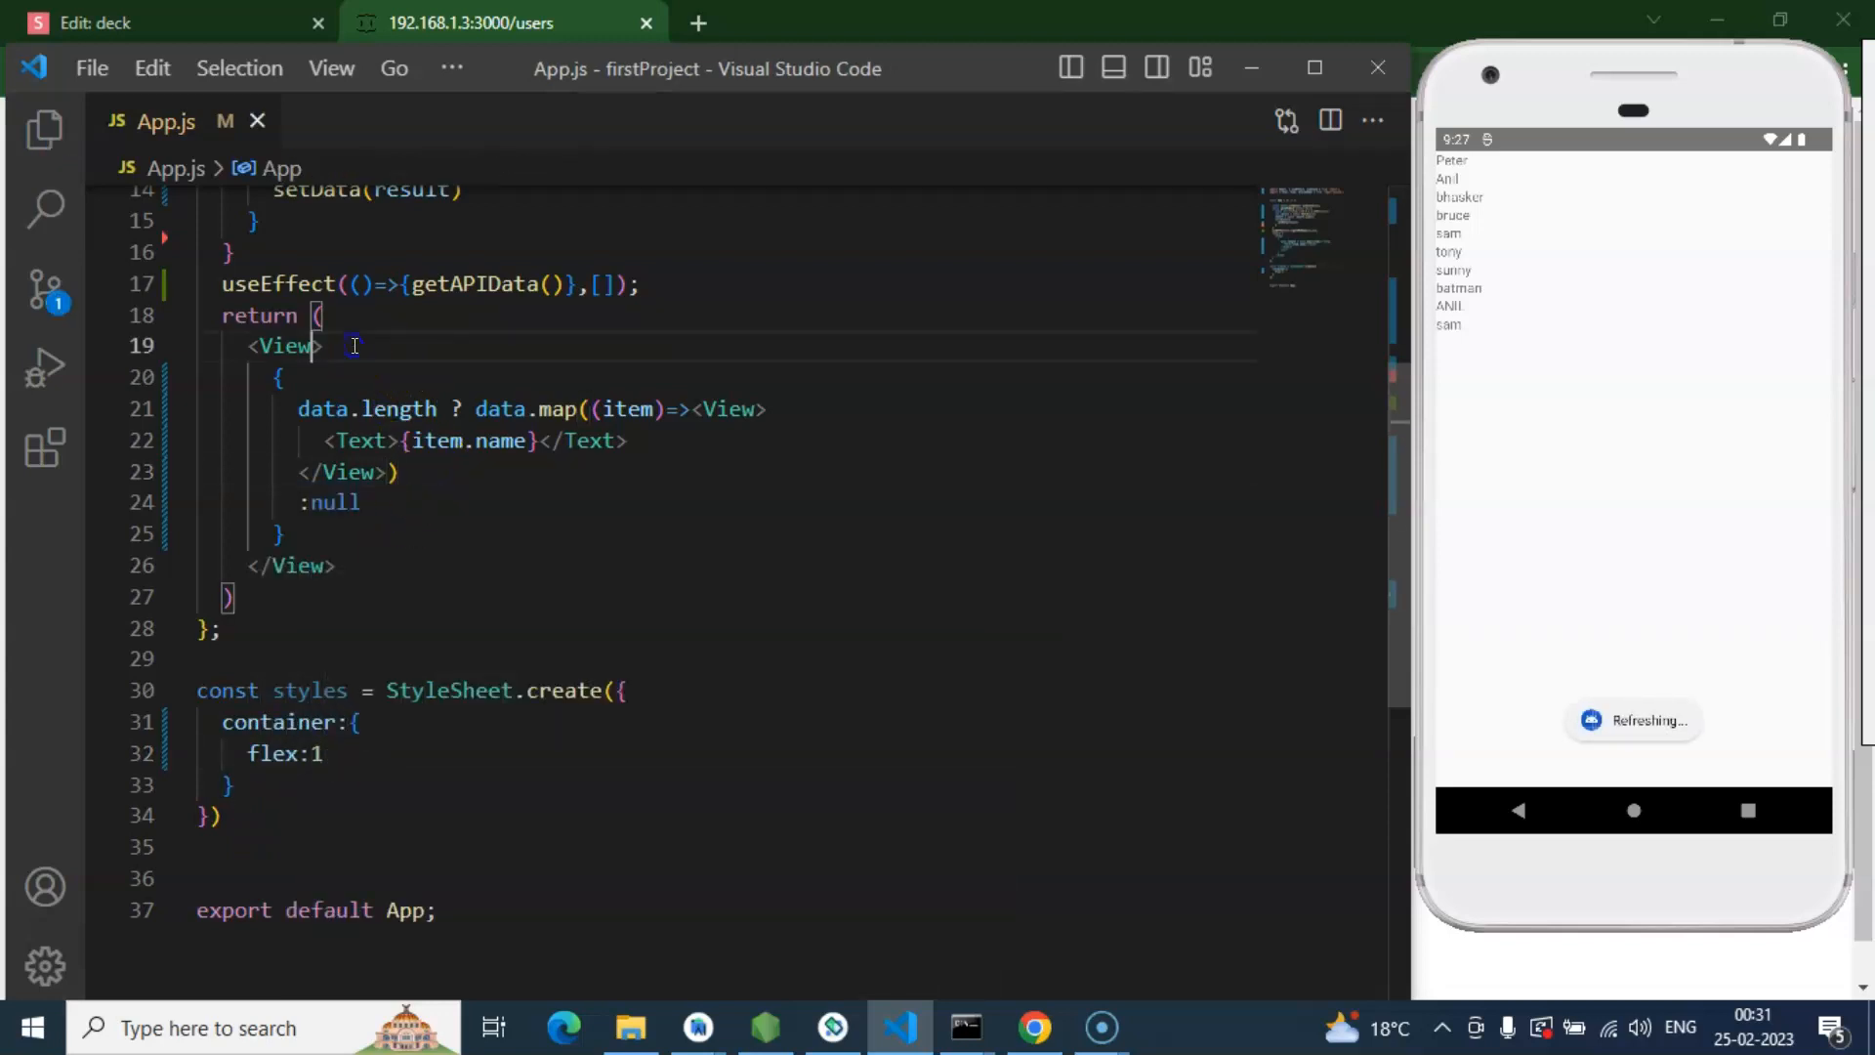
Step: Set style={styles.container} on the outer View, then format and save
type("style={")
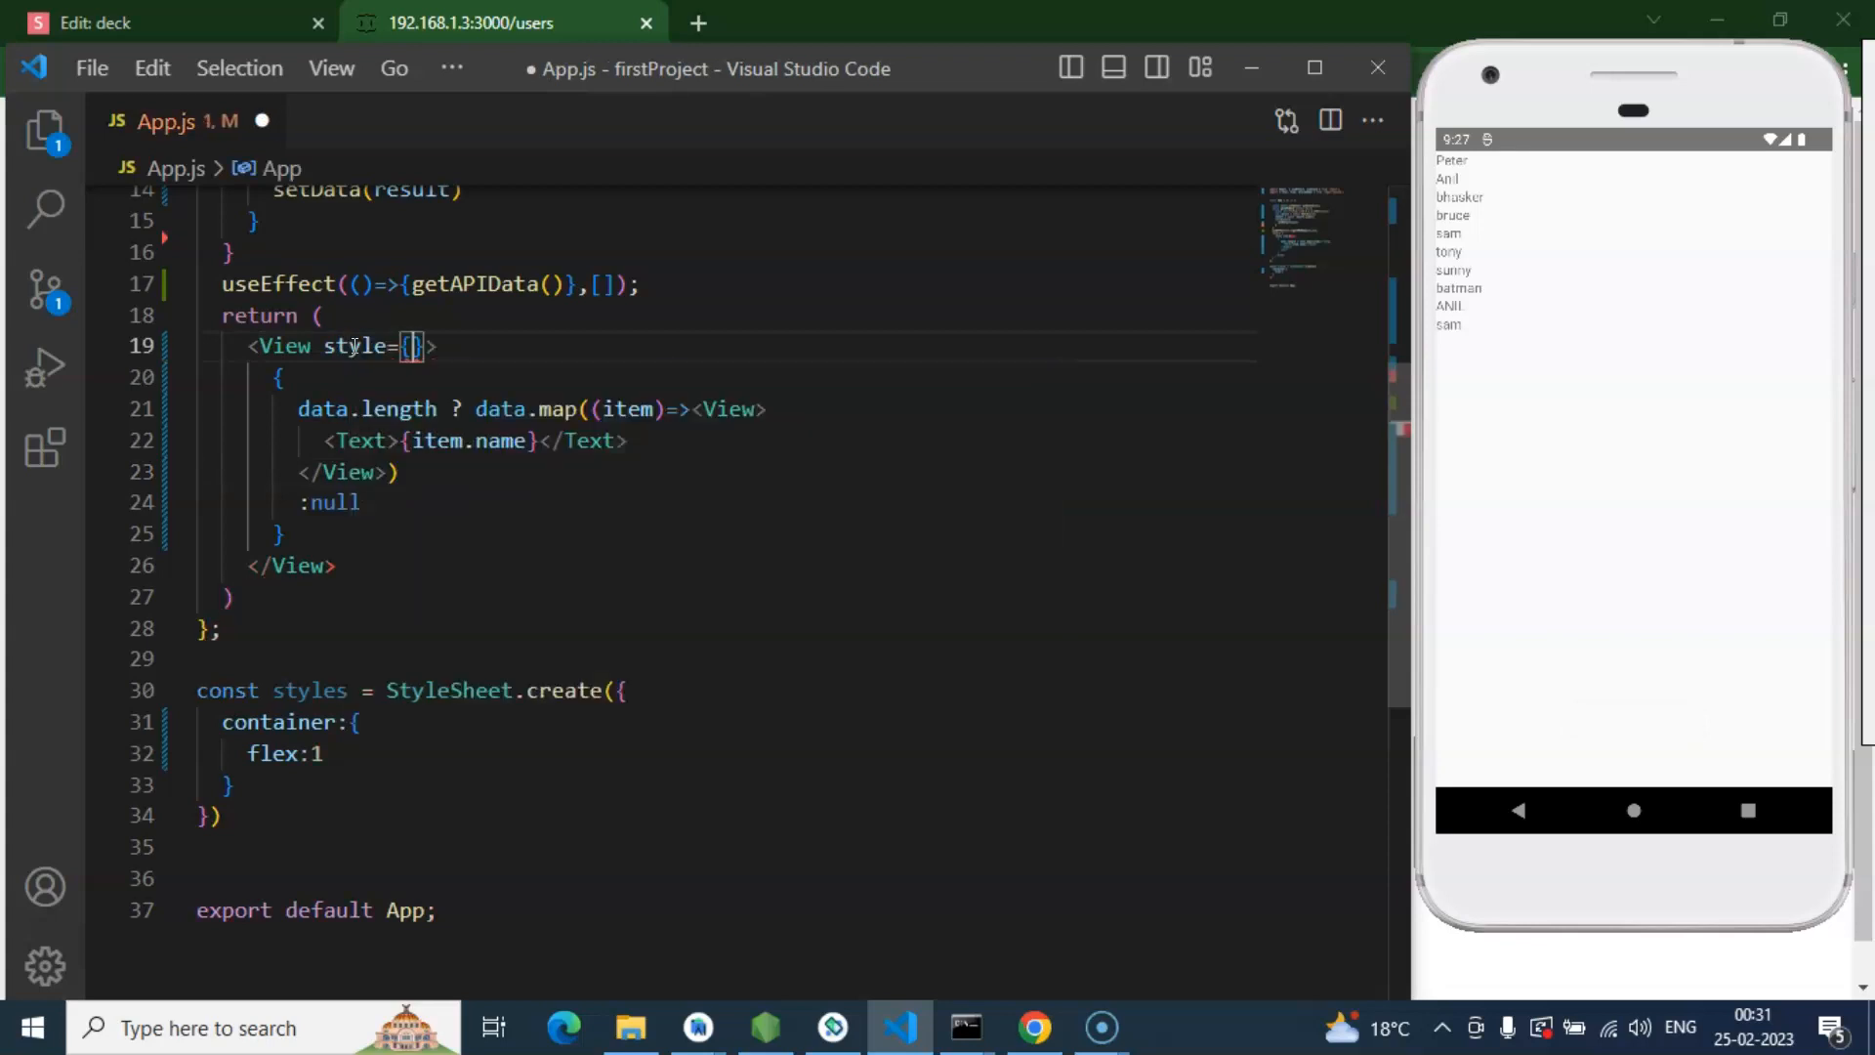
type("flex")
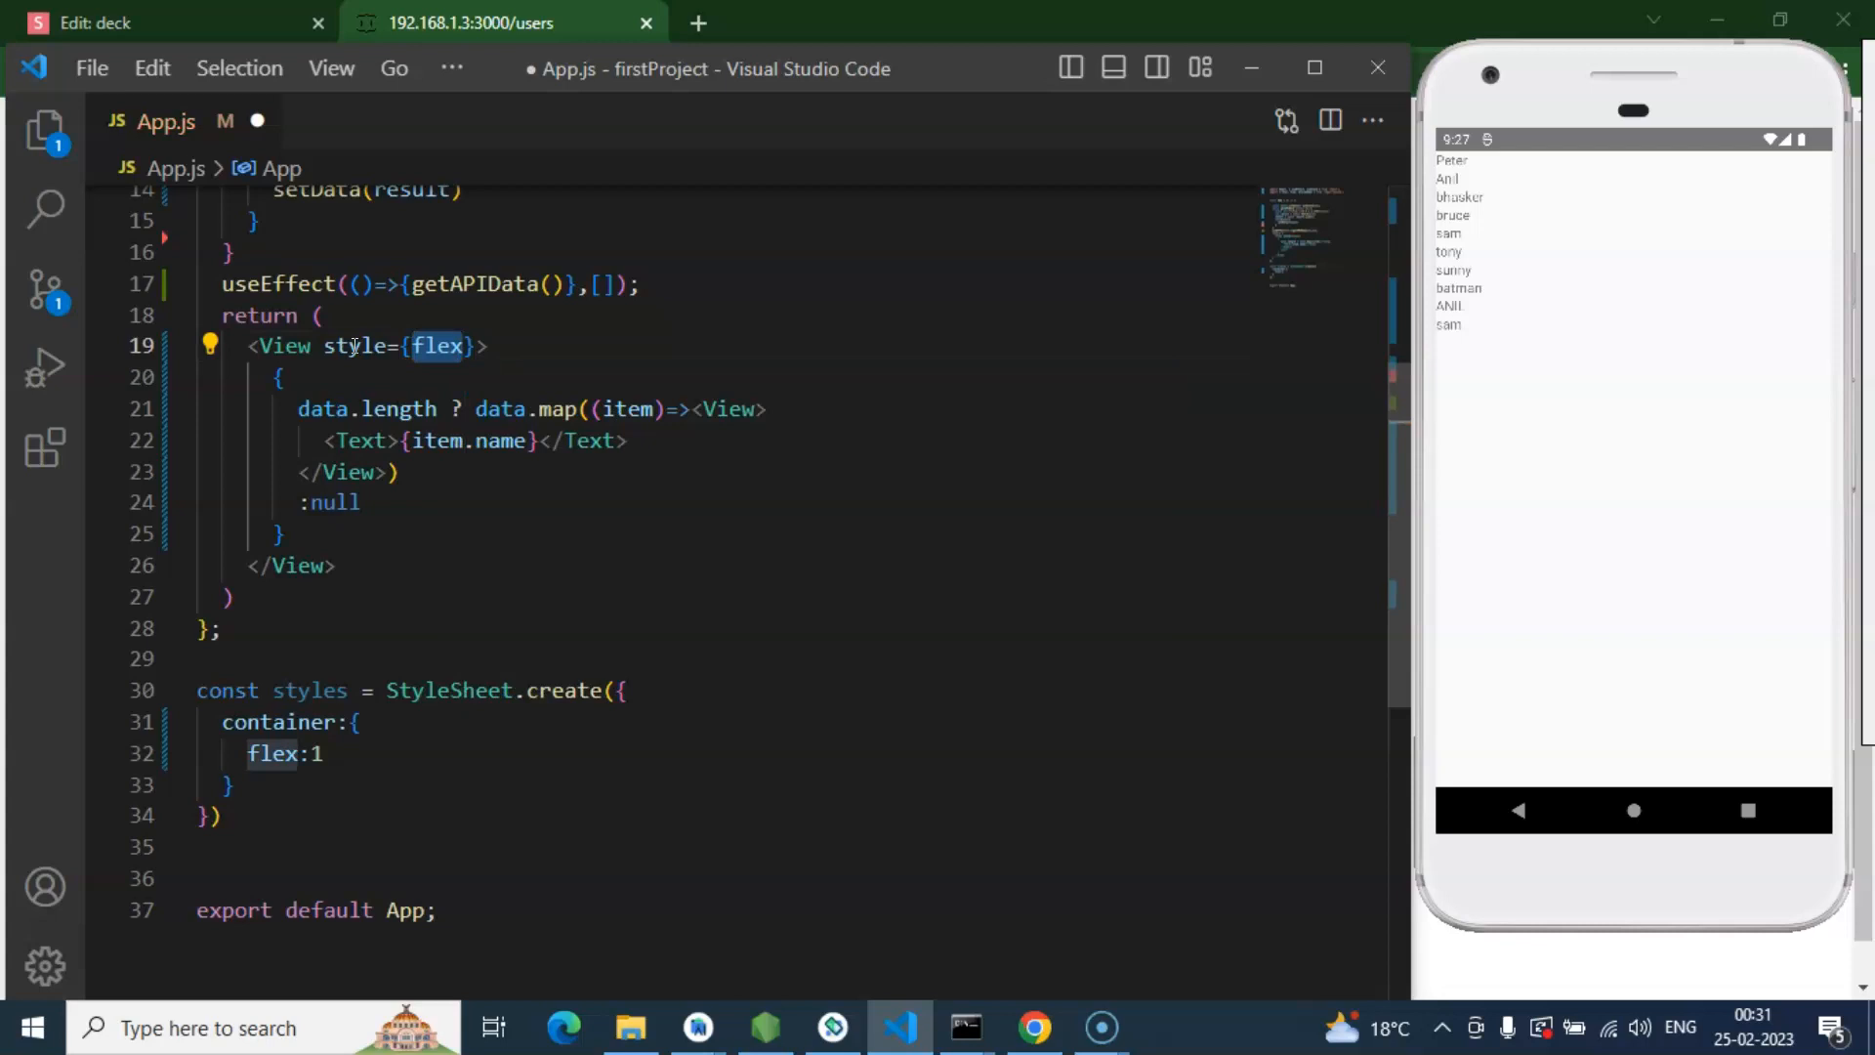
type("styles.")
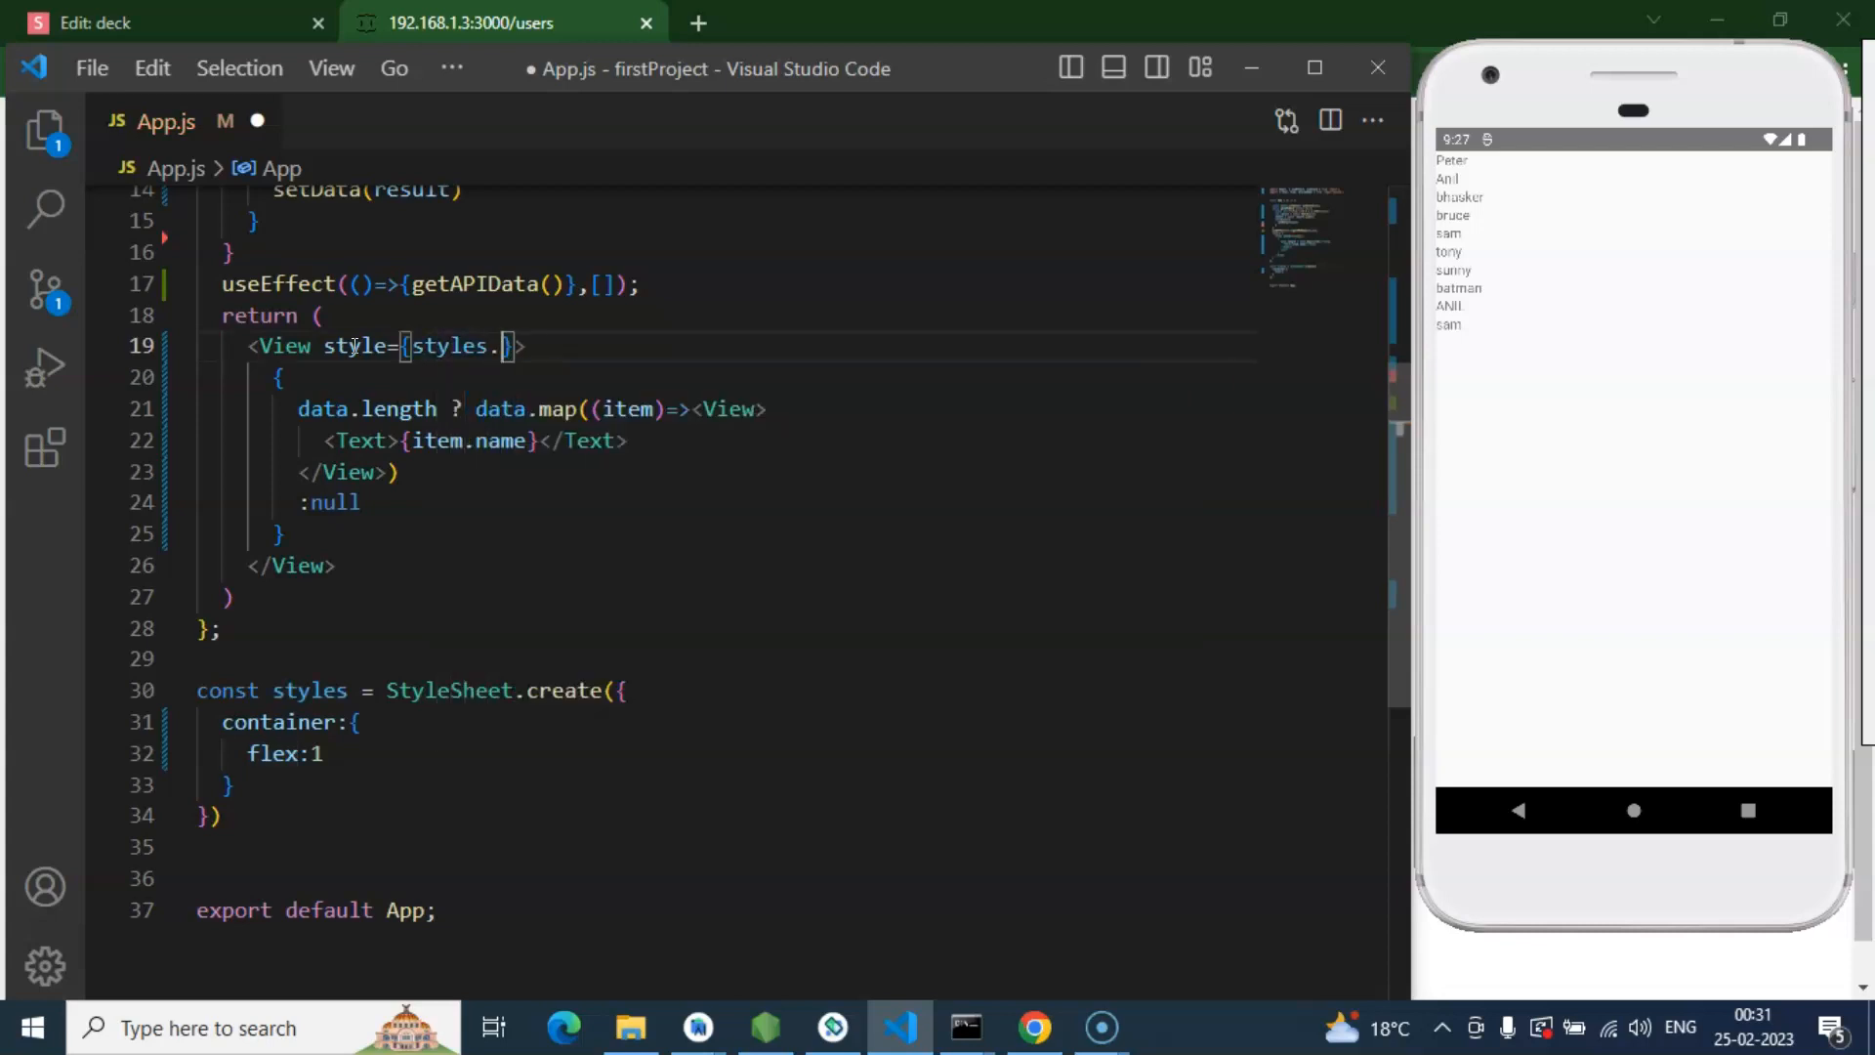
type("container")
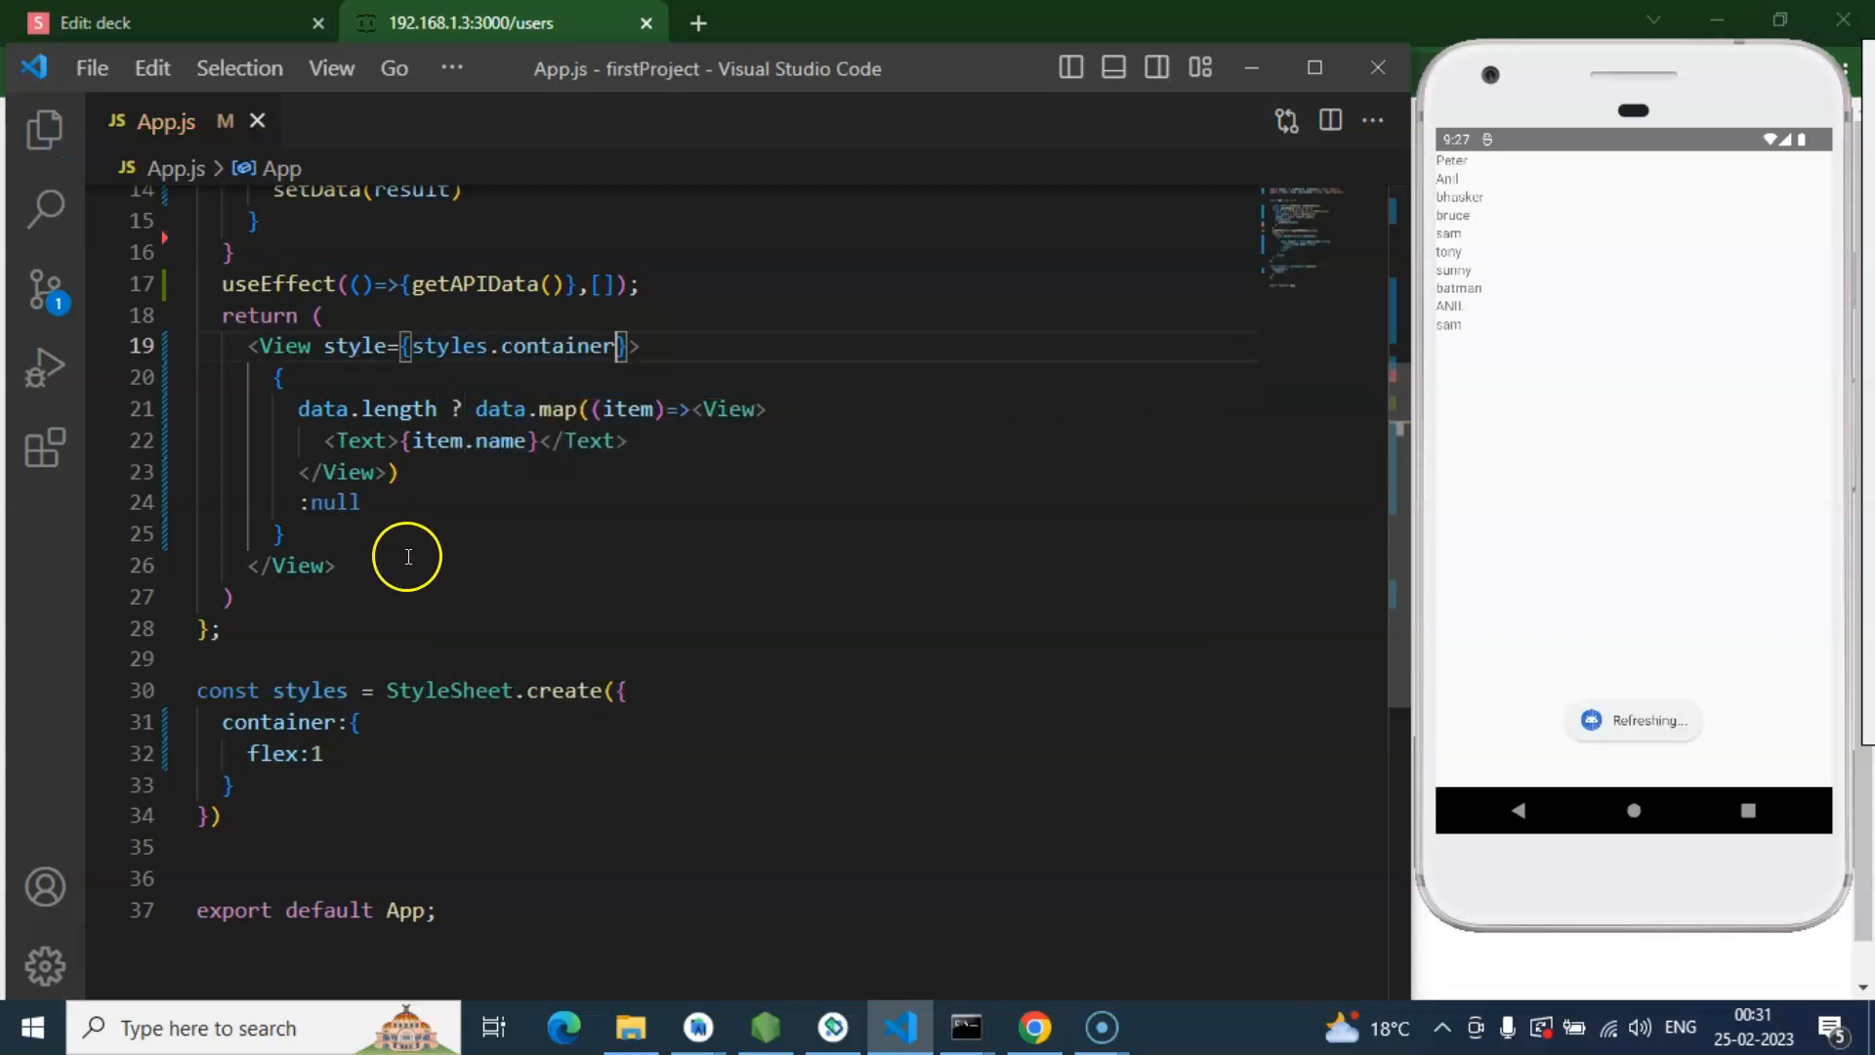
left_click(323, 755)
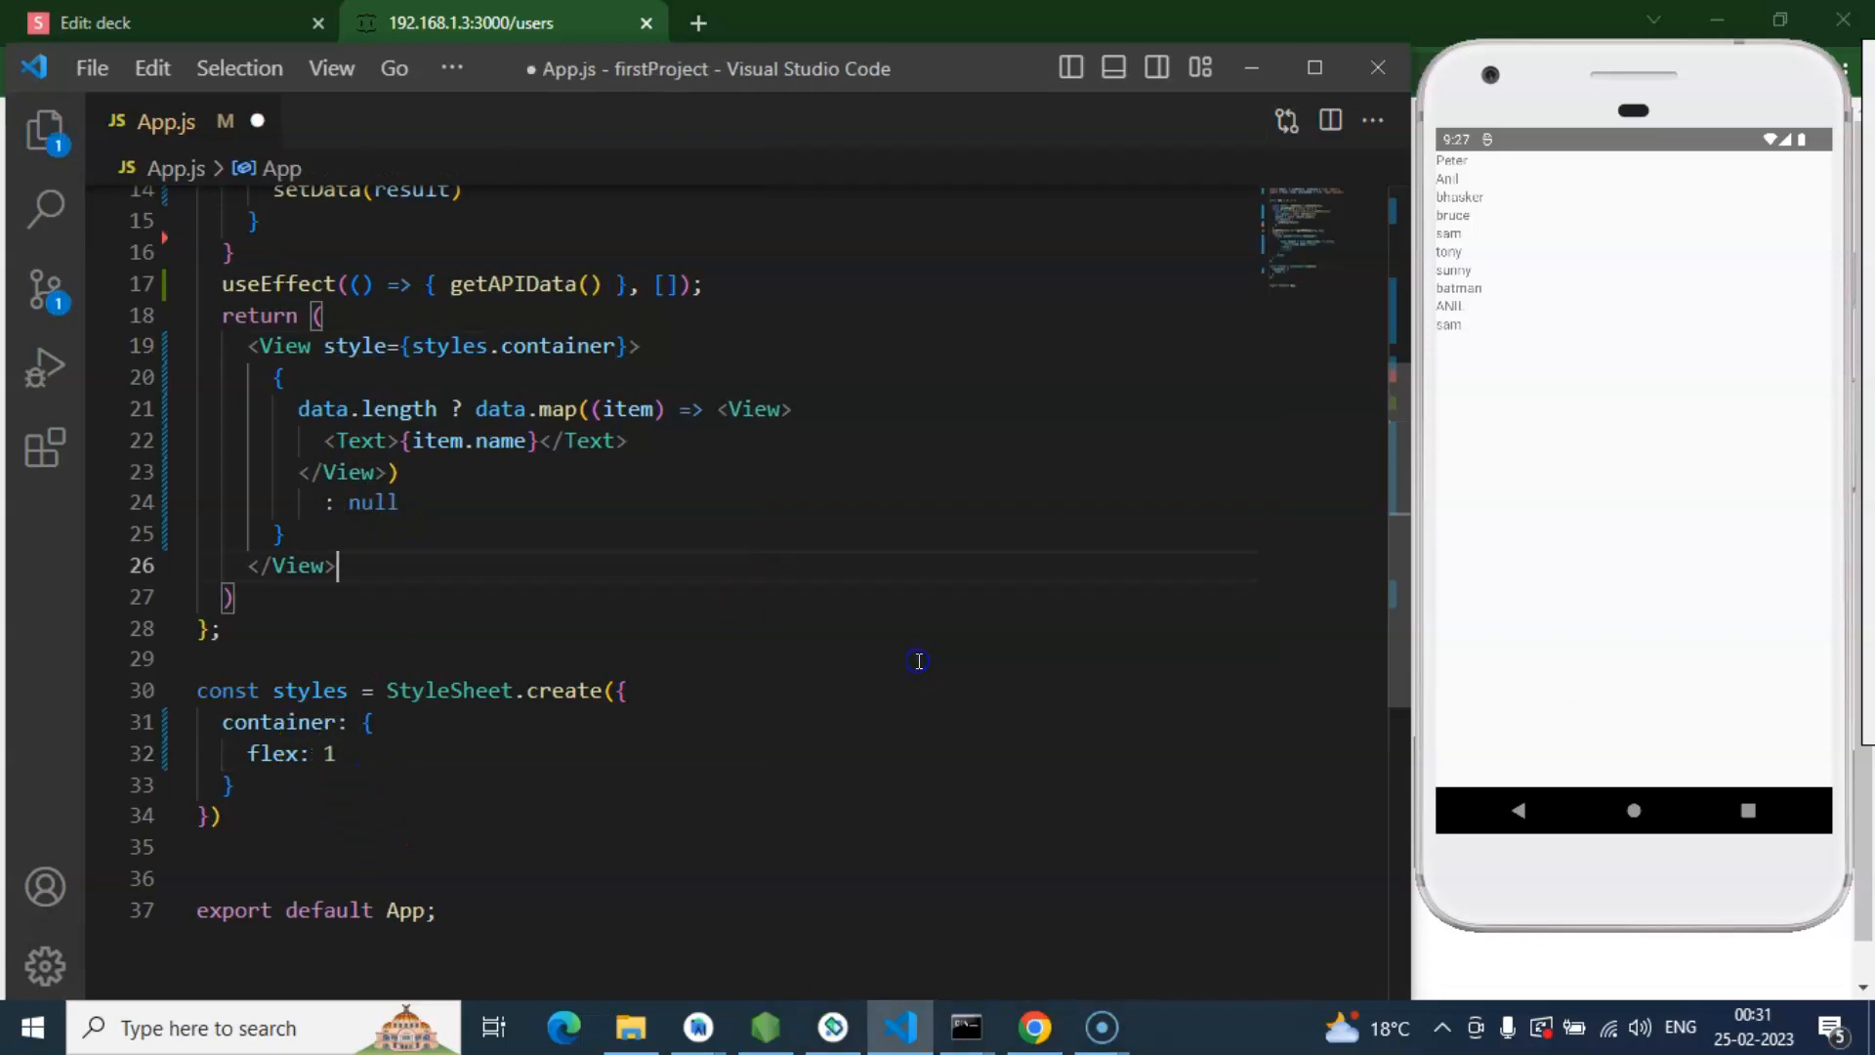
key("ctrl+s")
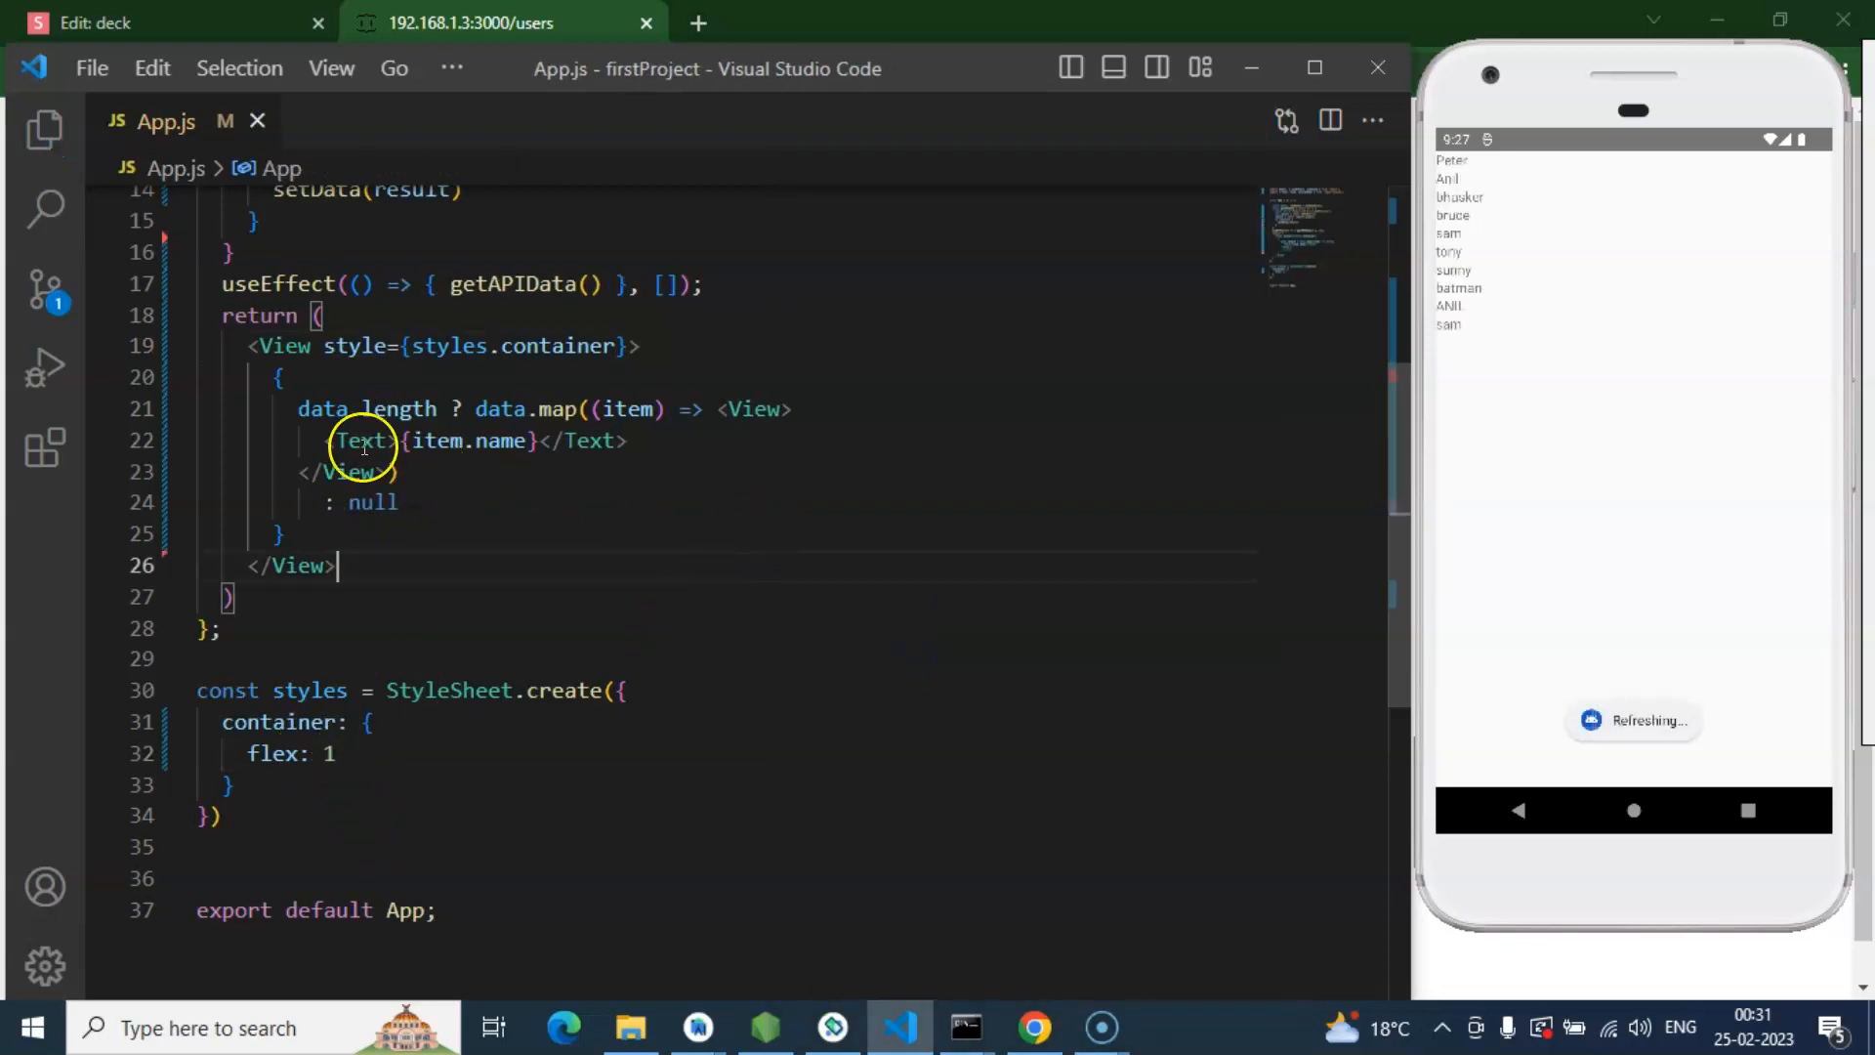
Step: Add a View with Text showing {item.email} after the age line, then save
double_click(358, 440)
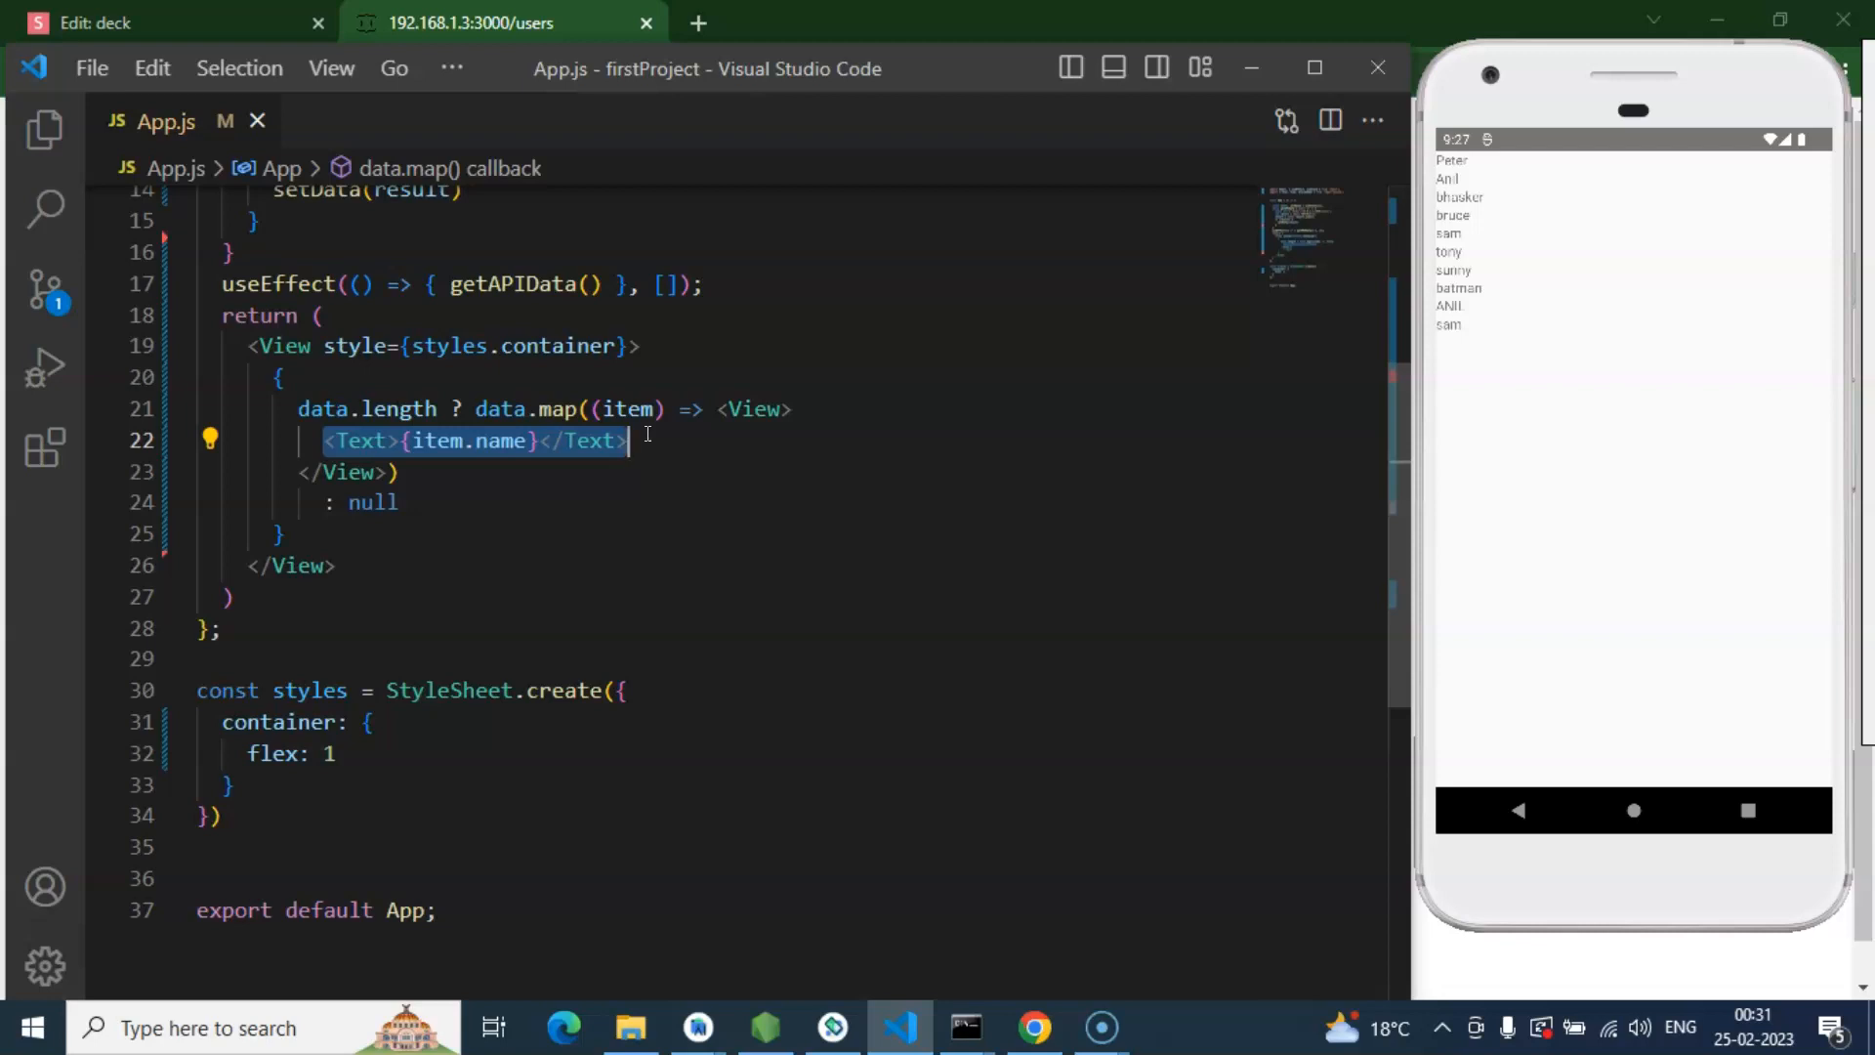
type("View>")
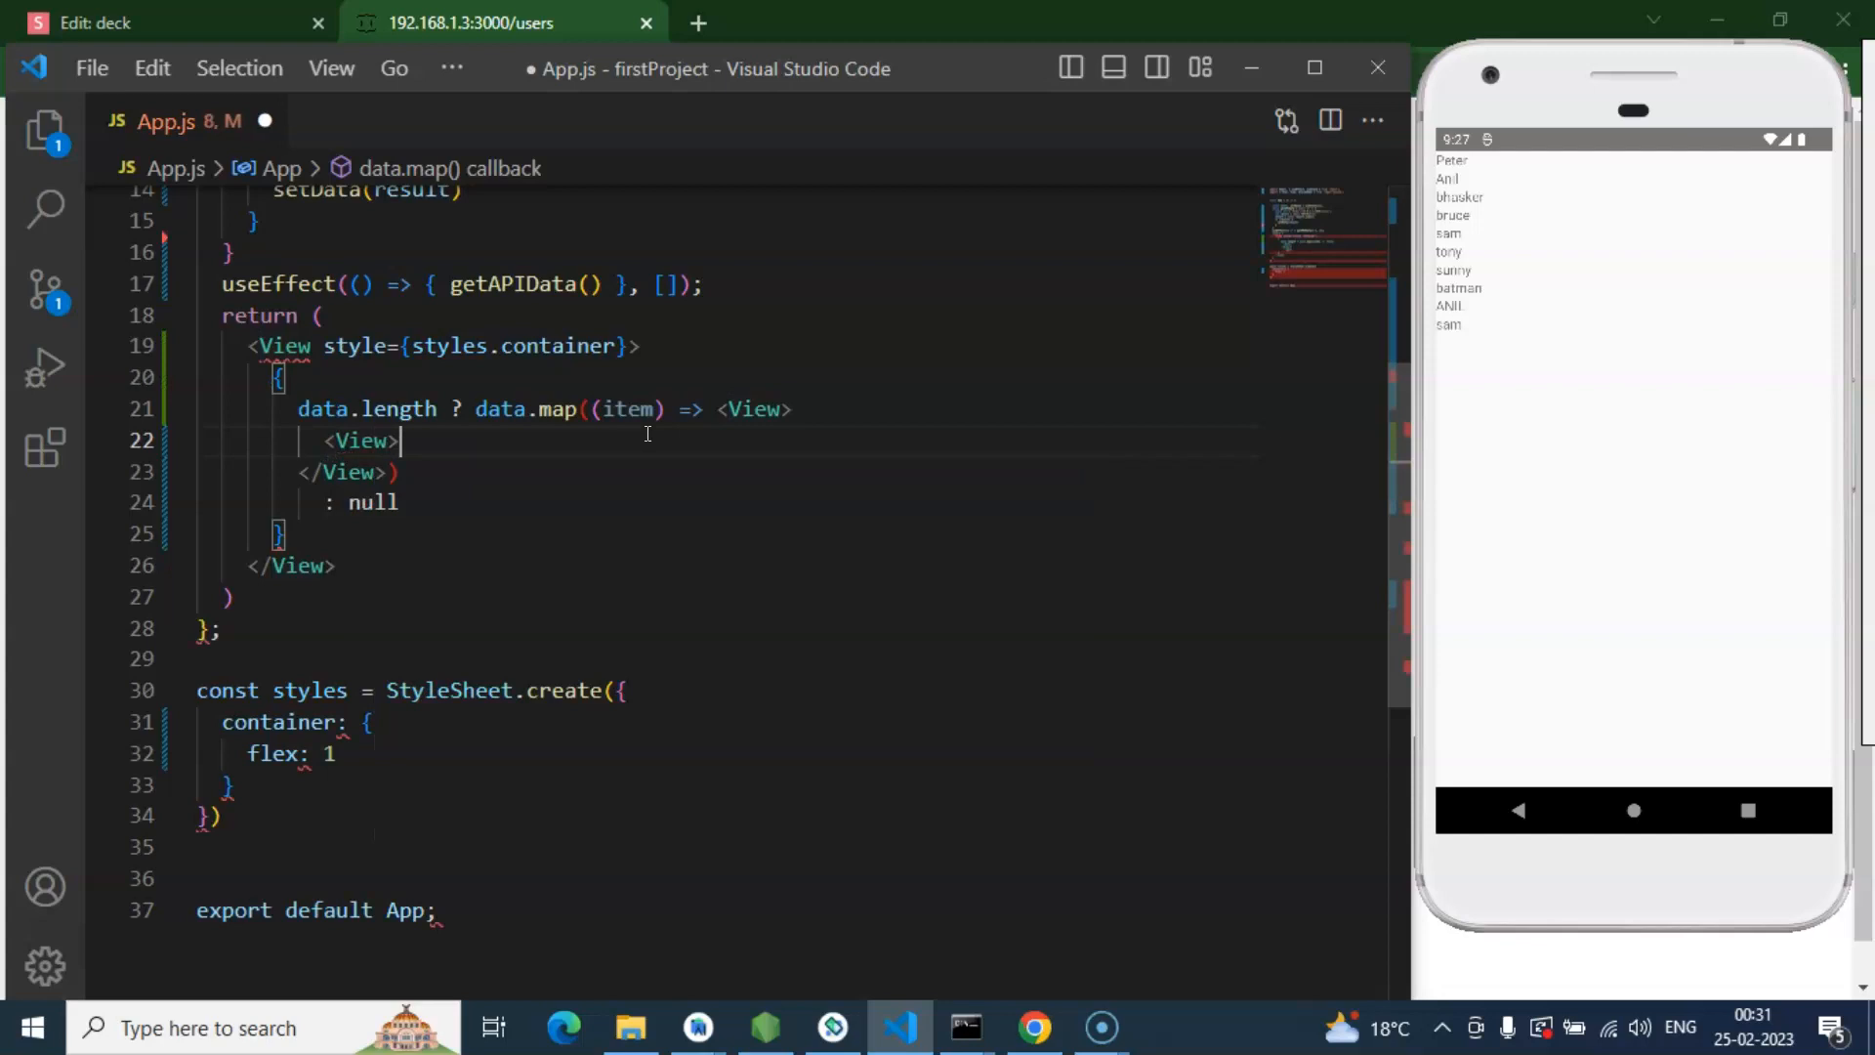
type("</Text></View>")
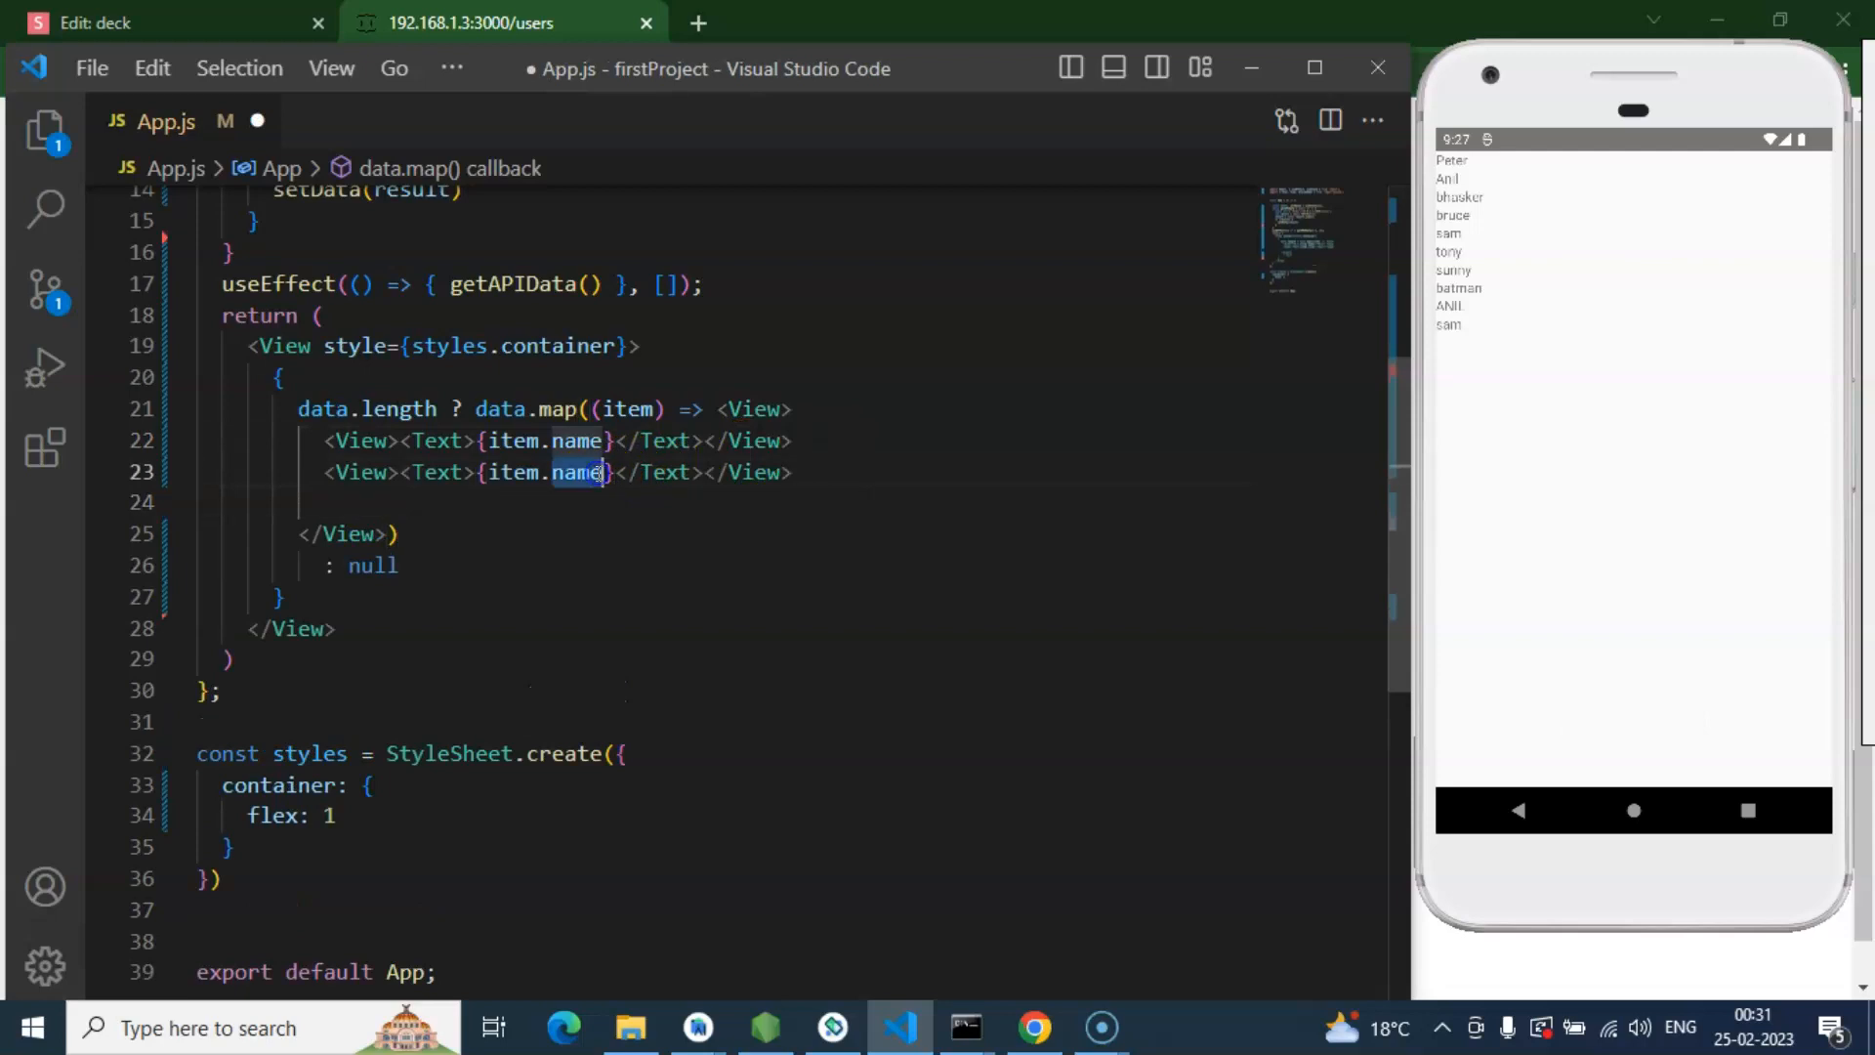
type("age")
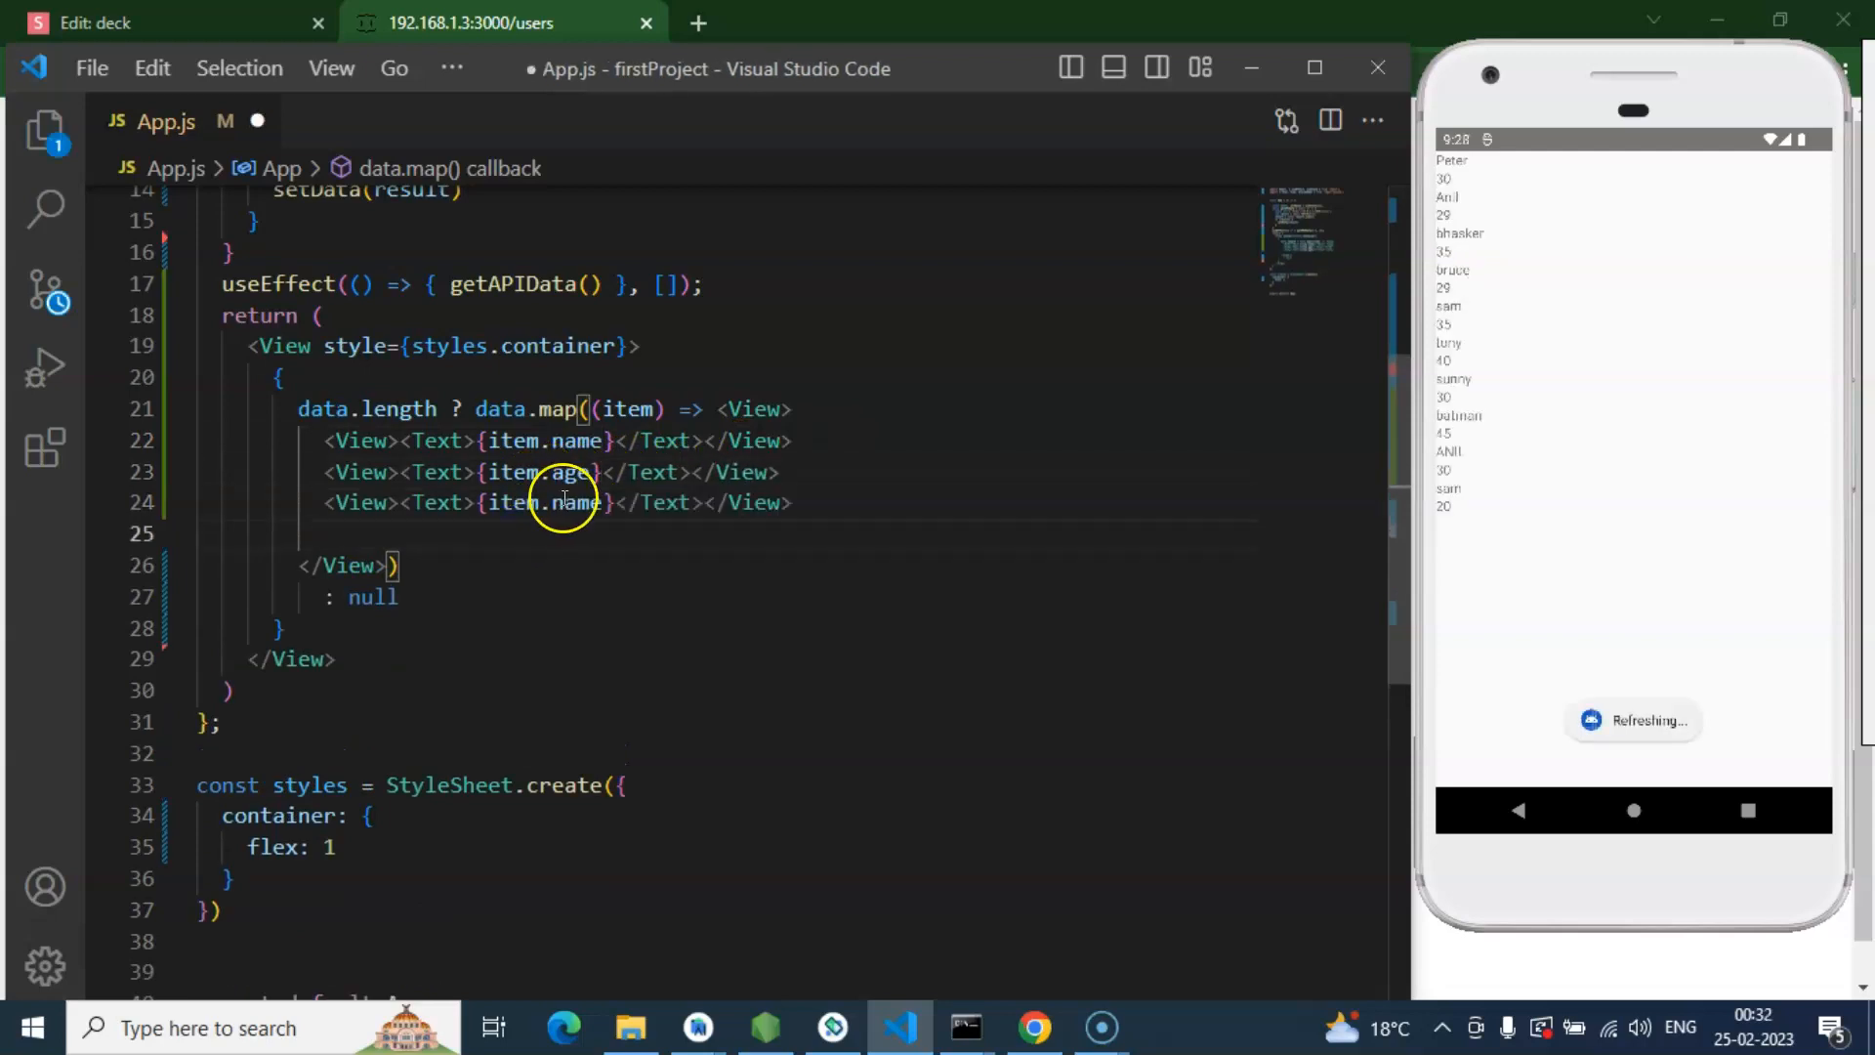
type("email")
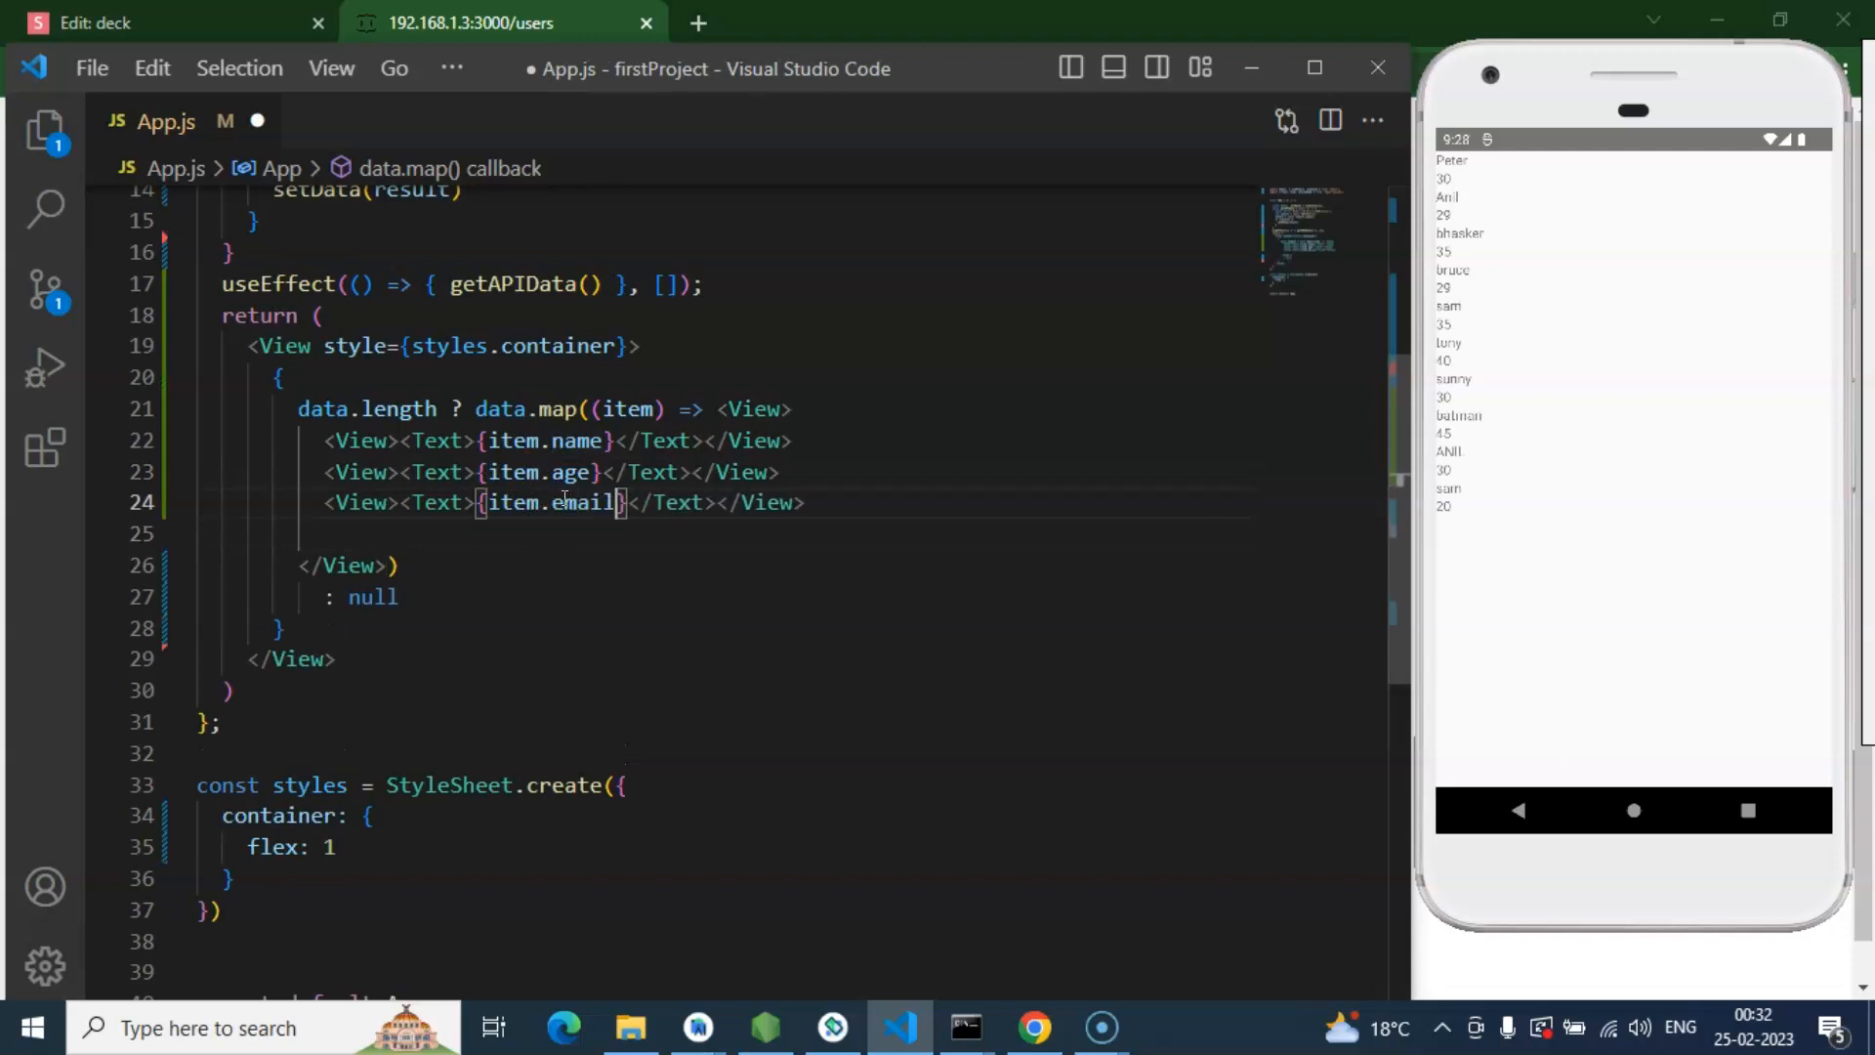
key("ctrl+s")
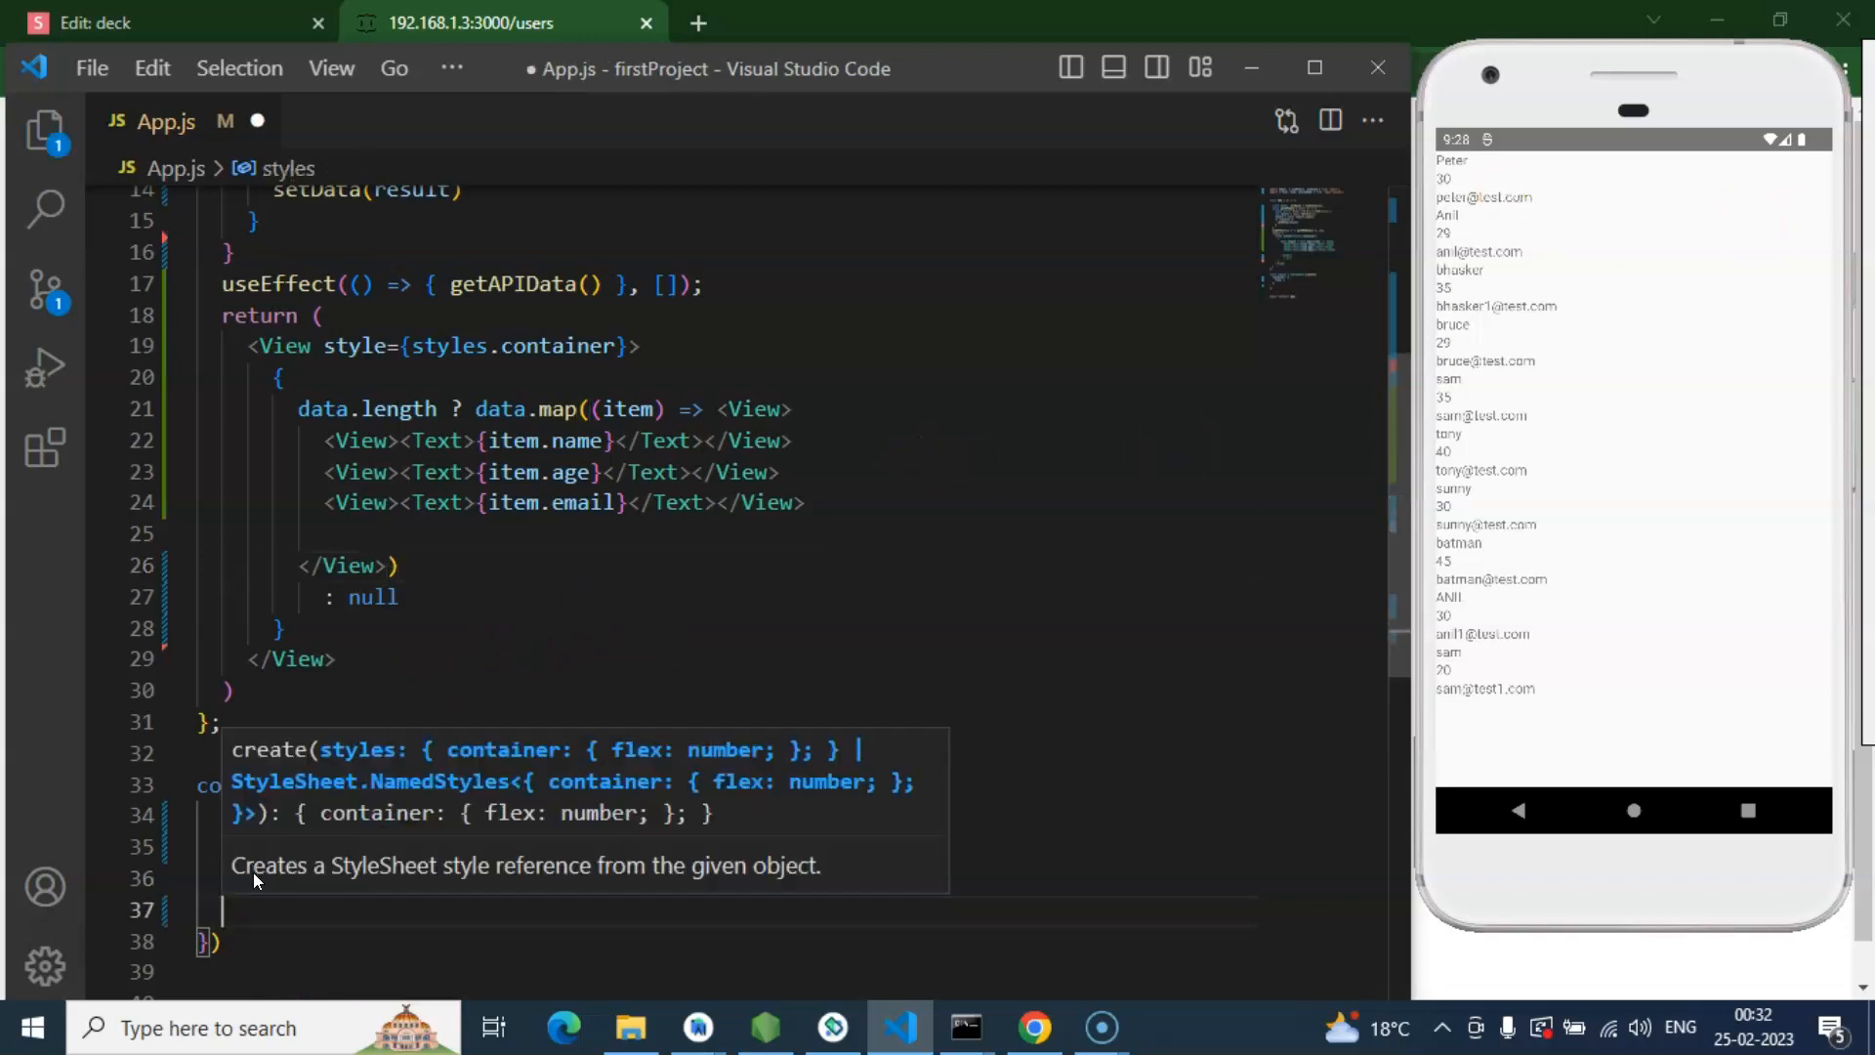
Step: Create a dataWrapper style and apply style={styles.dataWrapper} to the mapped View
type("dataWrapper:")
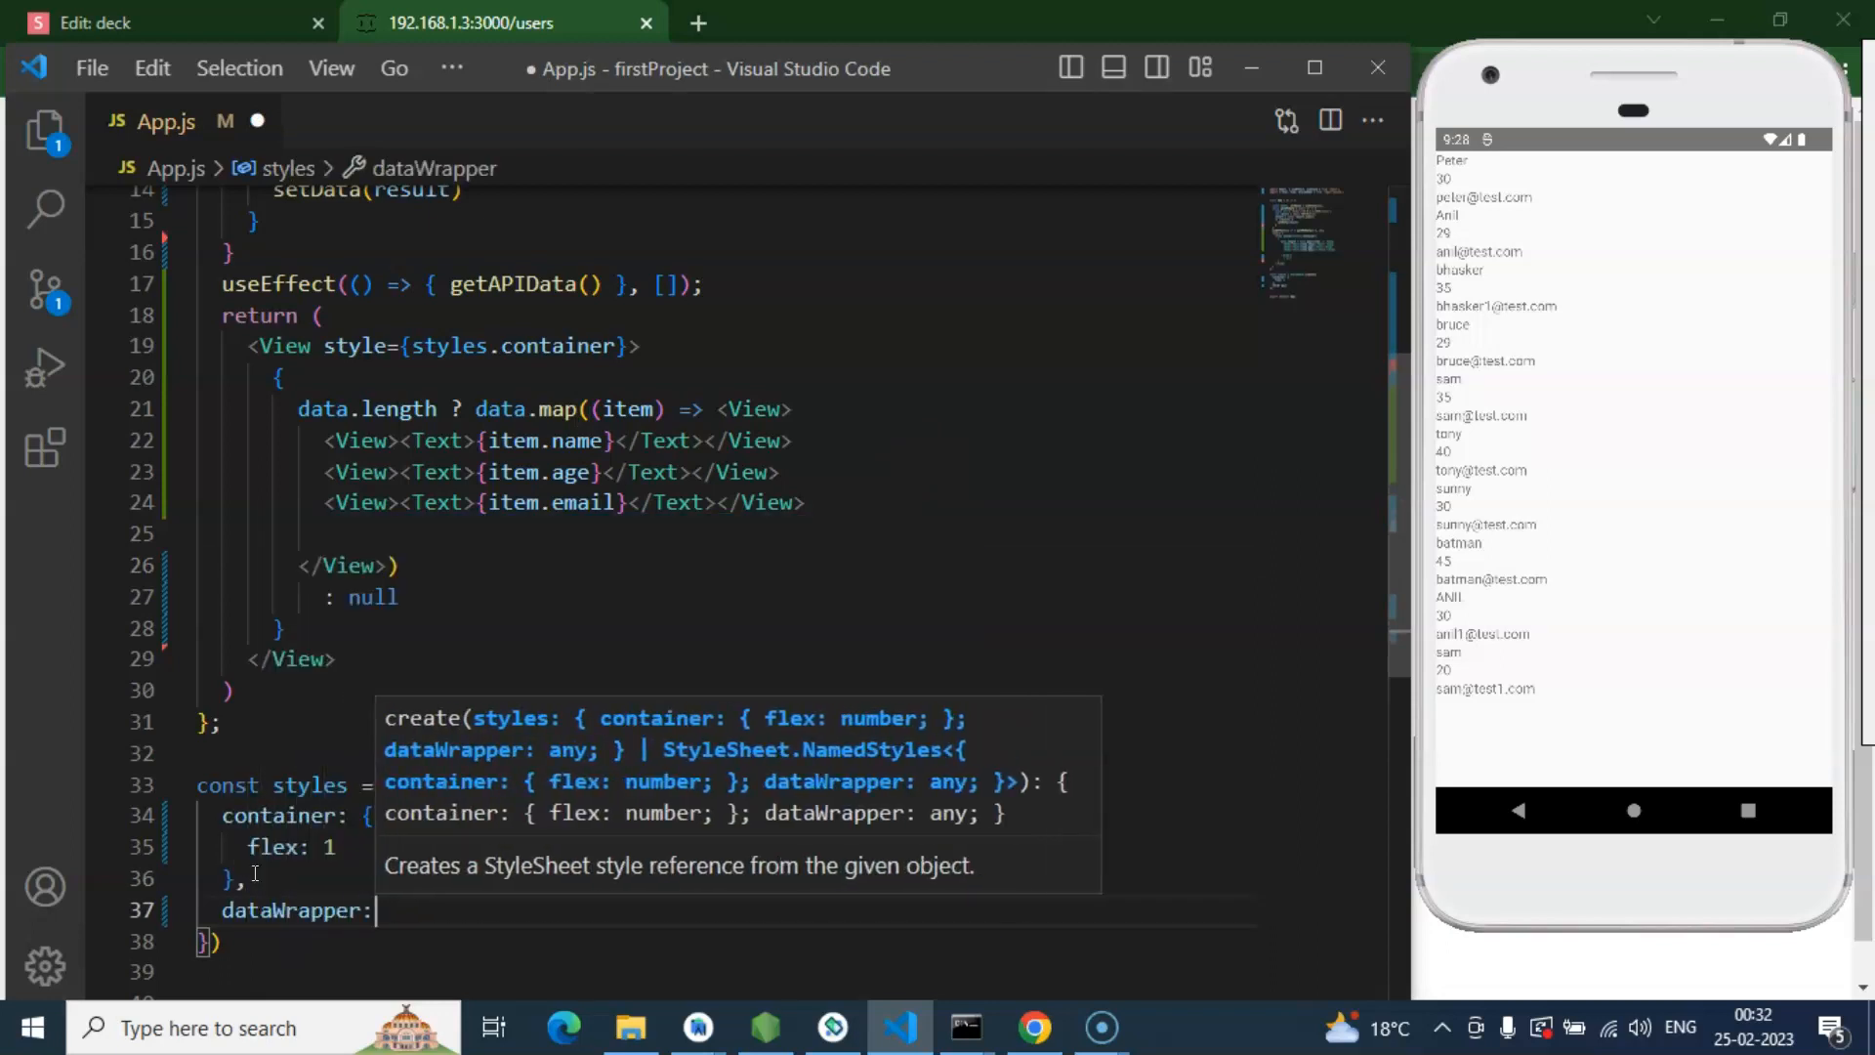
type("{}")
left_click(778, 409)
type(" s")
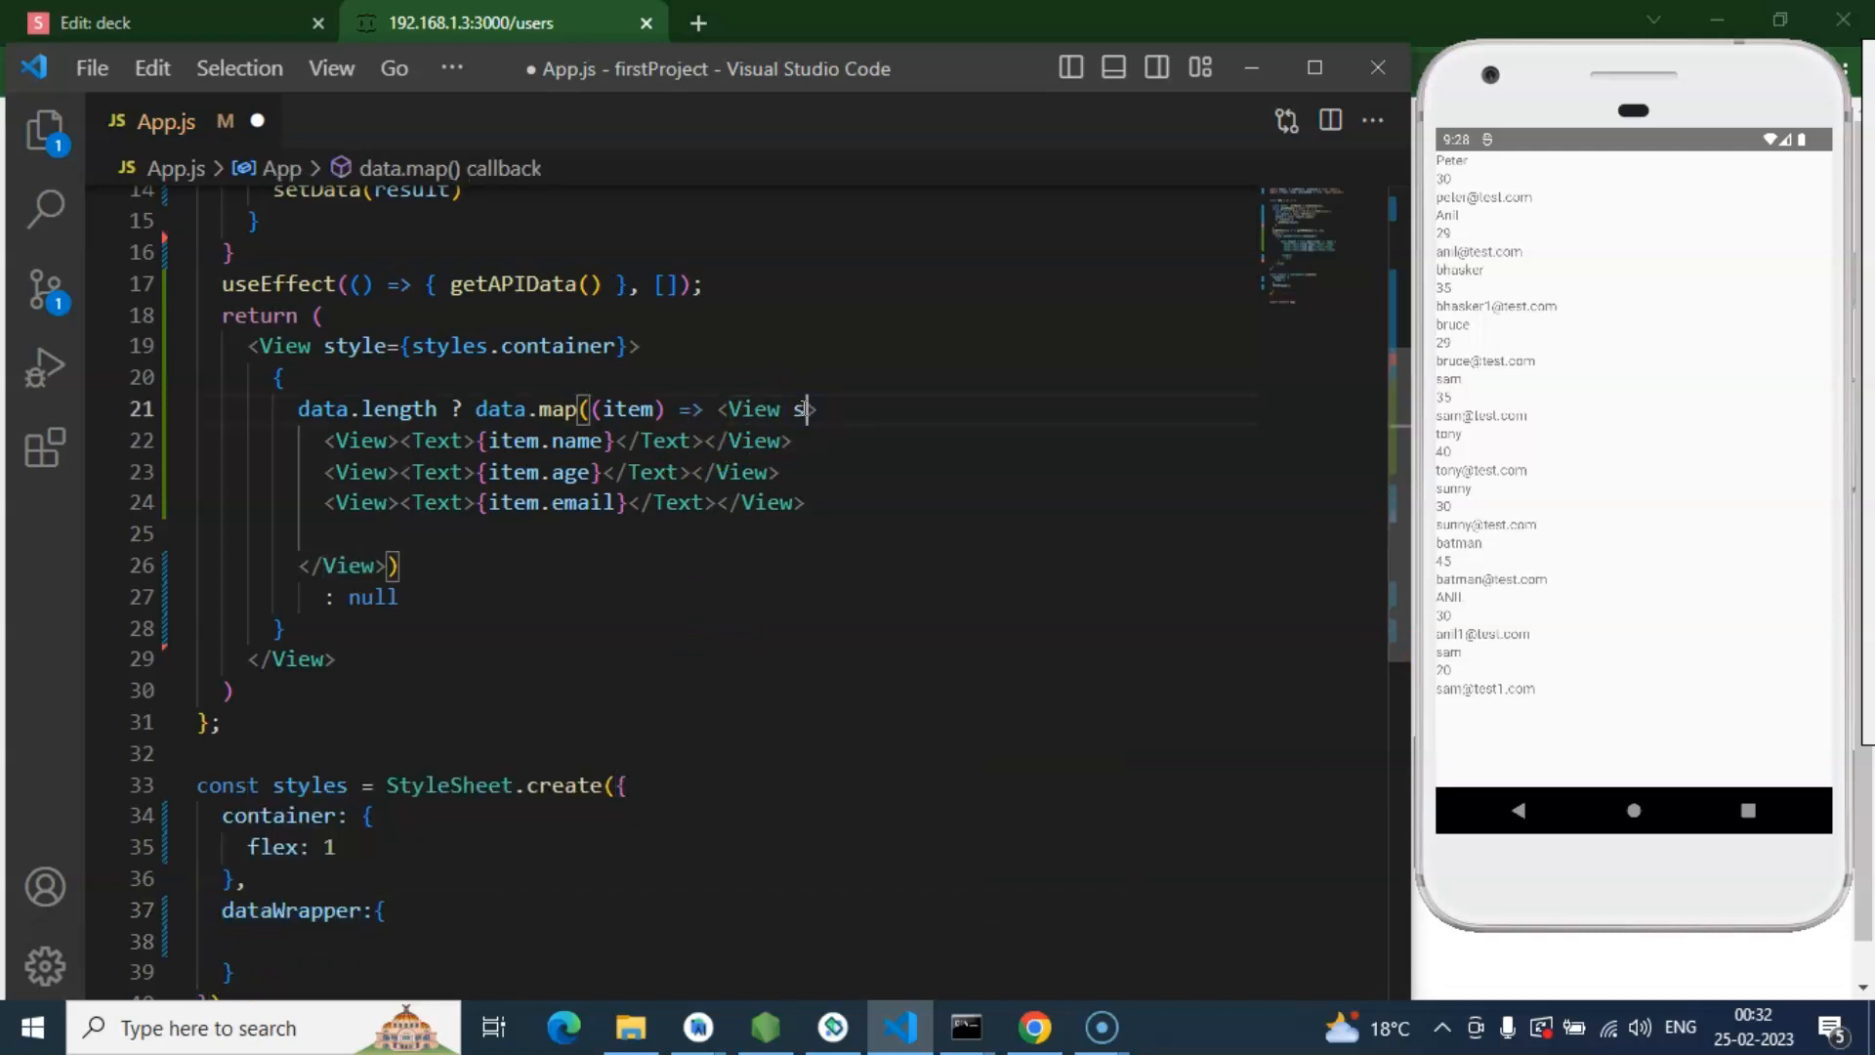
type("tyle={")
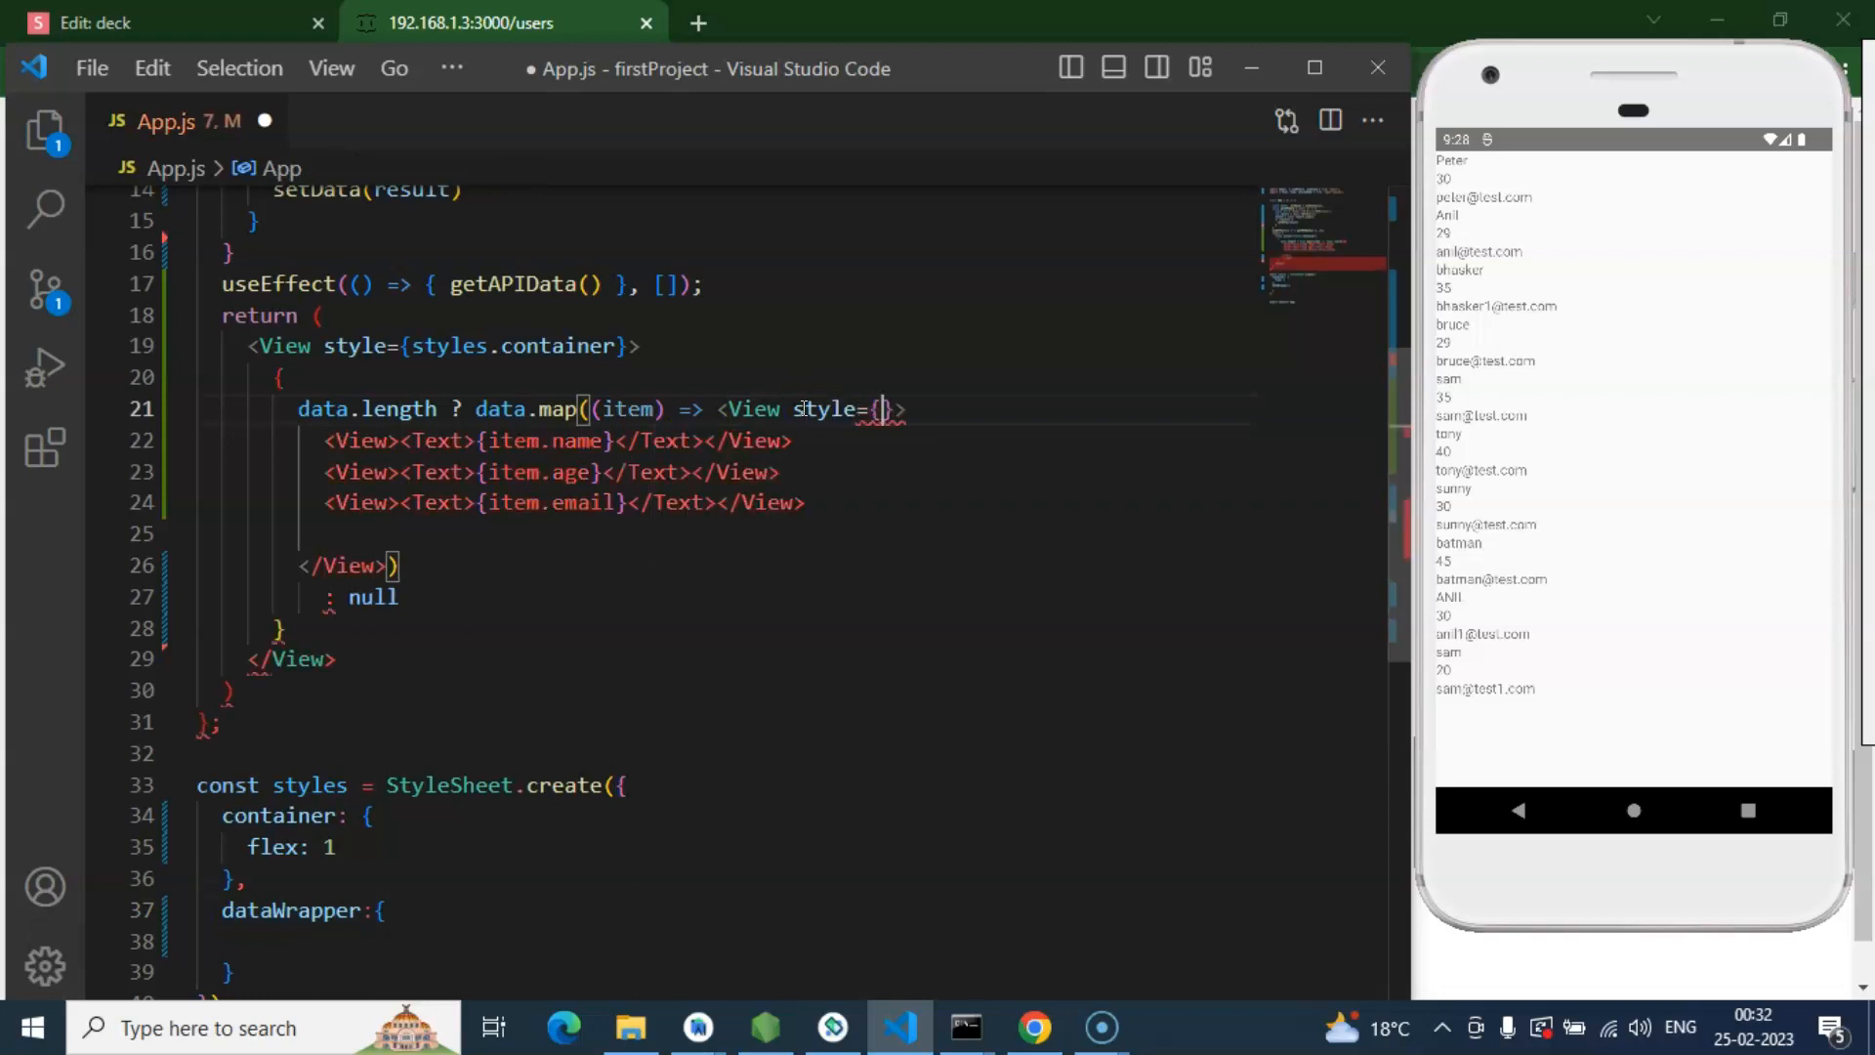
type("styles")
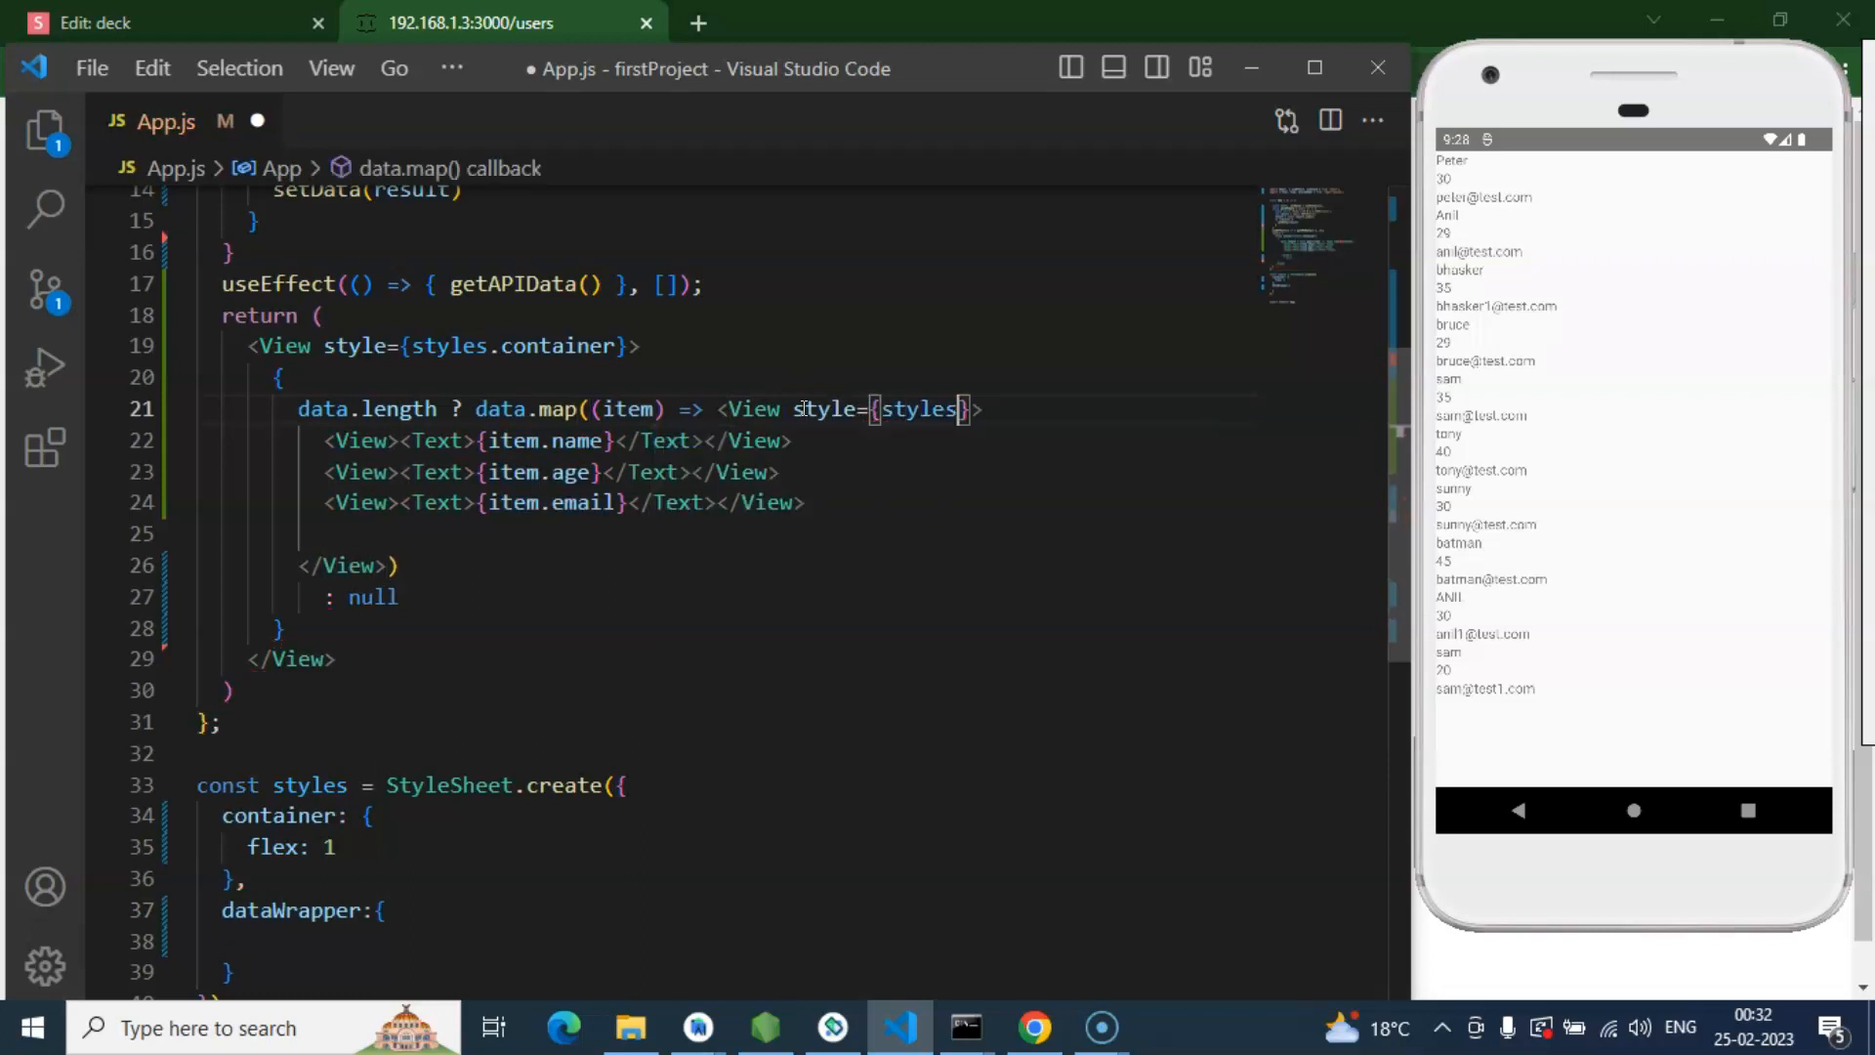
type(".dataWrapper")
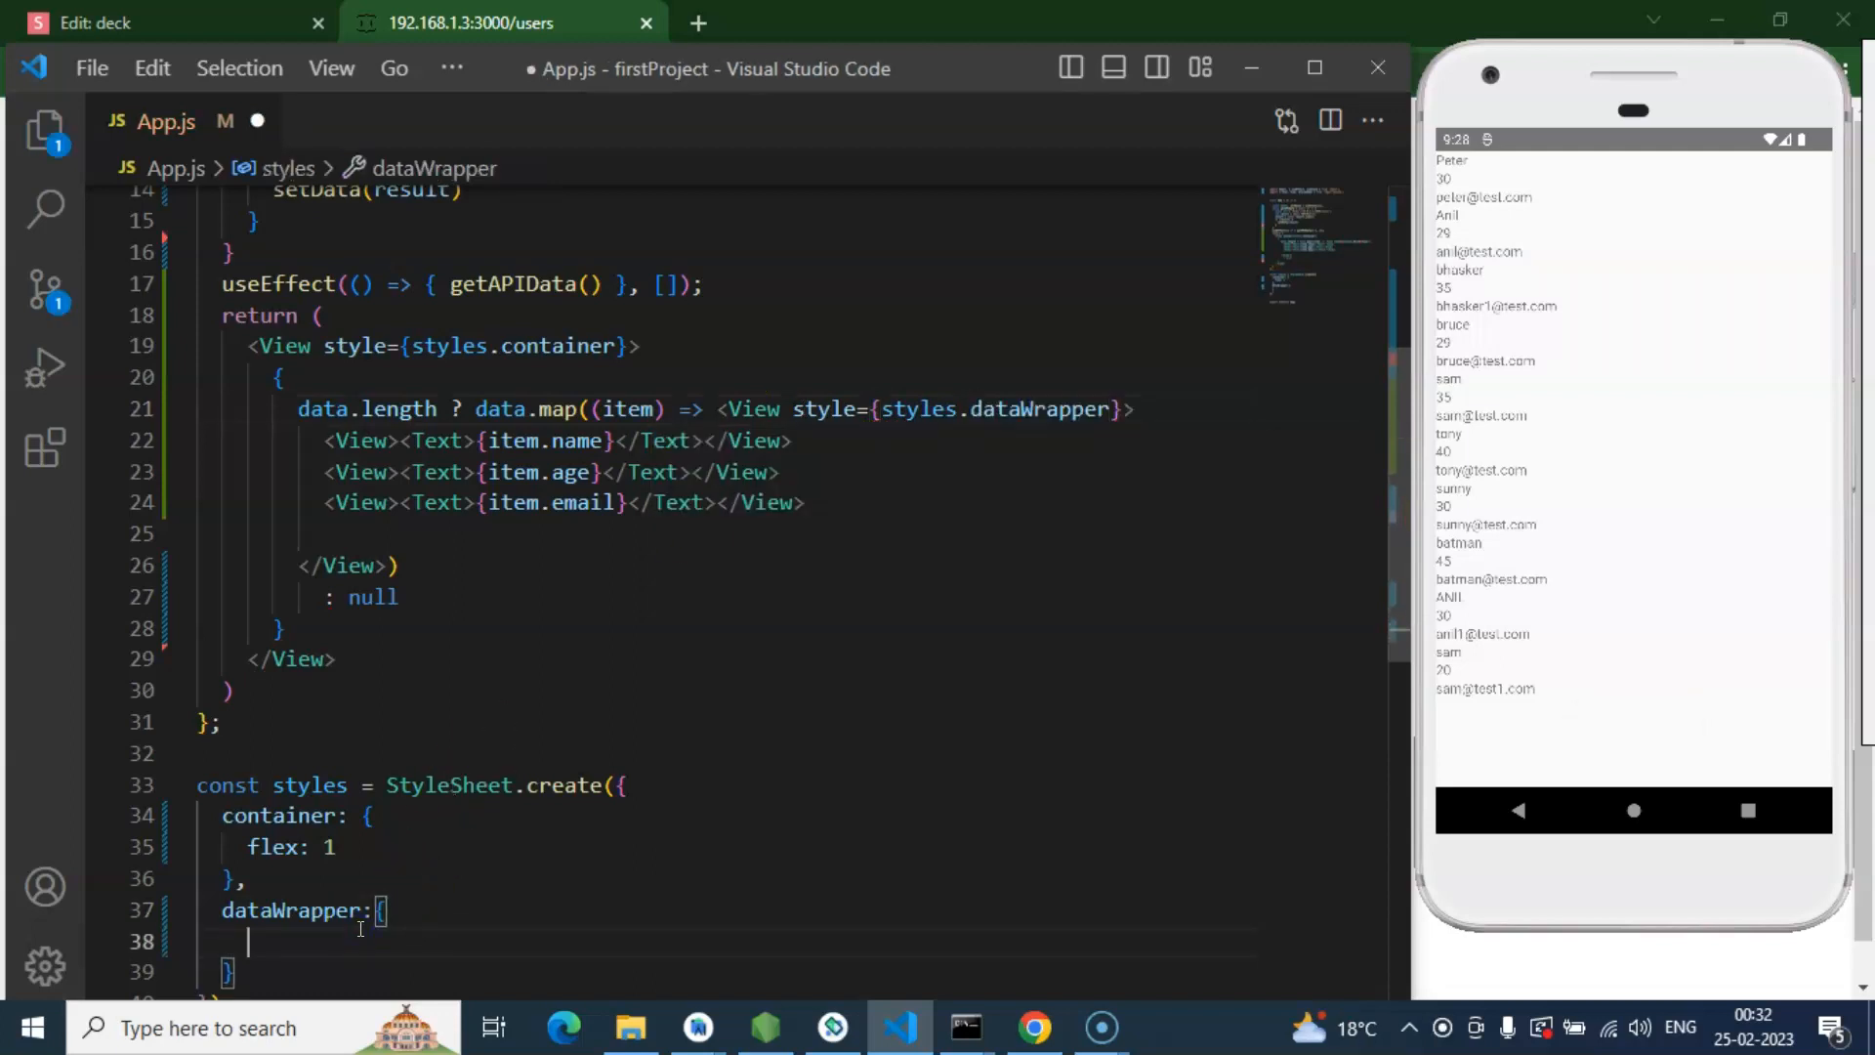
Step: Give dataWrapper backgroundColor 'orange' and margin 8
type("backgroundColor:'or")
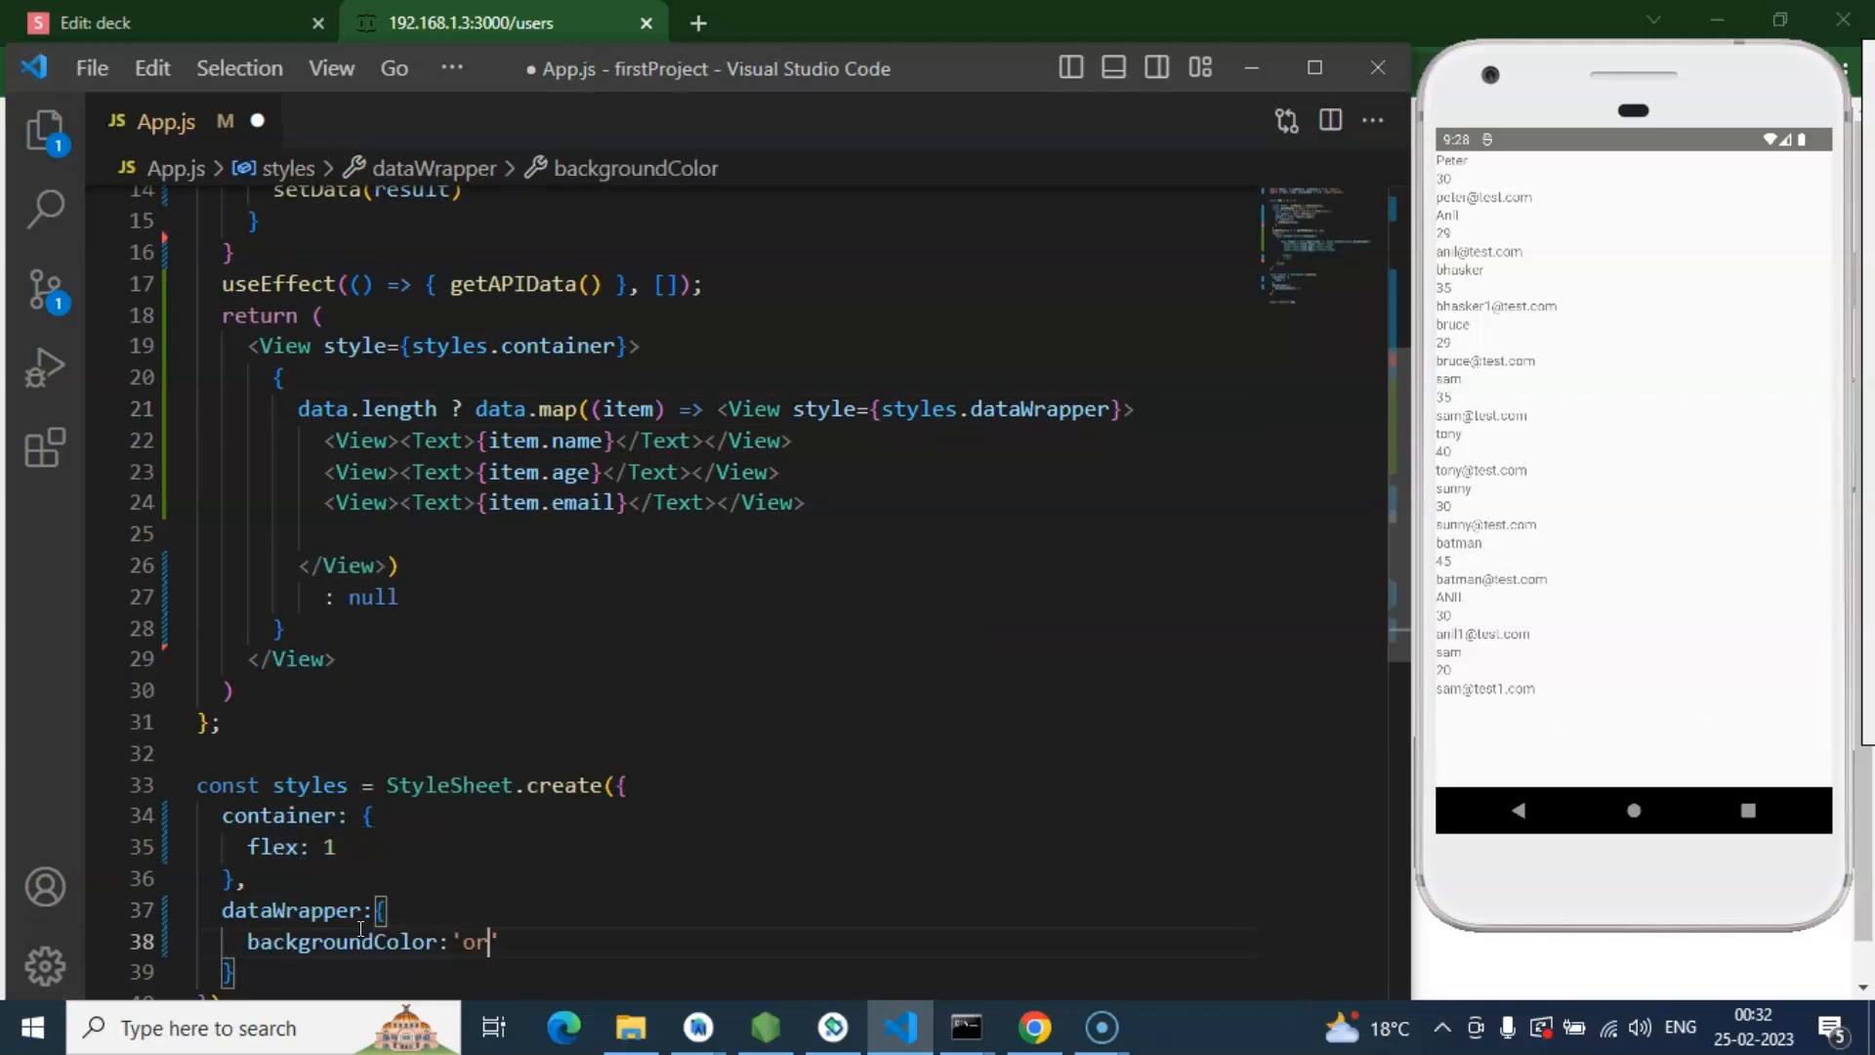
type("nage")
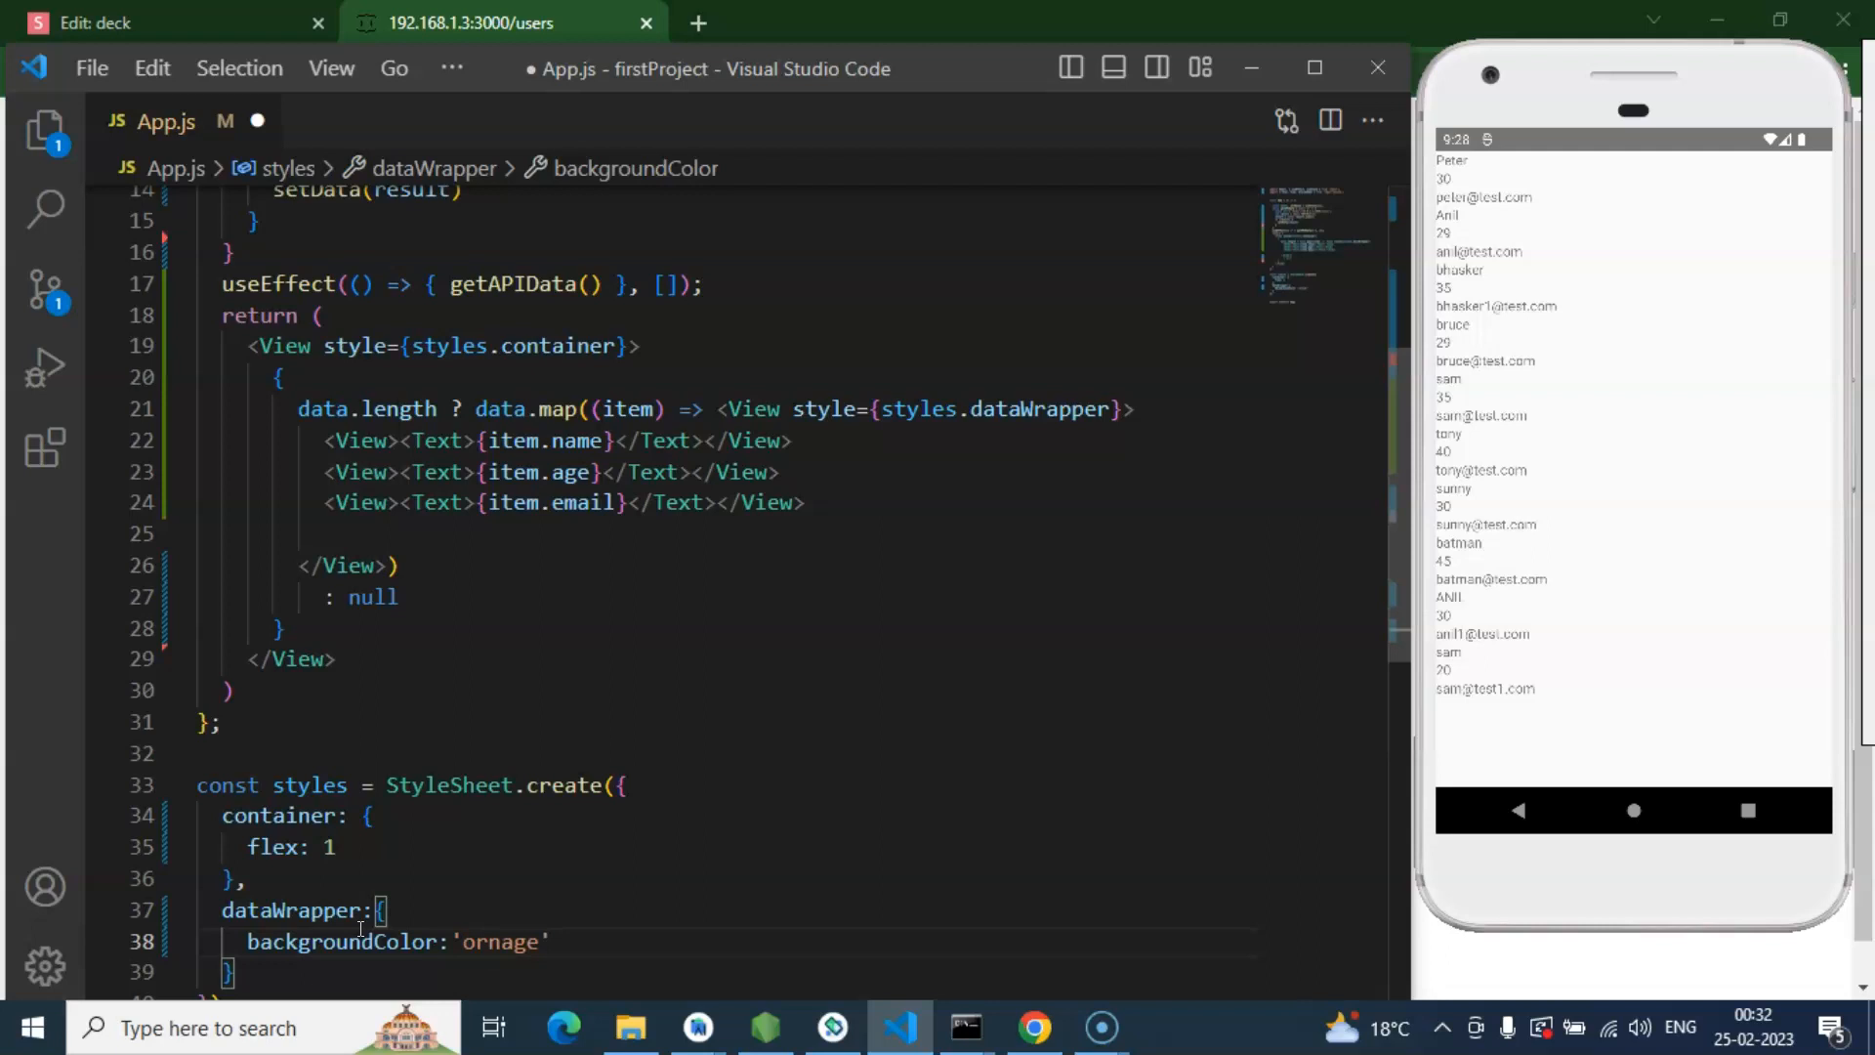
key("BackSpace")
type("a")
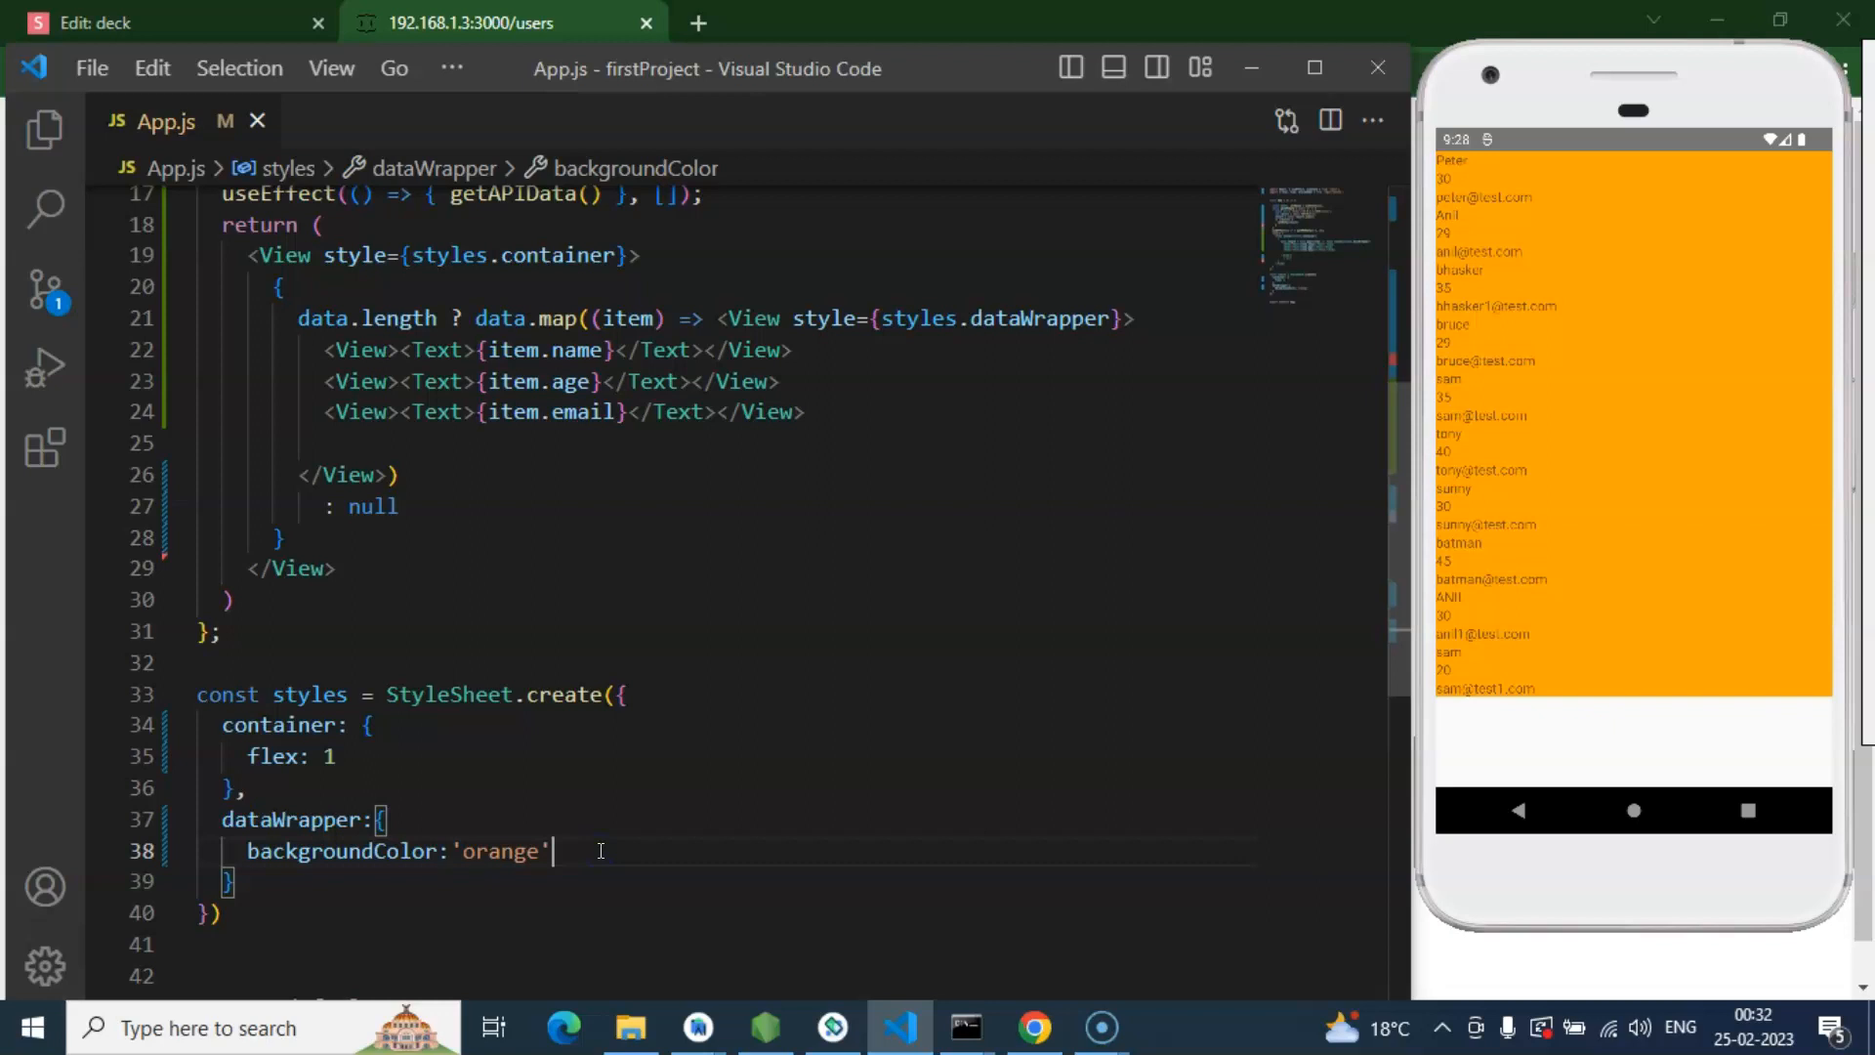
type(",")
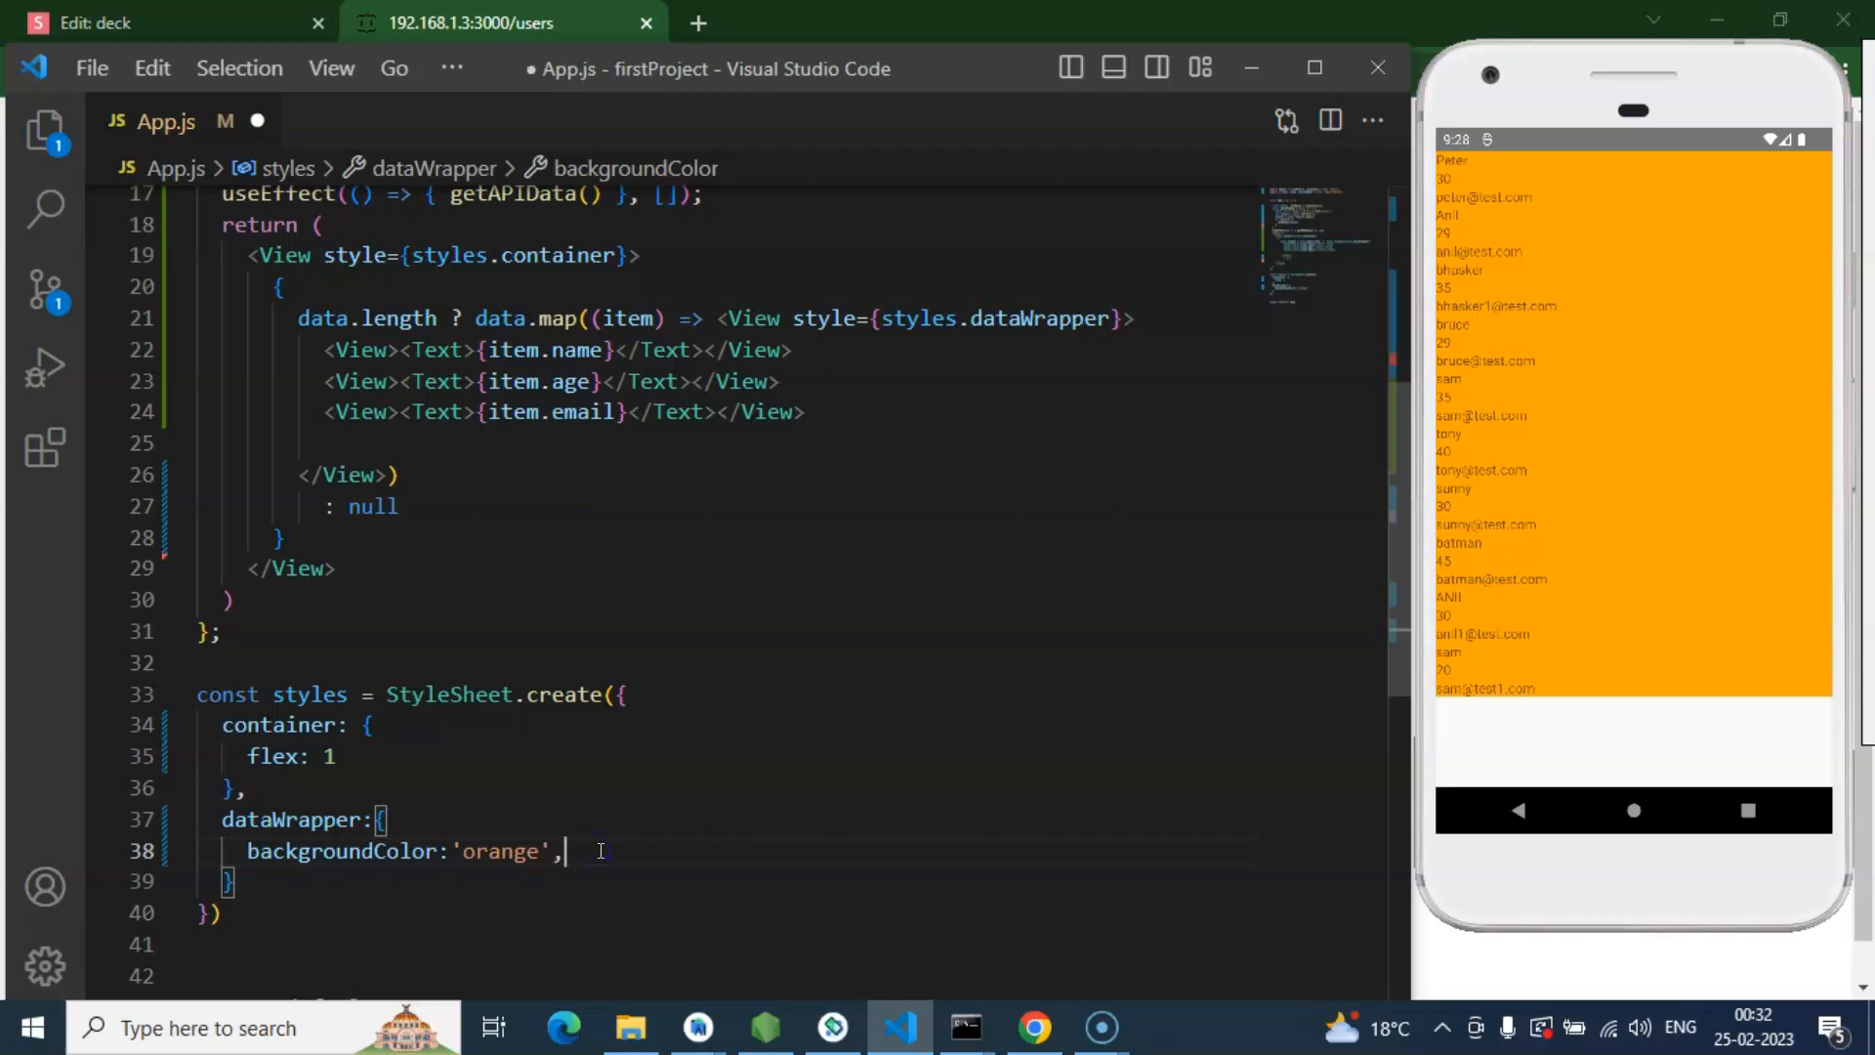
type("margin:")
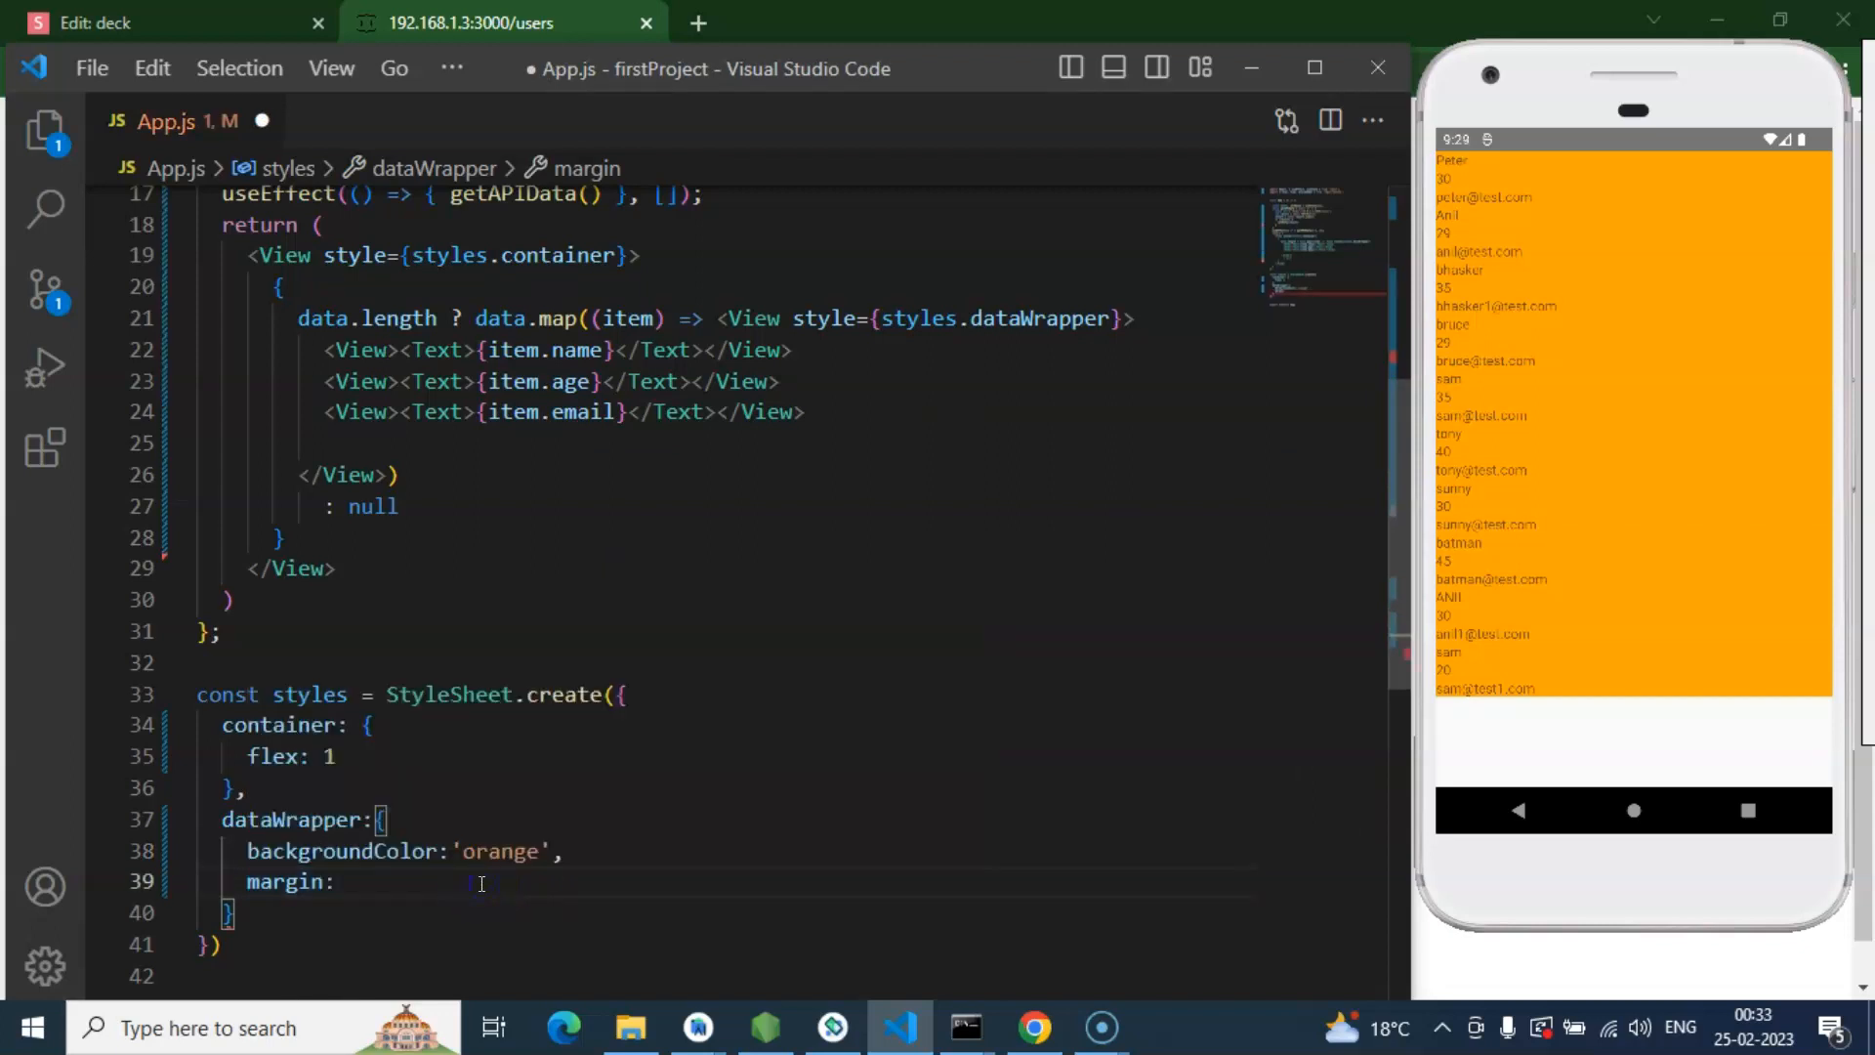
type("8")
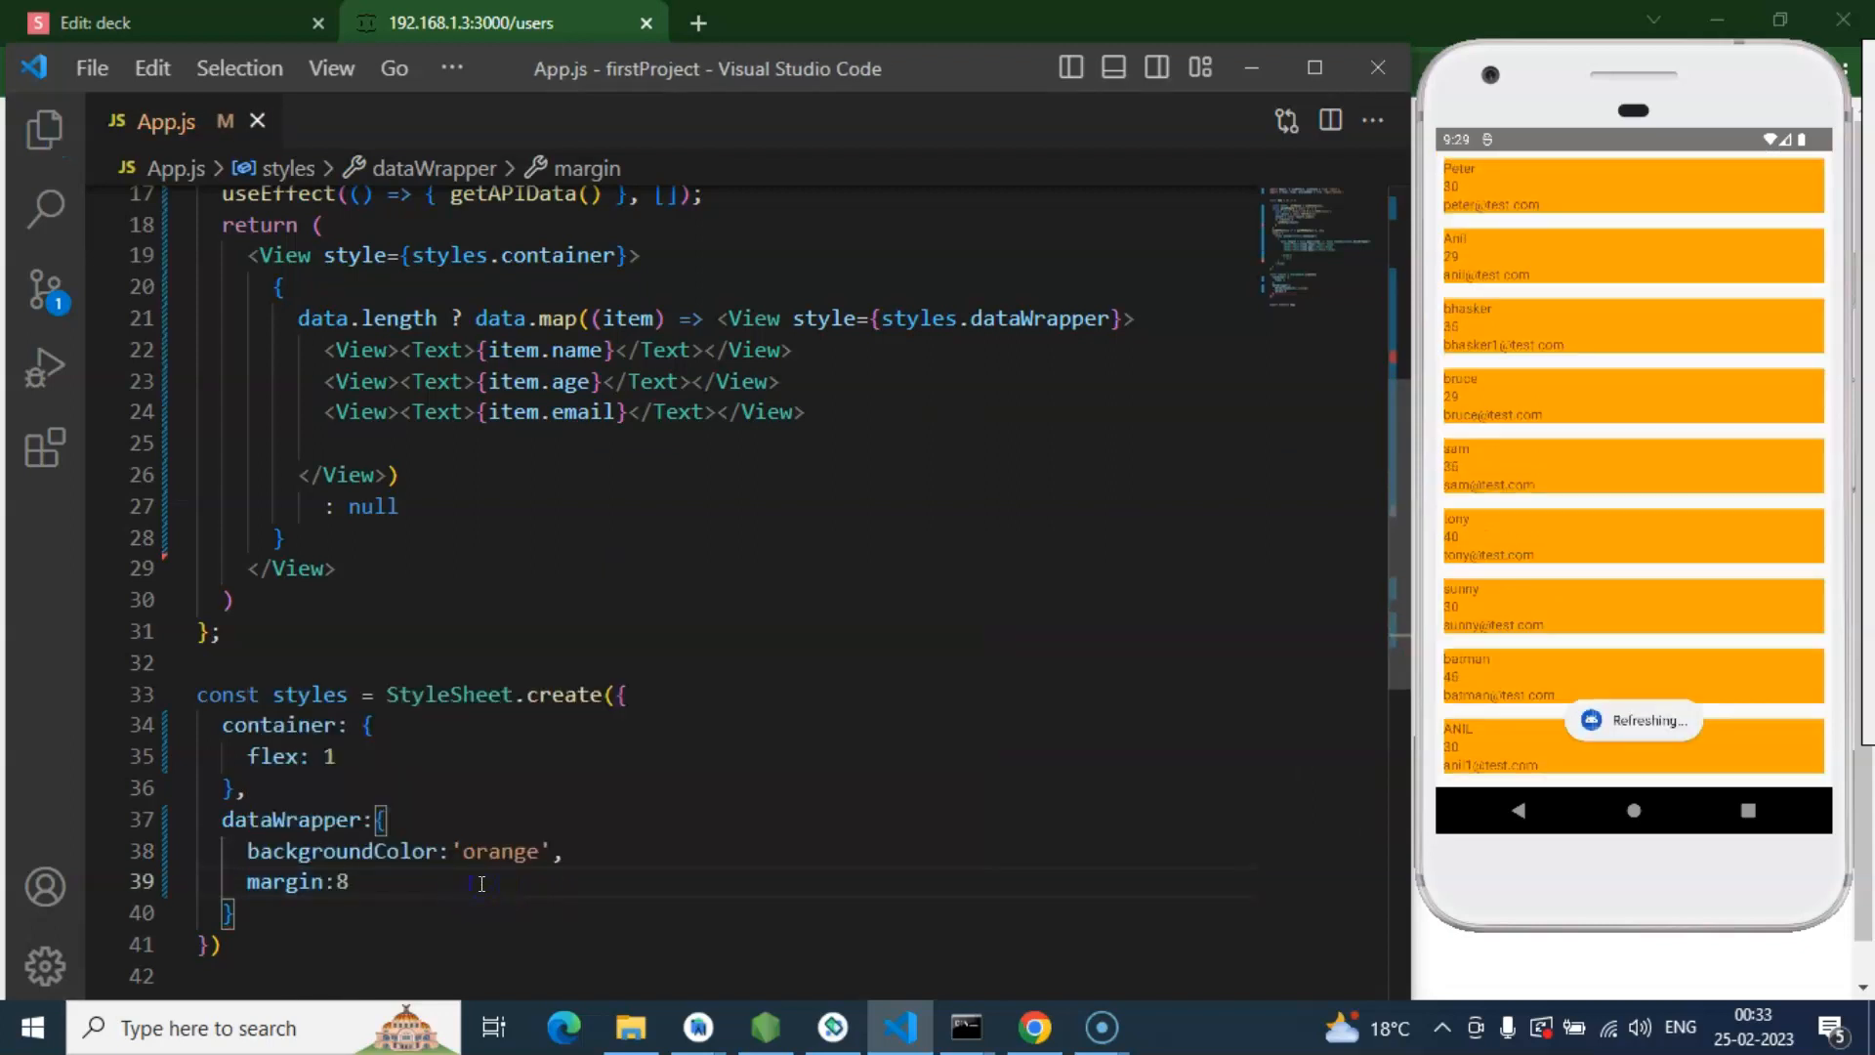
type(",")
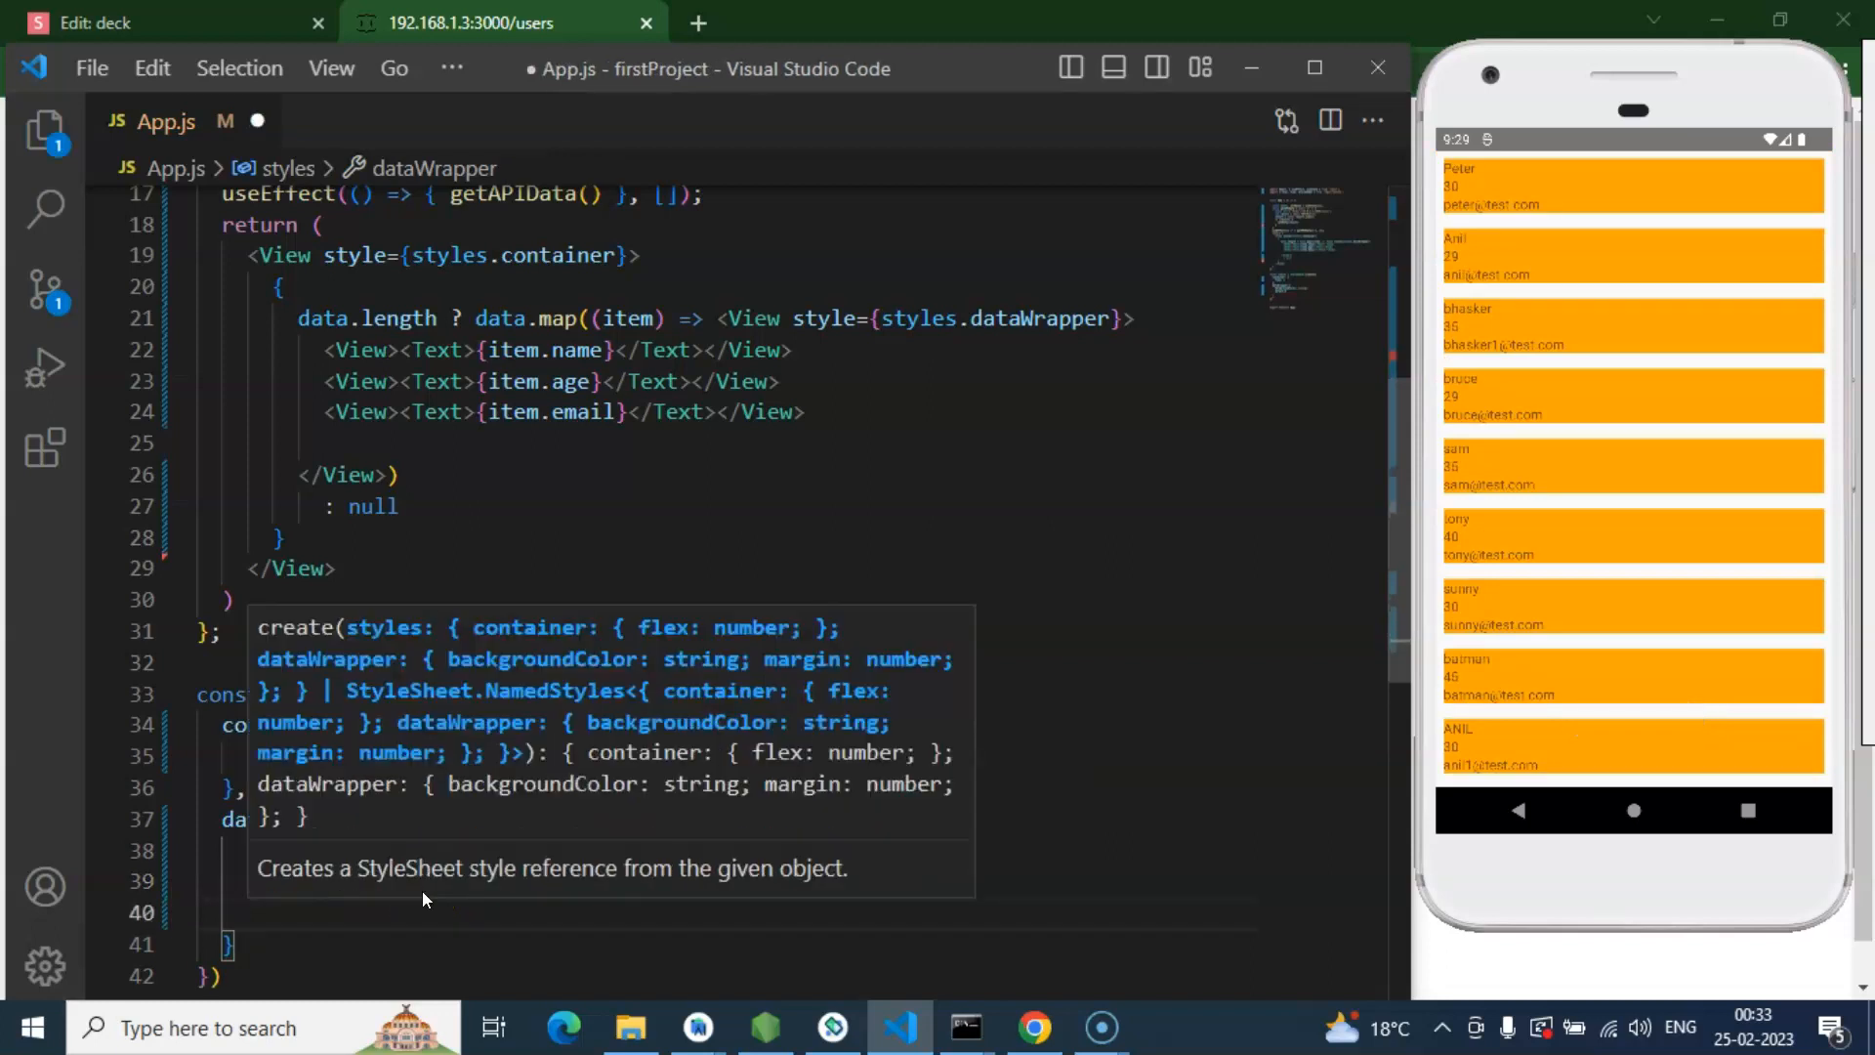
Step: Give dataWrapper flexDirection 'row' and justifyContent 'space-around', then save
type("flexDirection:'row")
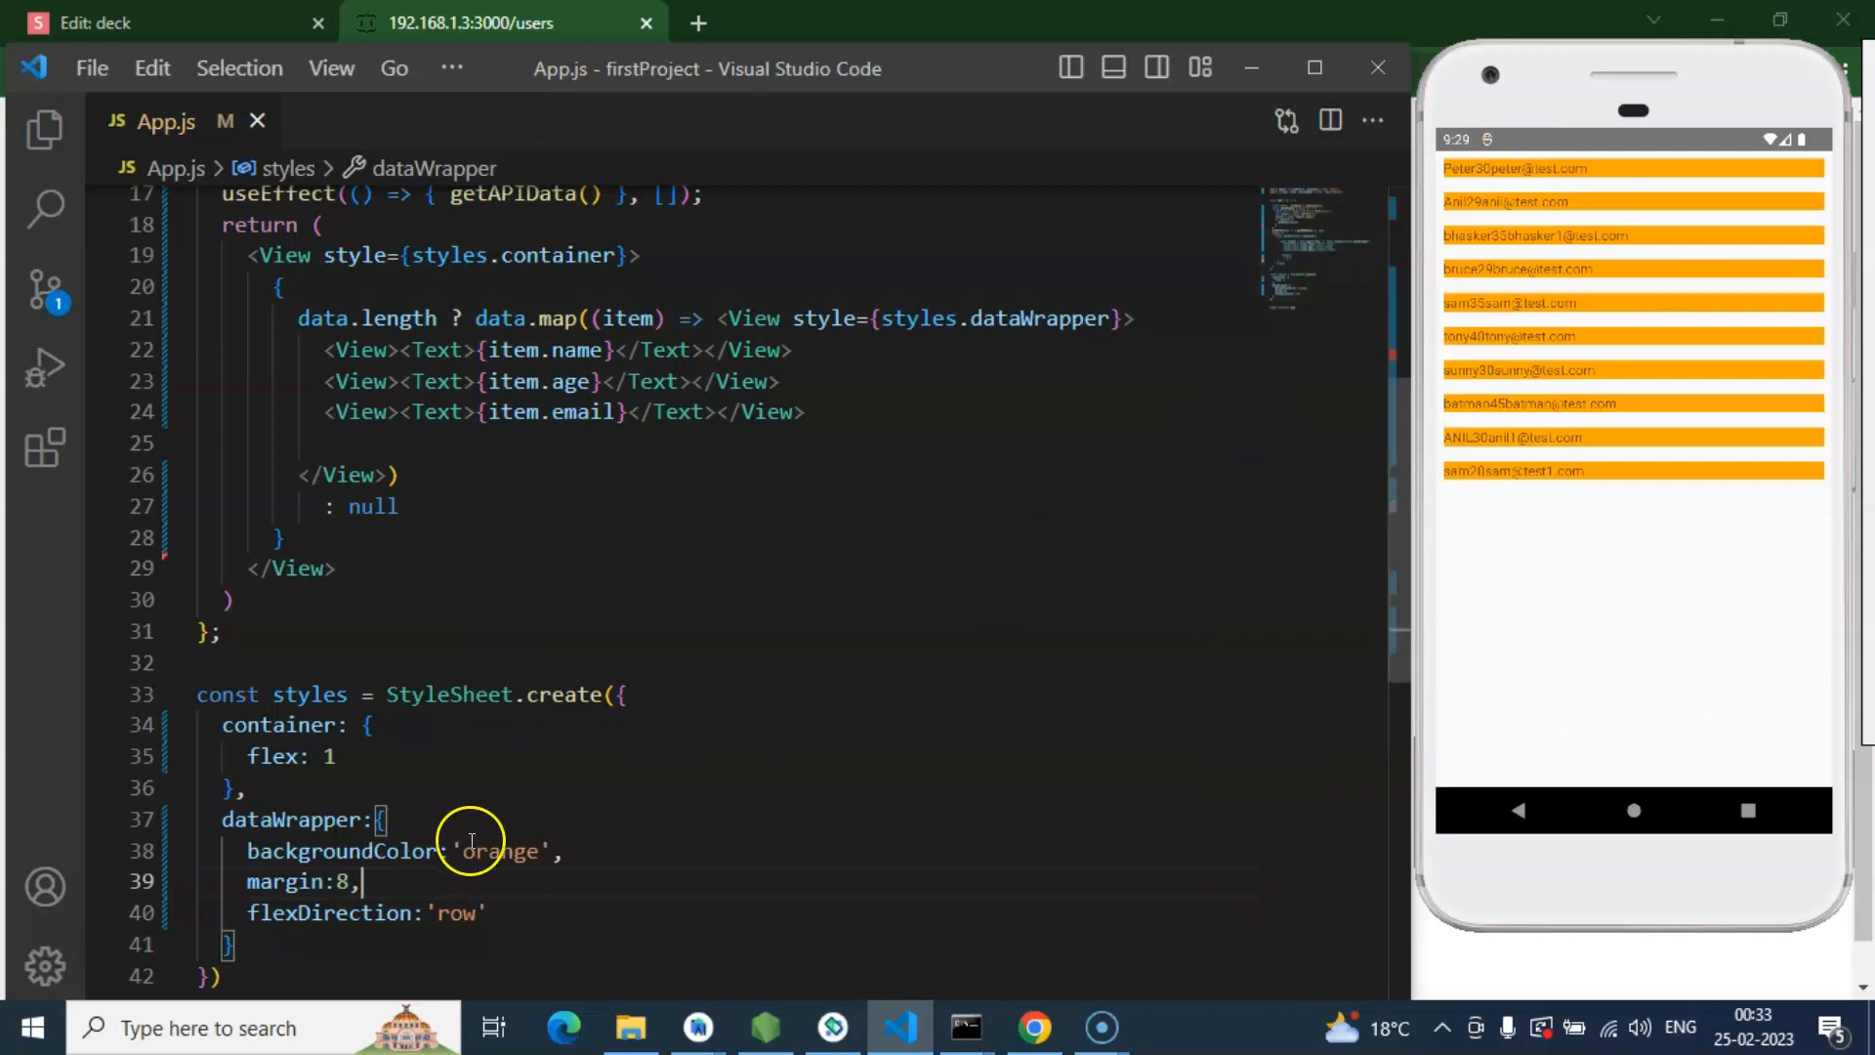
type(",")
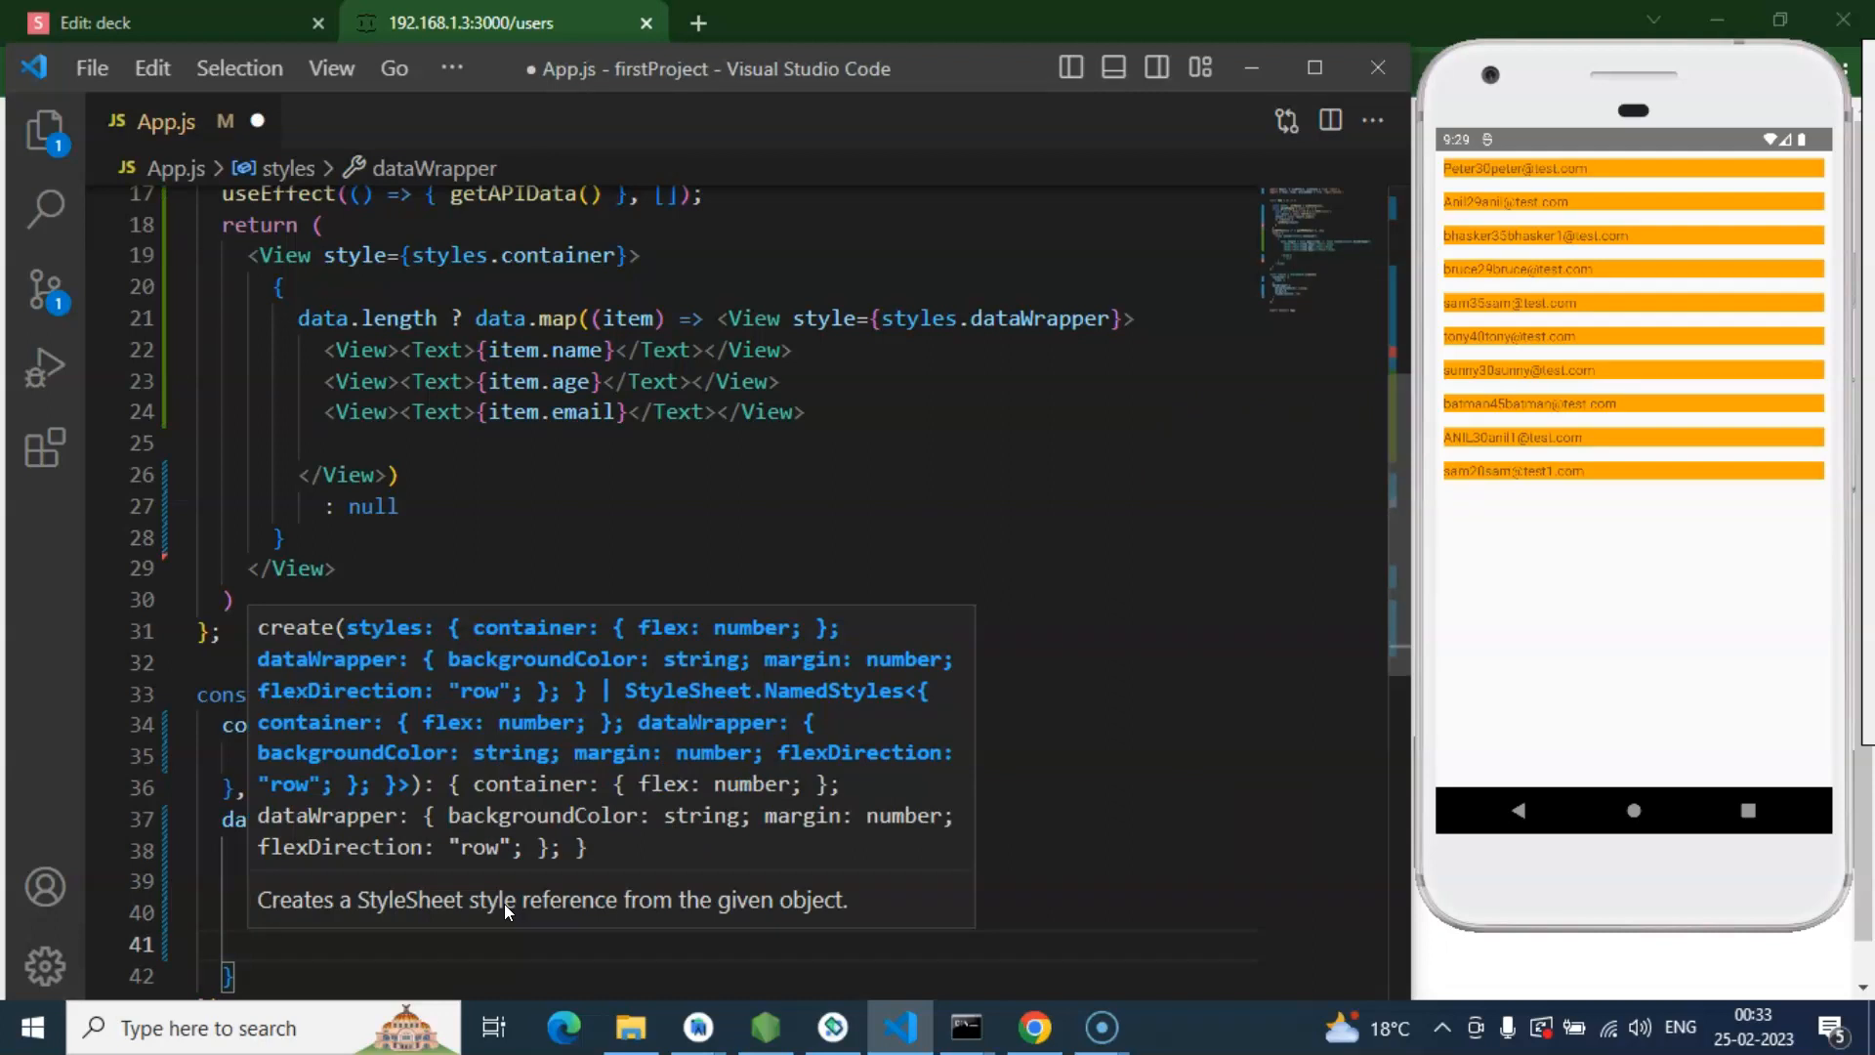
type("justifyContent:'space-around")
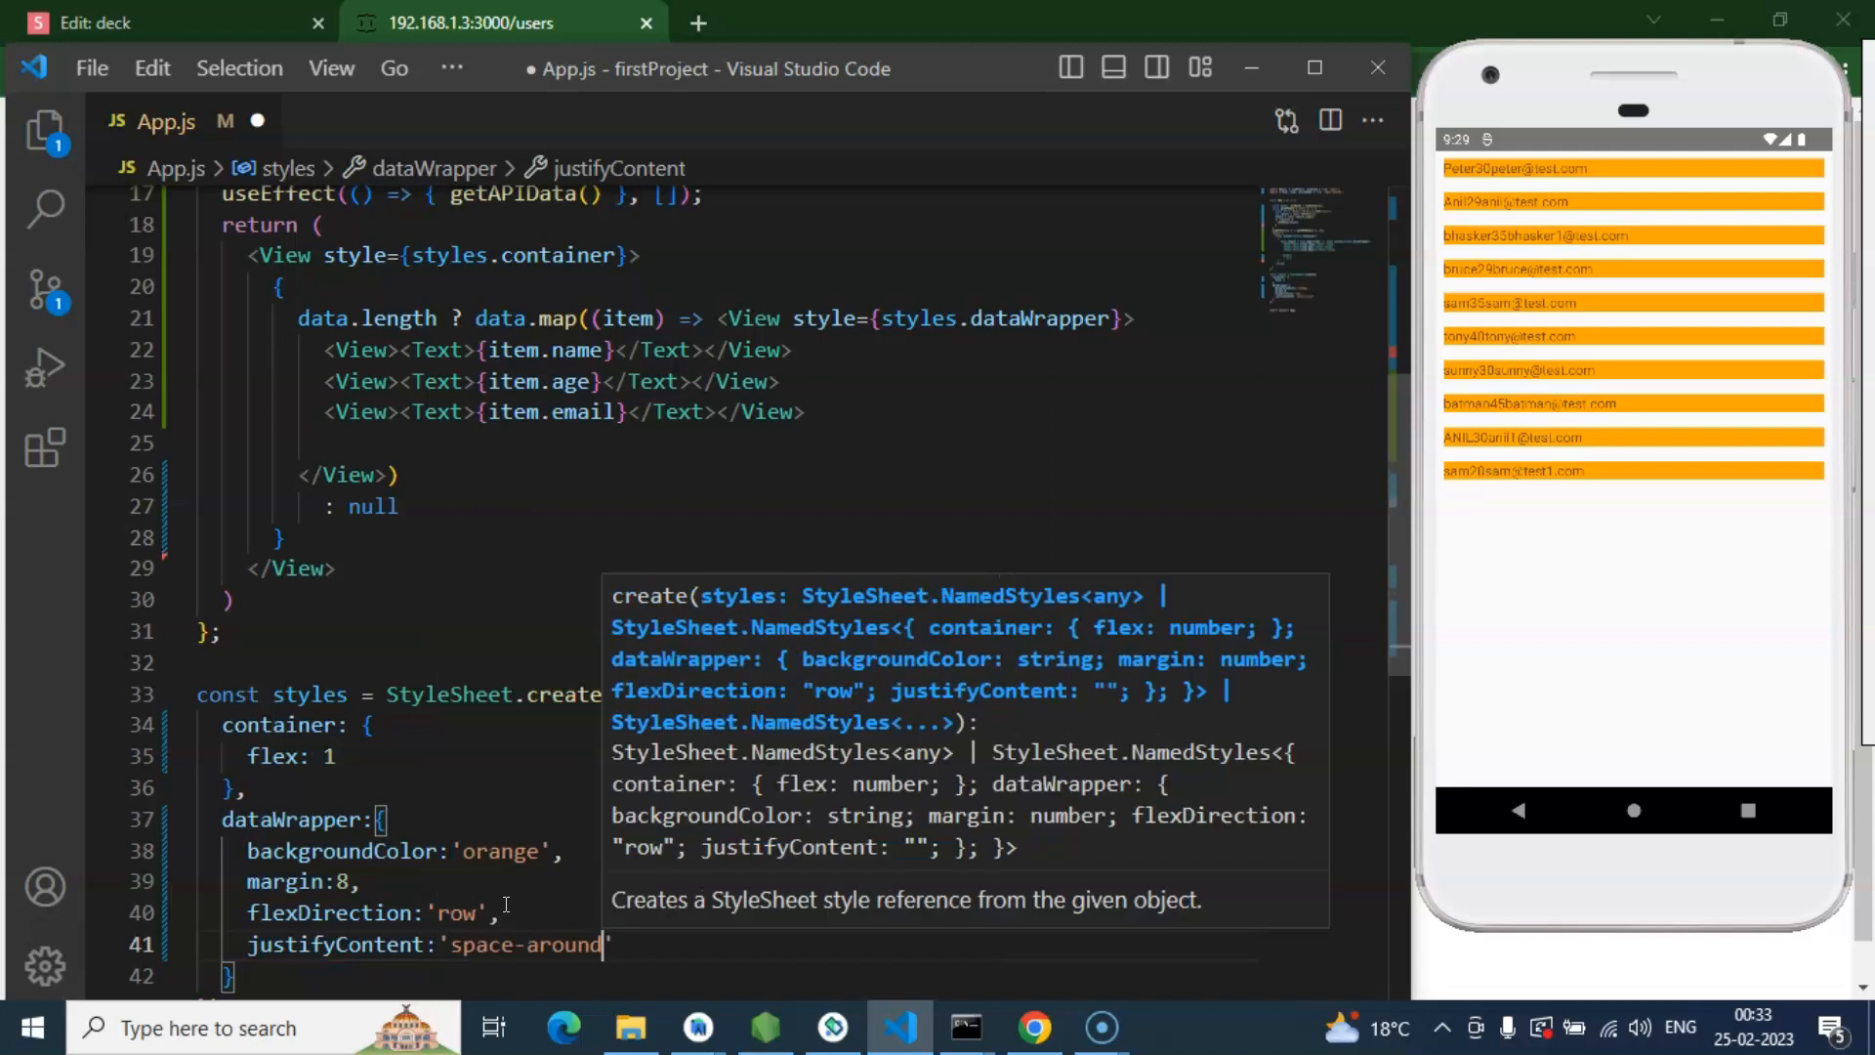
key("ctrl+s")
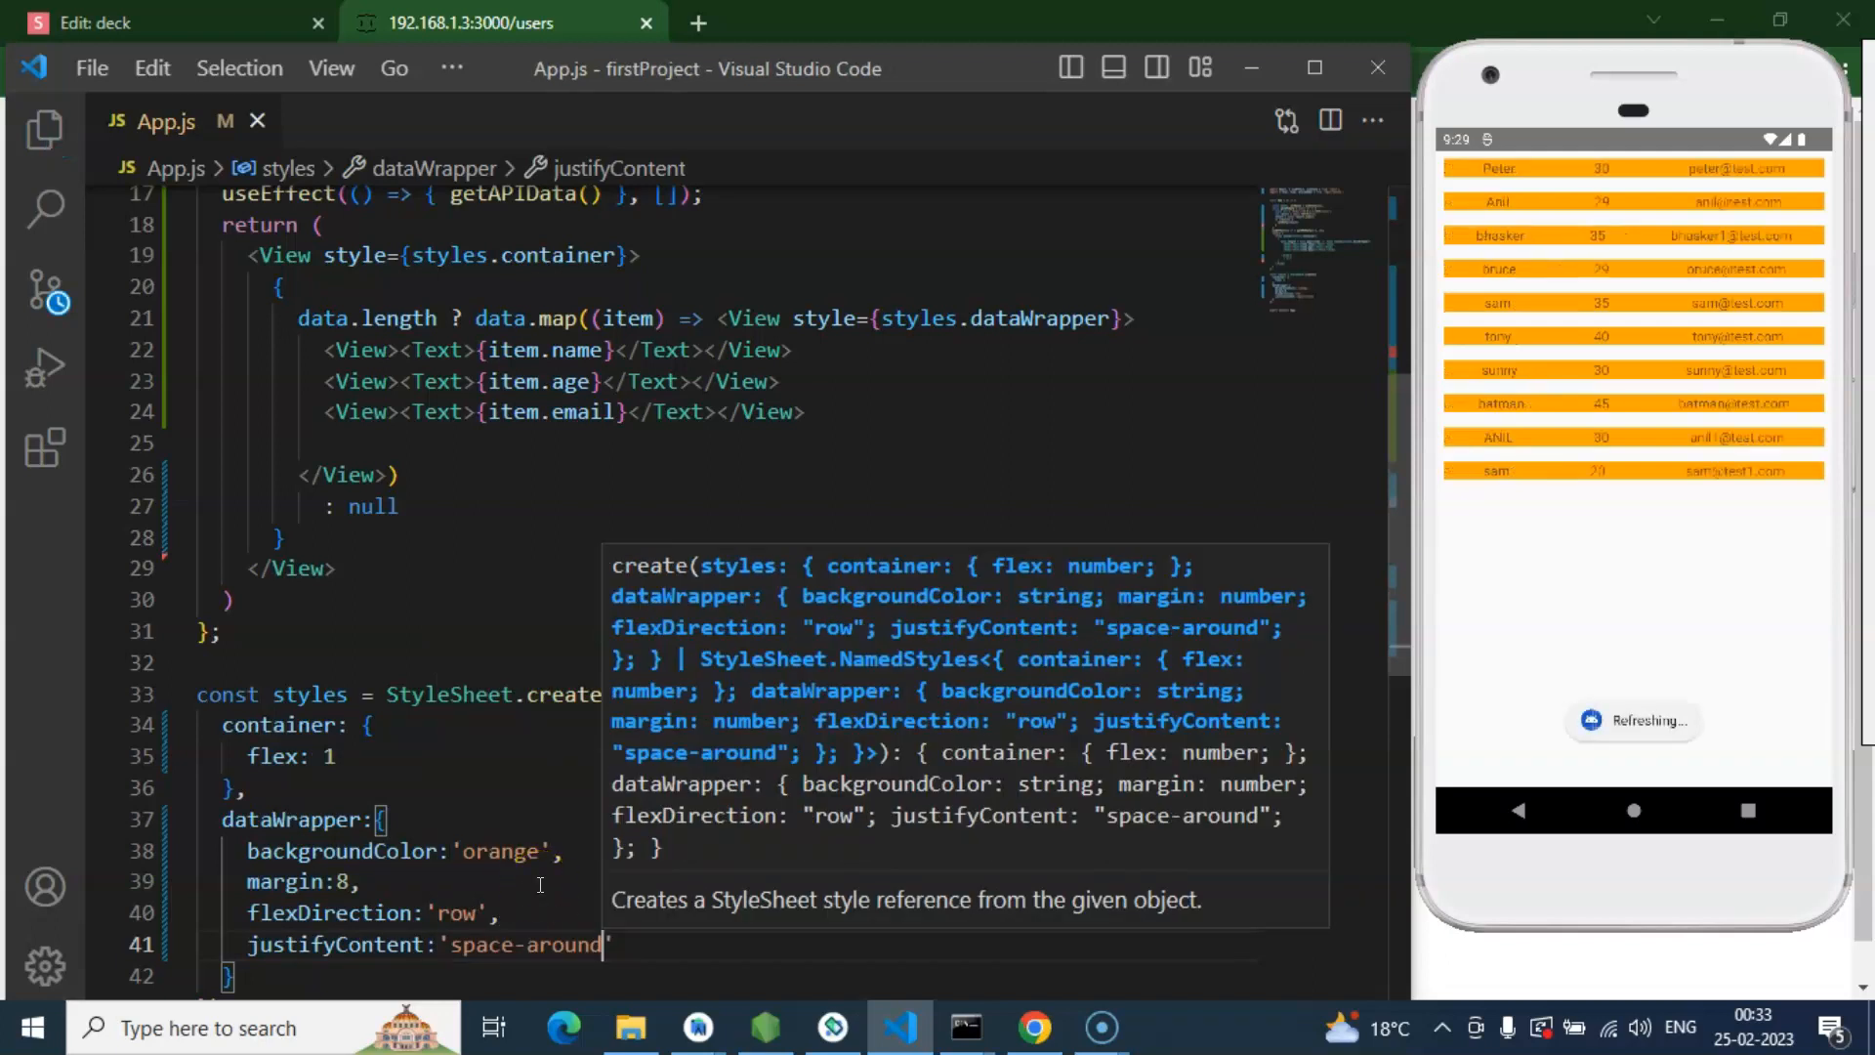
mouse_move(568, 932)
type("padding:")
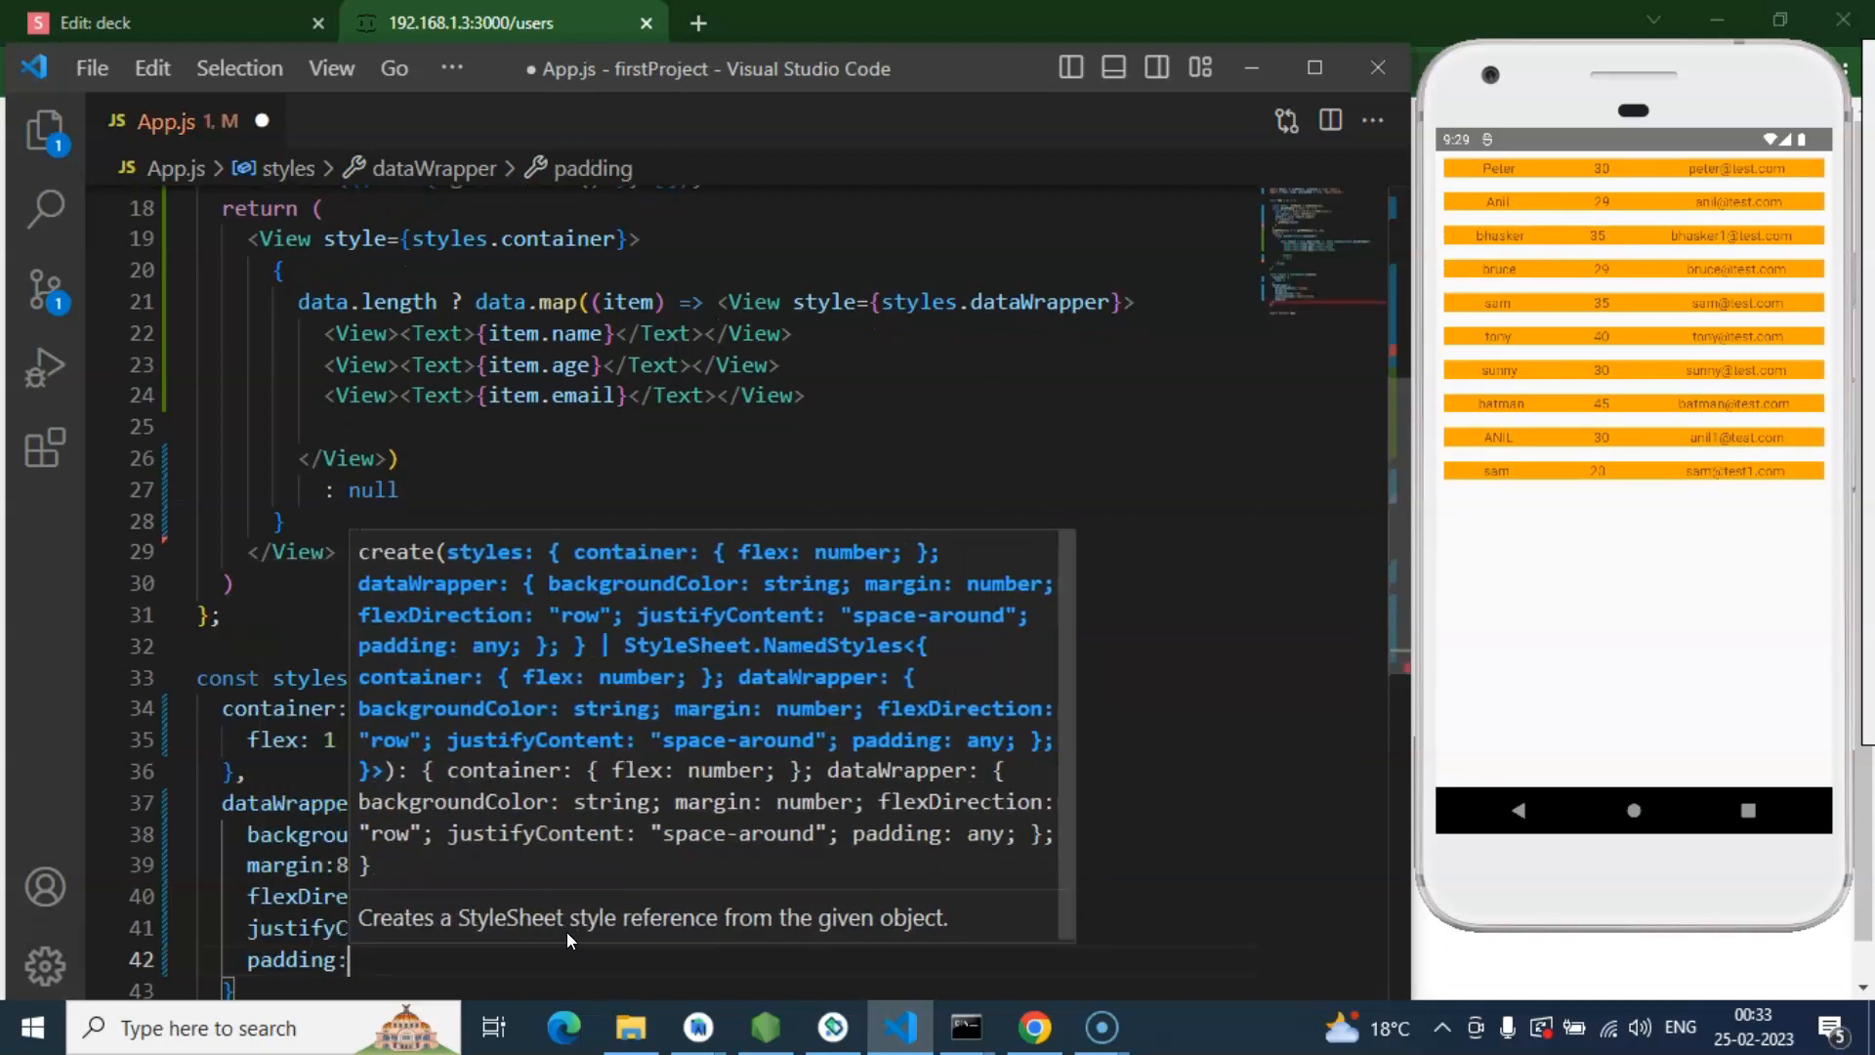
Step: Set dataWrapper margin to 5 and padding to 7 and save
type("5")
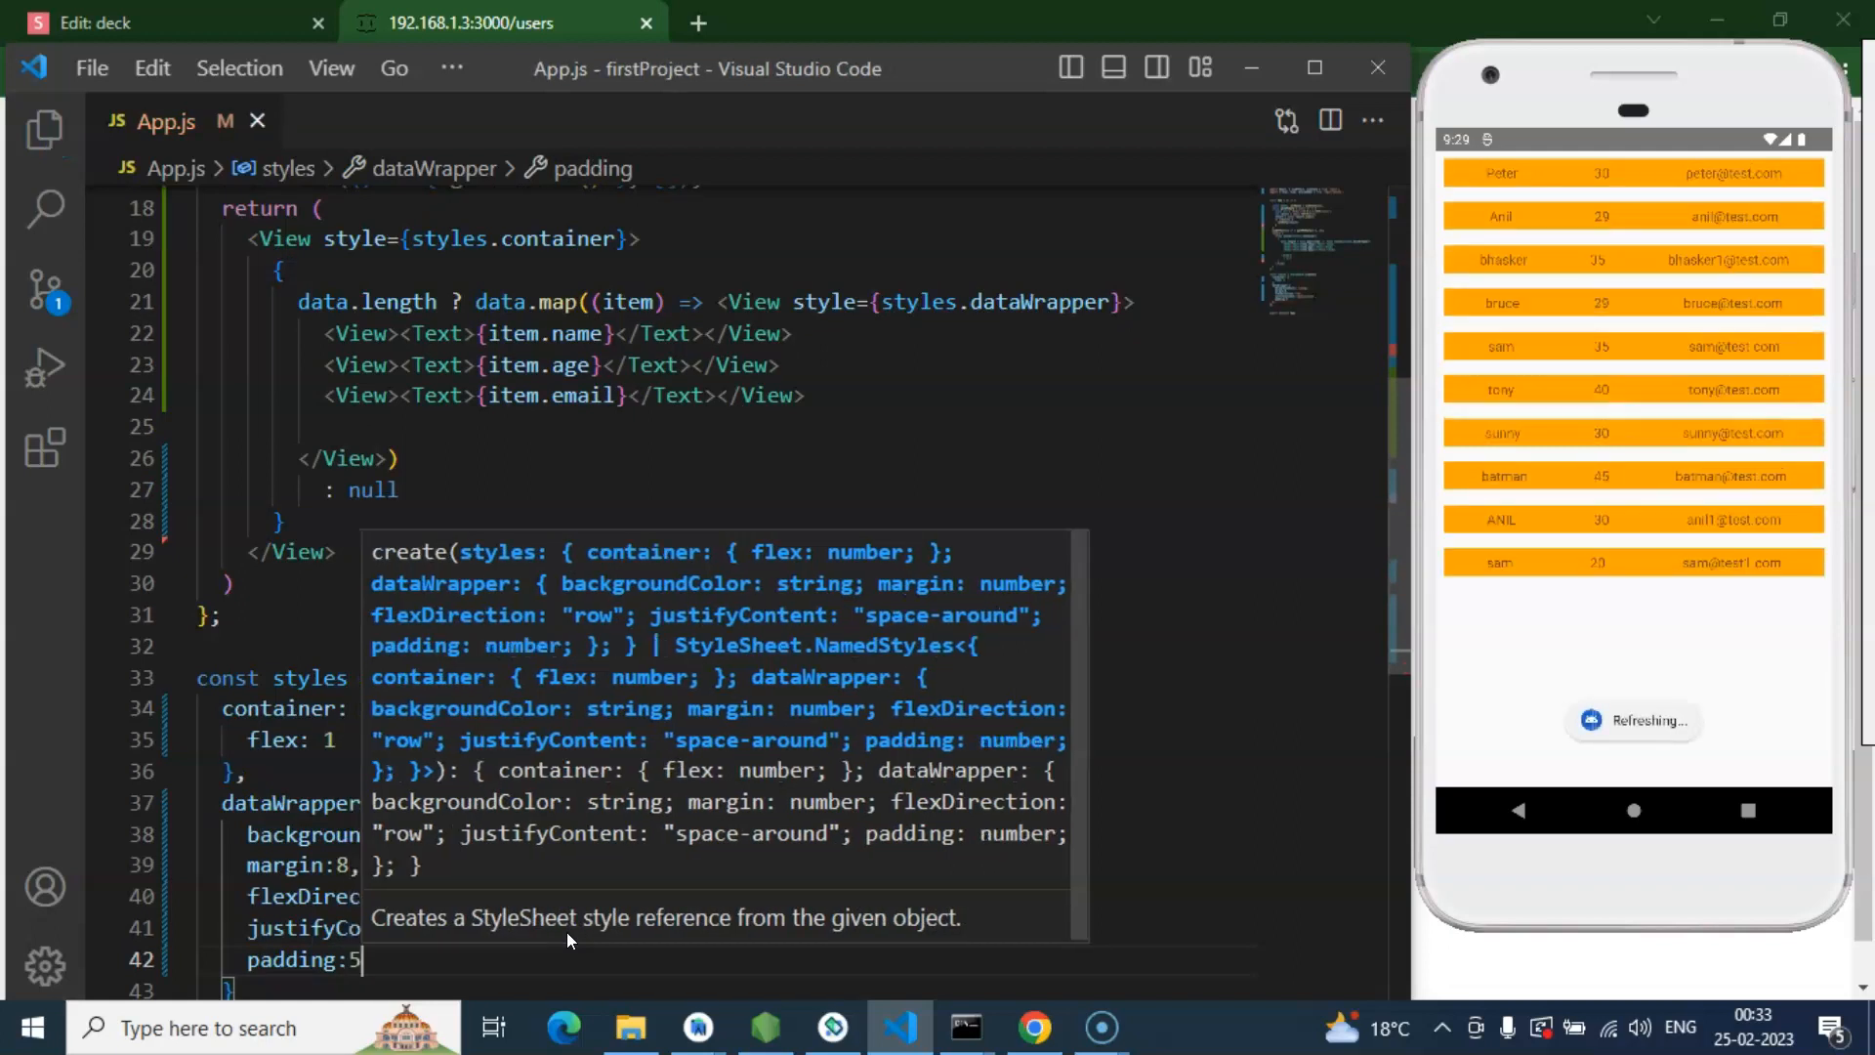
mouse_move(289, 801)
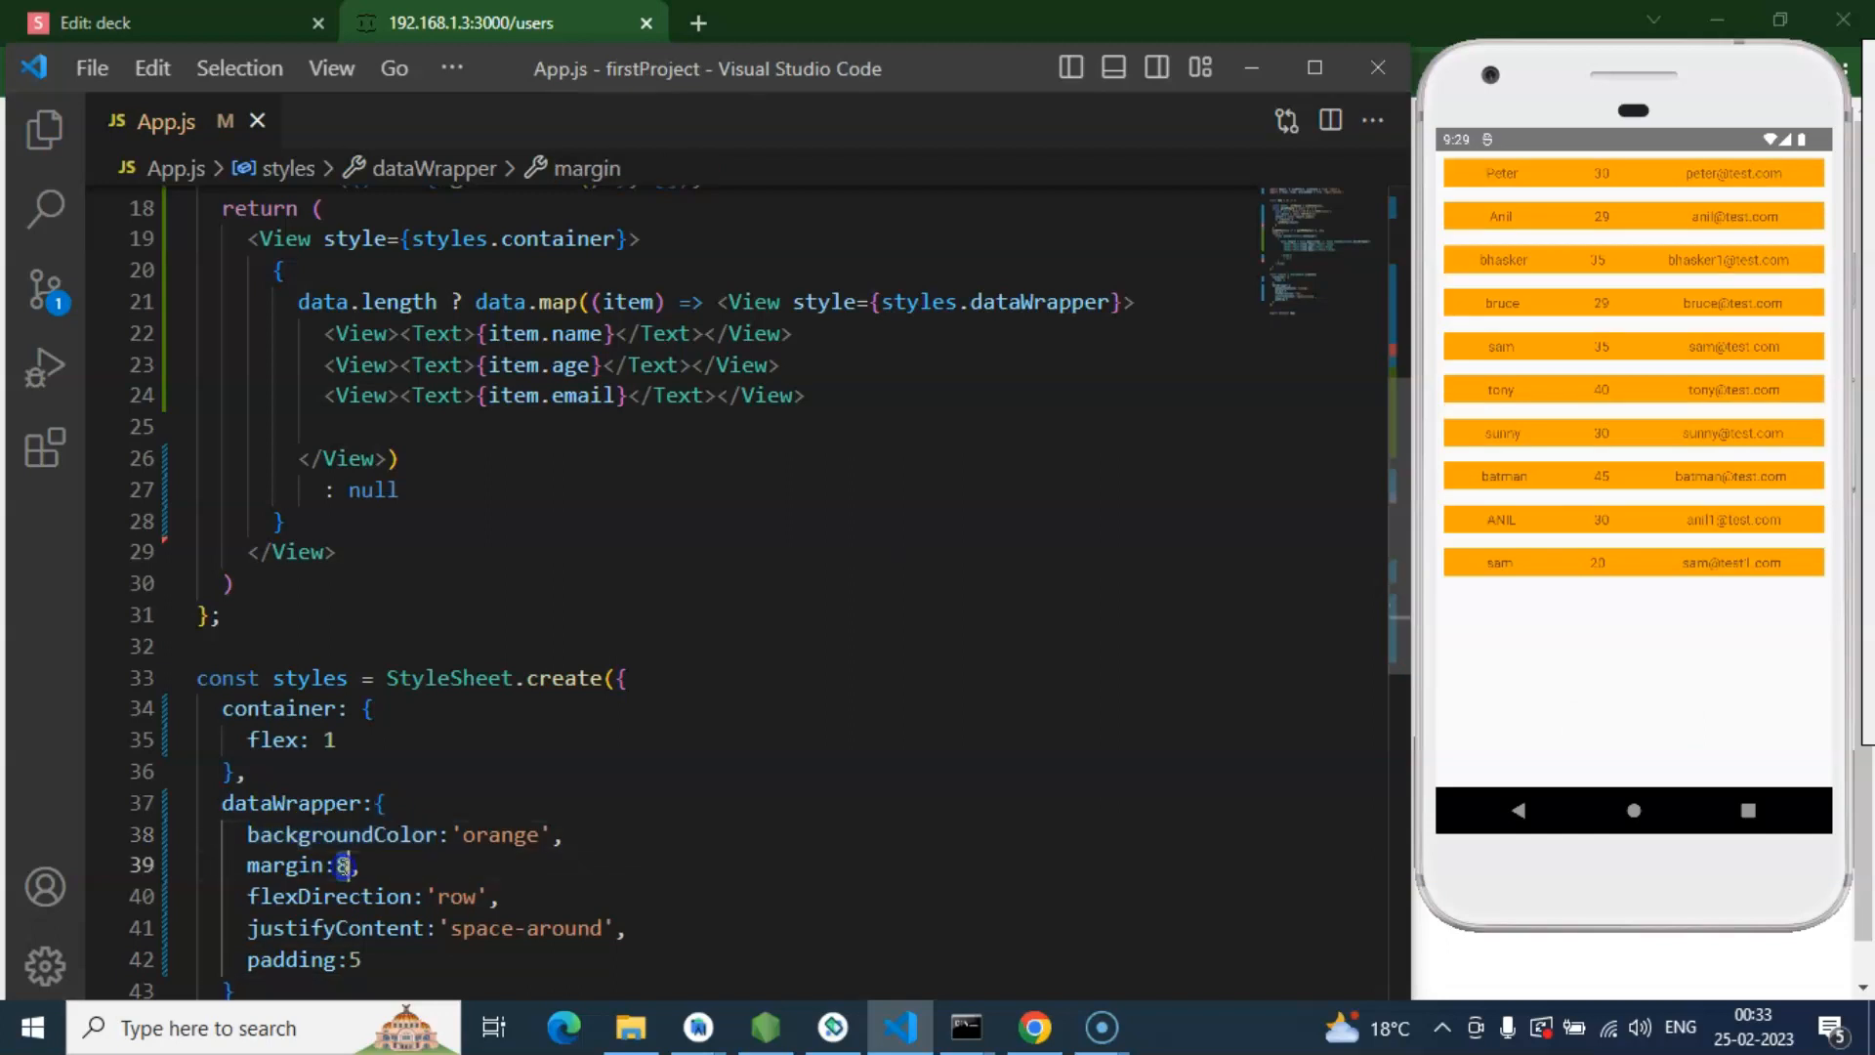
type("5")
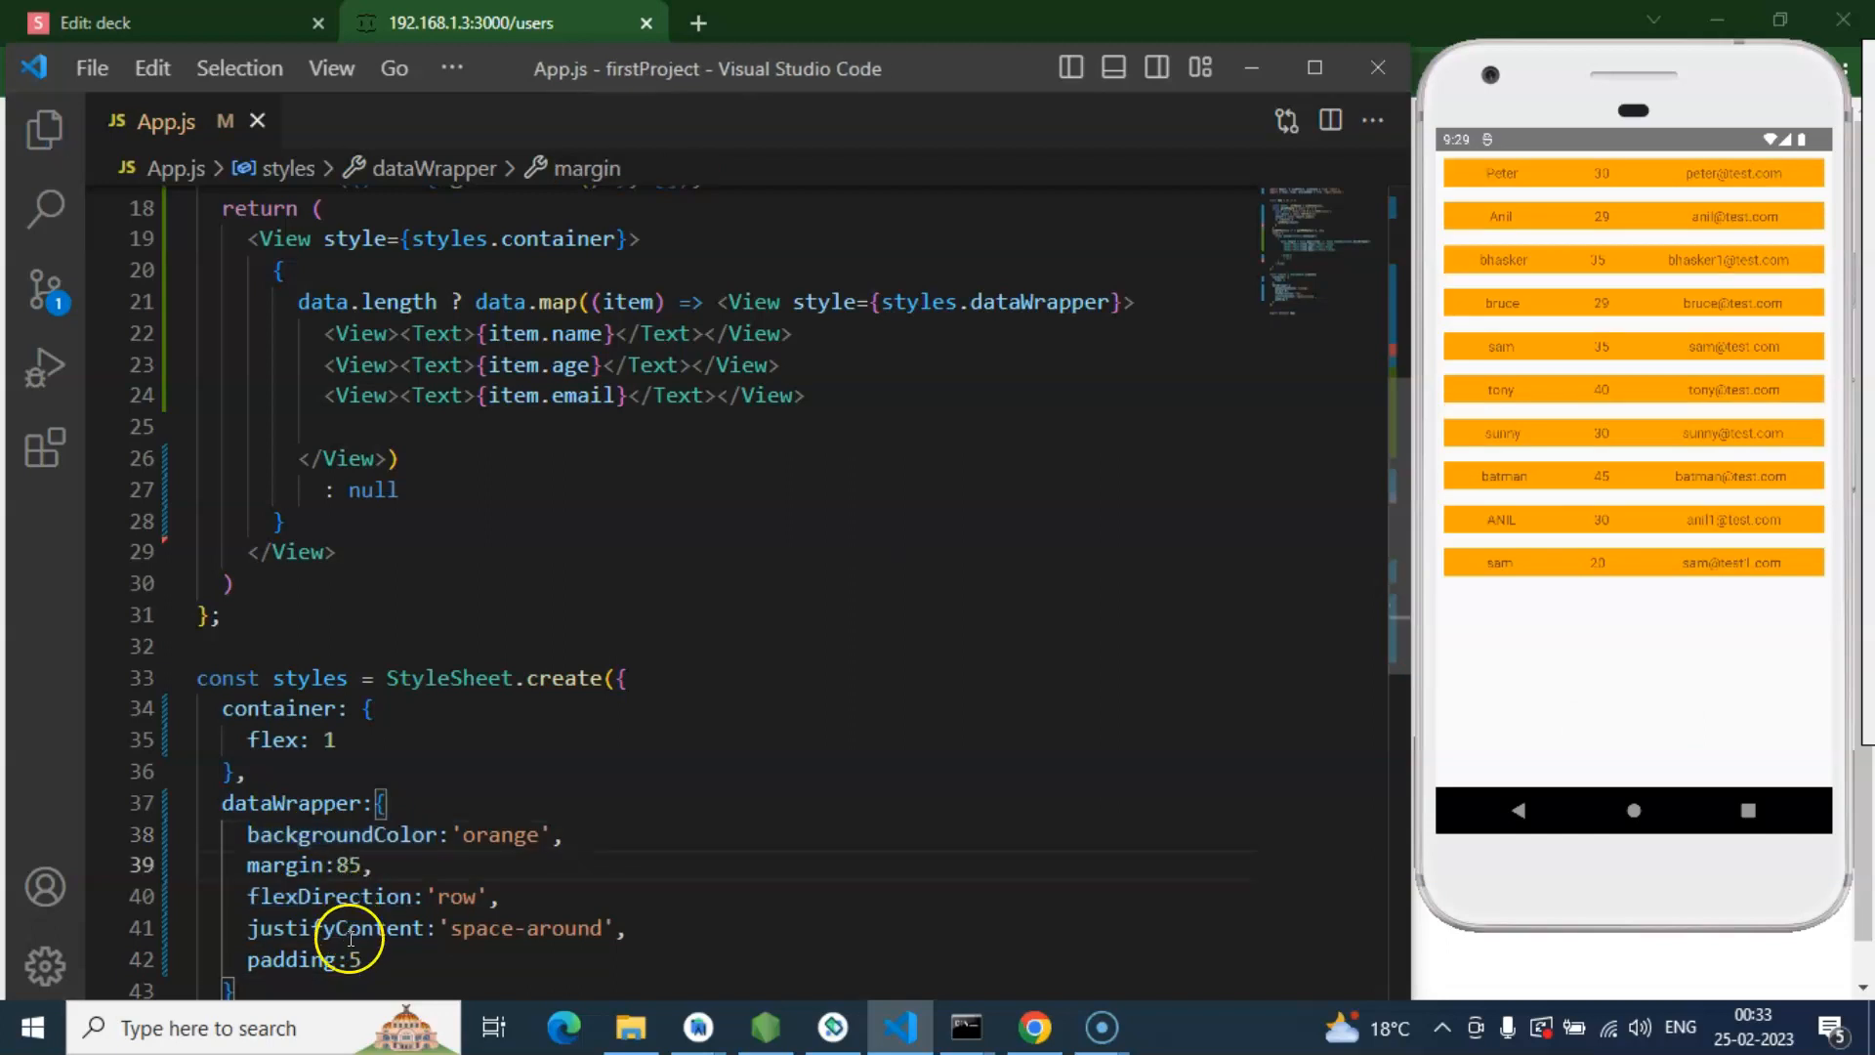
key("Backspace")
type("7")
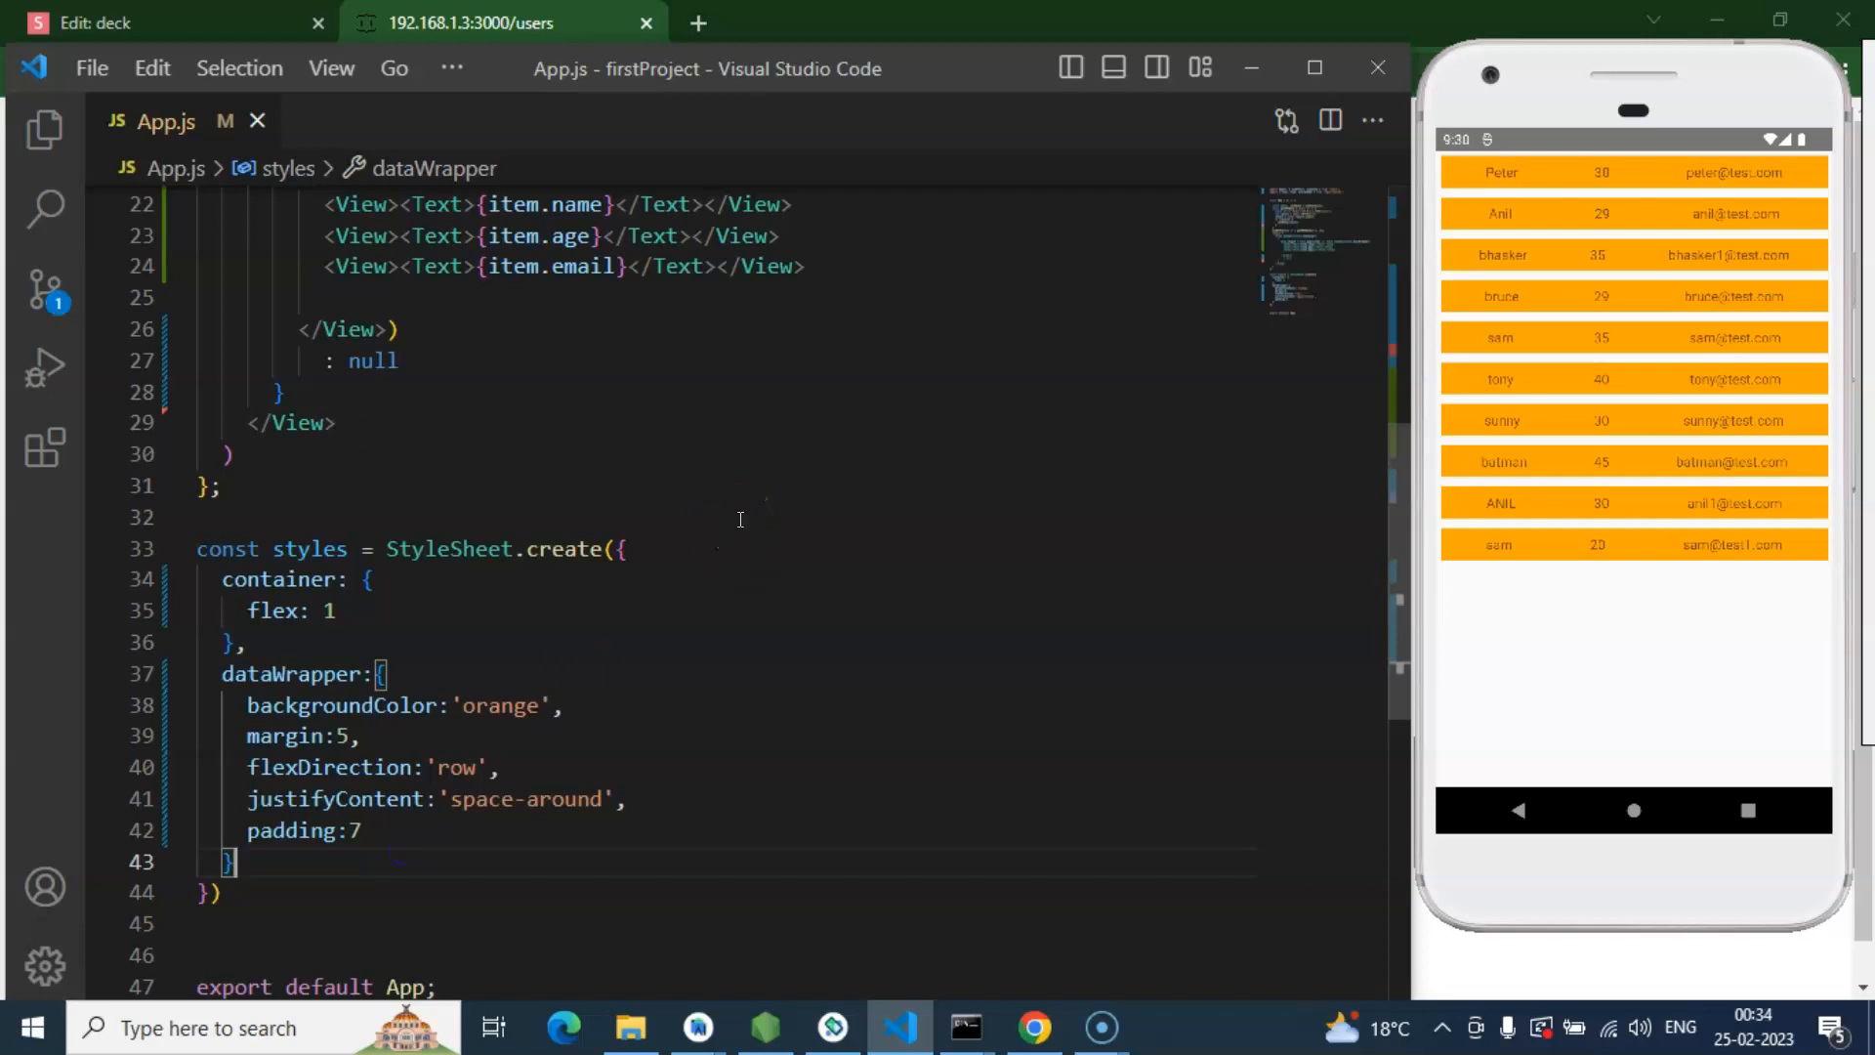
scroll("up", 3)
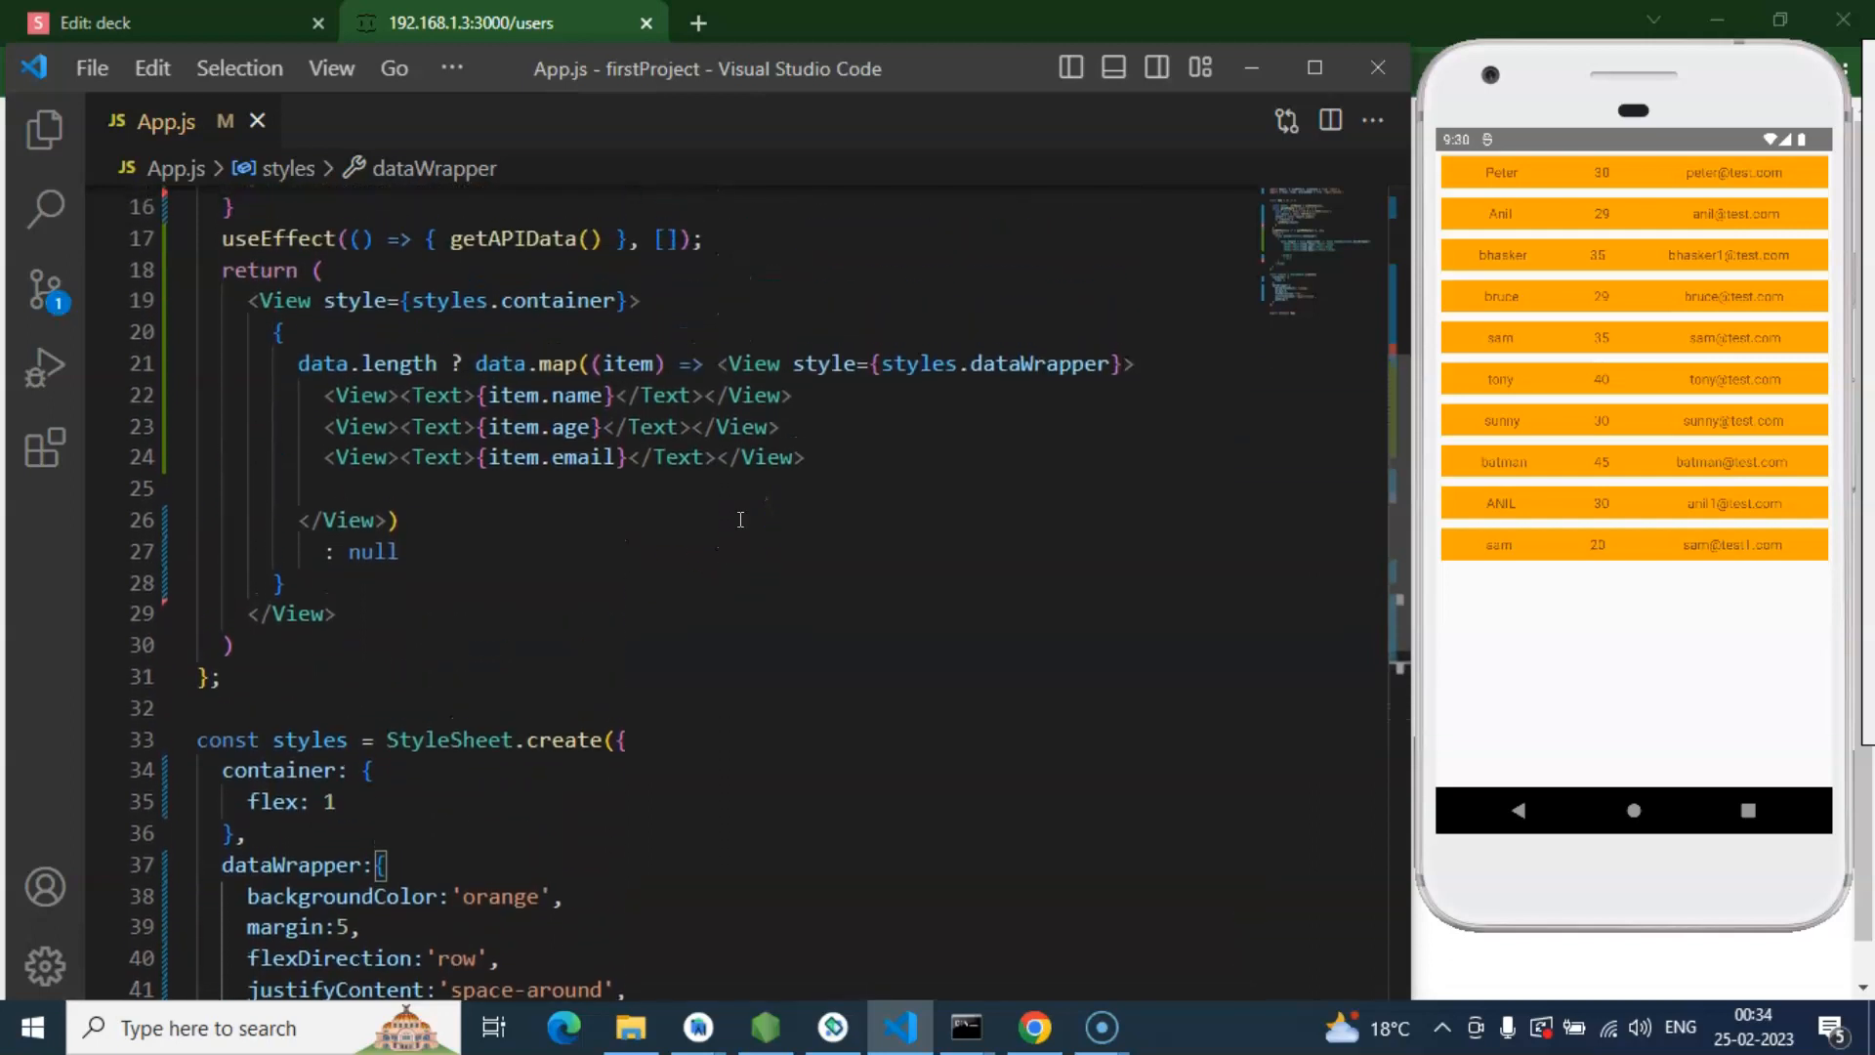
Step: Wrap the email line as <View><Text>{item.email}</Text></View> in the row markup
left_click(568, 457)
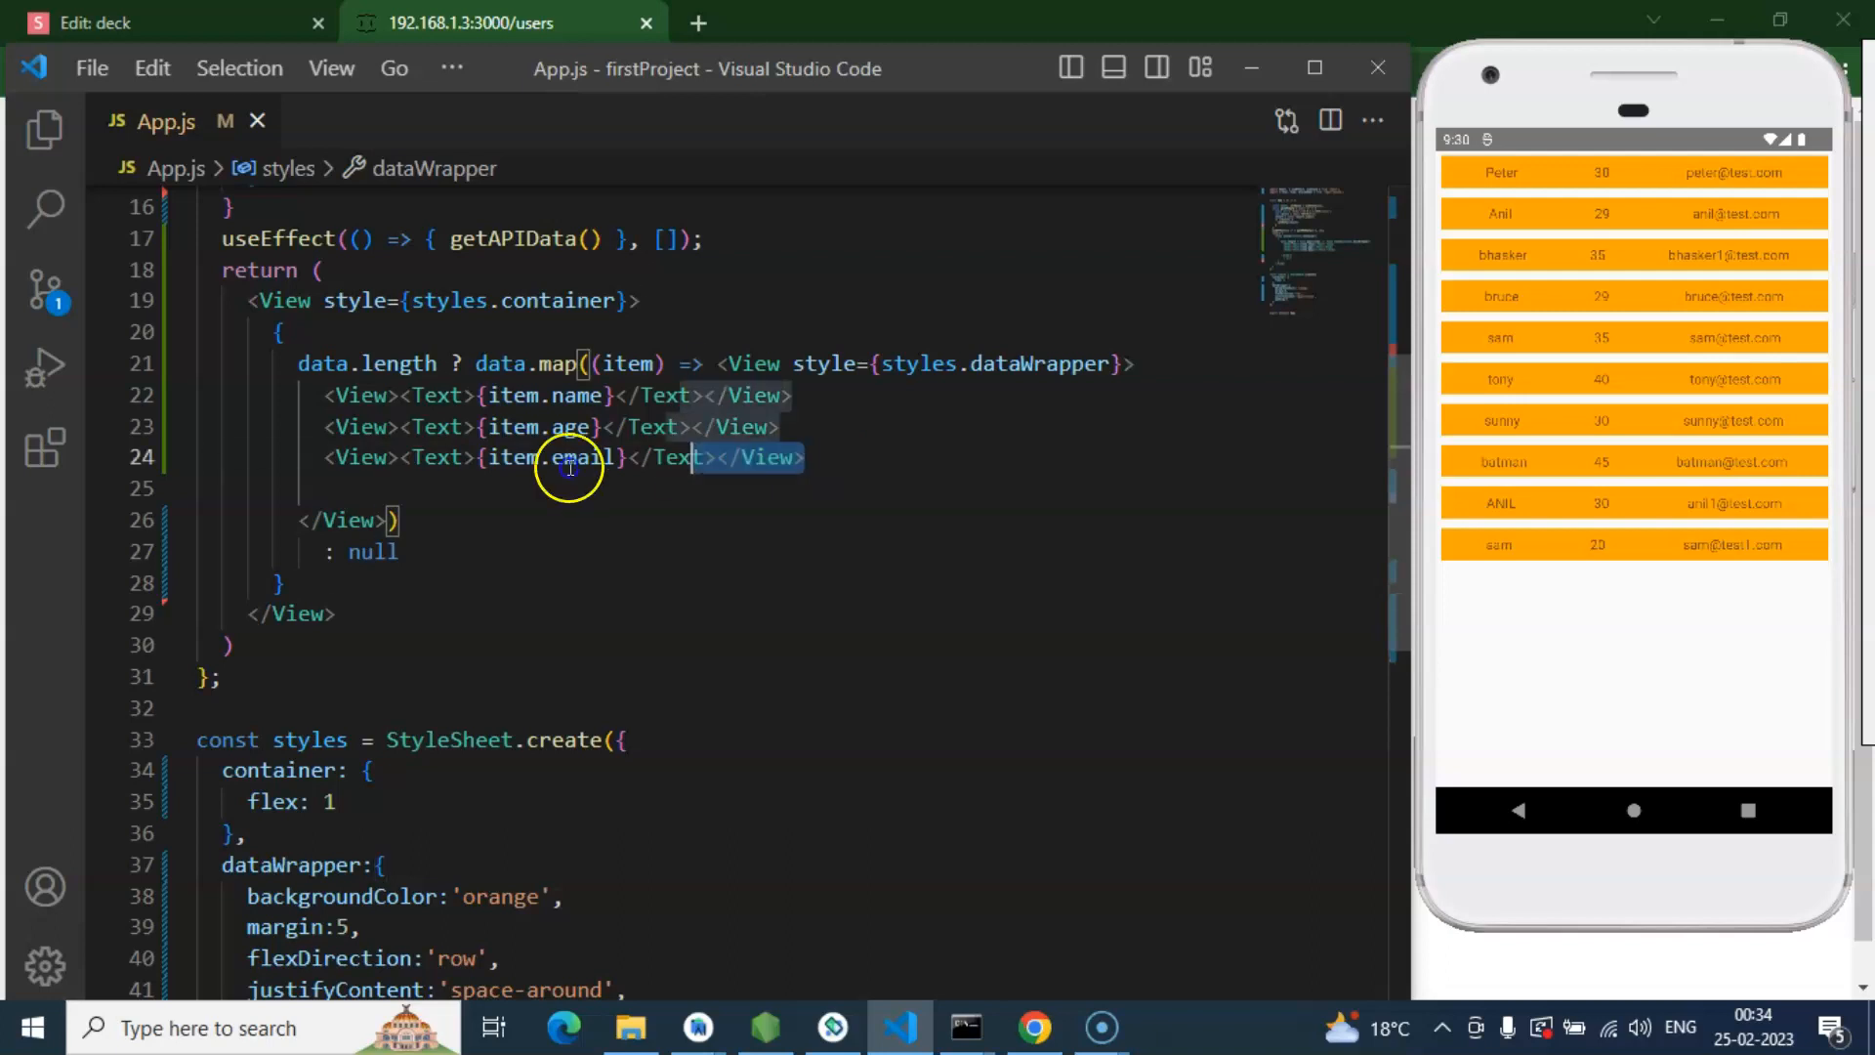
left_click(351, 486)
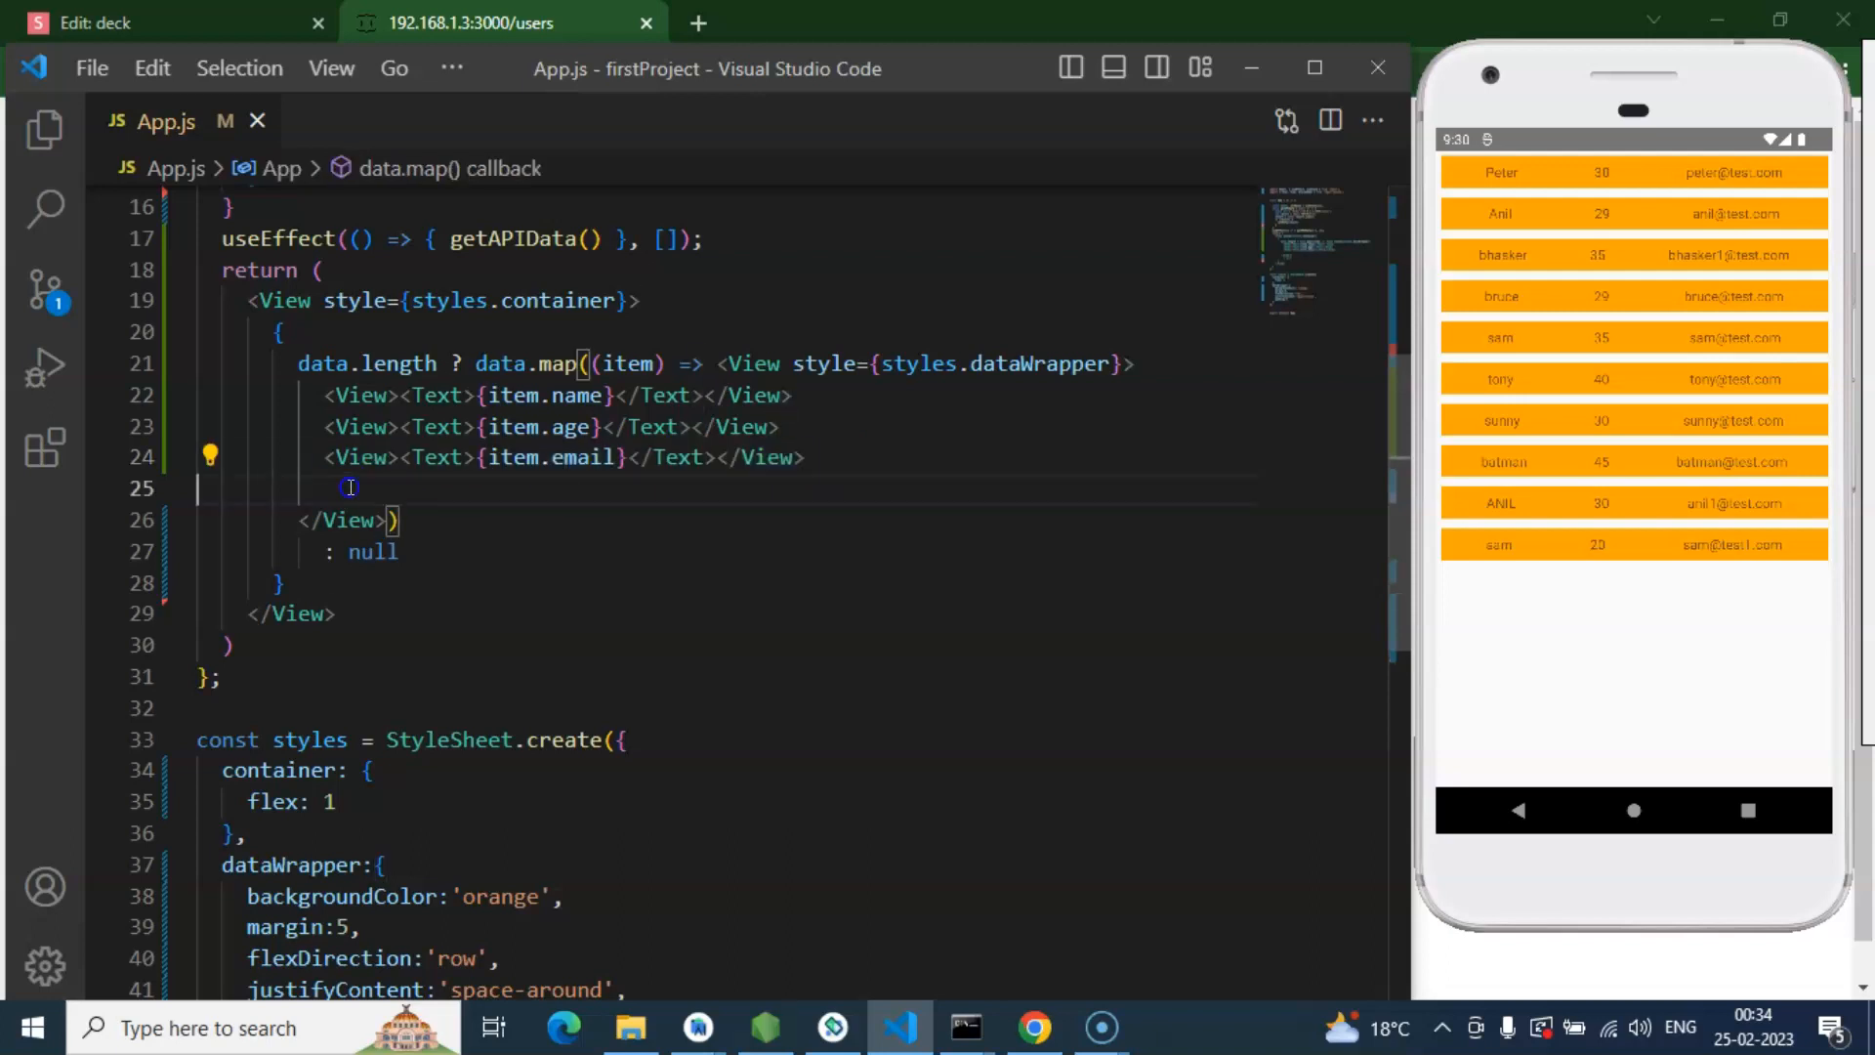
type("<View><Text>{item.email}</Text></View>")
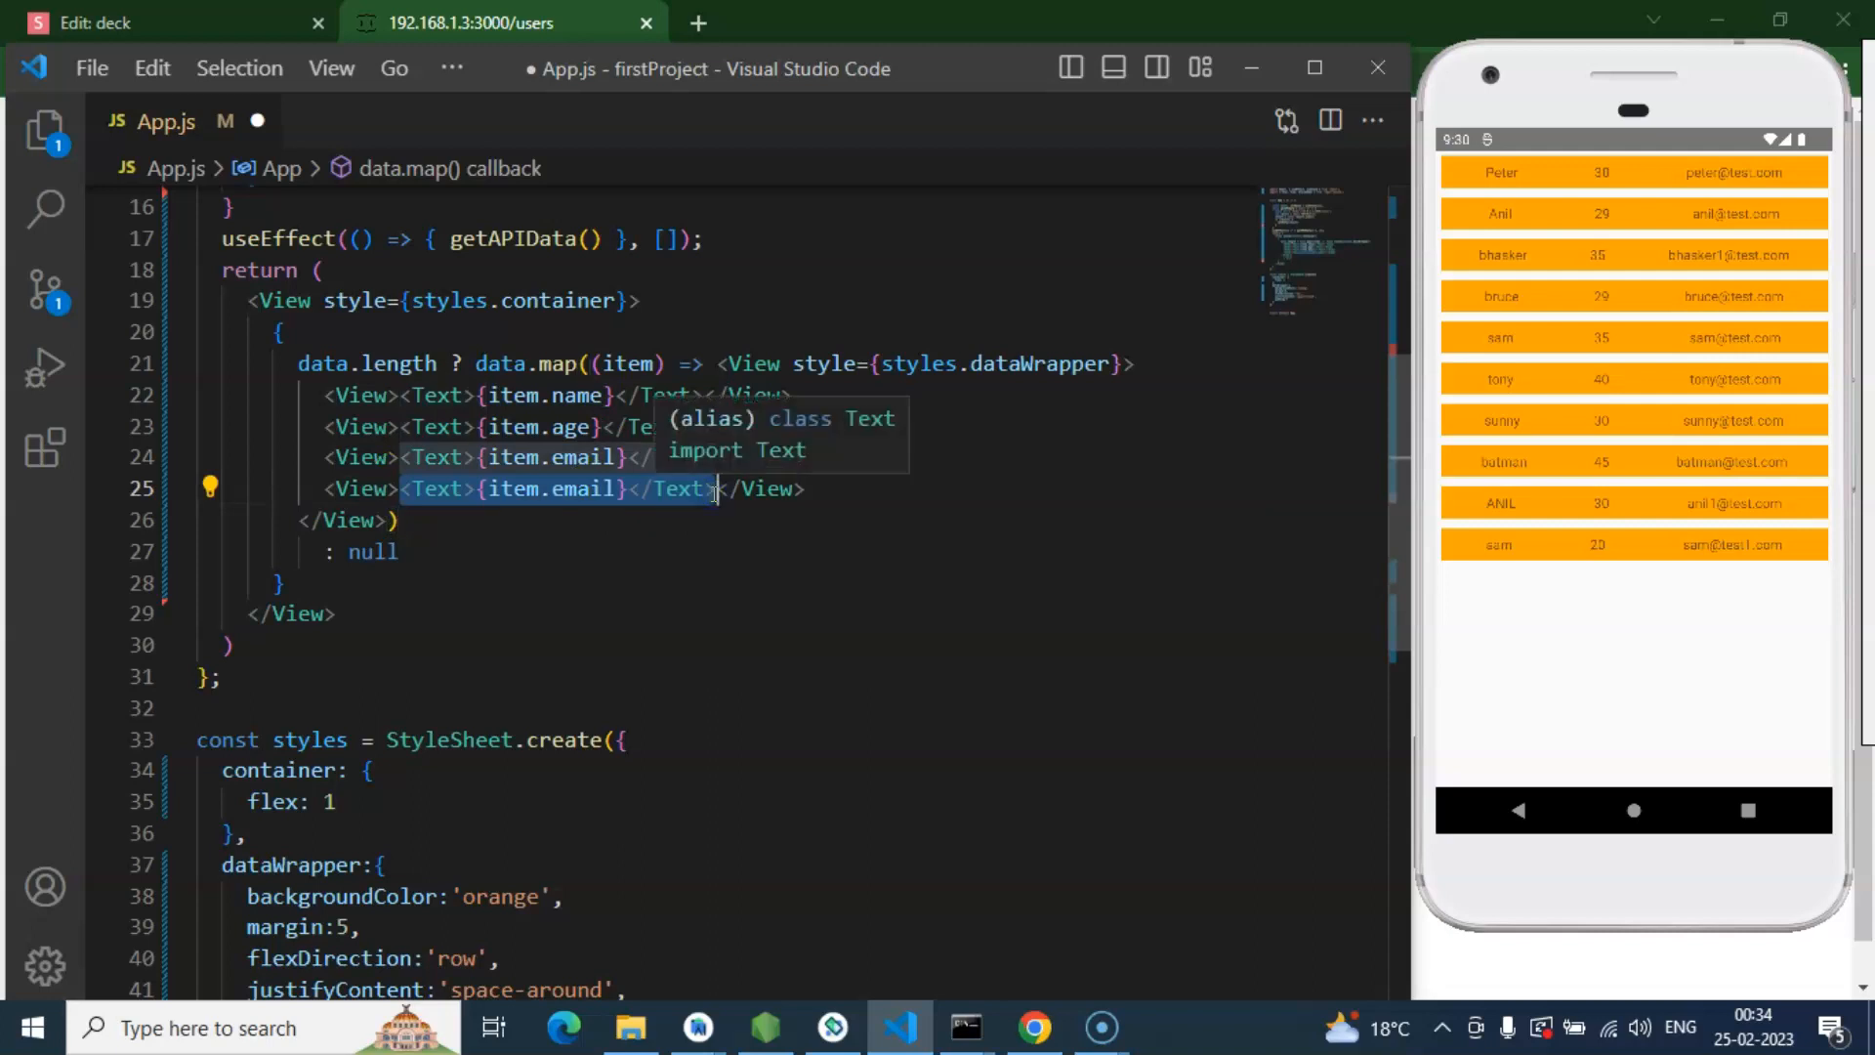
Step: Add a 'Delete' Button below the email, duplicate it, and retitle the copy 'Update'
type("Bu")
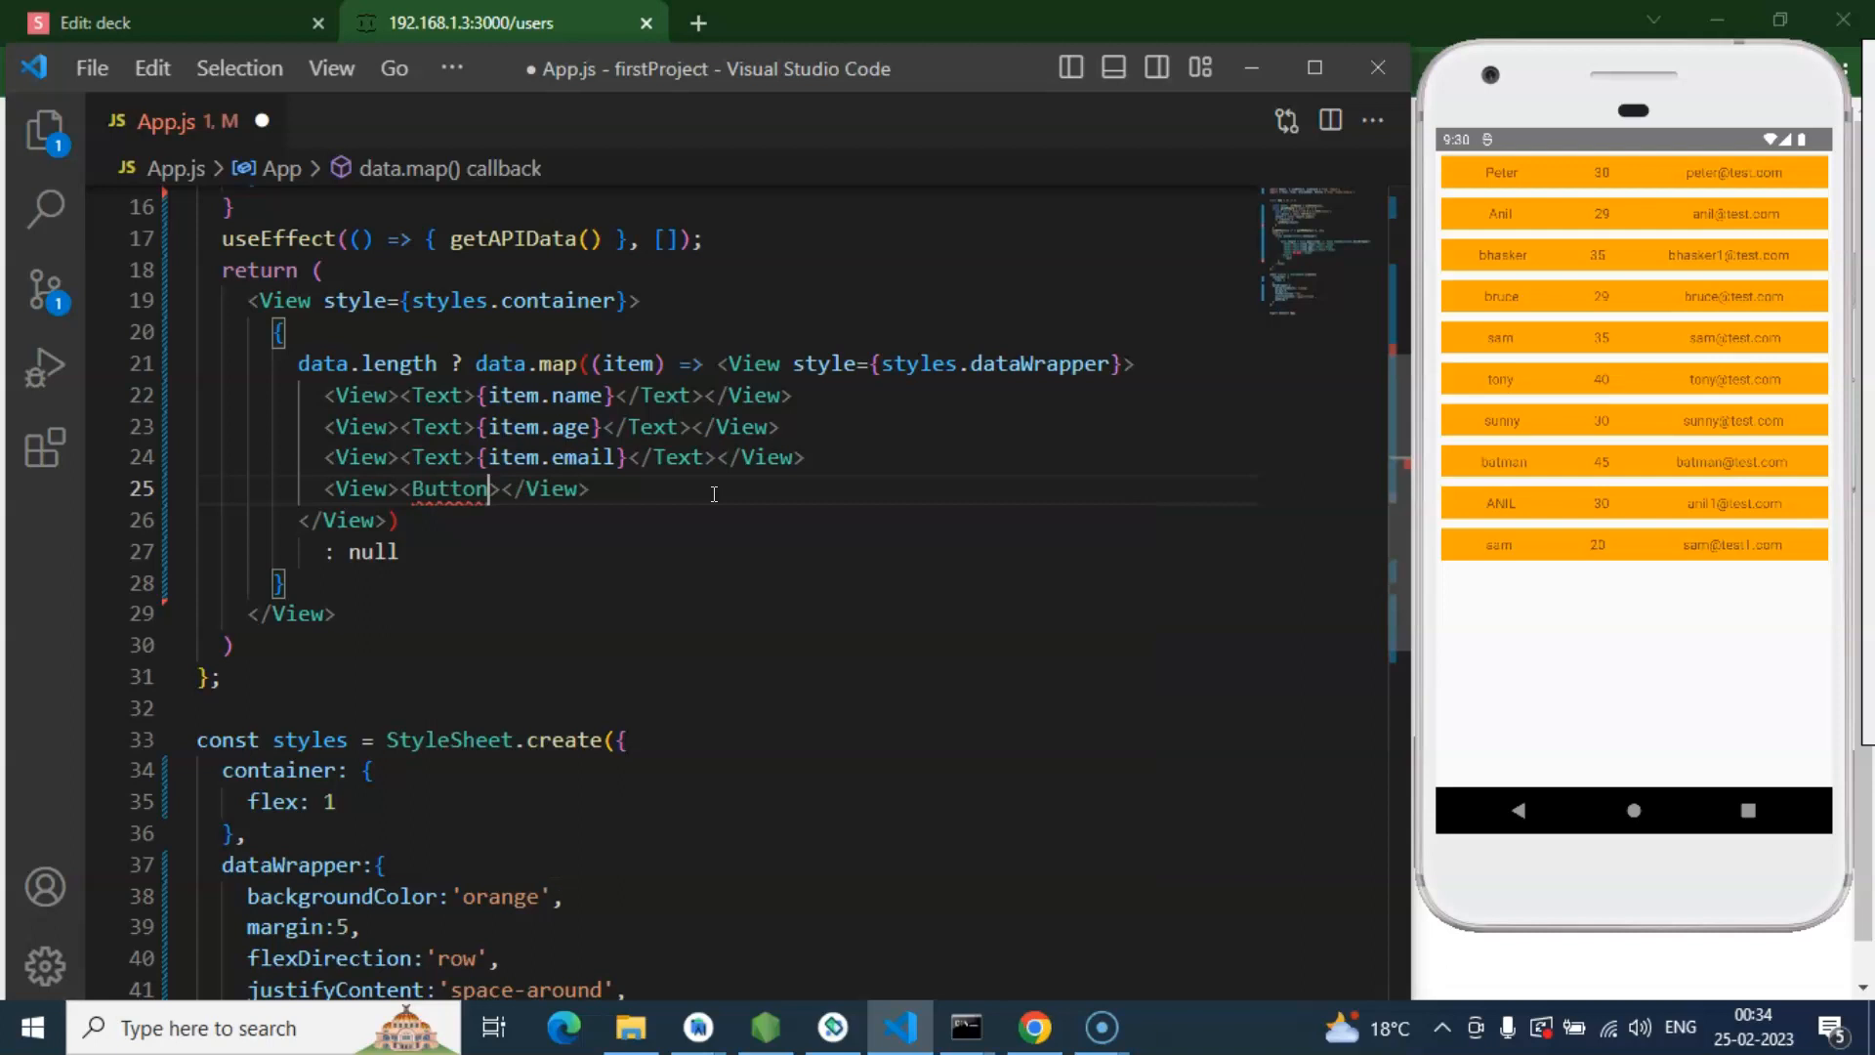
scroll("up", 3)
type(" /")
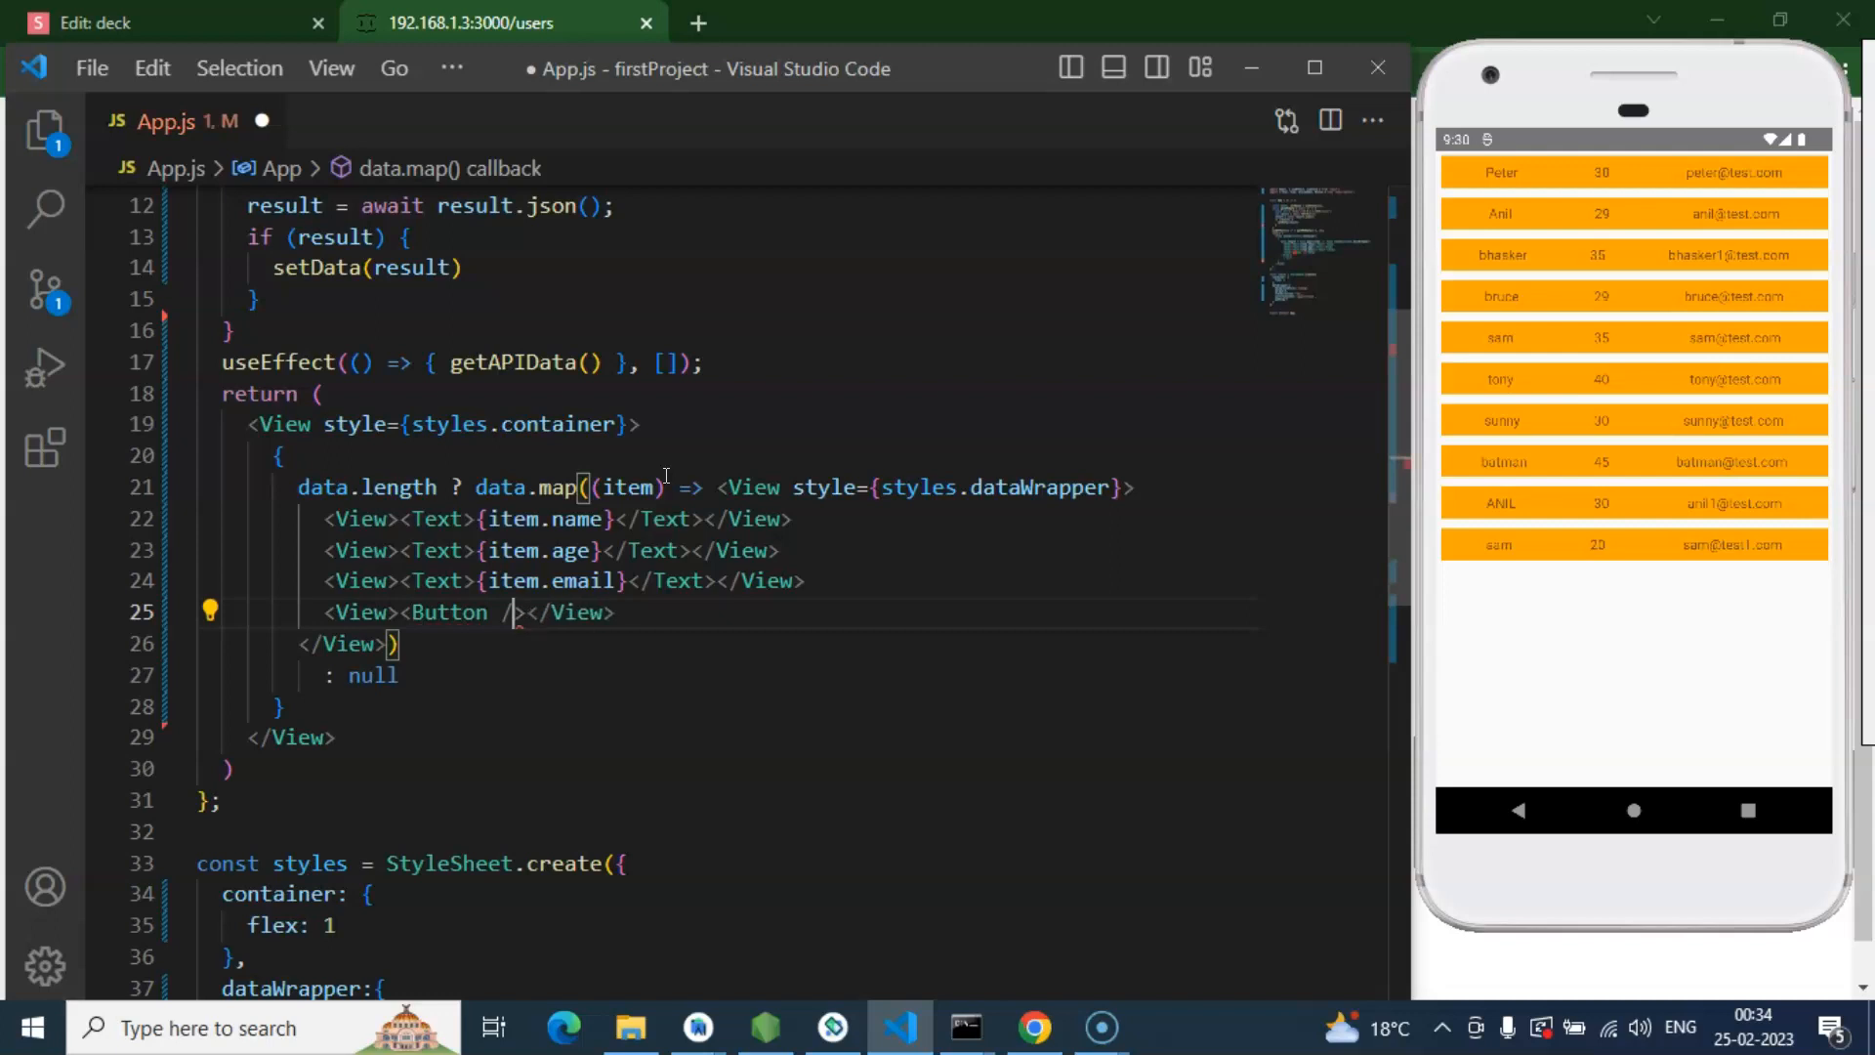
type("title='")
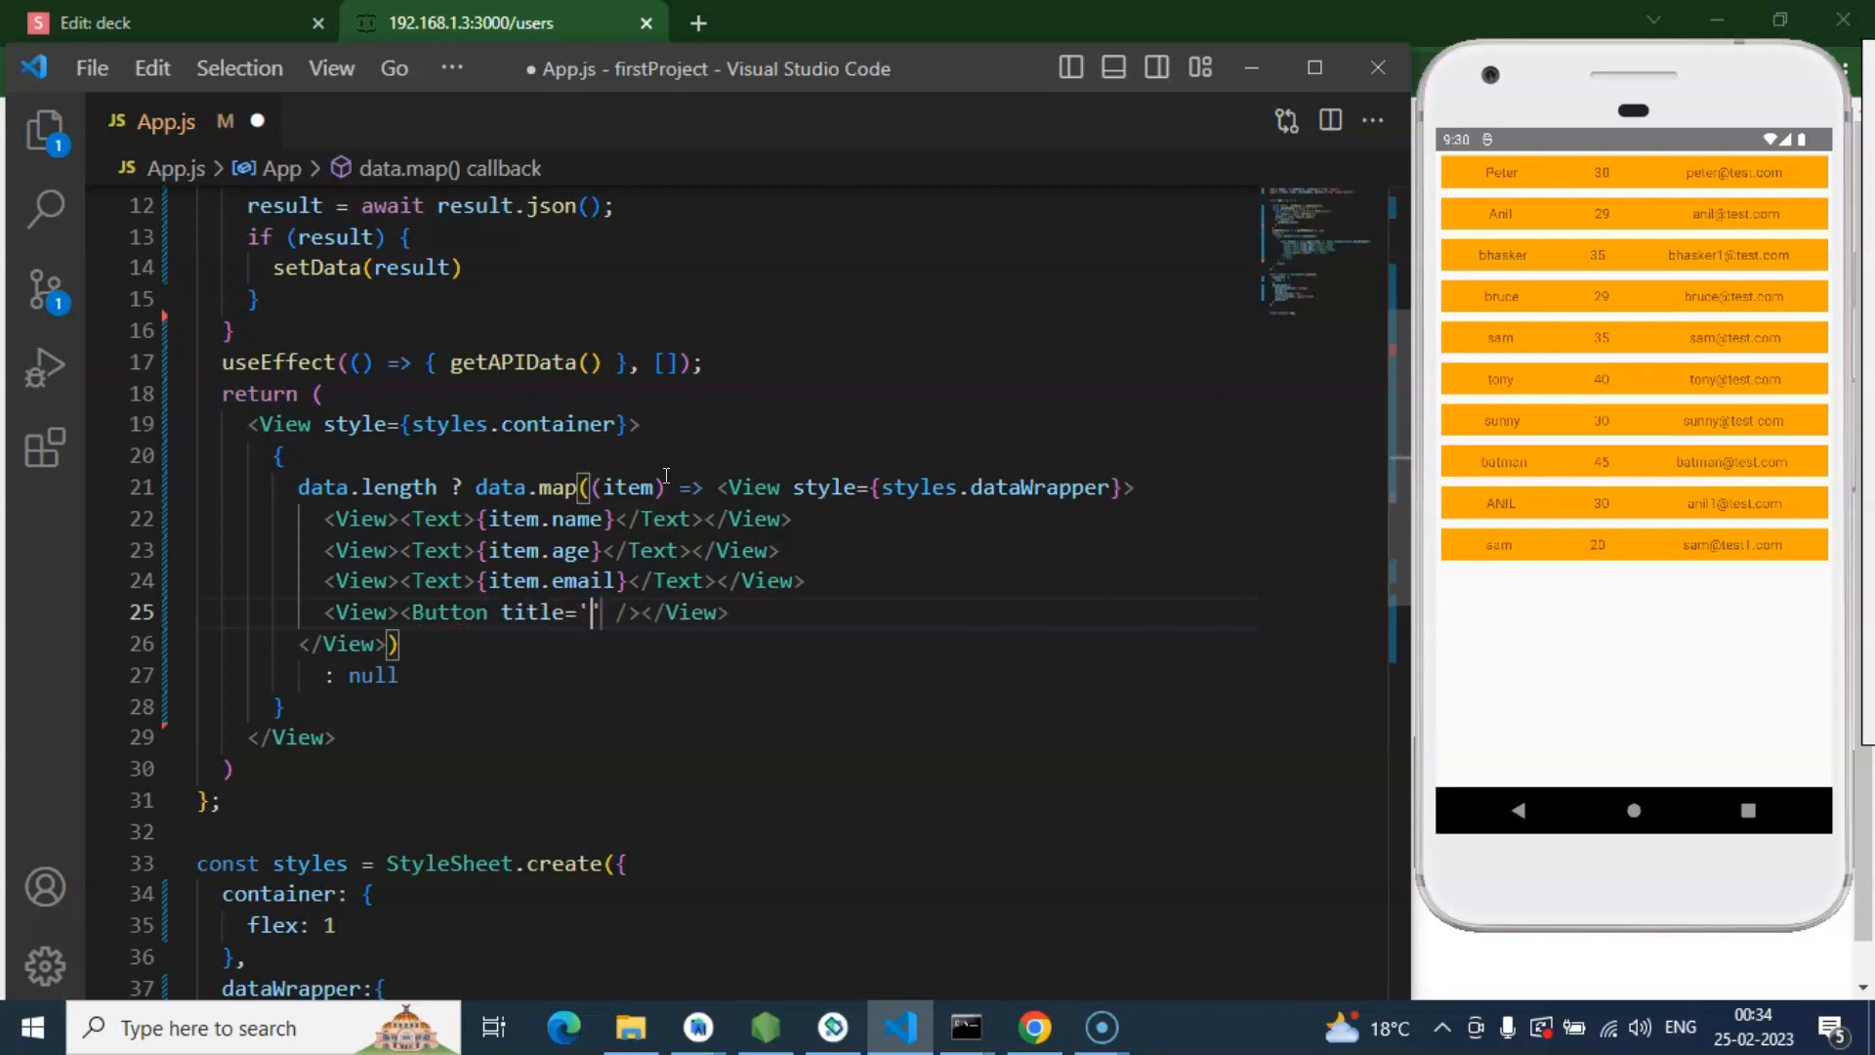
type("Delete")
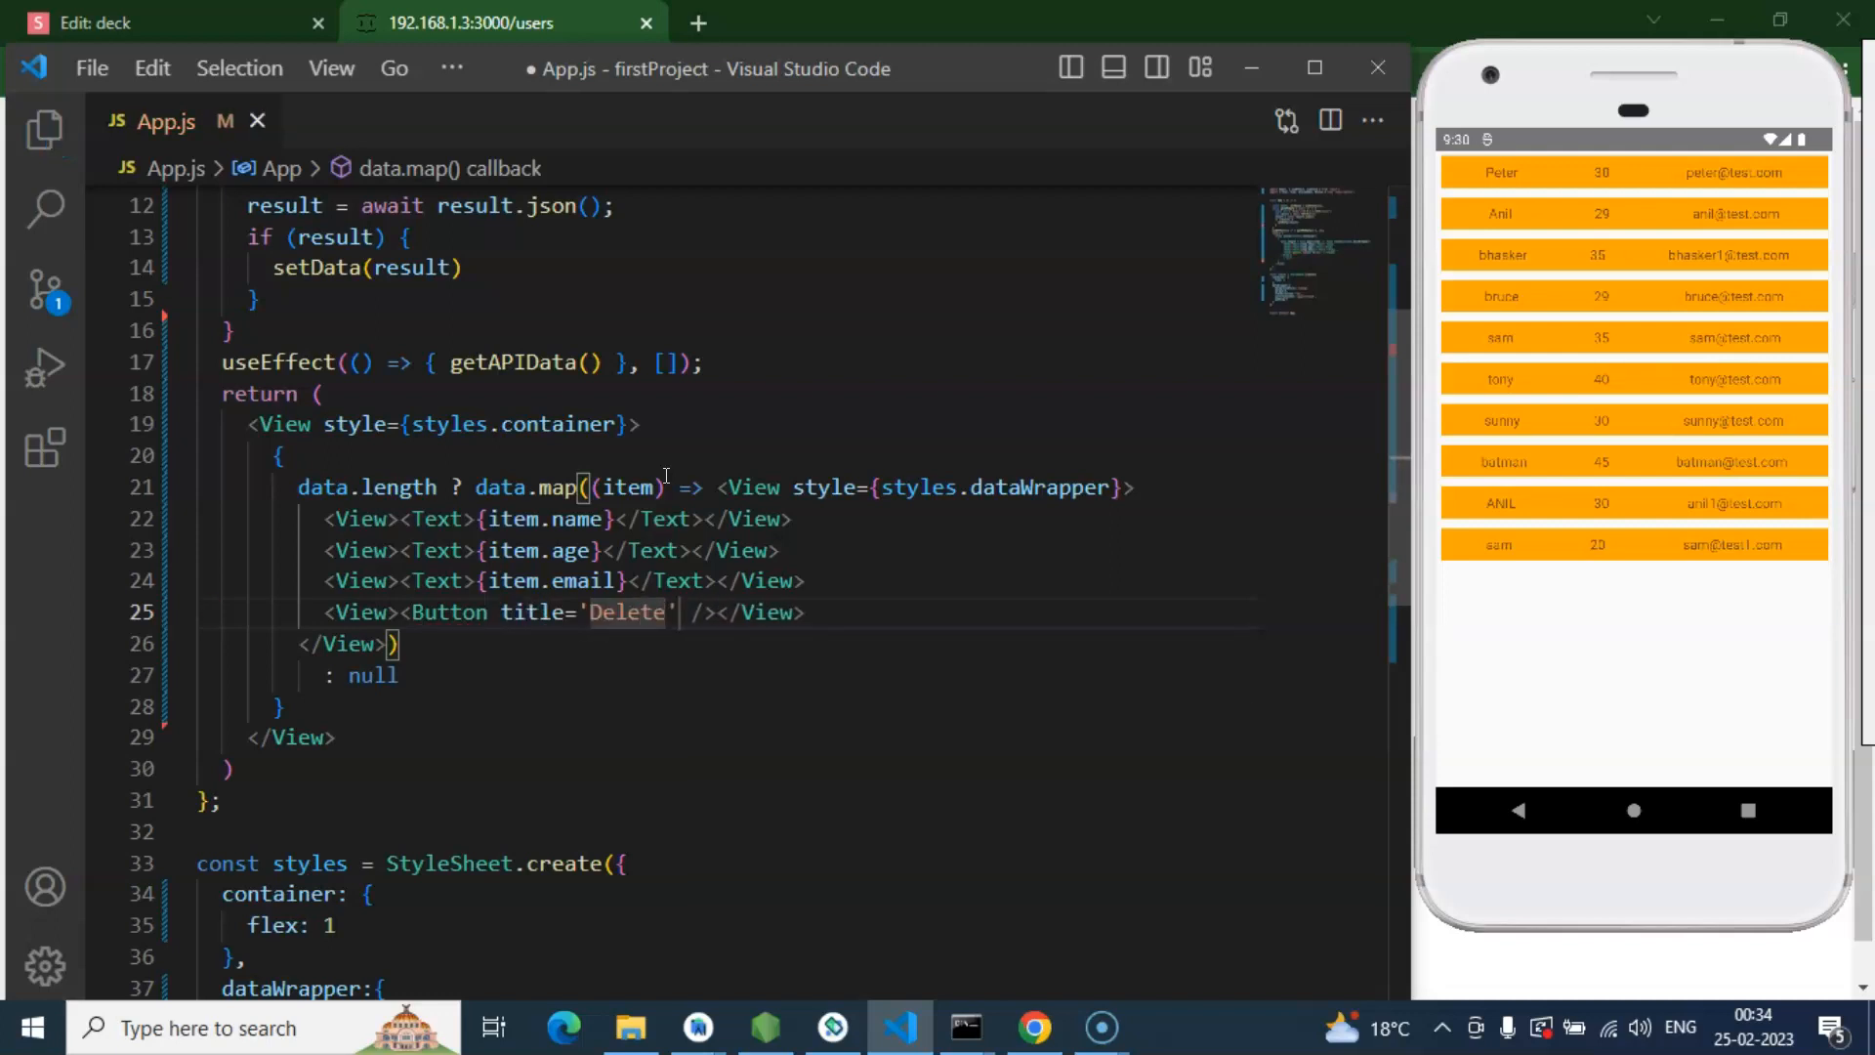
key("enter")
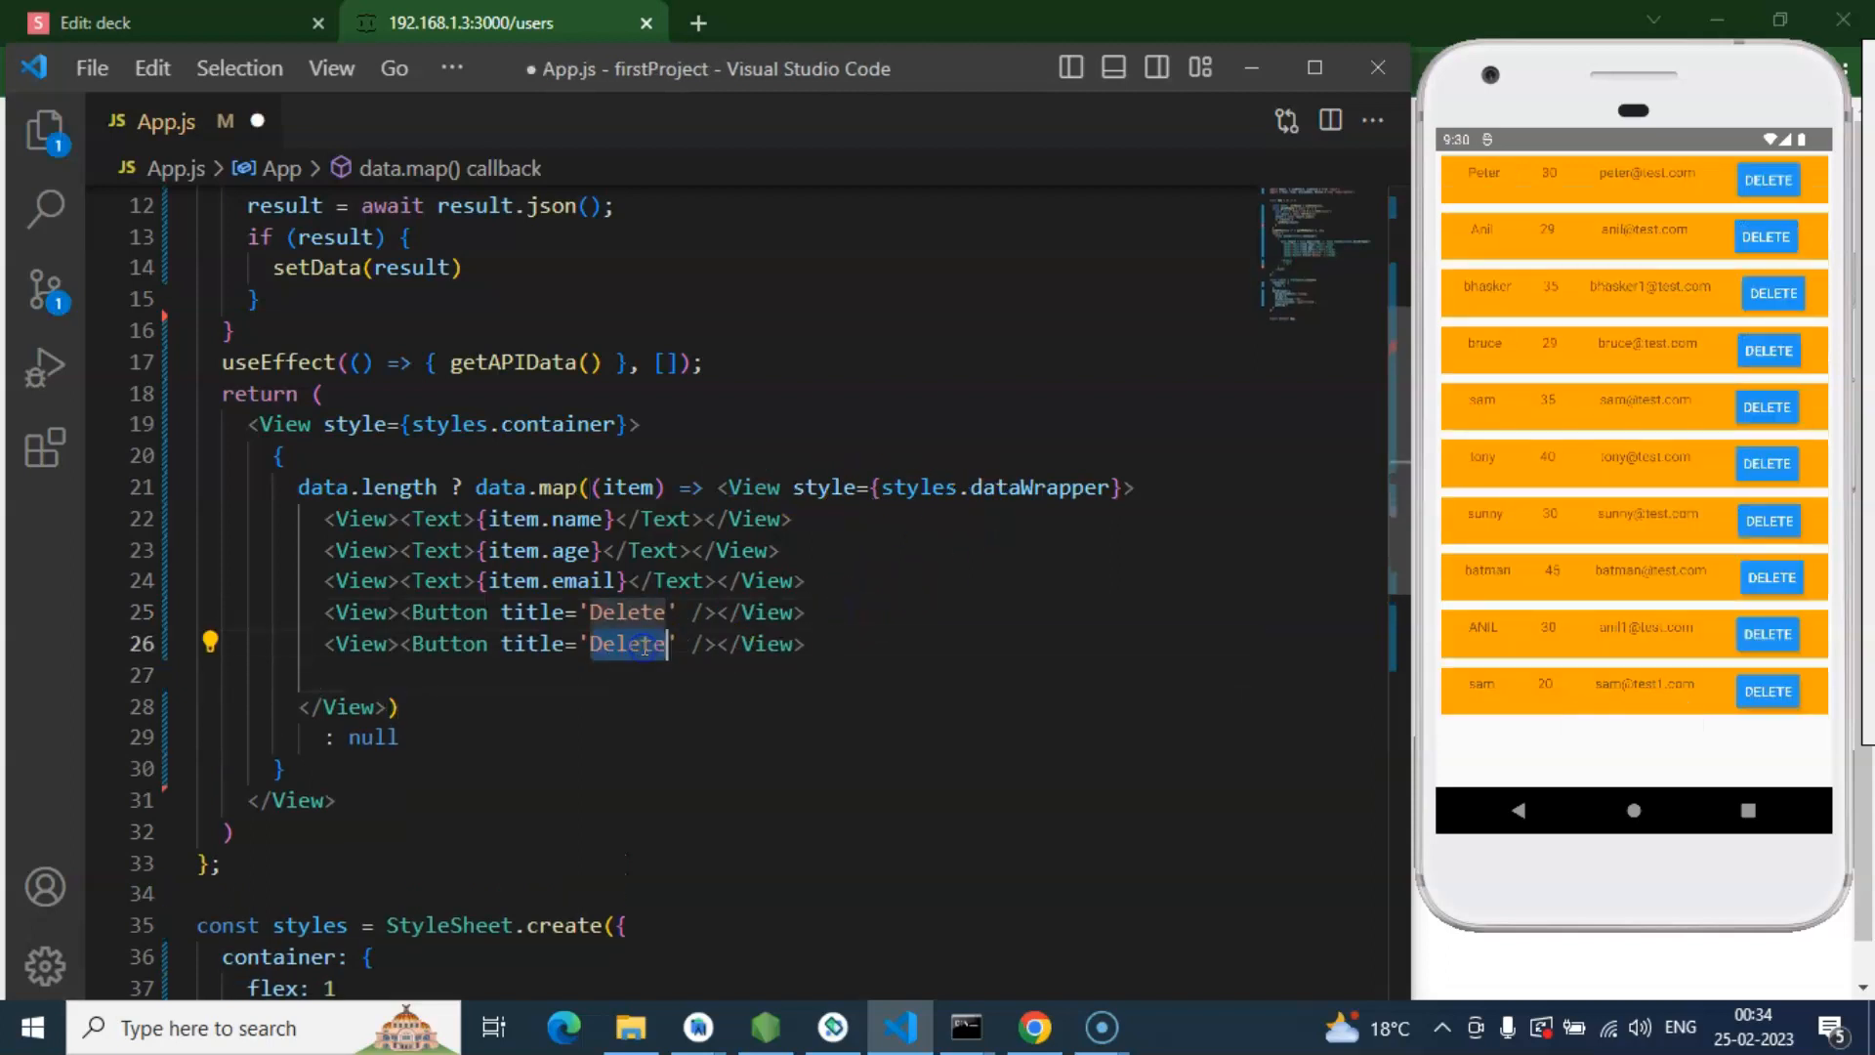
type("Update")
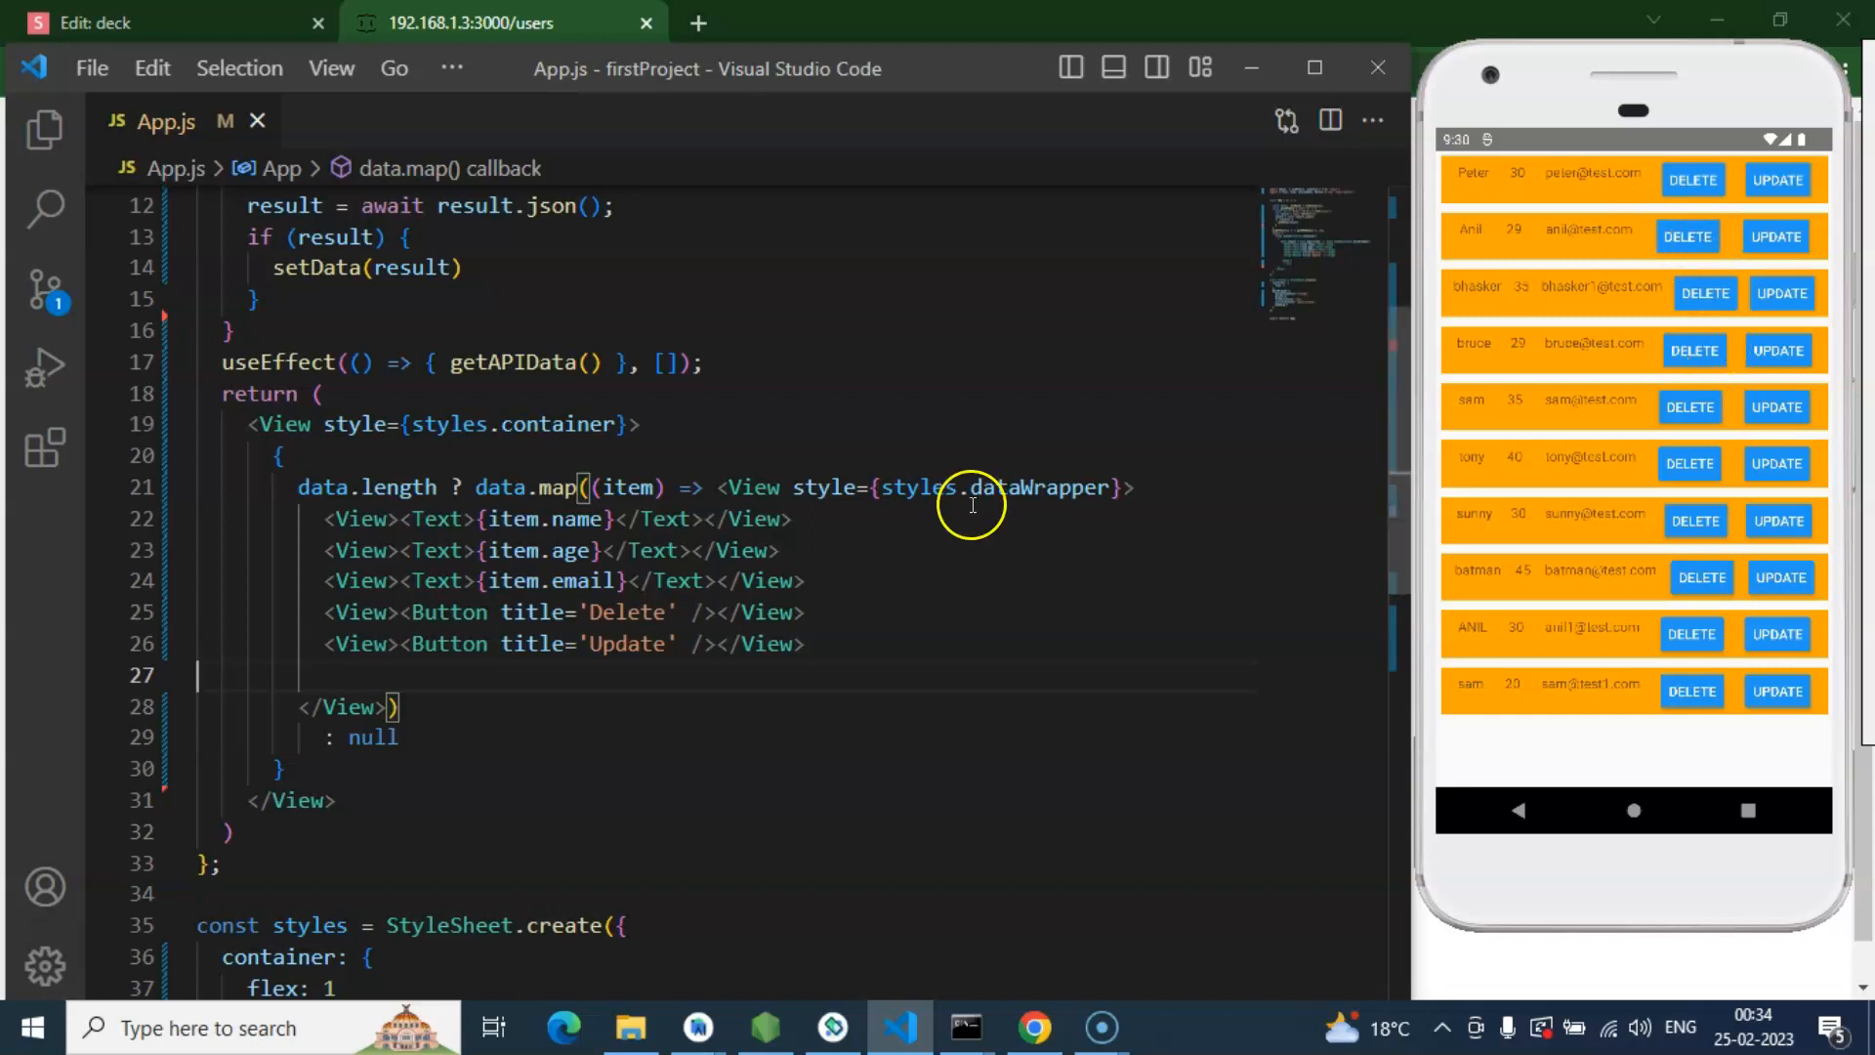
mouse_move(1603, 304)
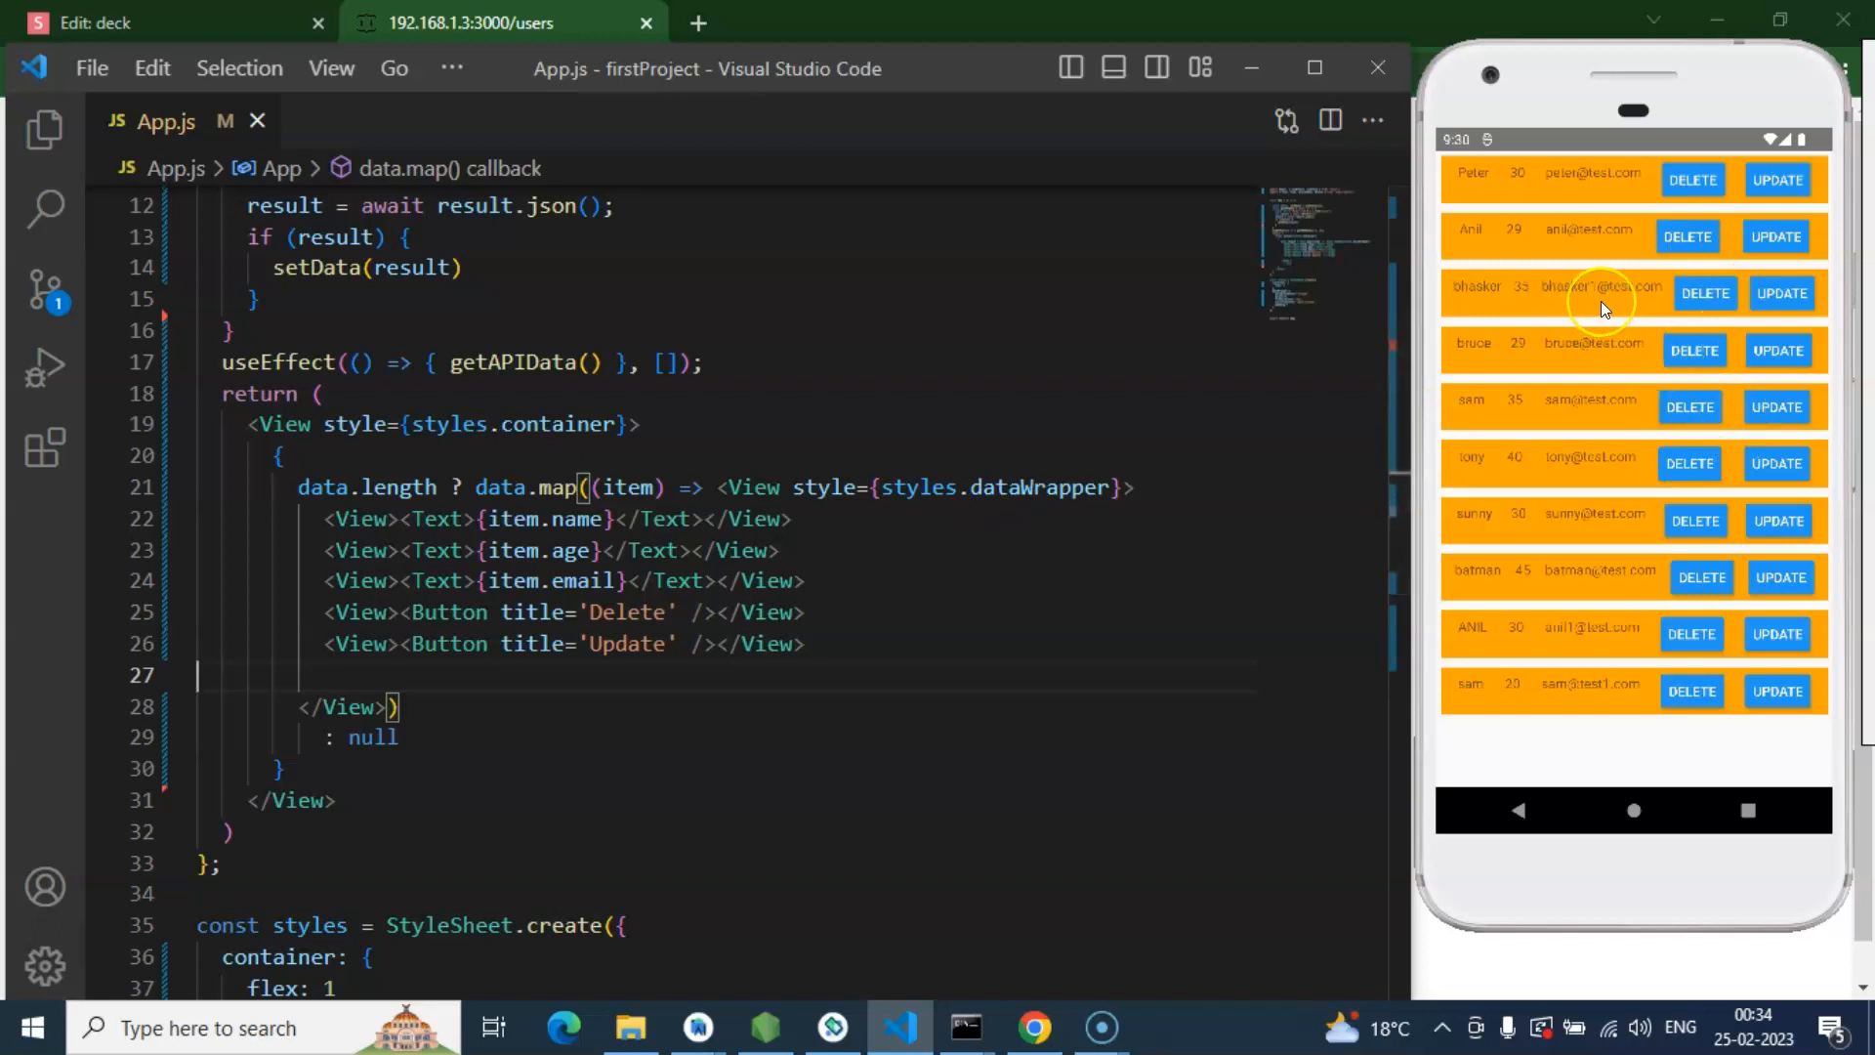
mouse_move(772, 682)
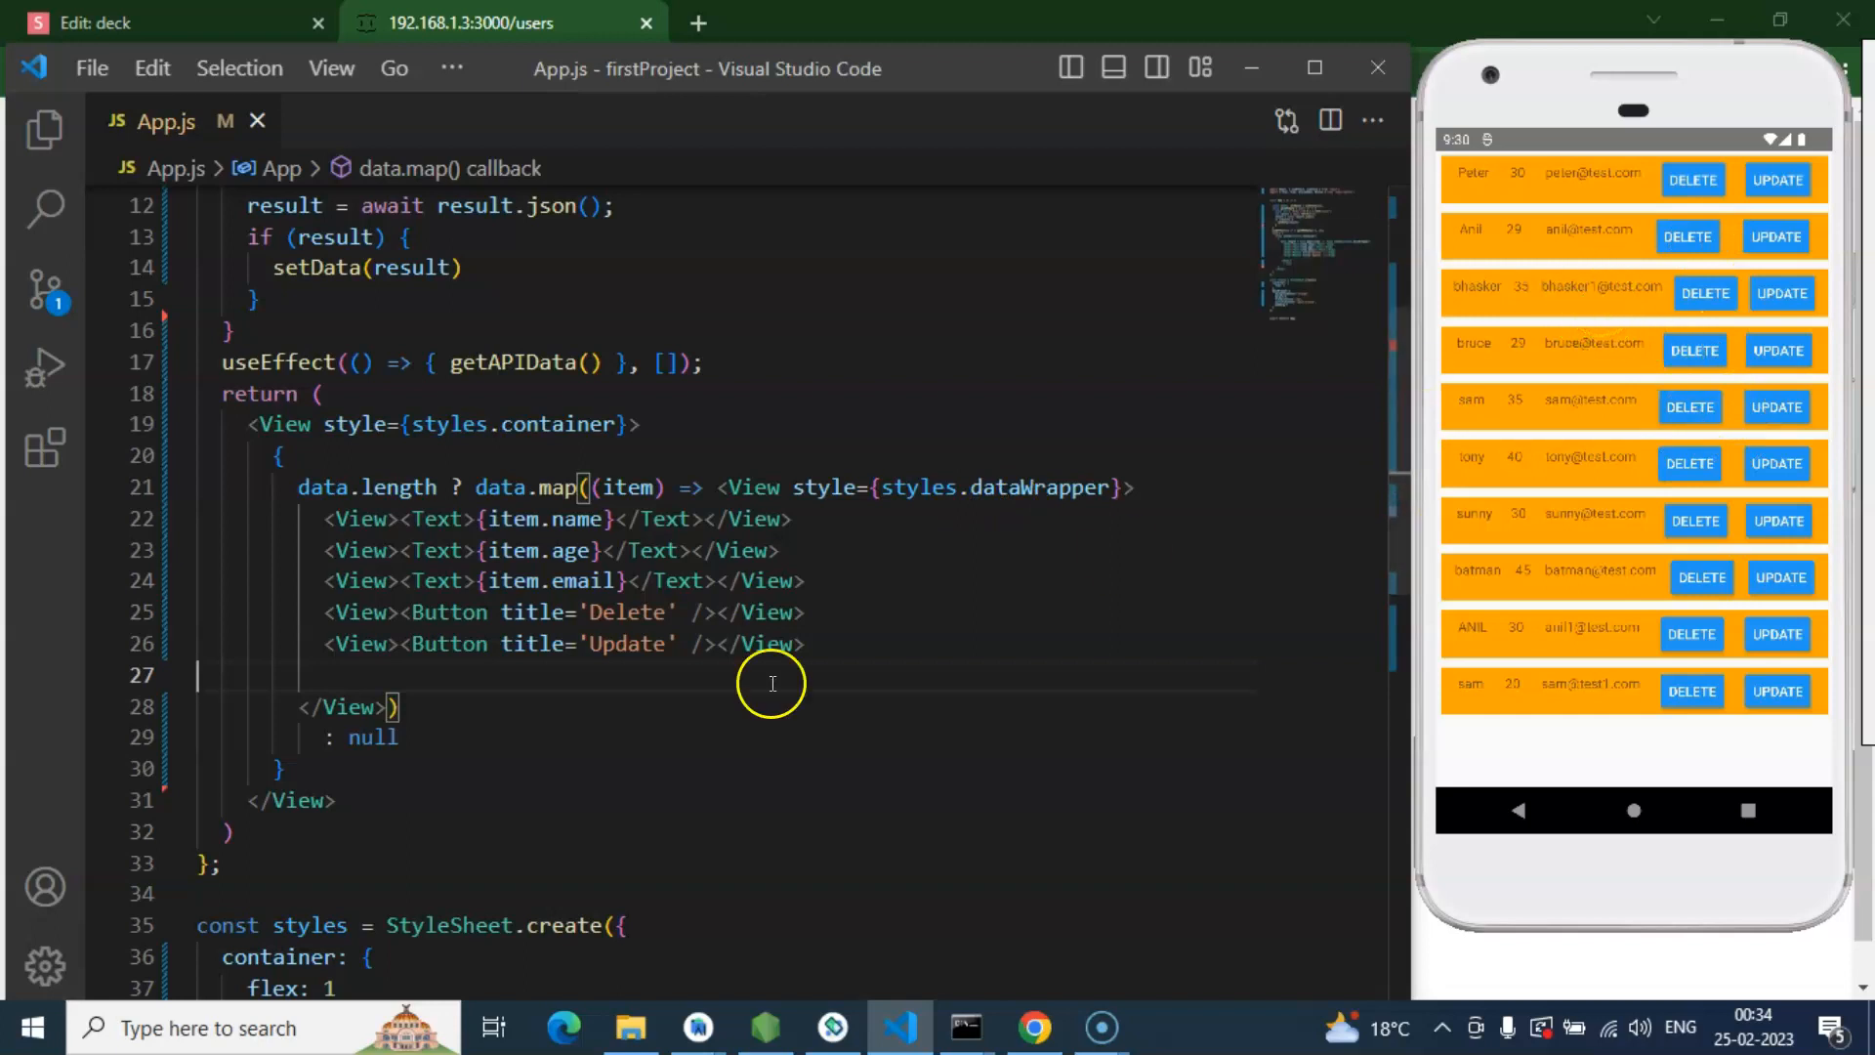
Step: Add style={{flex:1}} to the name, age, email, Delete and Update wrapper Views, then save
left_click(394, 519)
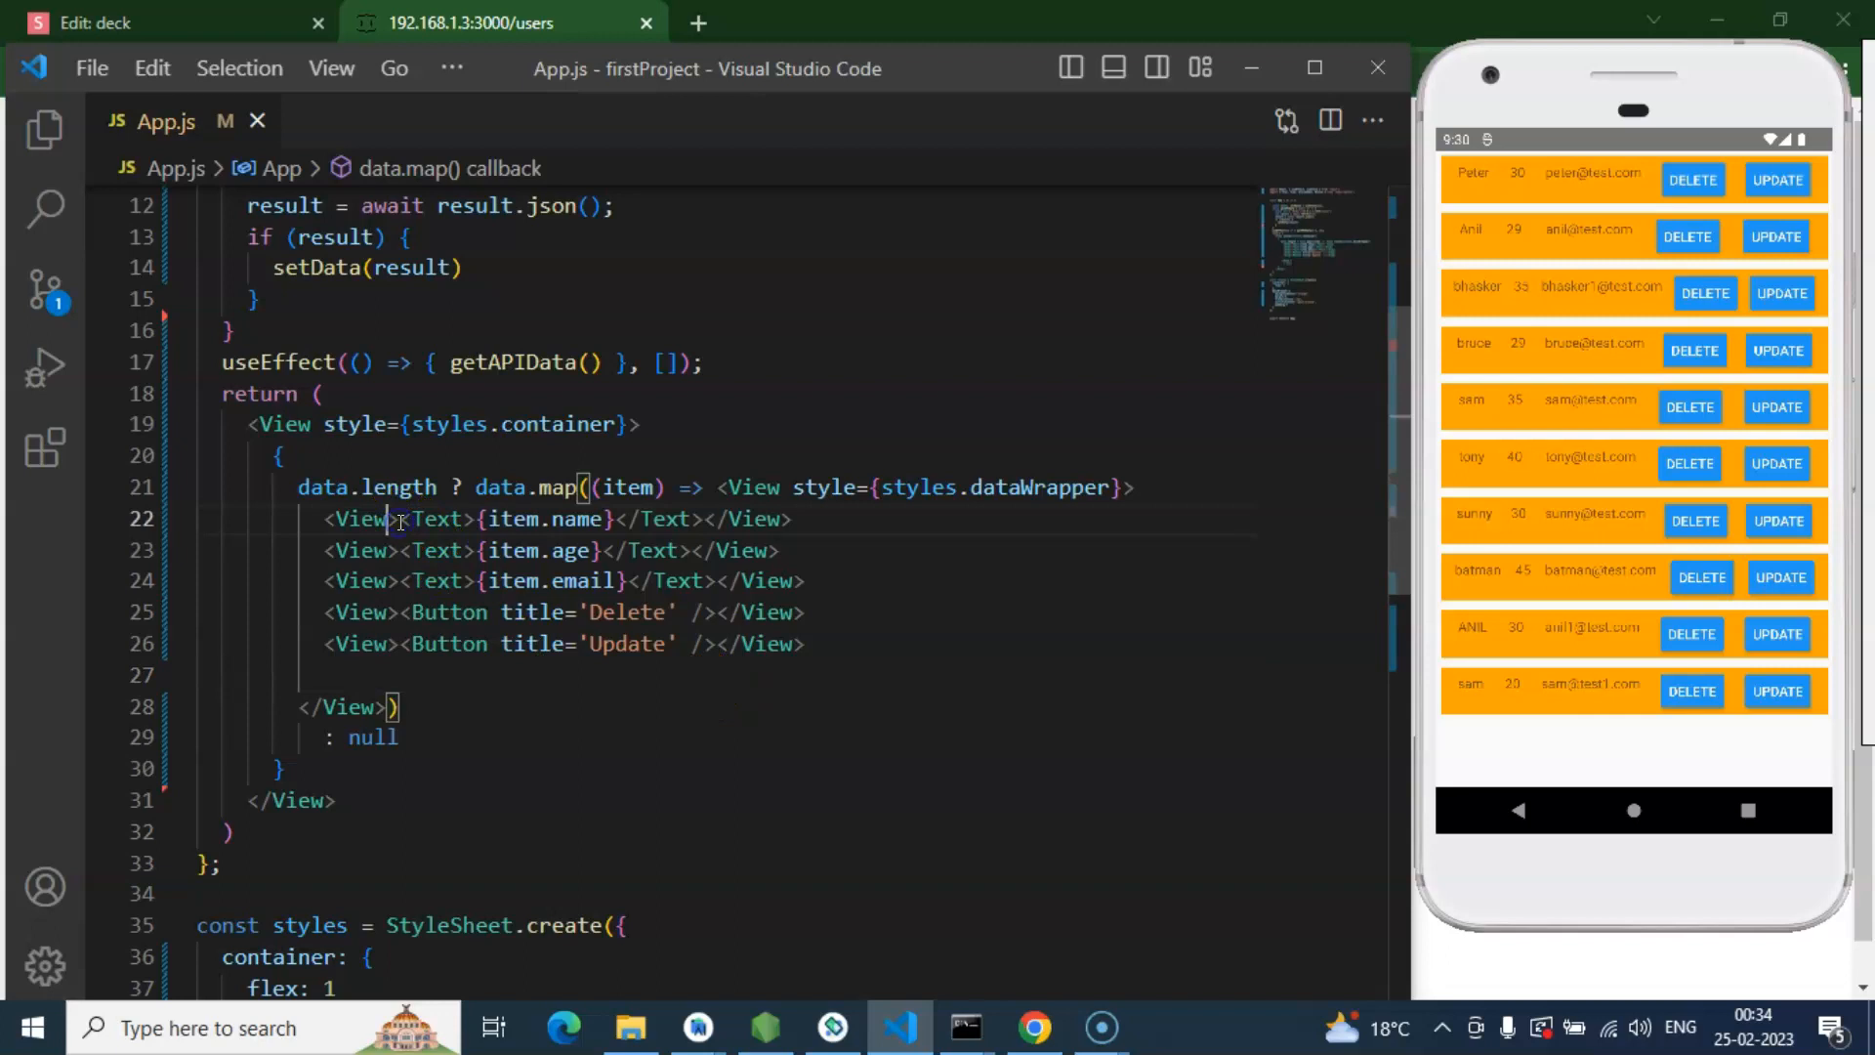
type("style=")
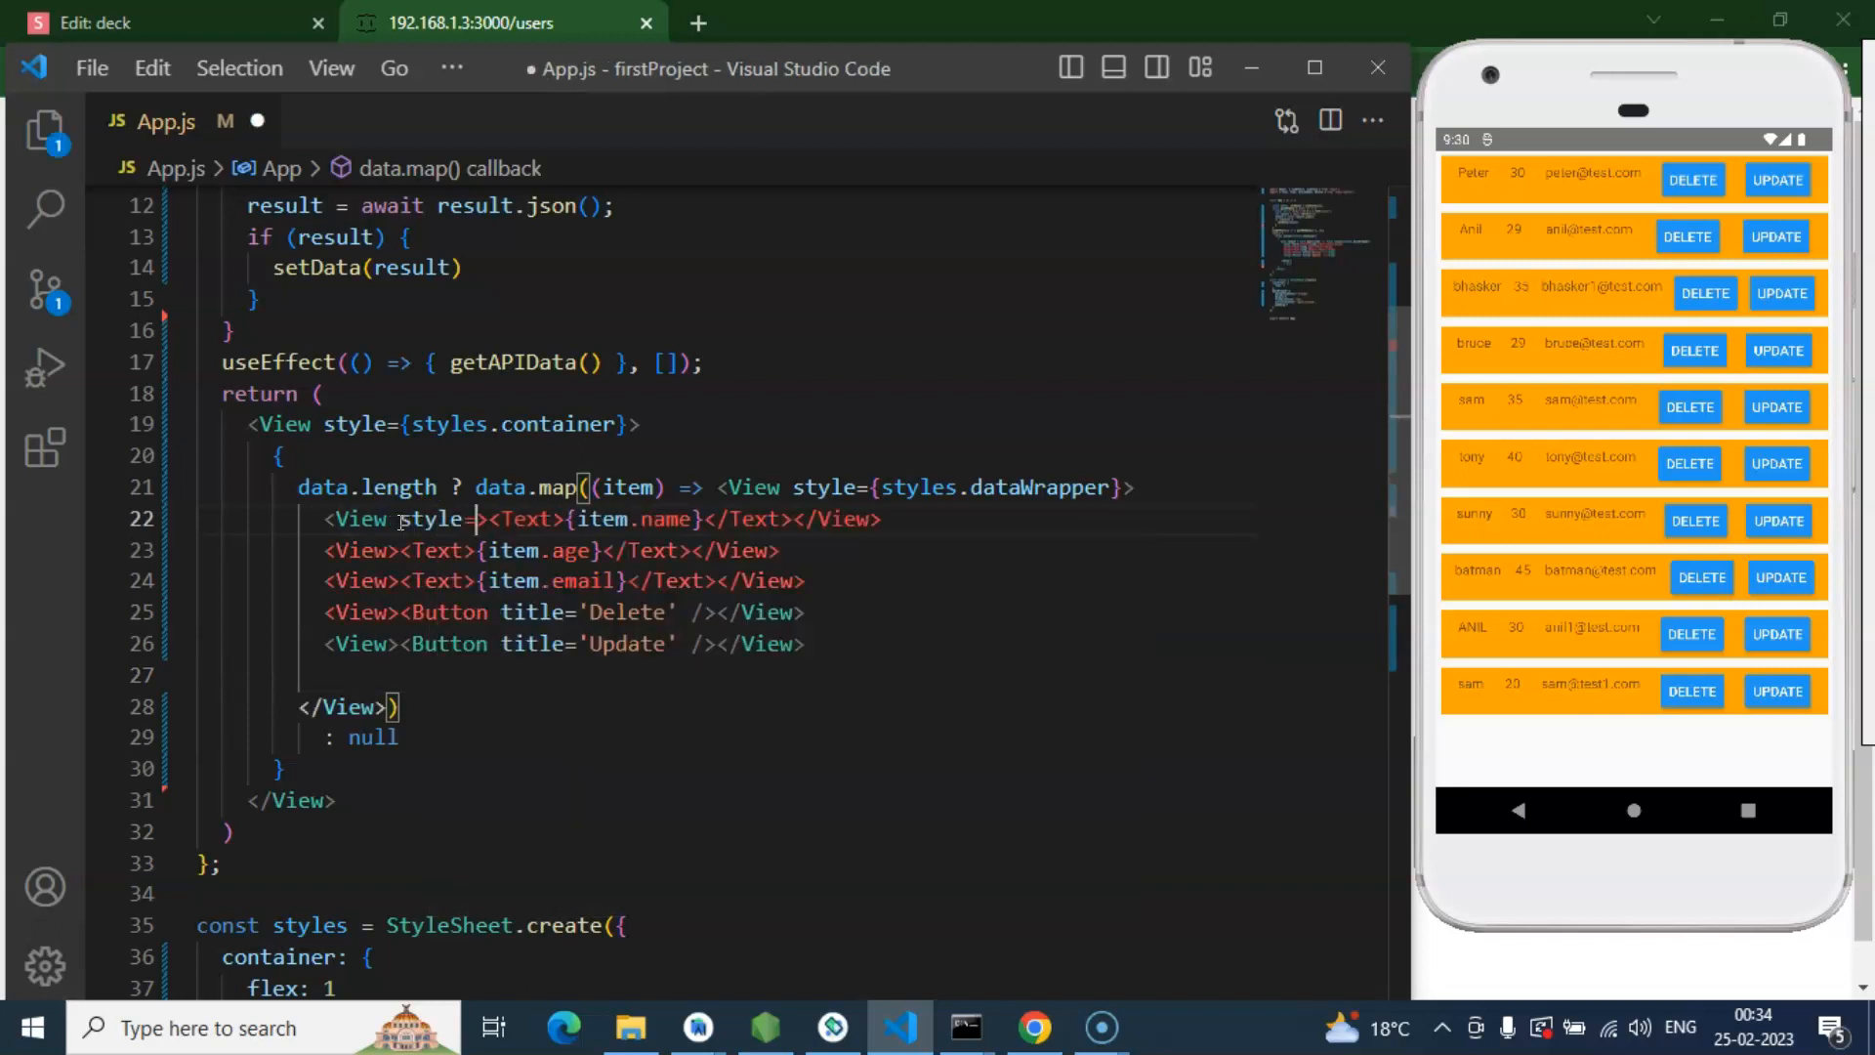
type("{flex}}")
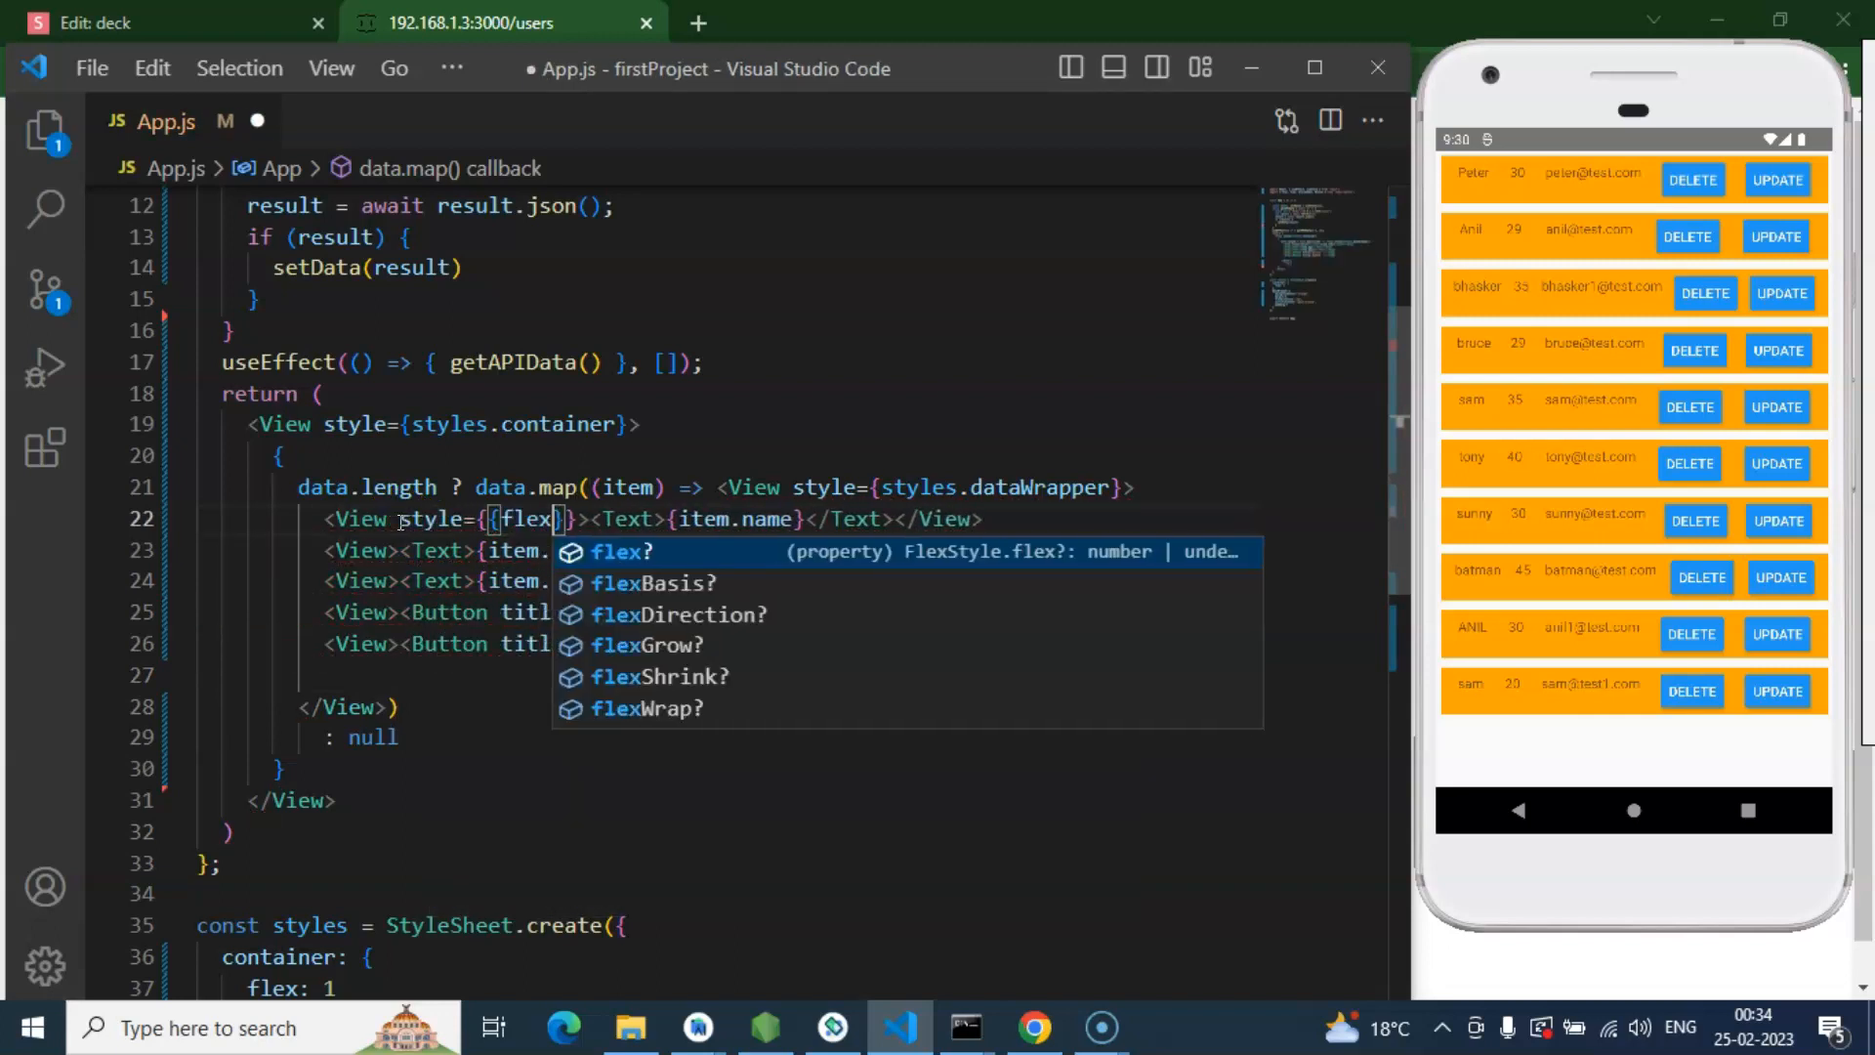
type(":1")
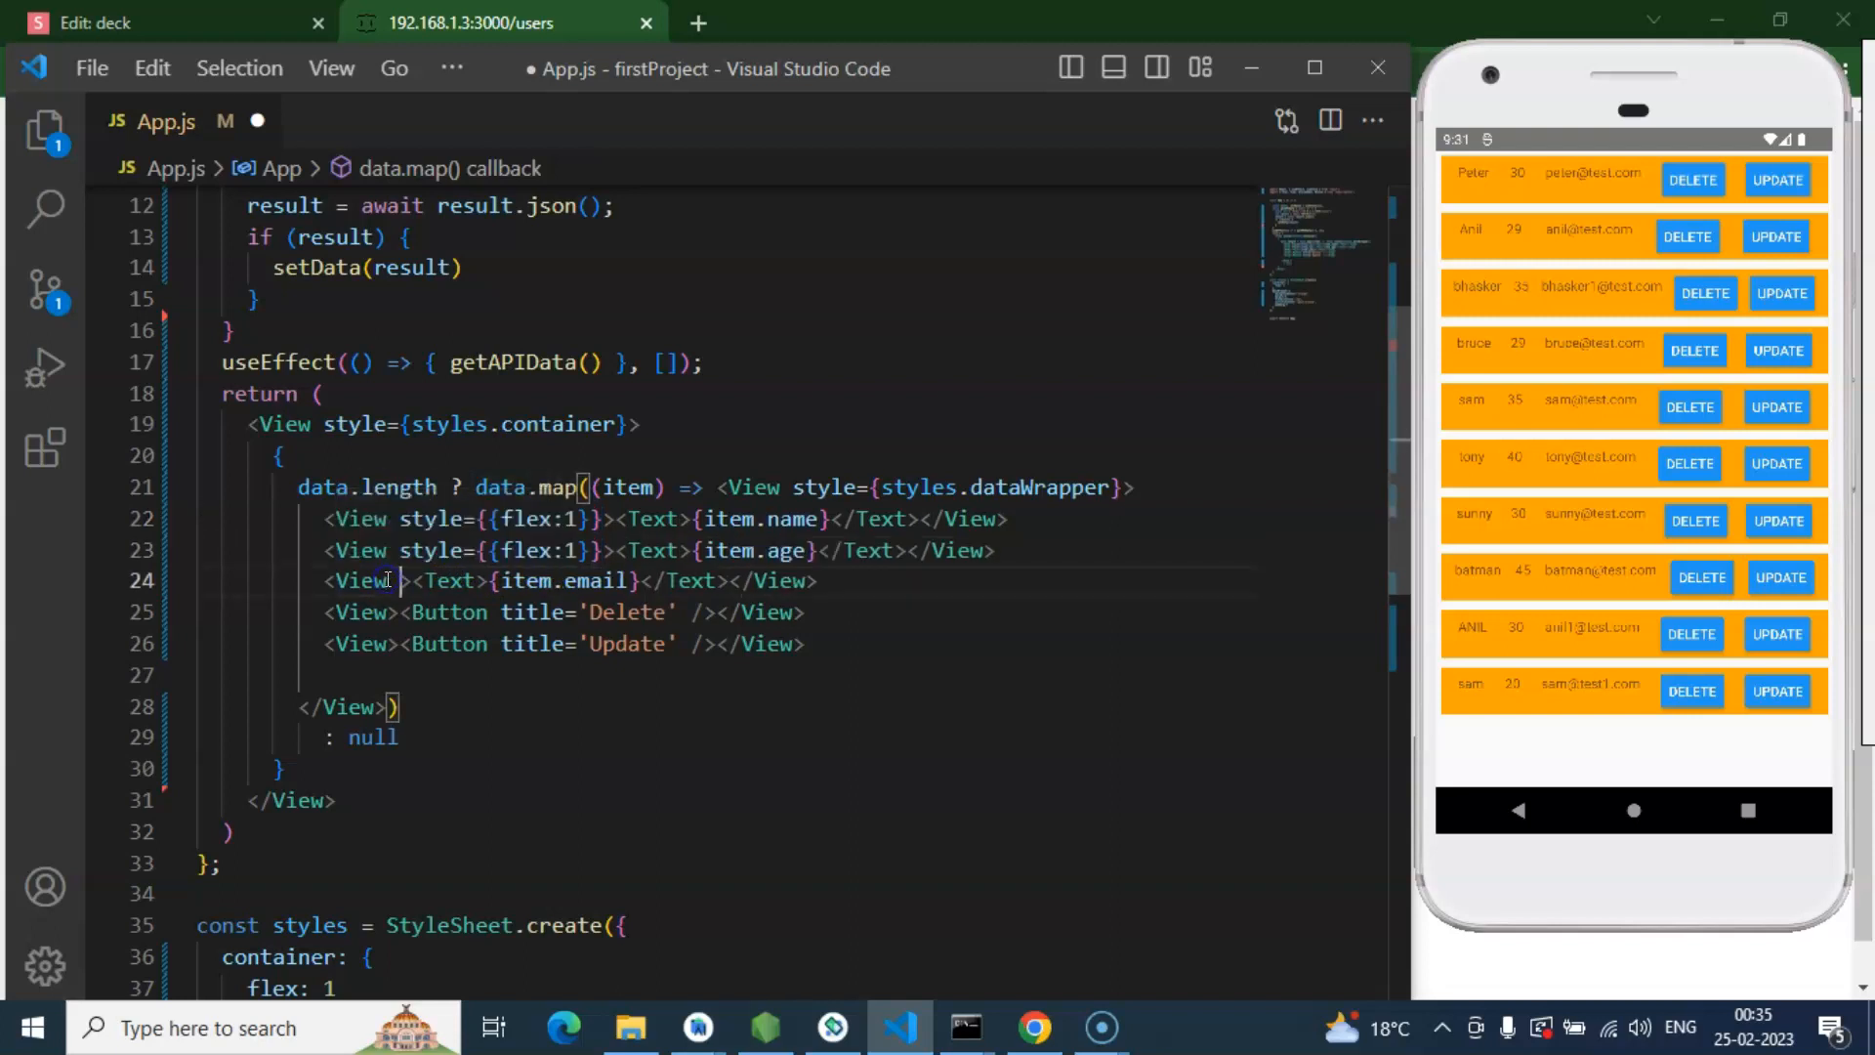
type("style={{flex:1}}")
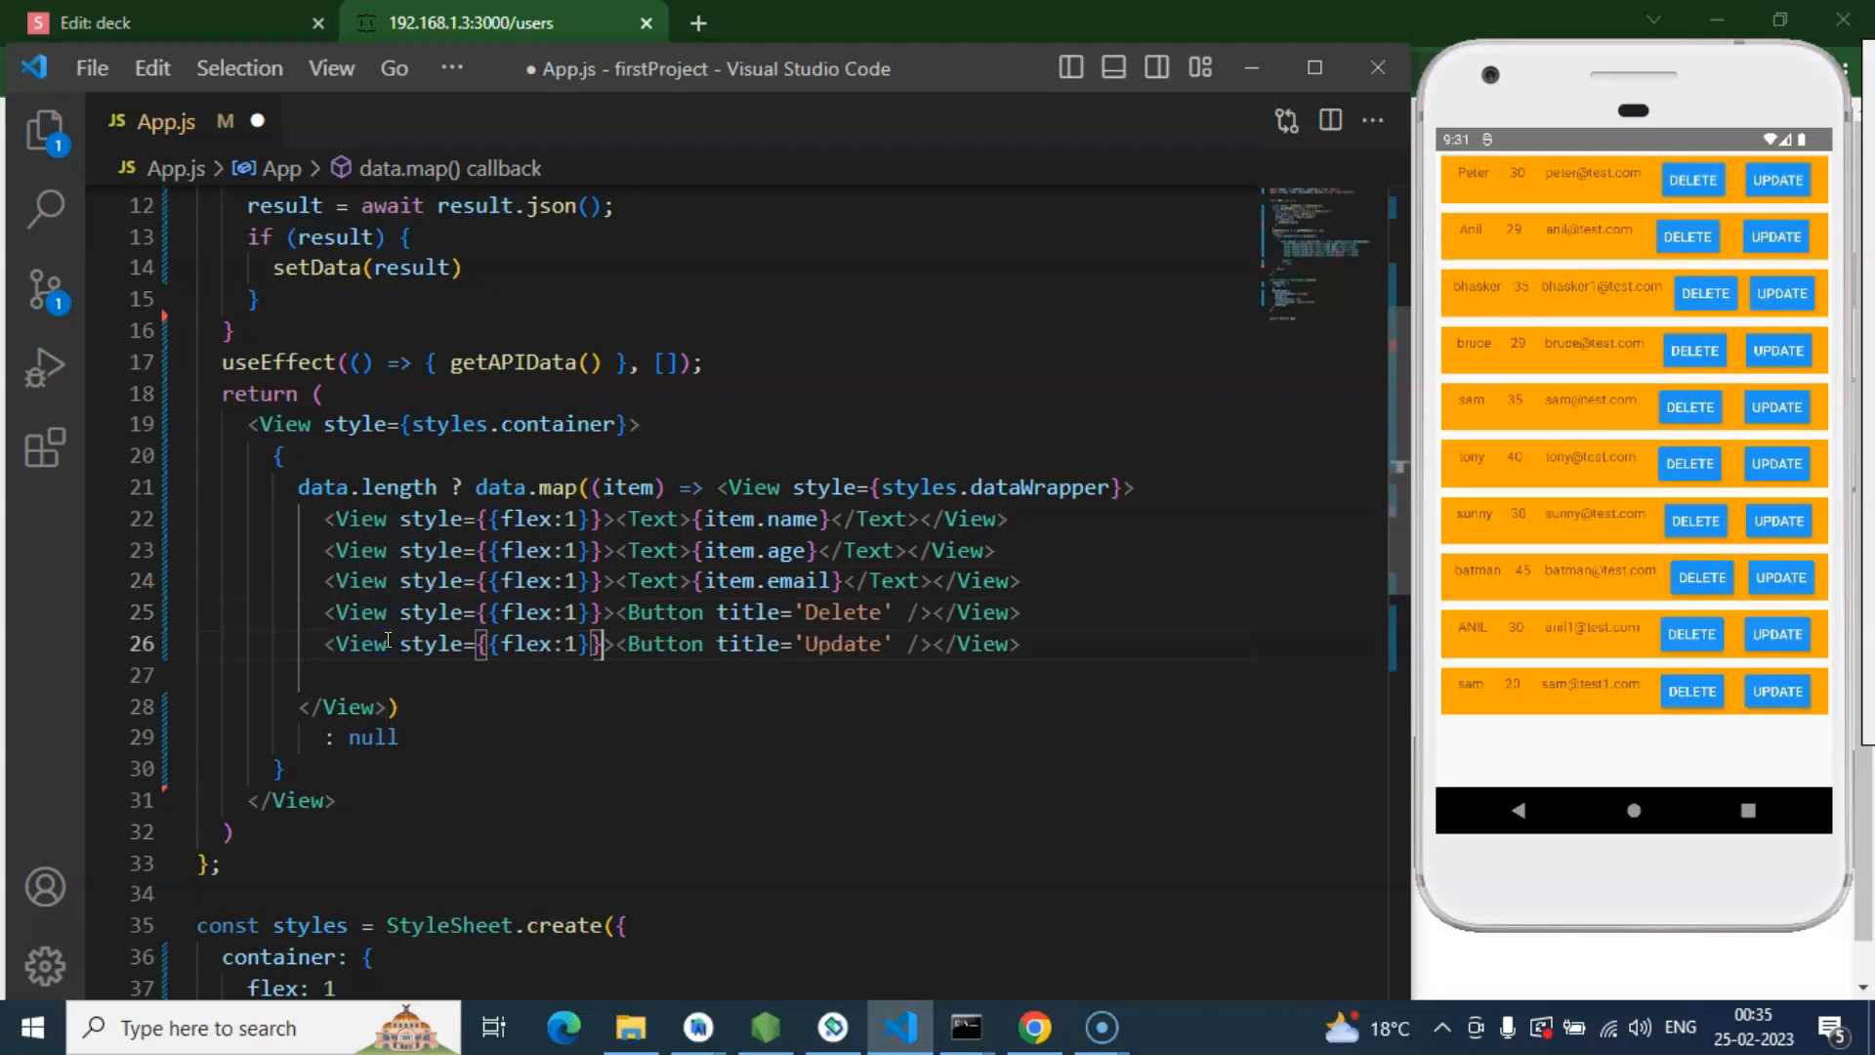
key("ctrl+s")
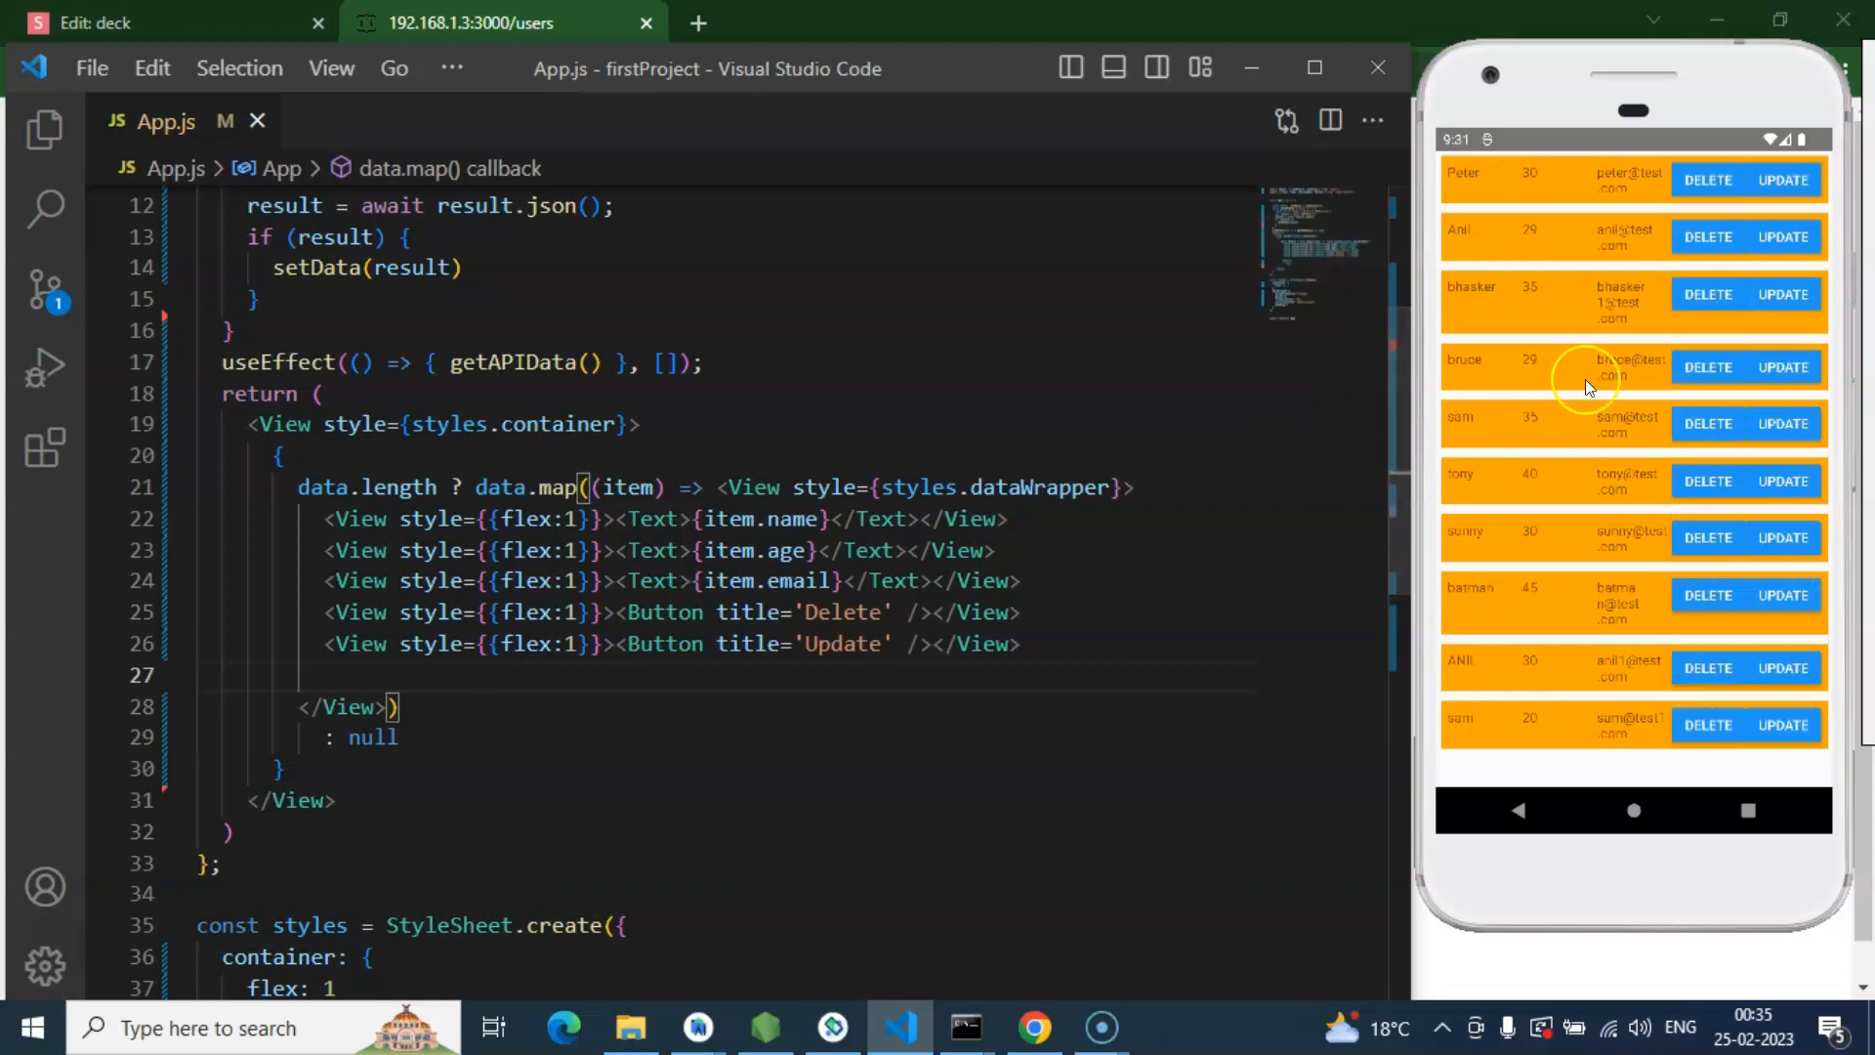
mouse_move(1614, 229)
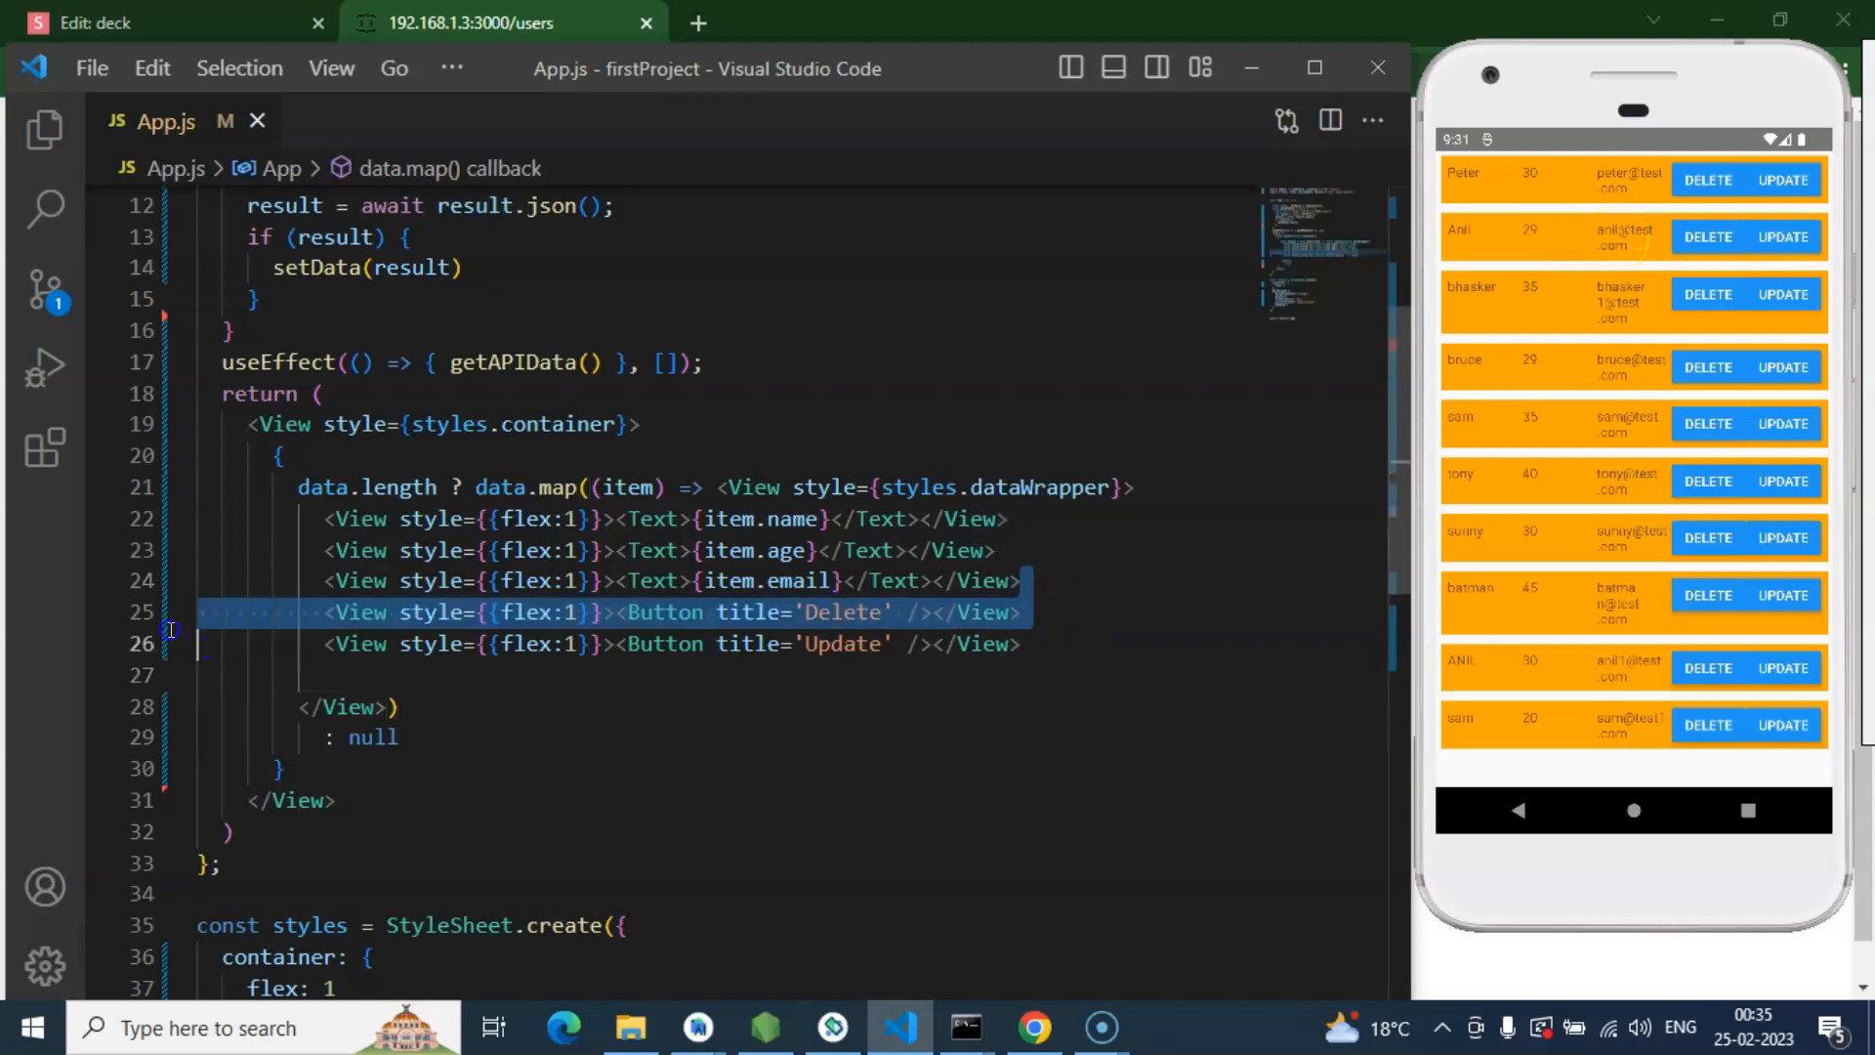
Step: Delete the item.email line from the row markup and save
left_click(950, 582)
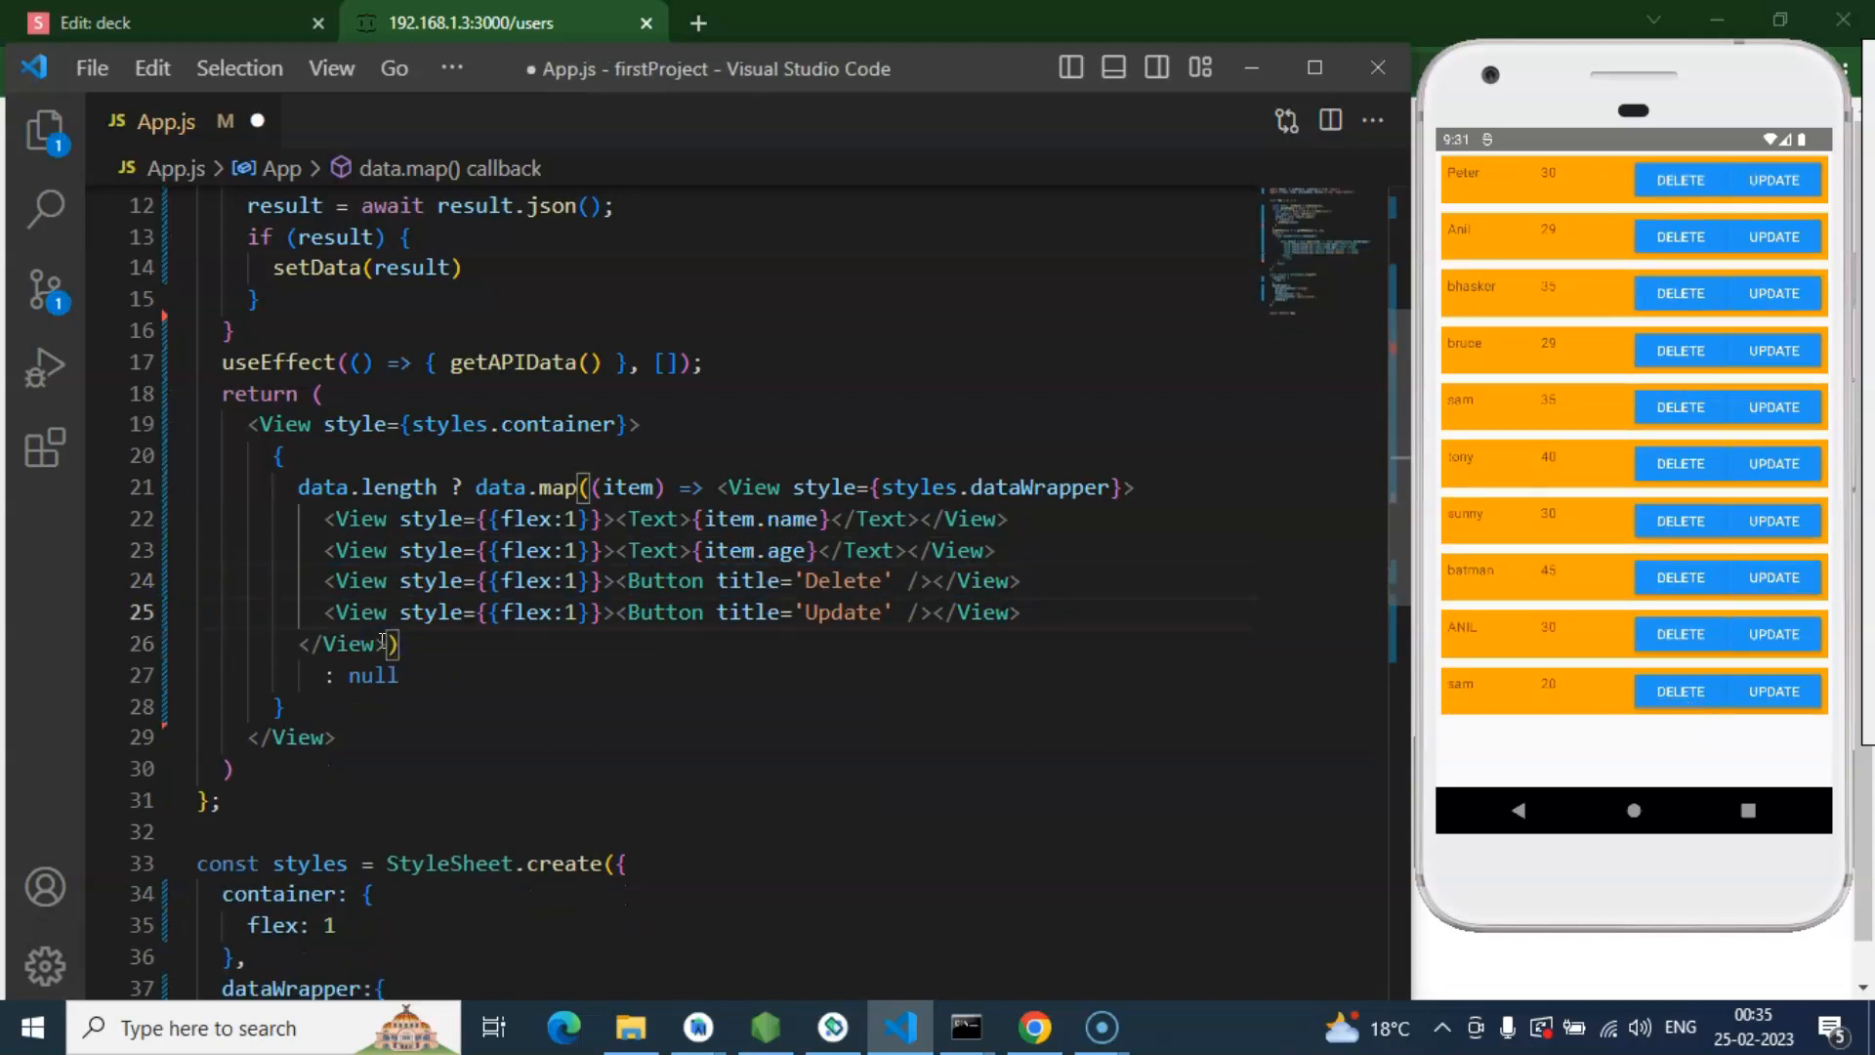
left_click(1678, 293)
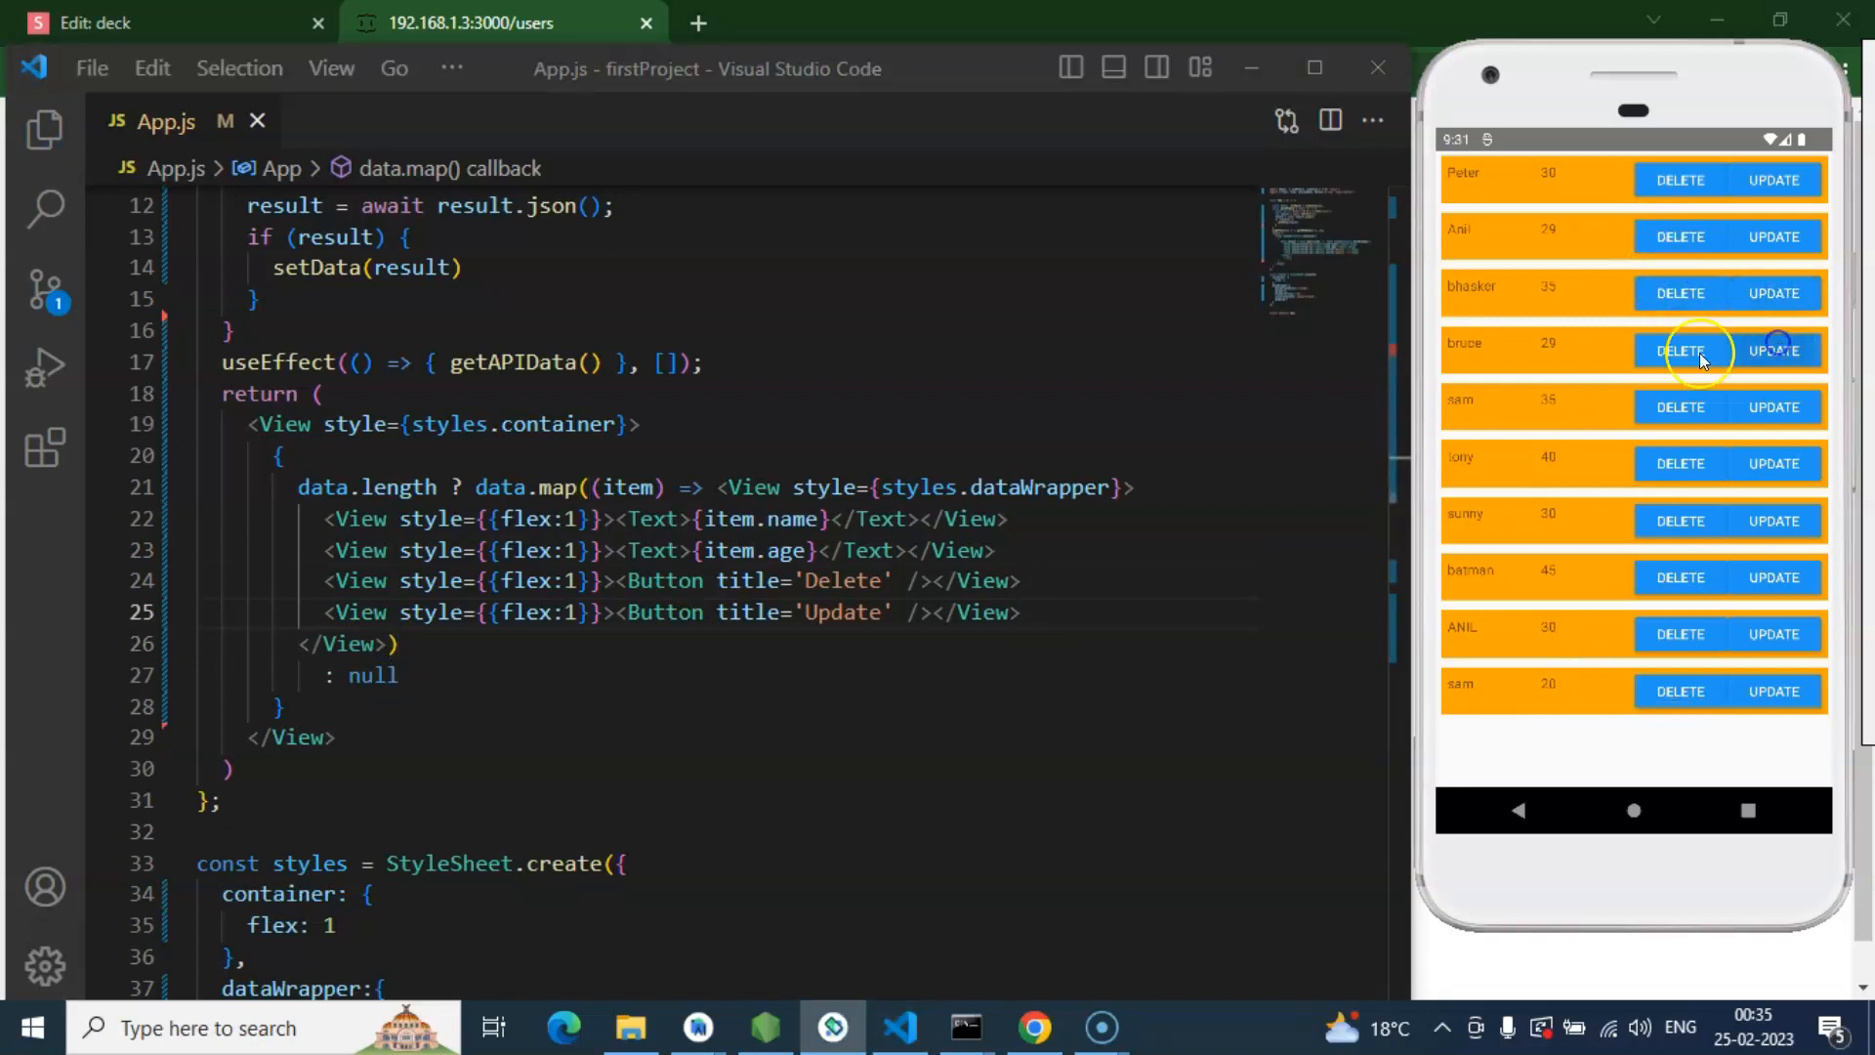
mouse_move(814, 441)
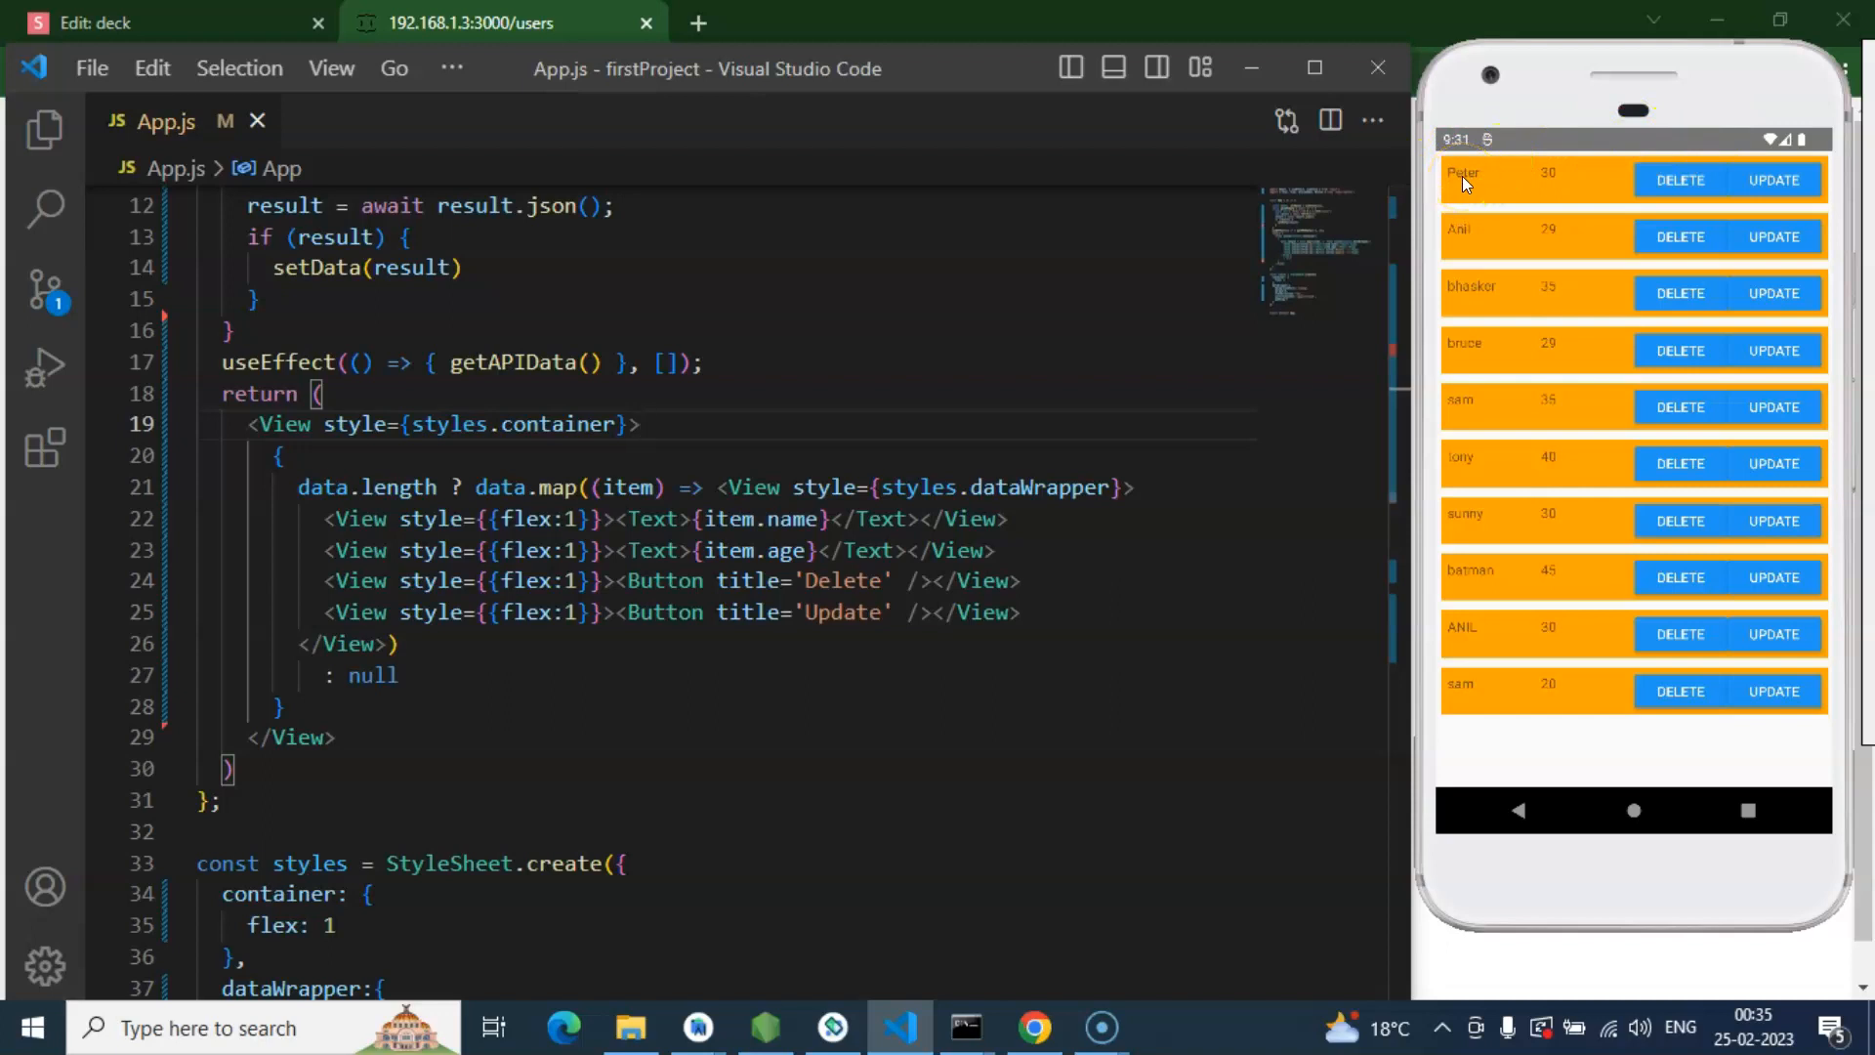
mouse_move(1549, 179)
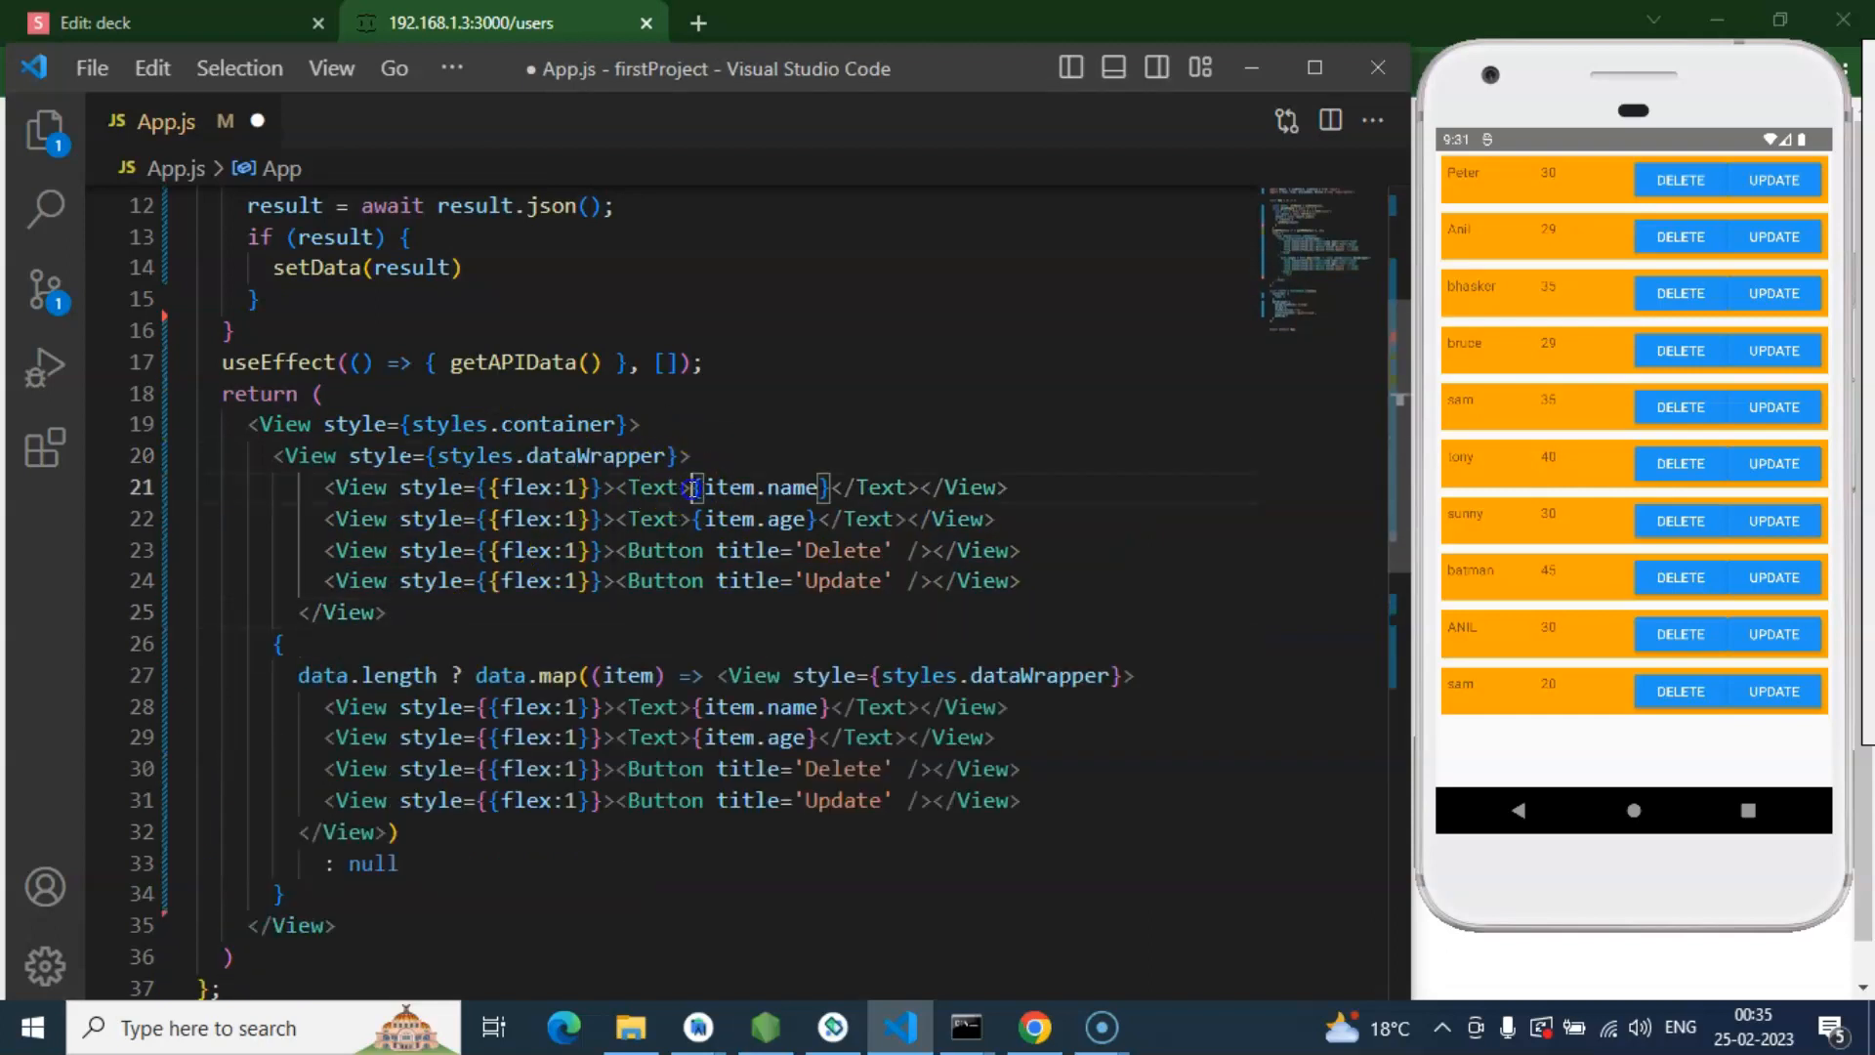
Step: Label the header row cells 'Name', 'Age' and 'Operations' and save
key("Backspace")
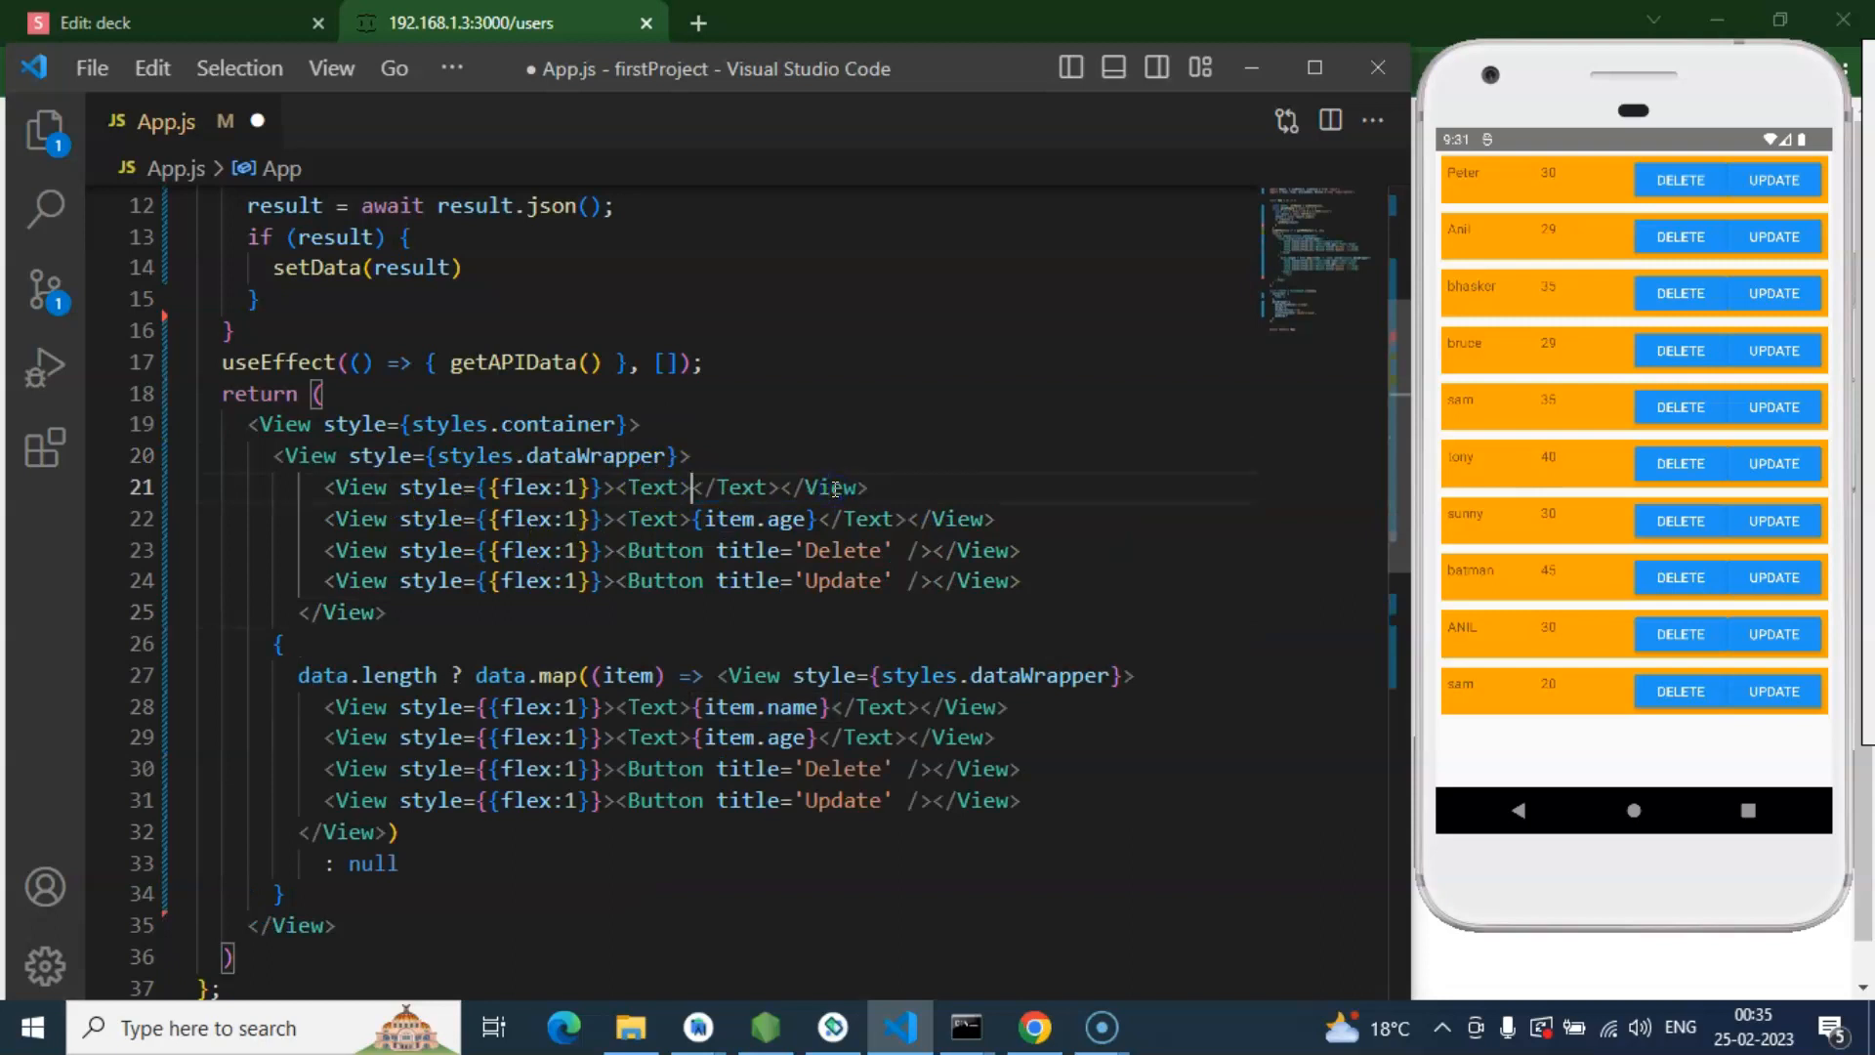
type("Name")
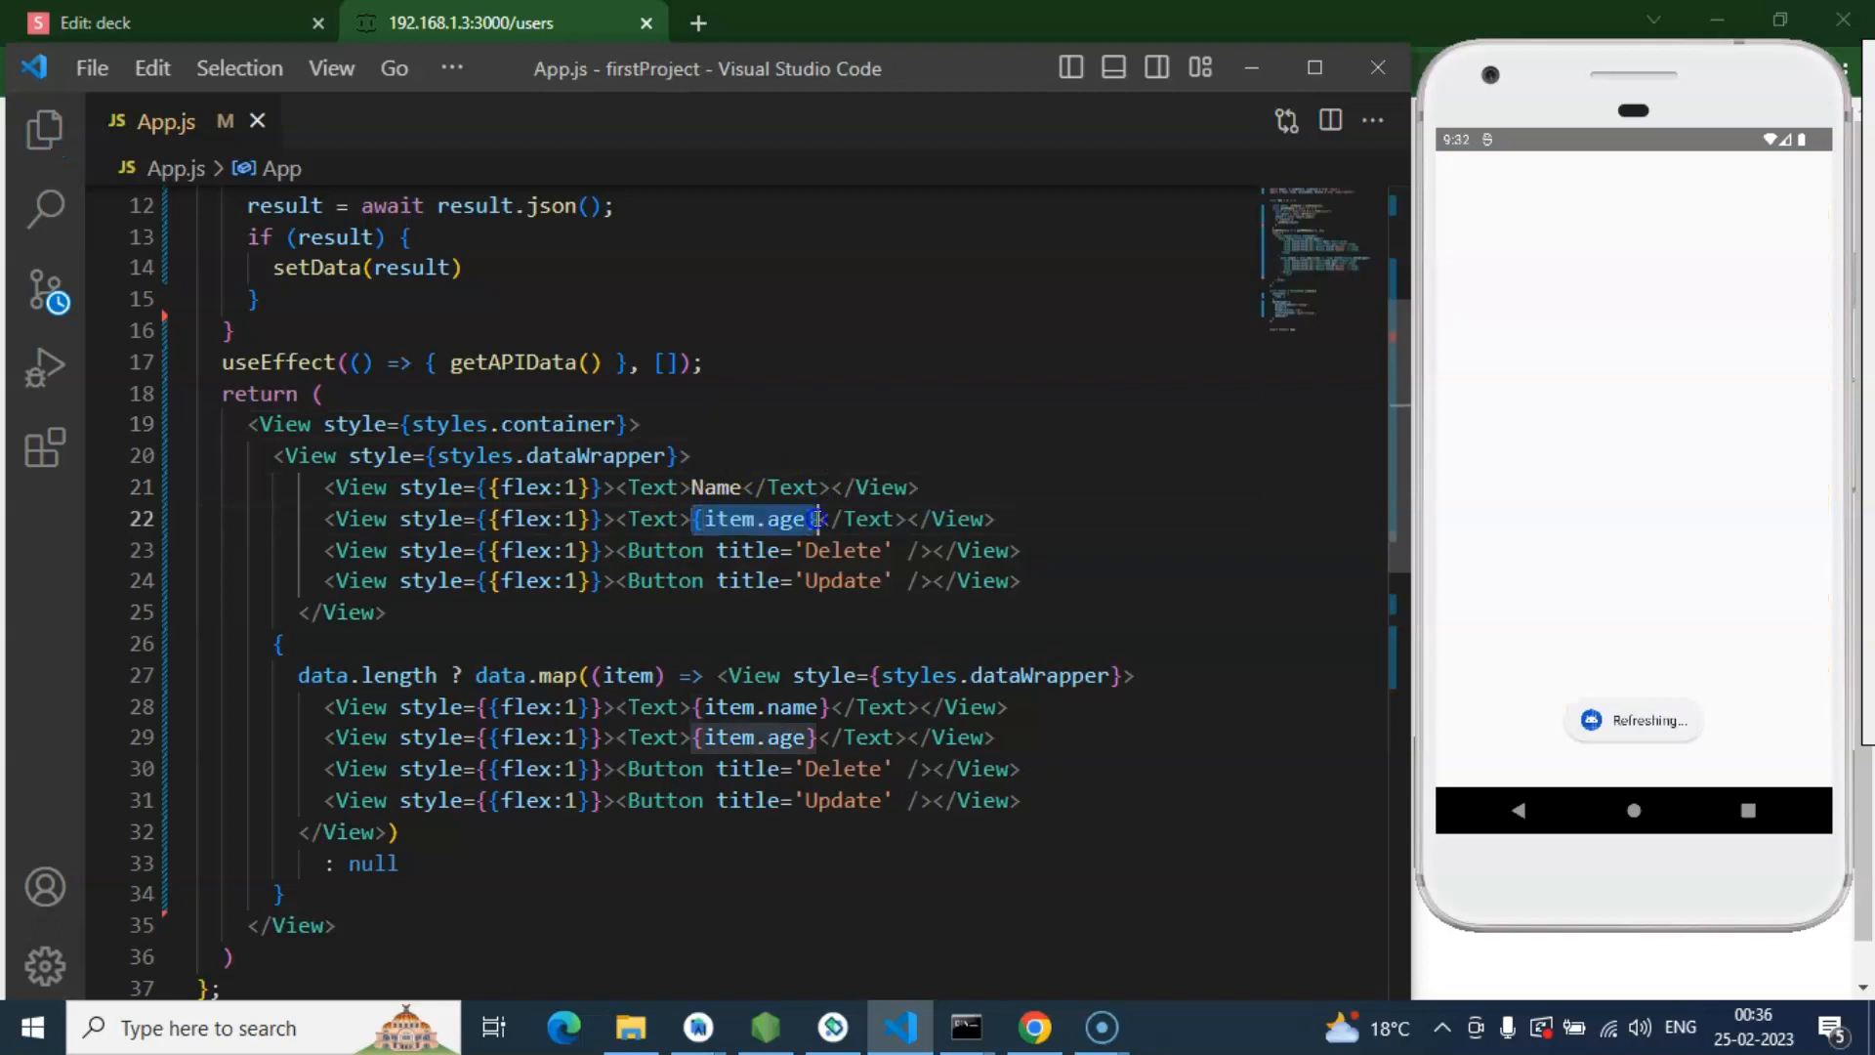
type("Age")
left_click(674, 551)
type("Tex")
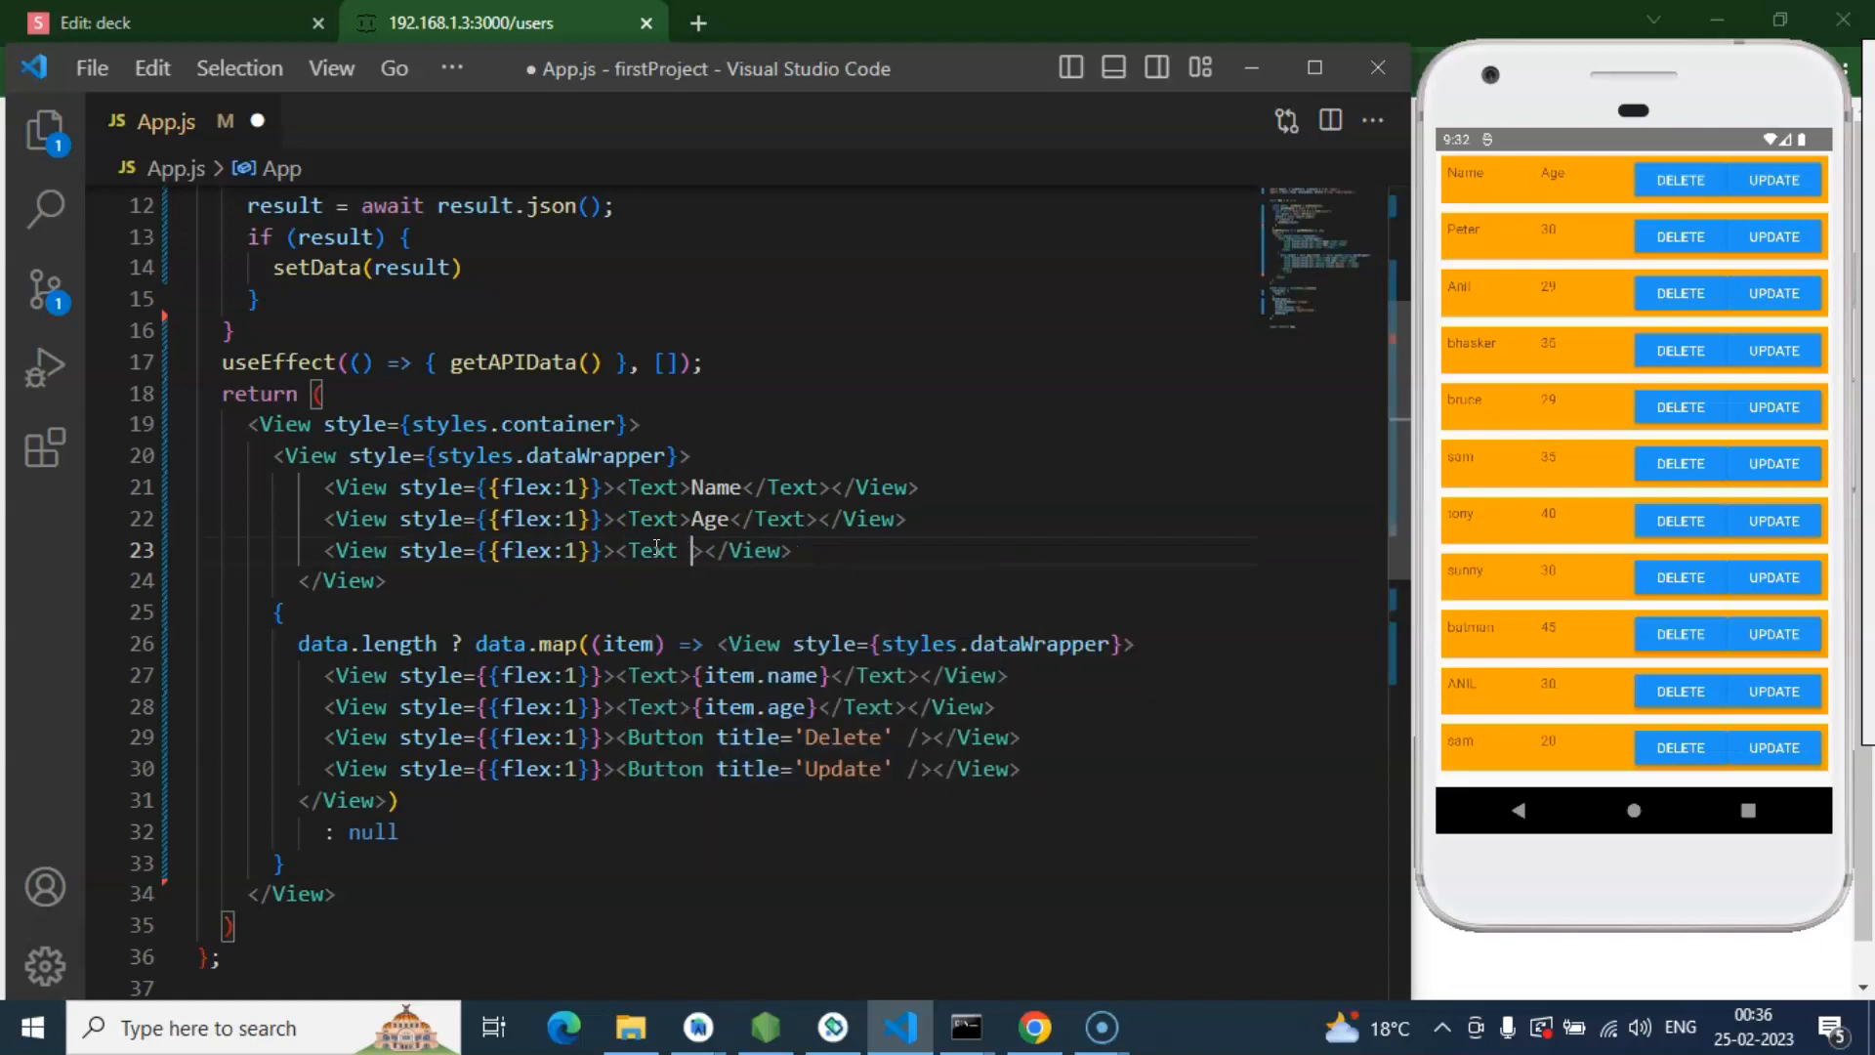
type("</Text")
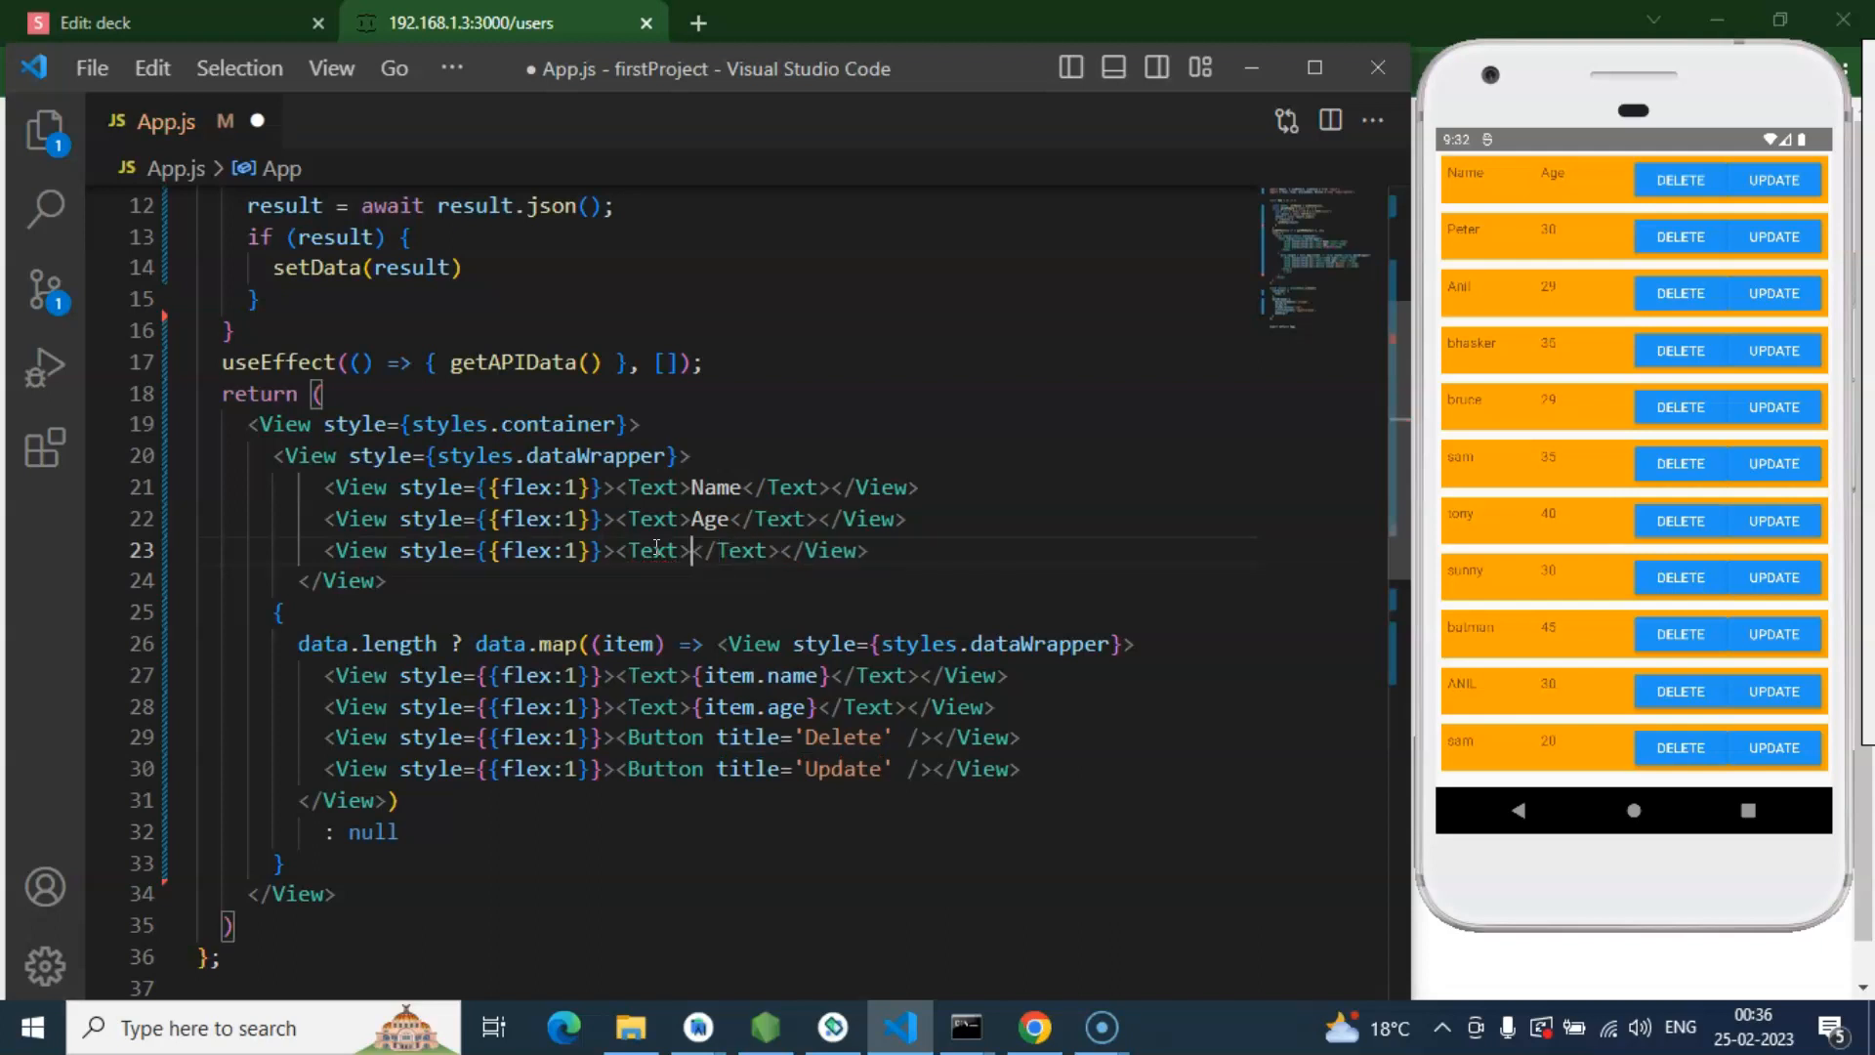
type("0")
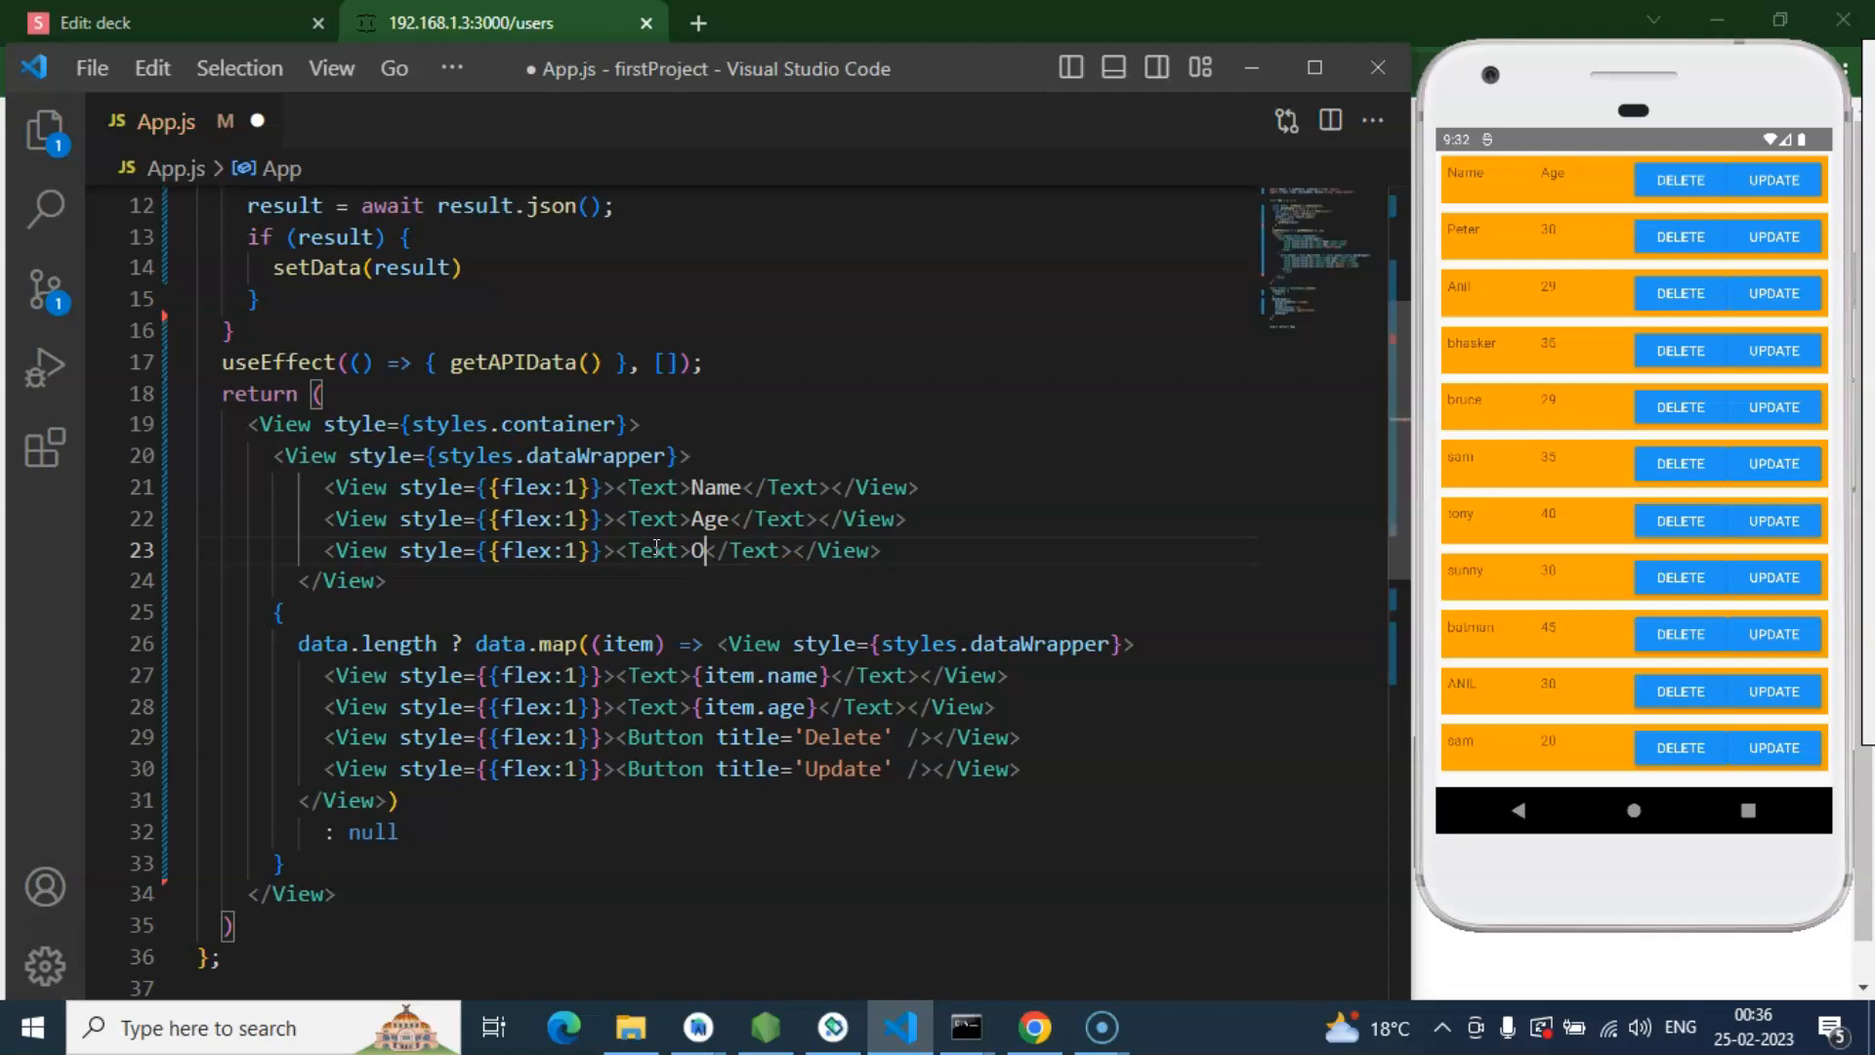
type("perations")
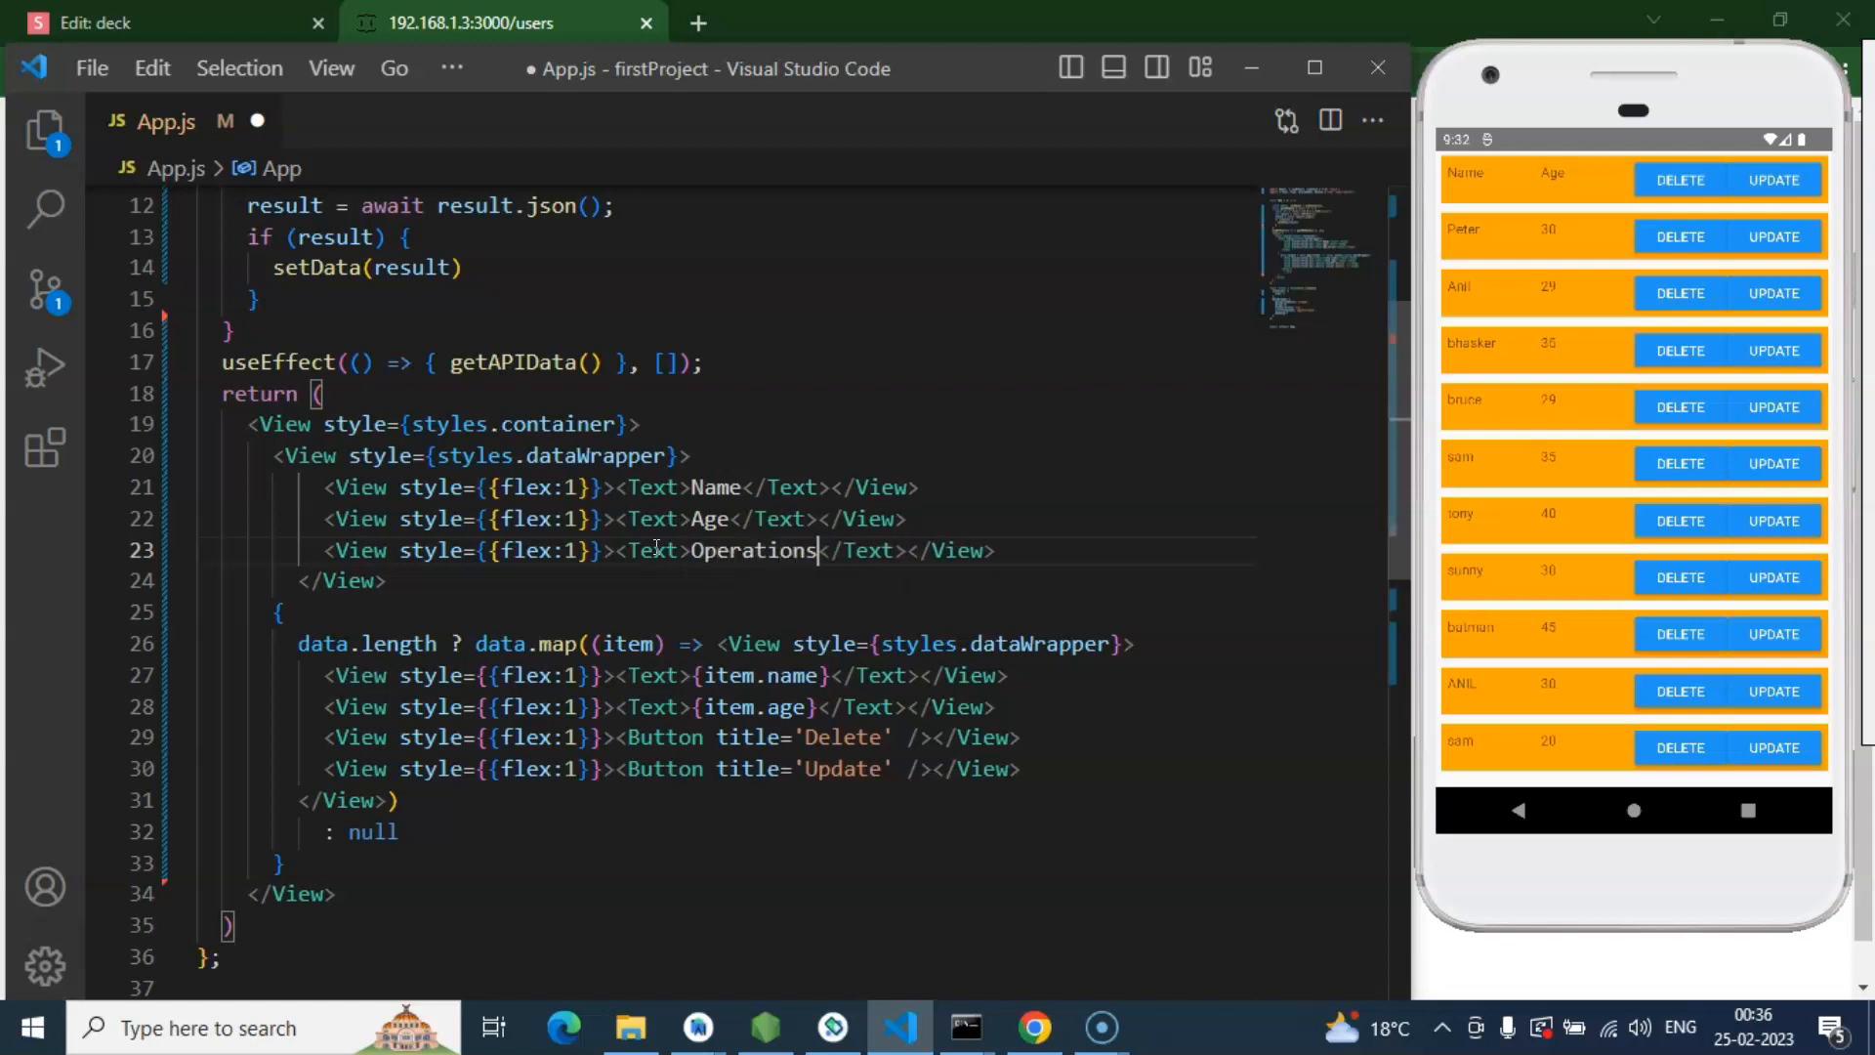
key("ctrl+s")
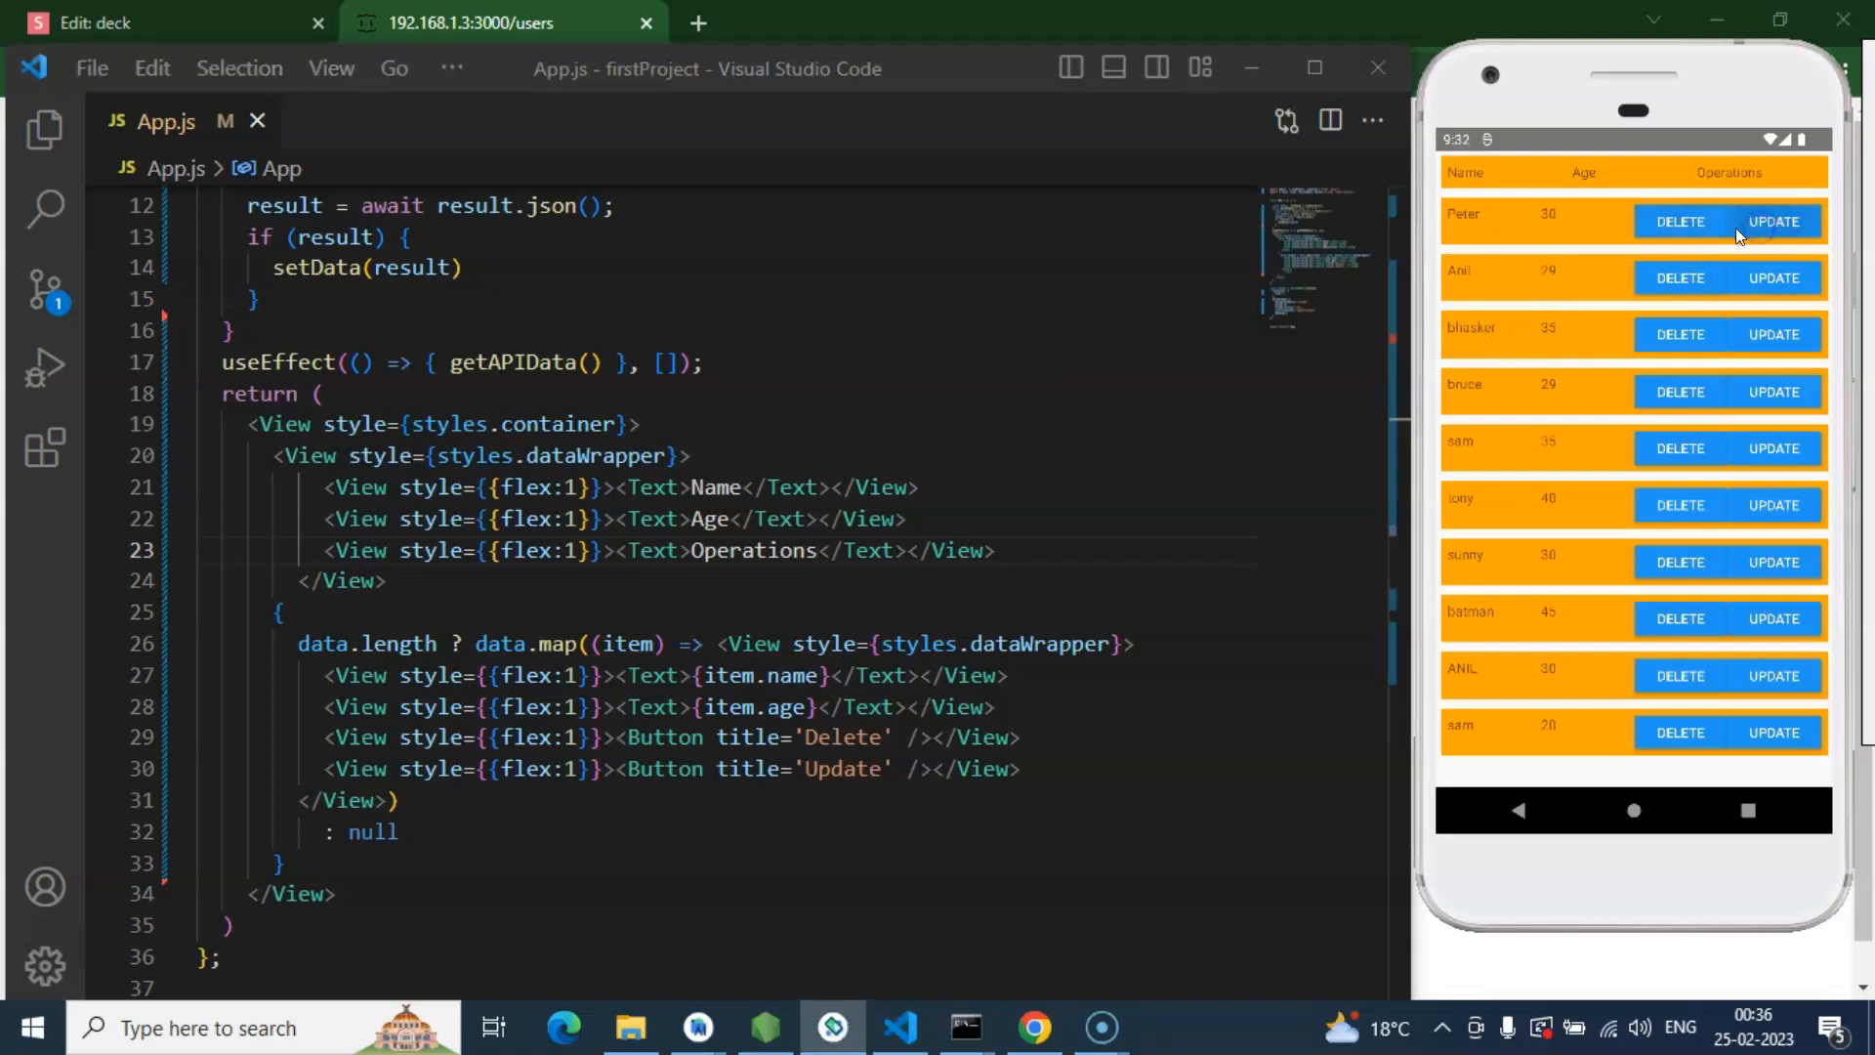
mouse_move(1392, 459)
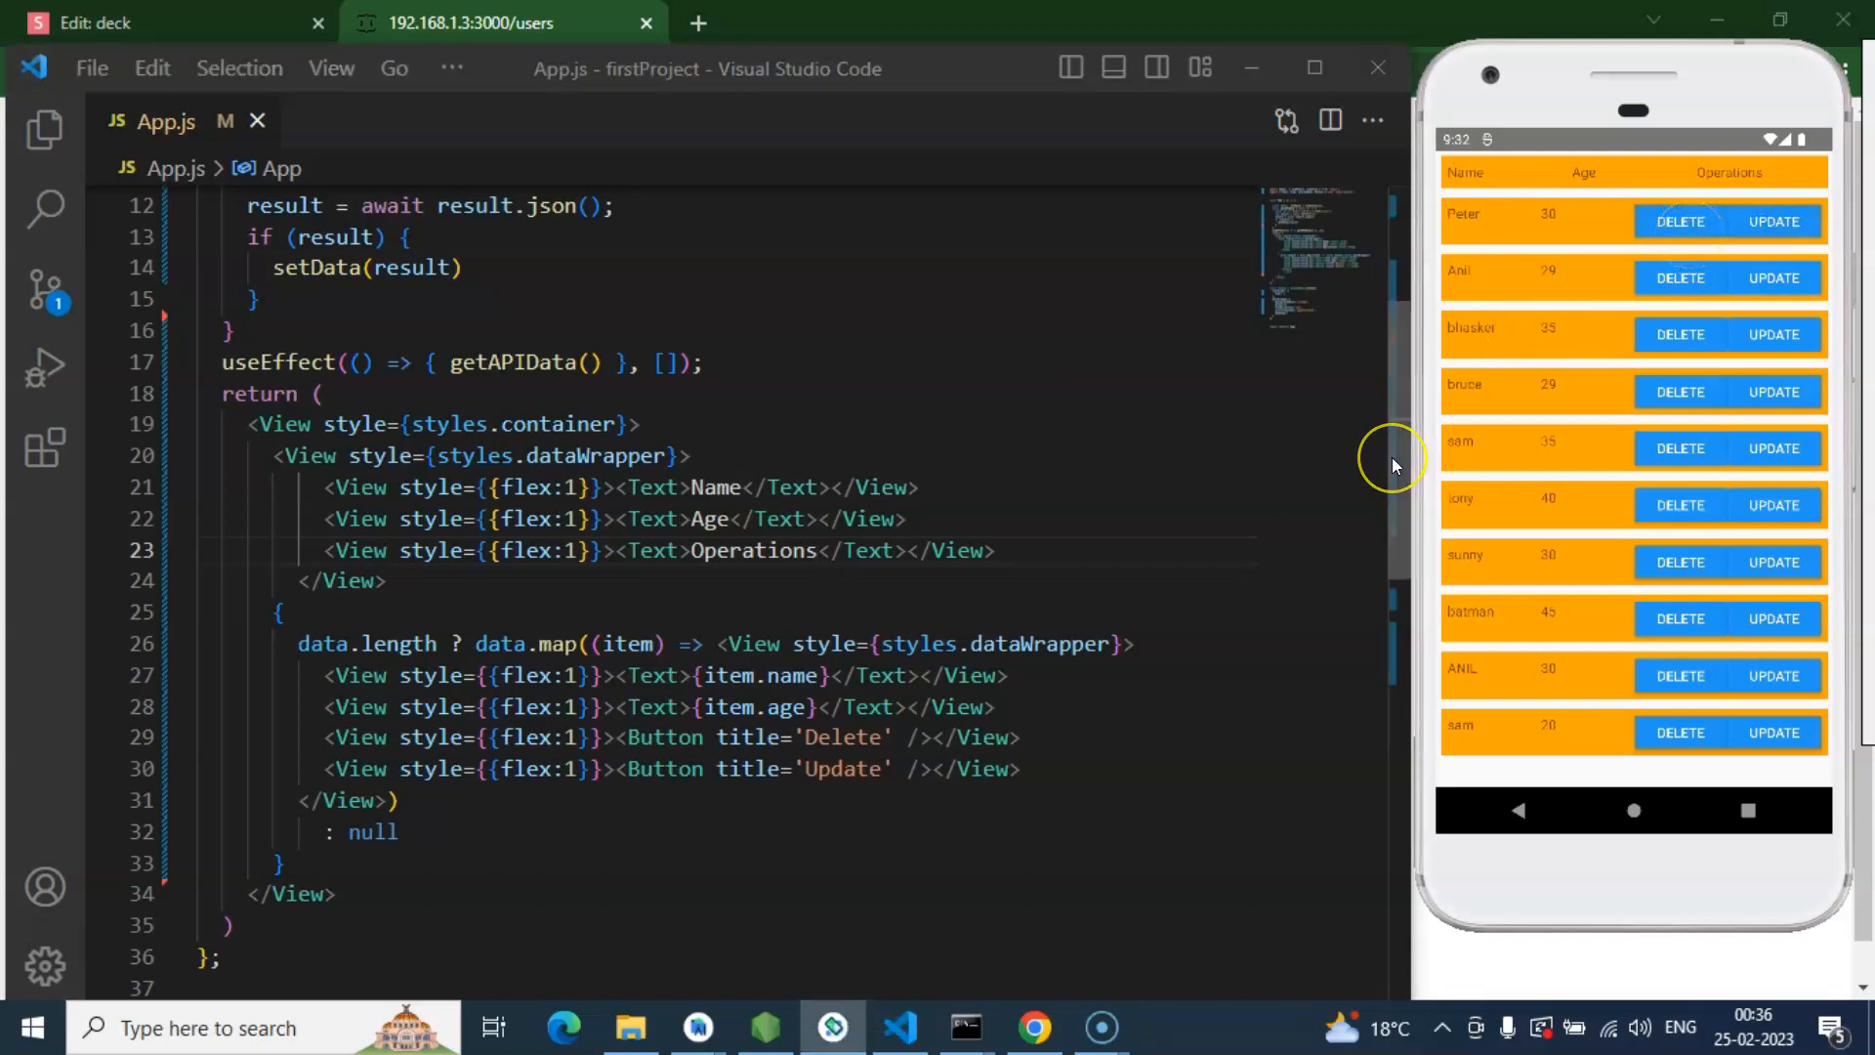
mouse_move(1390, 463)
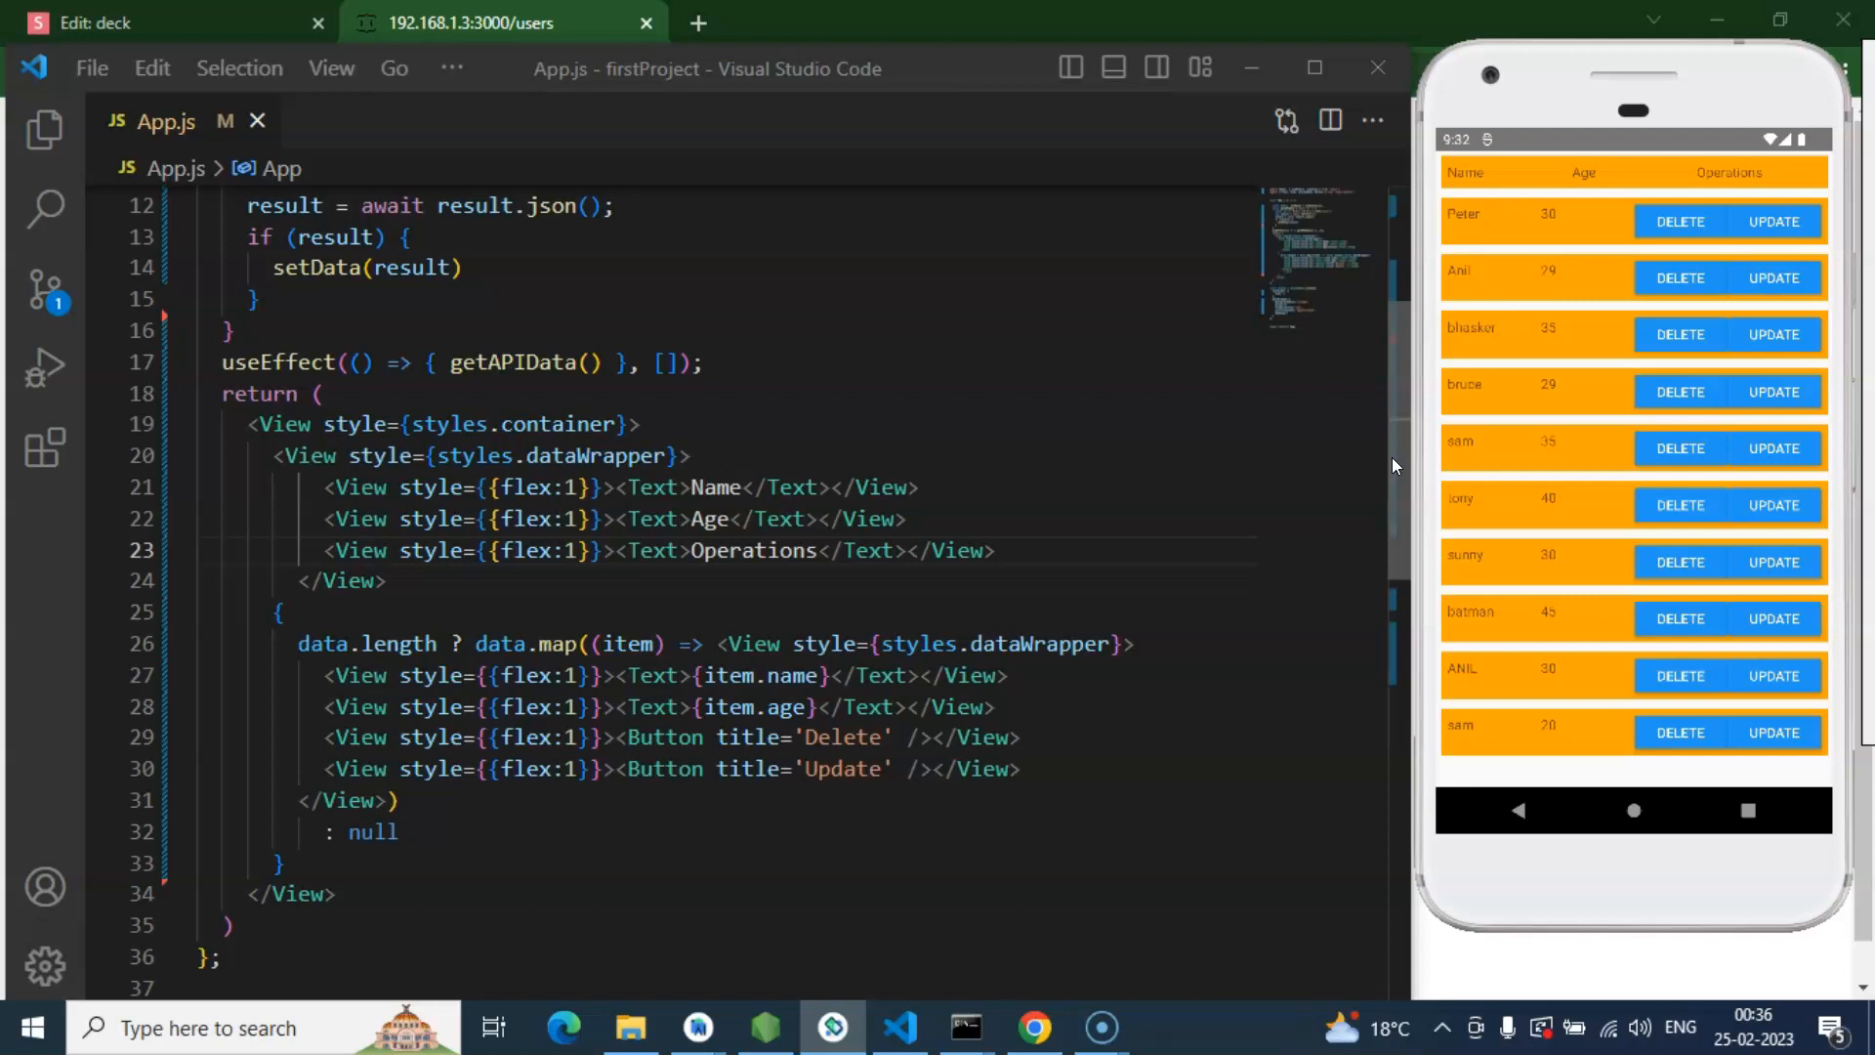
mouse_move(1419, 789)
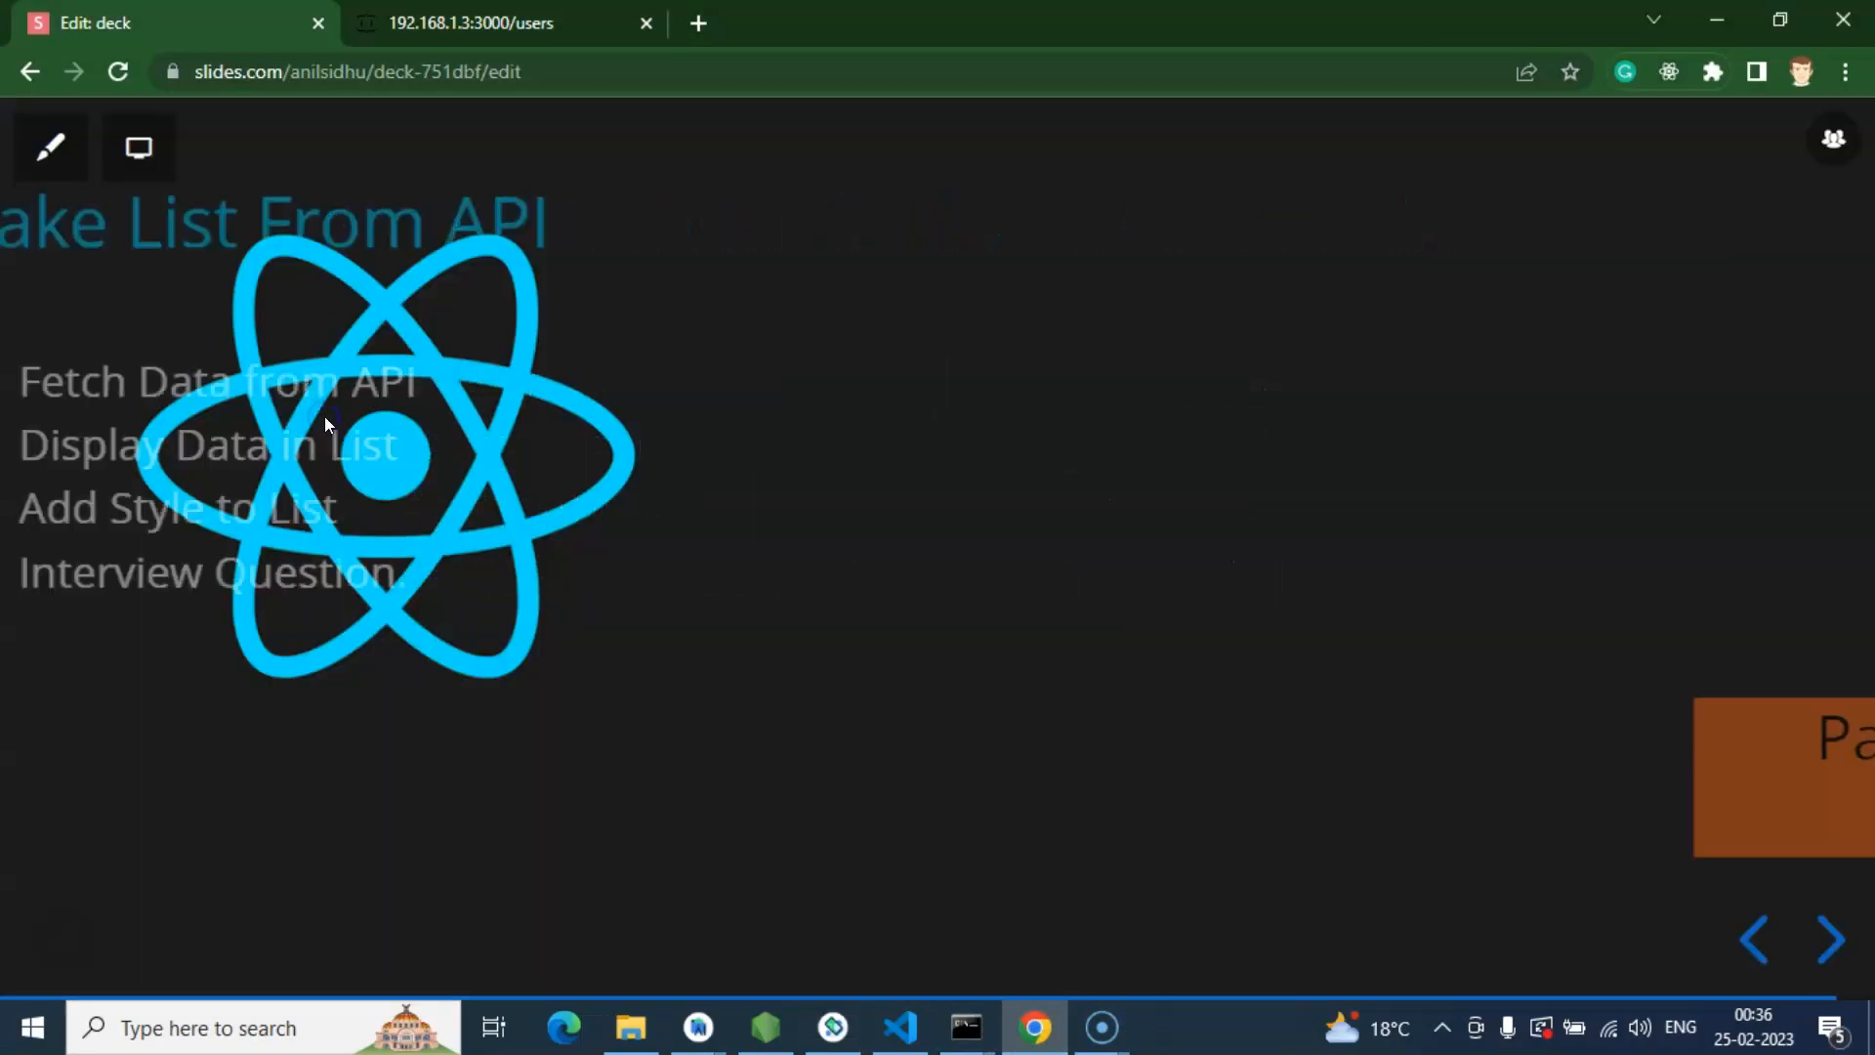
Step: Advance Slides.com to the like, subscribe and comment closing slide
left_click(1828, 939)
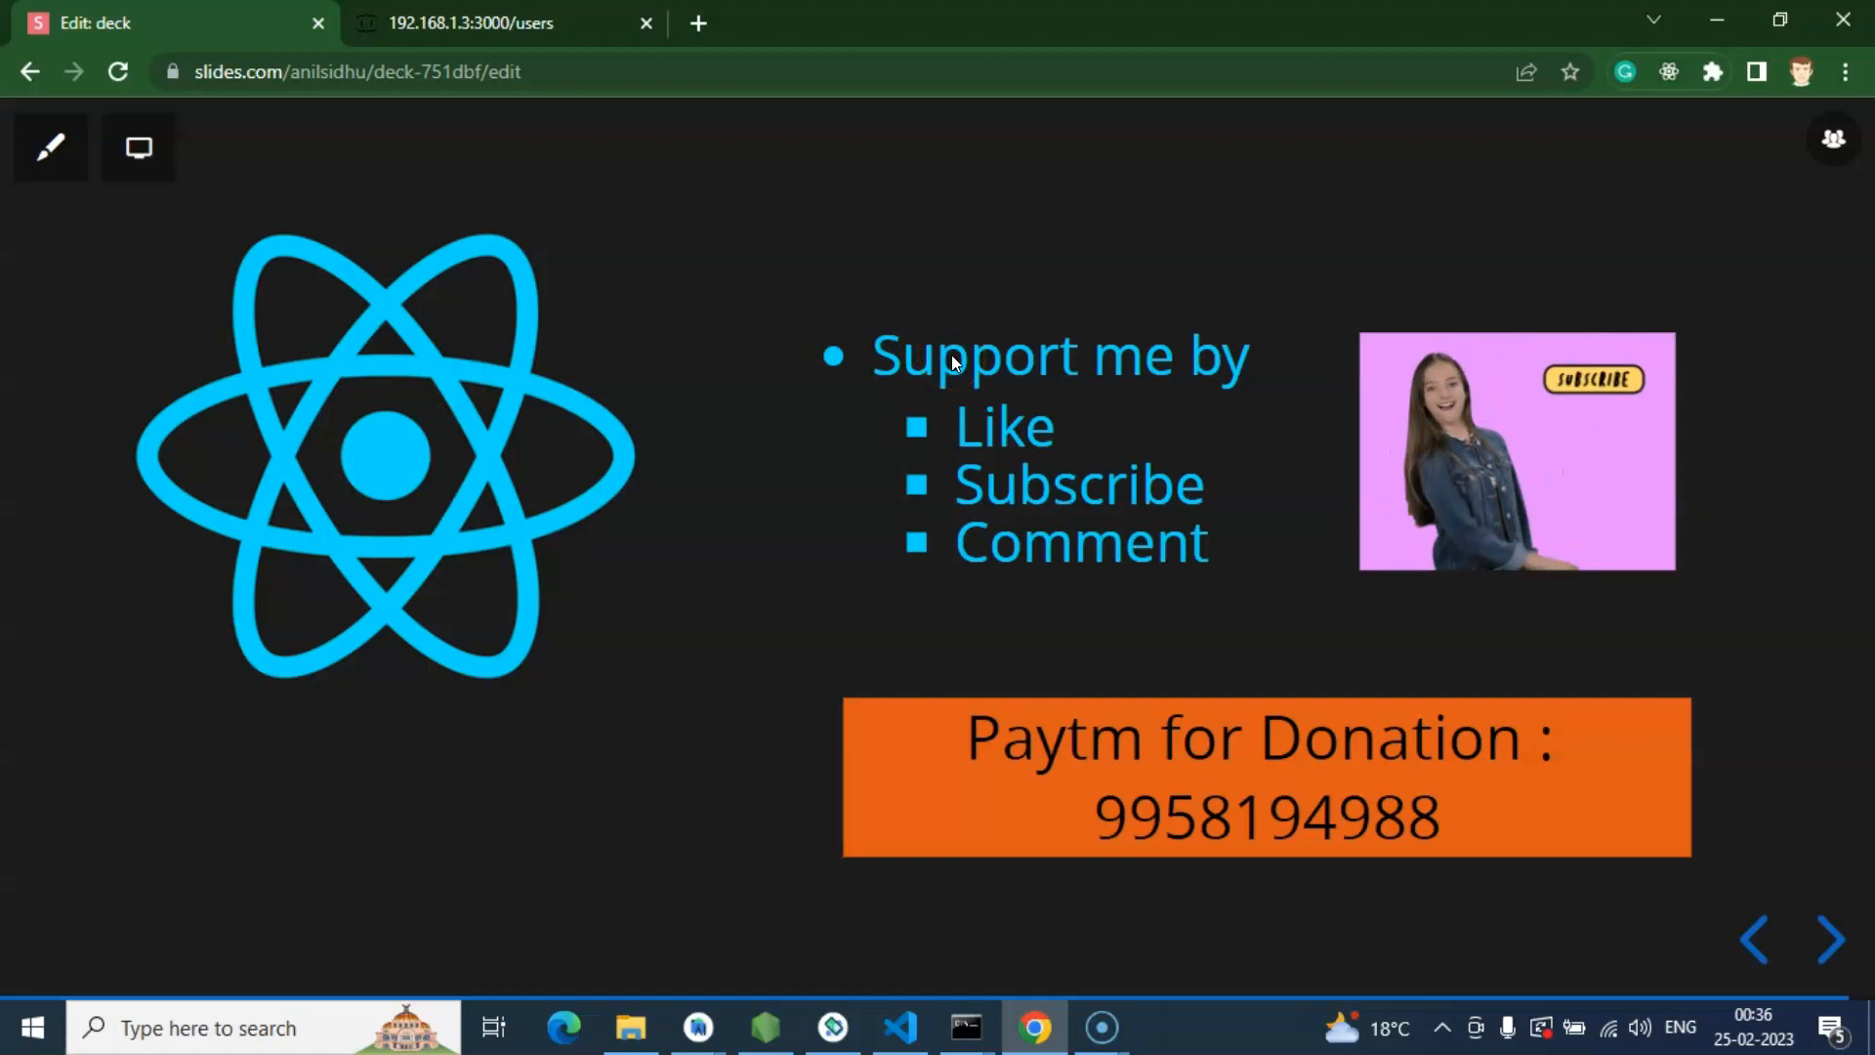
mouse_move(1437, 756)
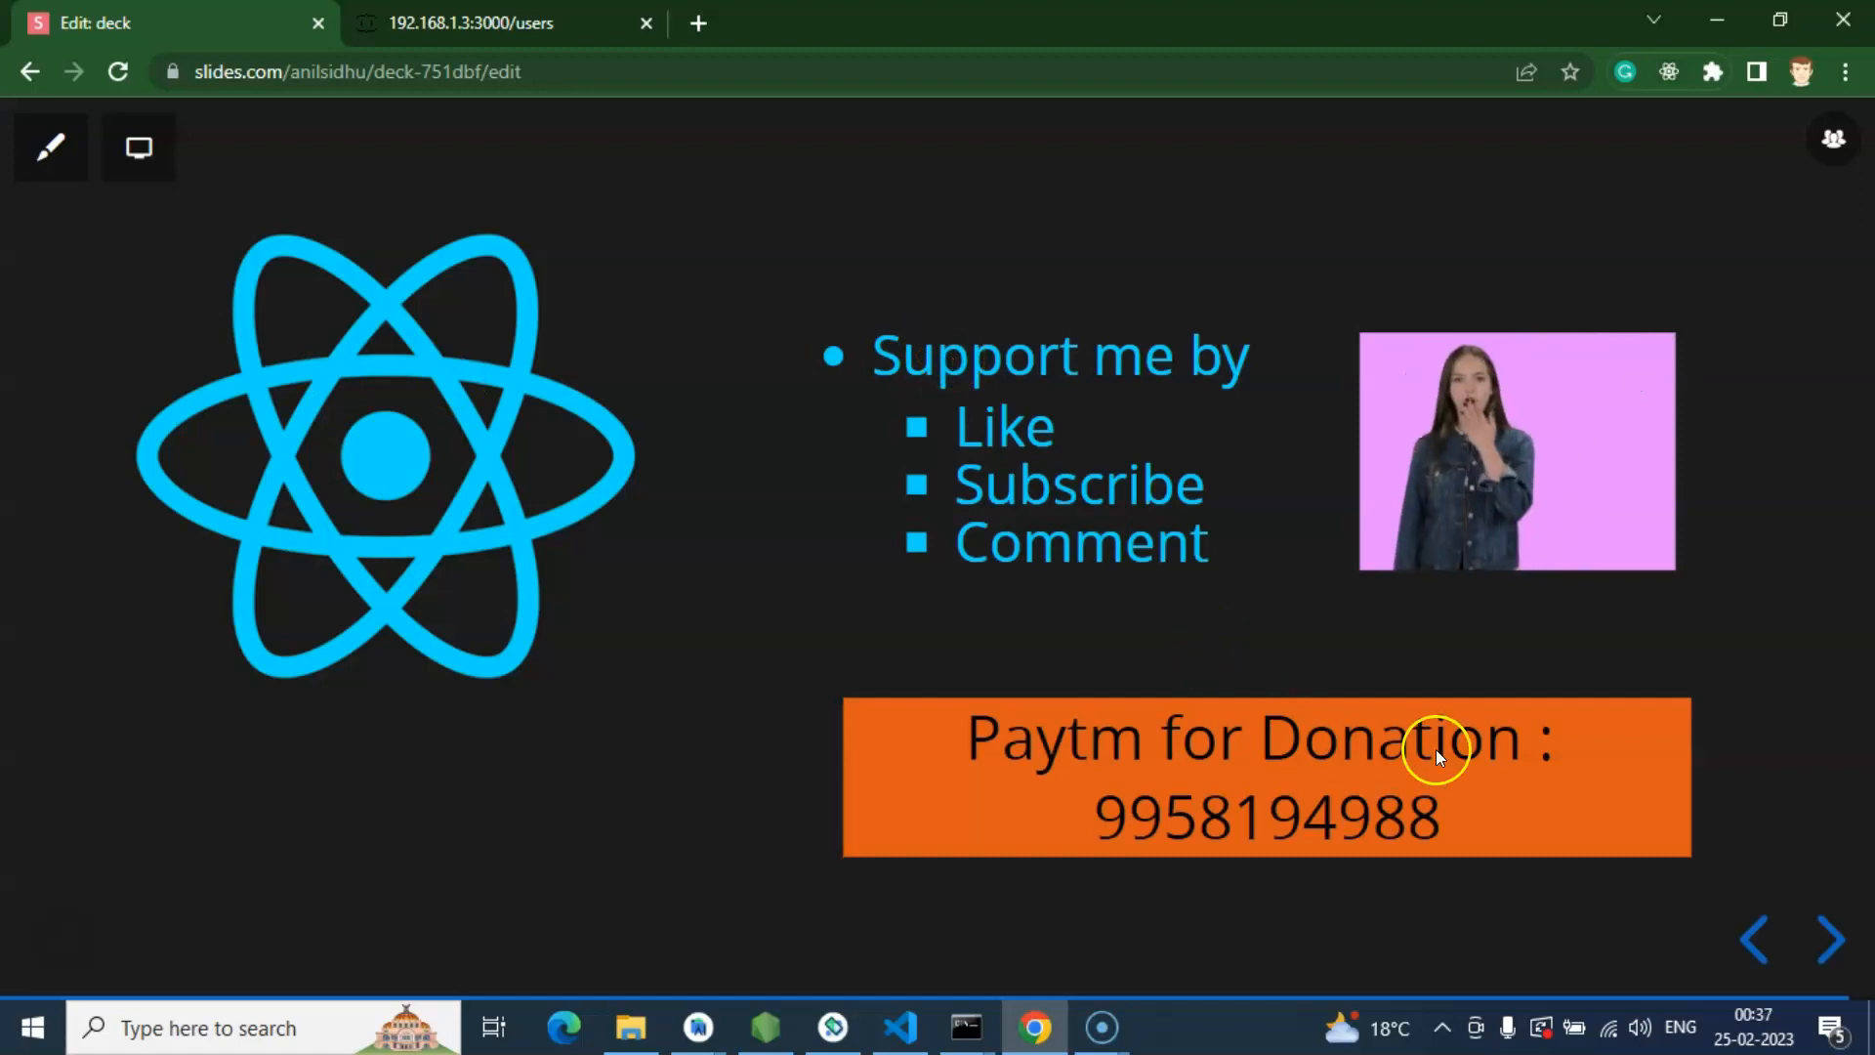